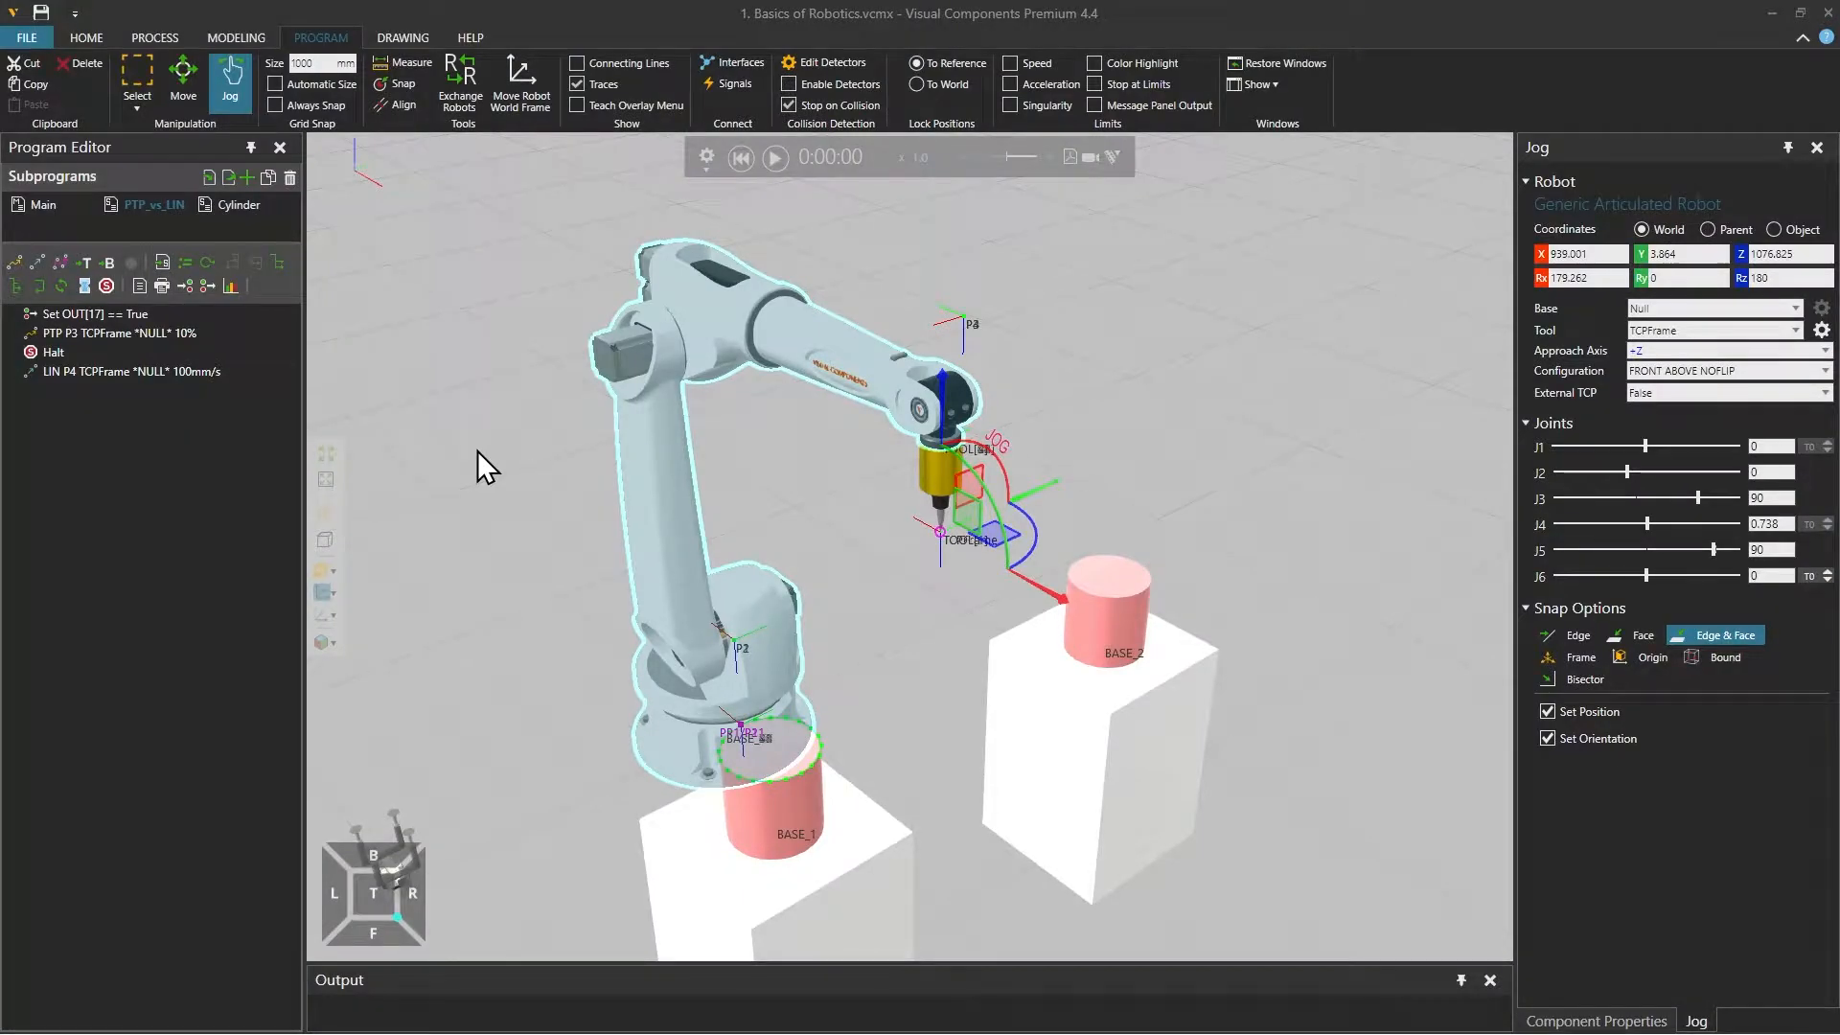
Select the PTP move to P3 and play the simulation, watching the robot trace its path
click(54, 353)
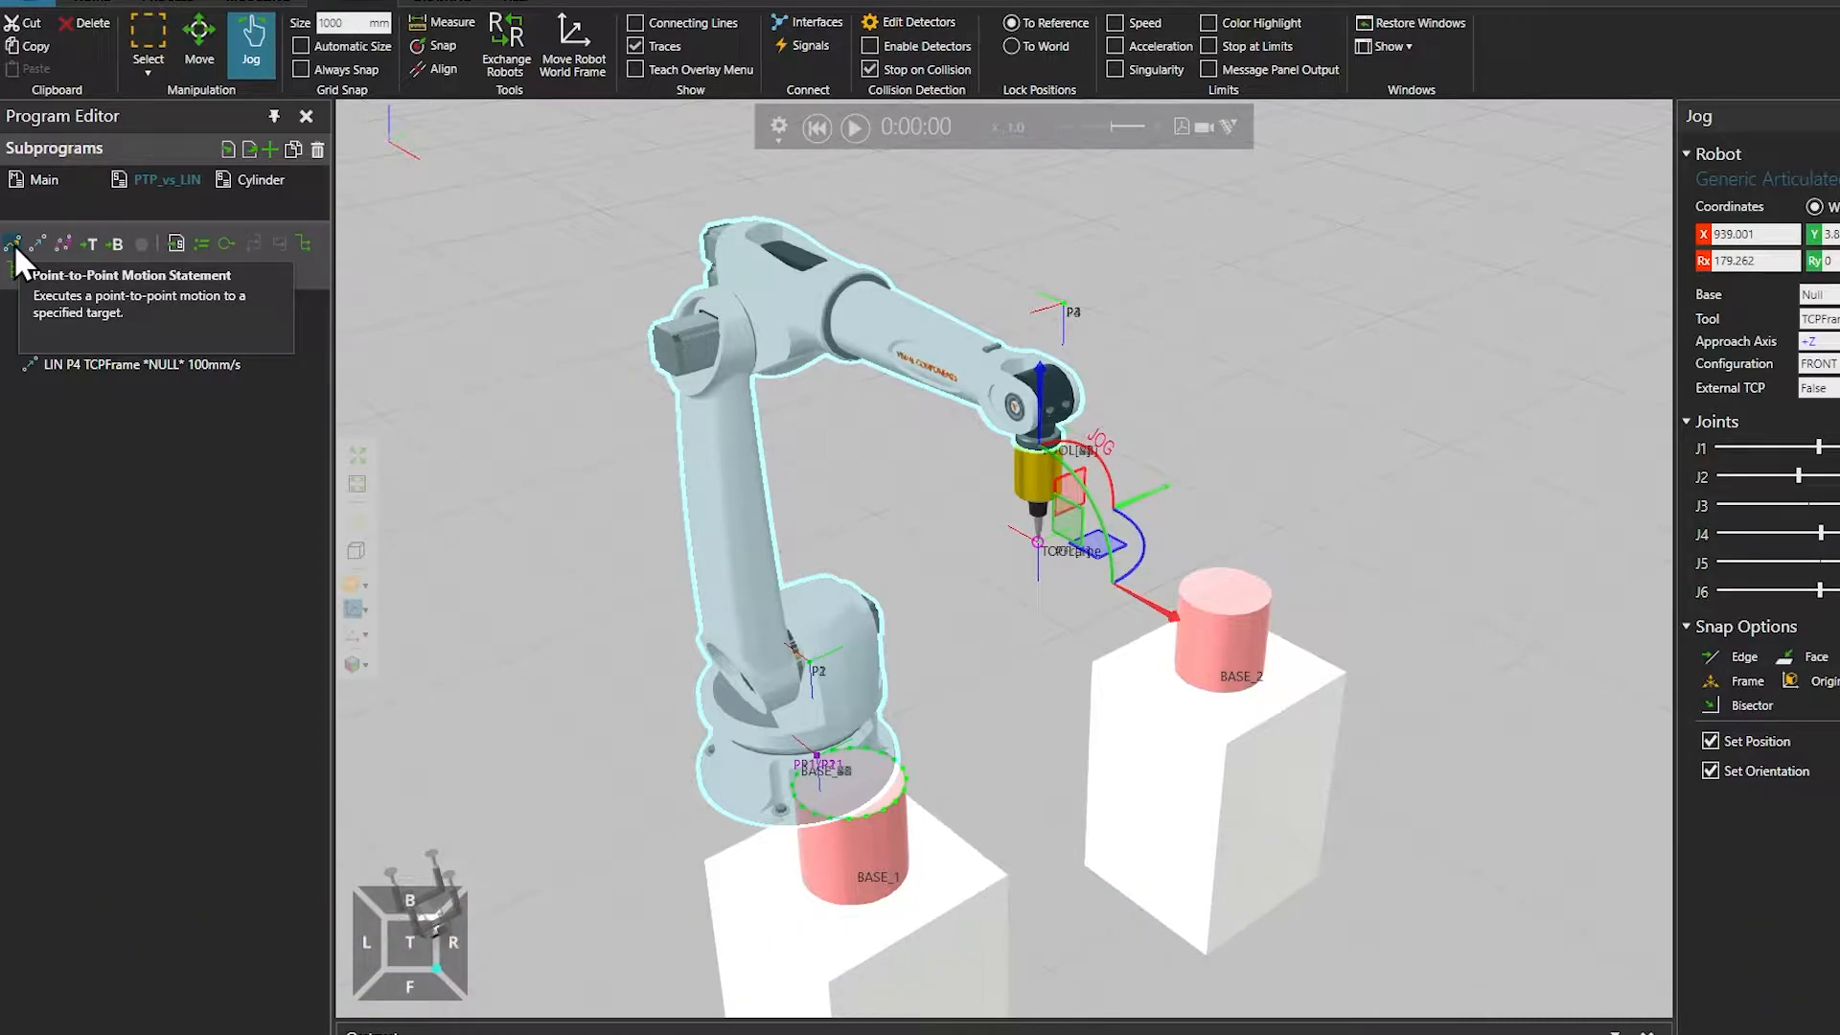
mouse_move(16, 258)
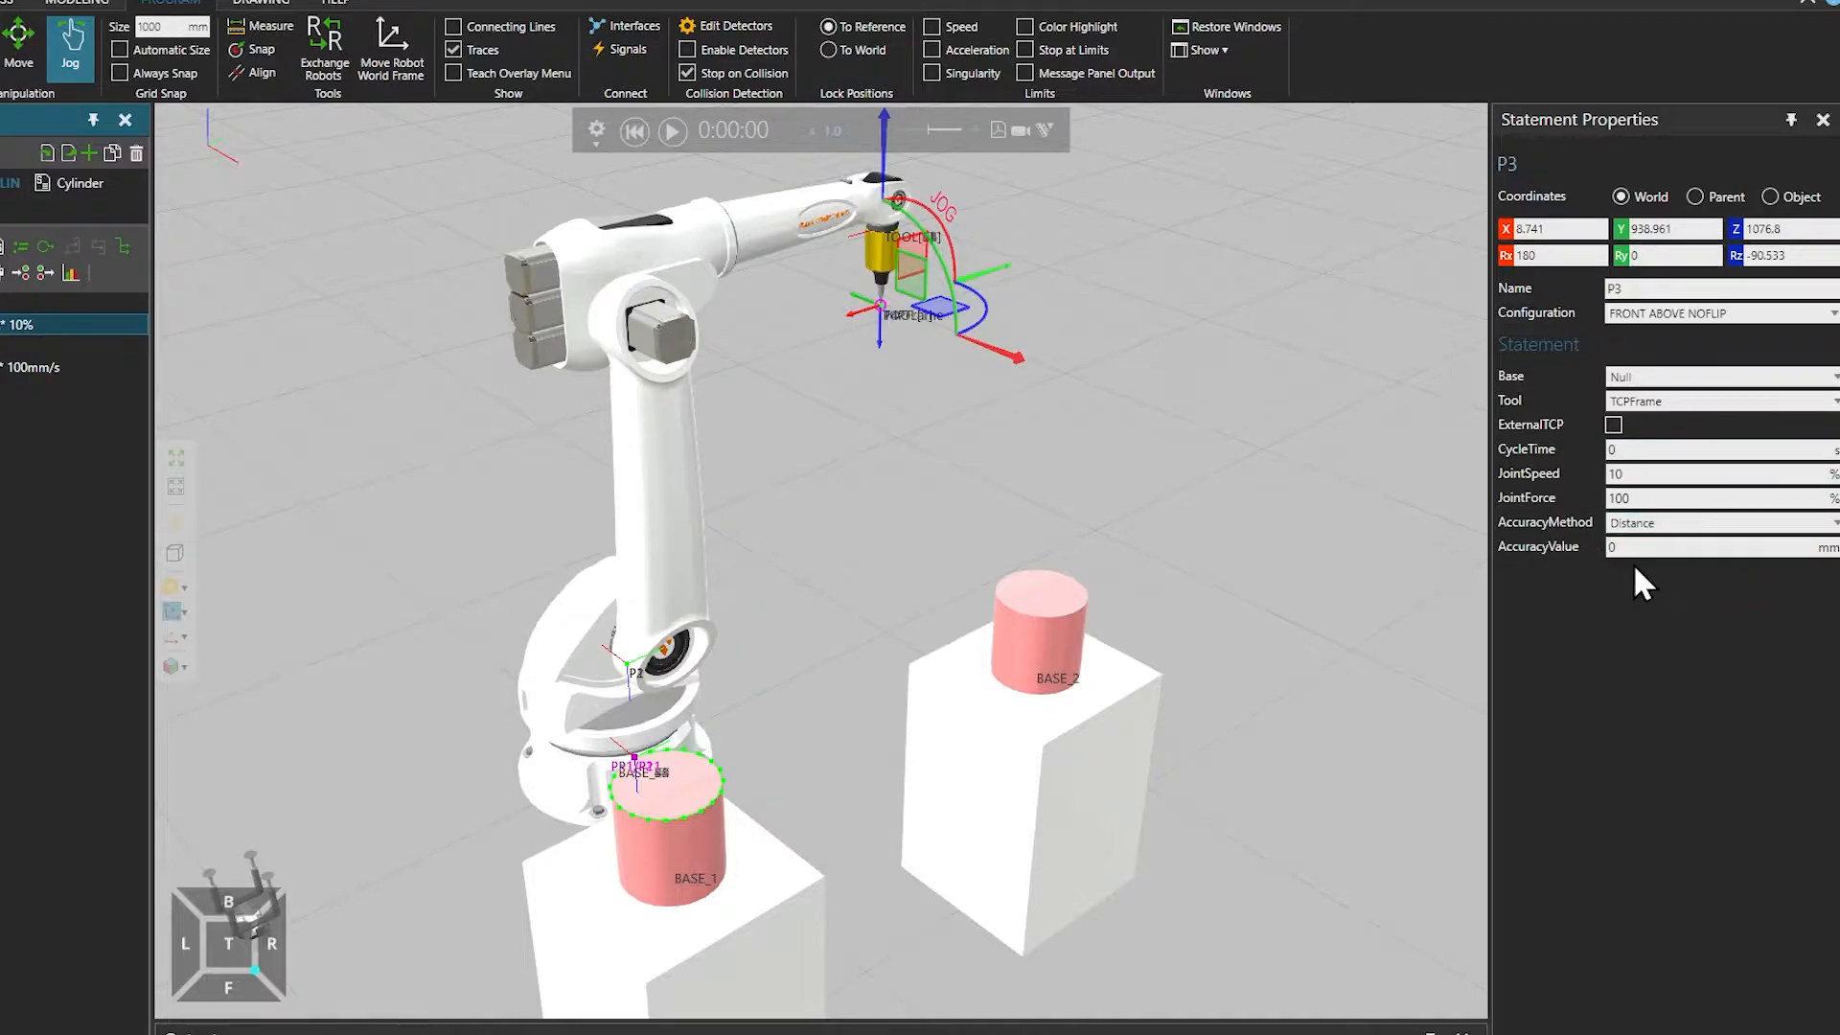
mouse_move(1123, 387)
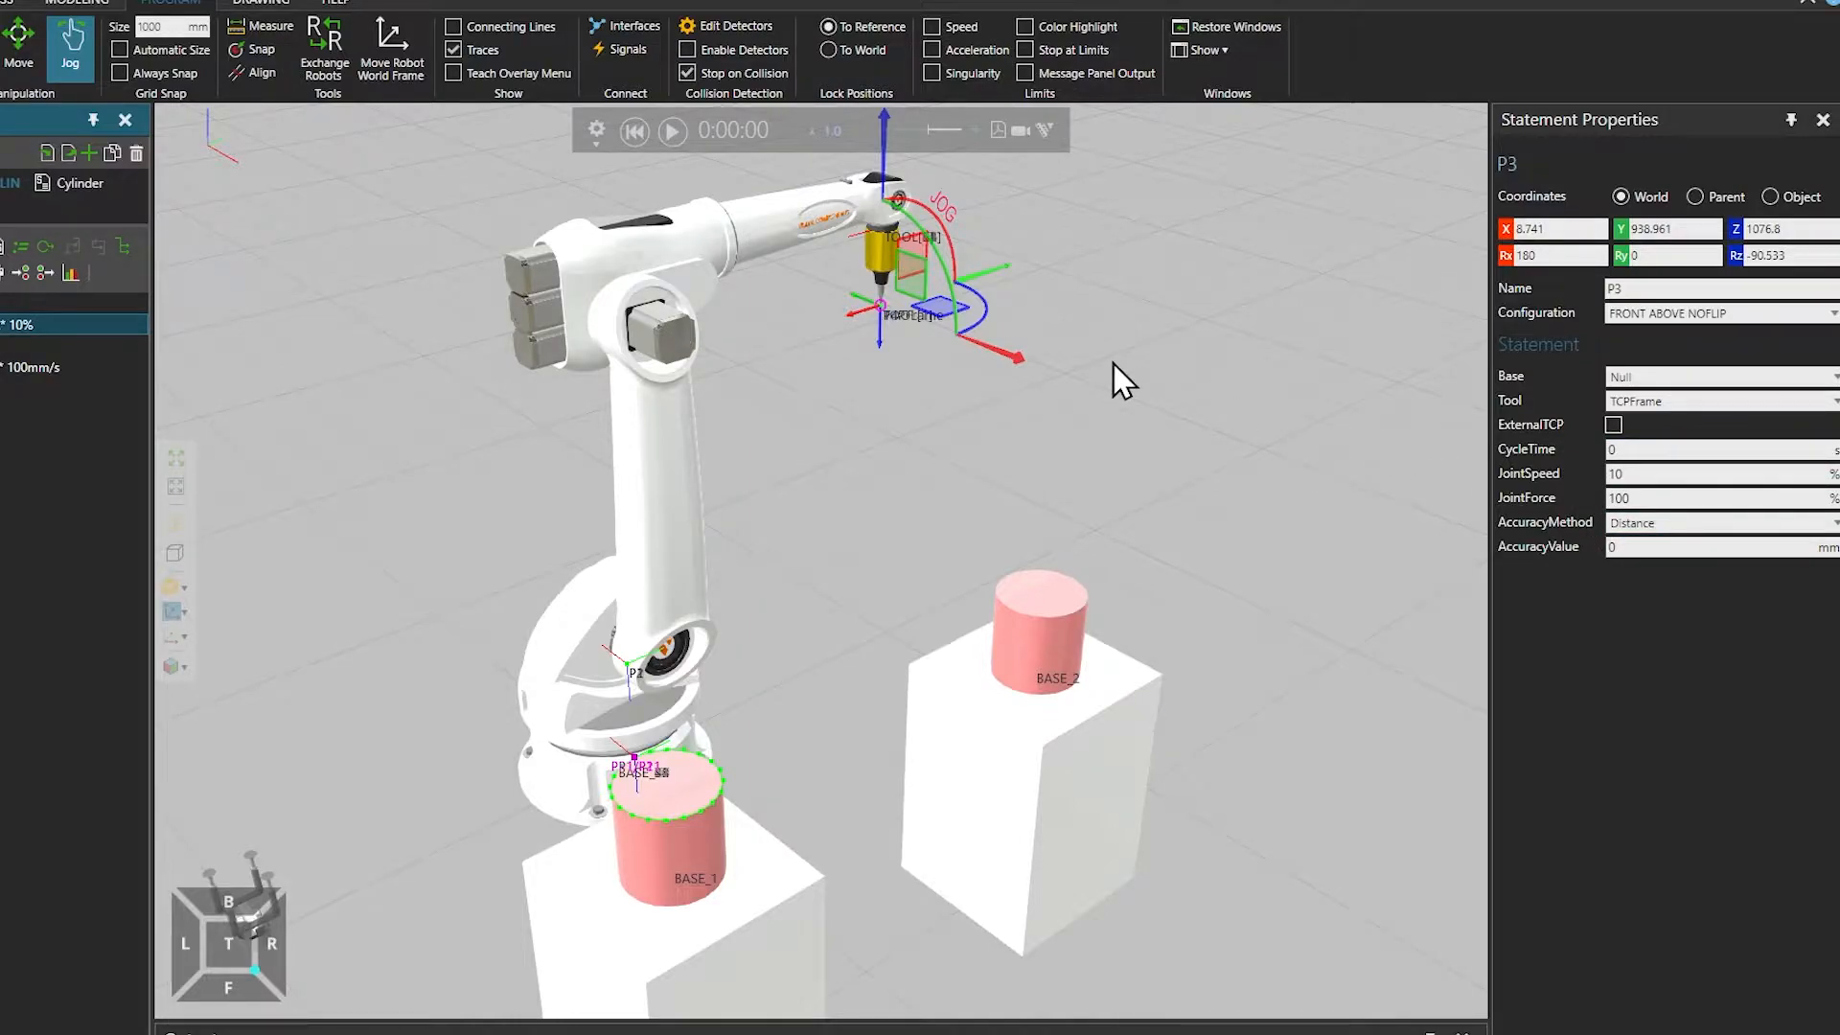
mouse_move(715, 199)
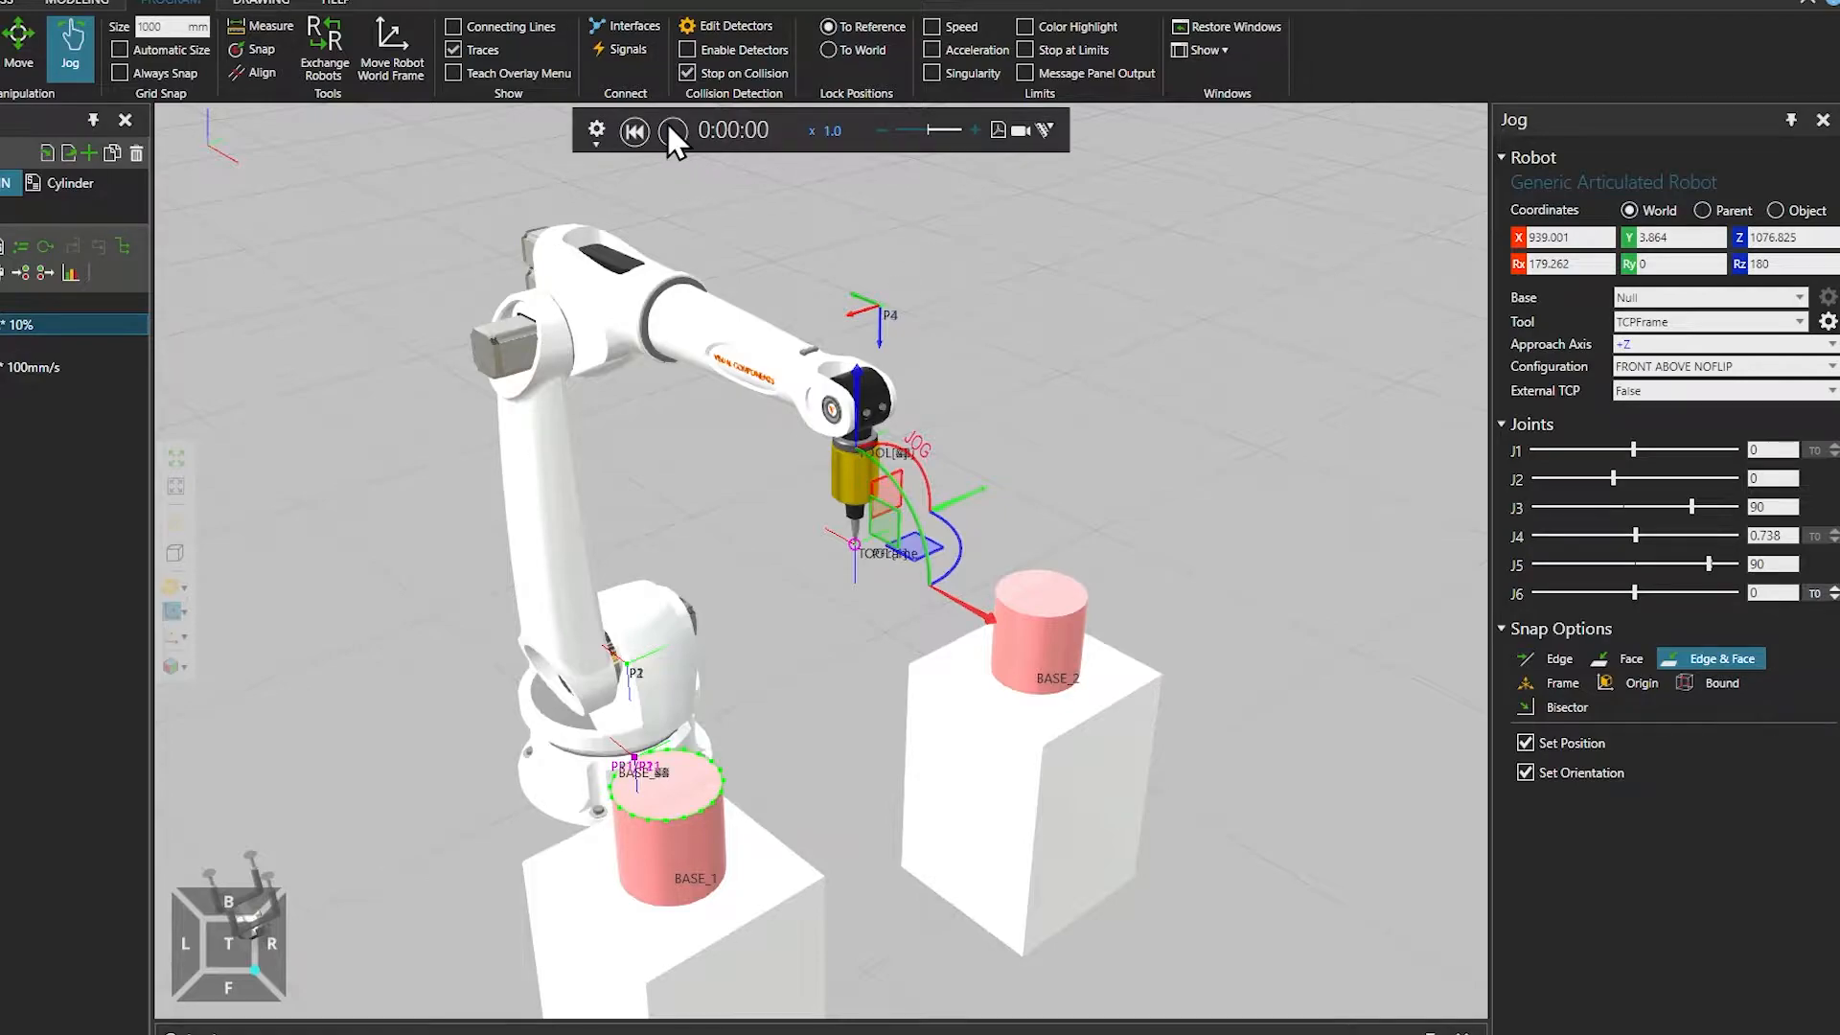
click(672, 130)
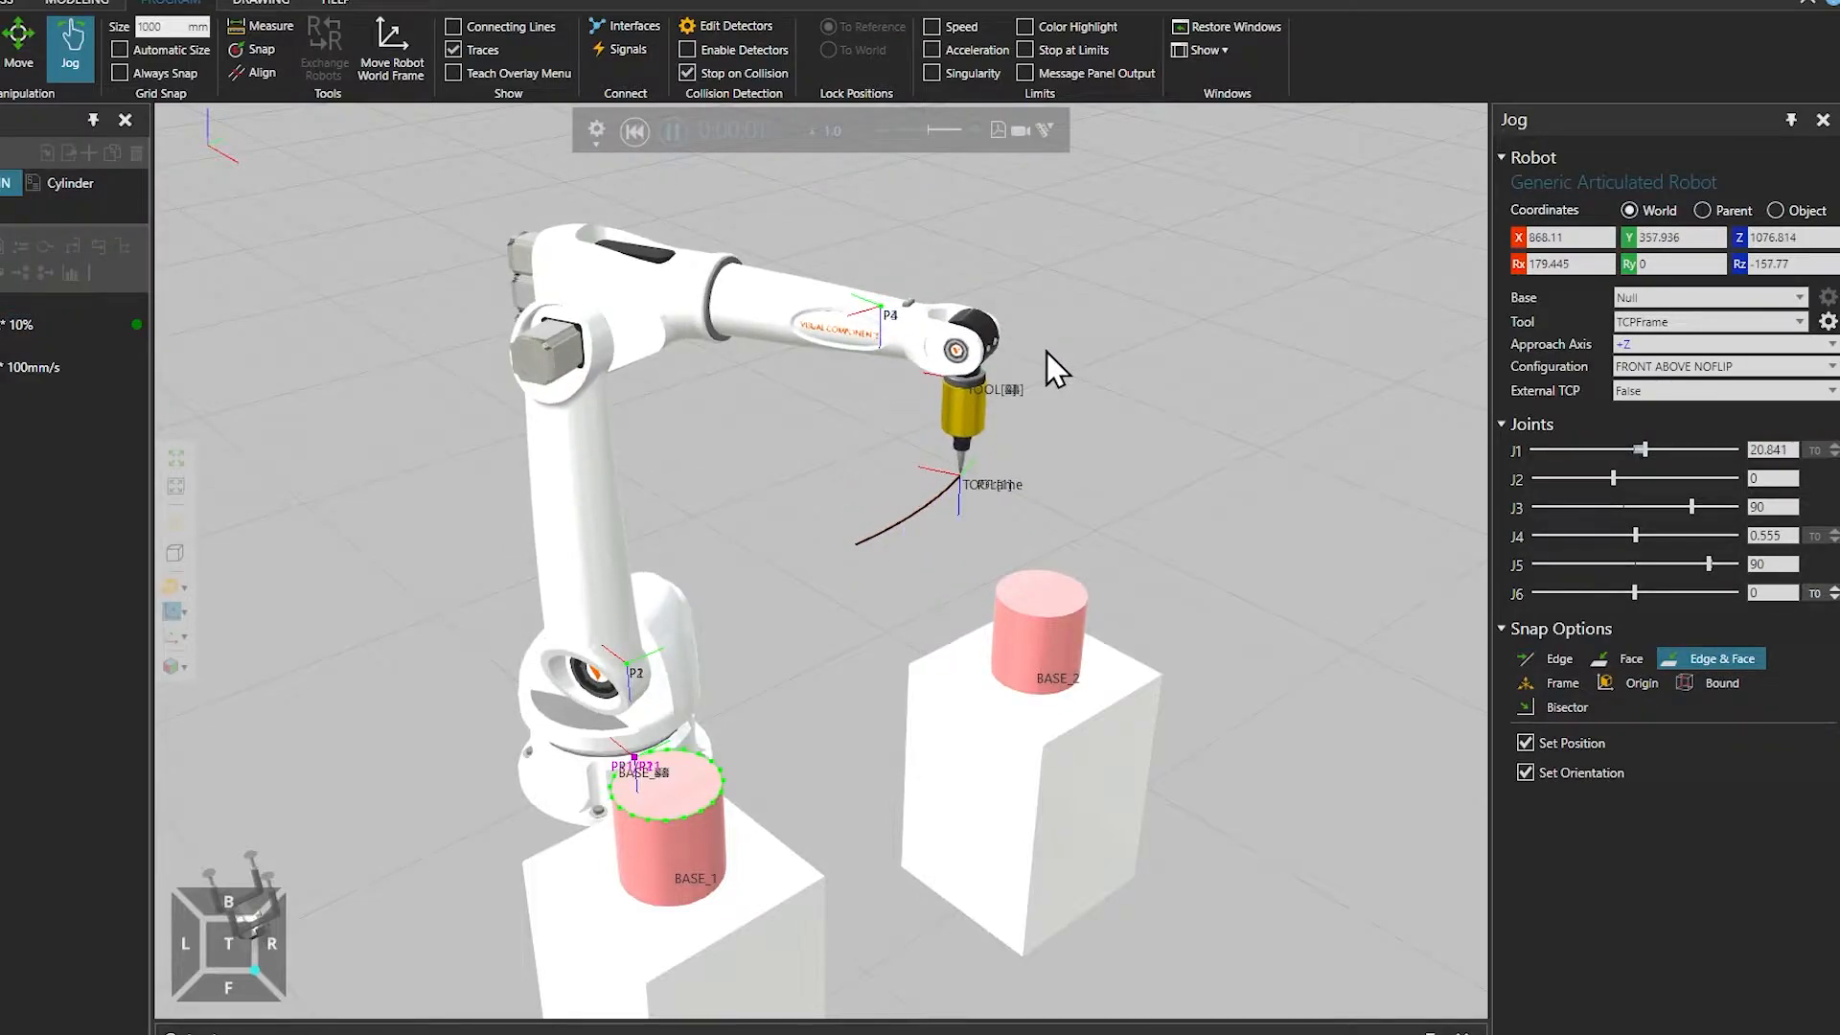
drag(1642, 448, 1668, 449)
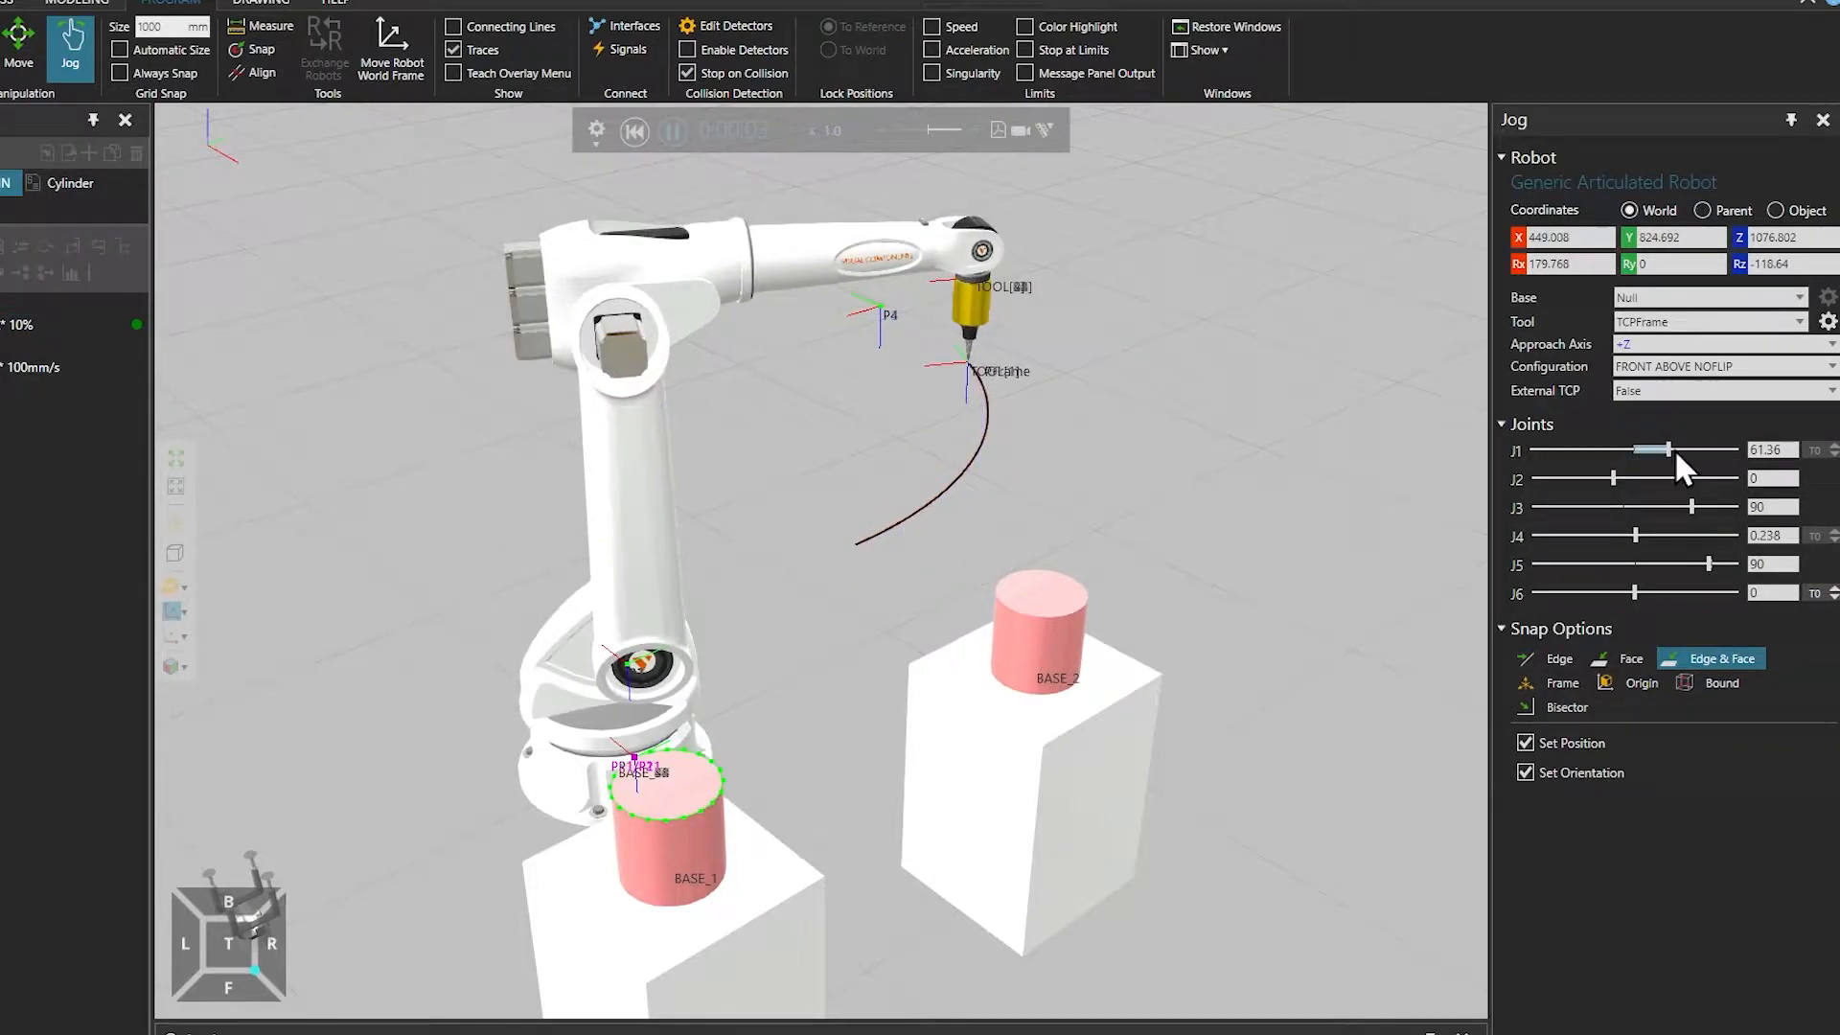
drag(1668, 448, 1684, 448)
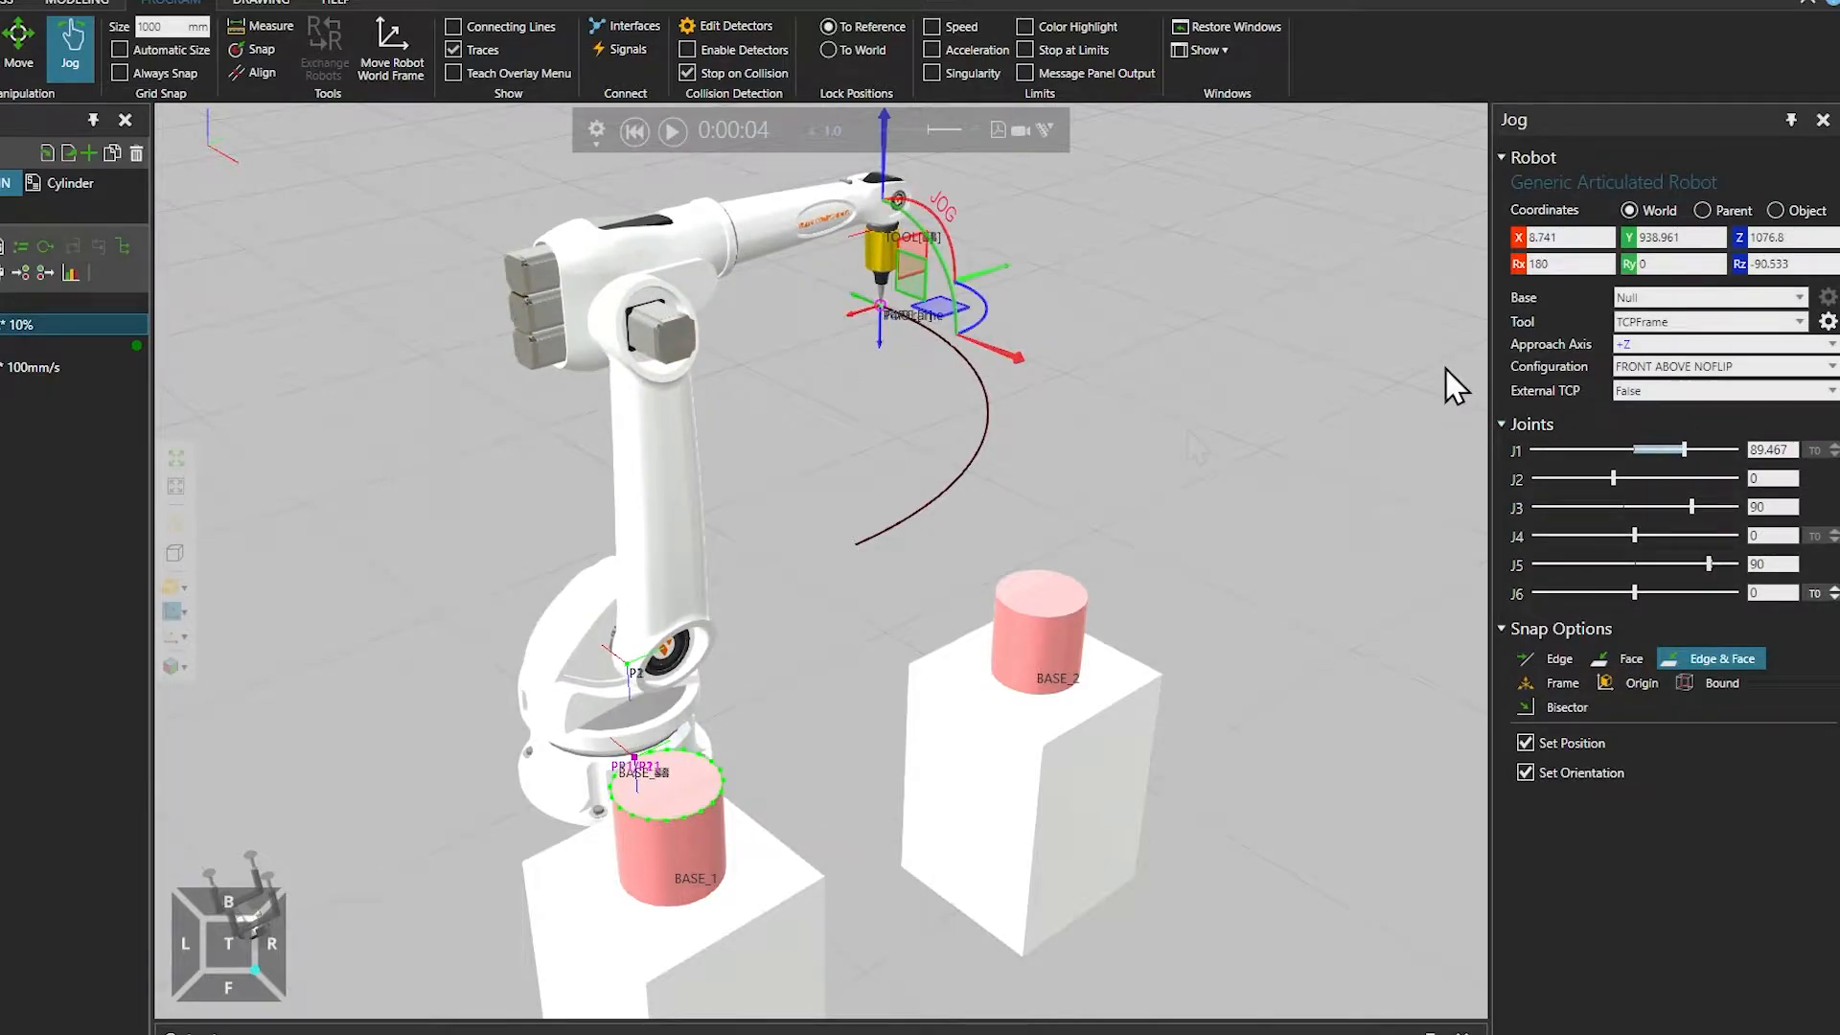
mouse_move(933, 529)
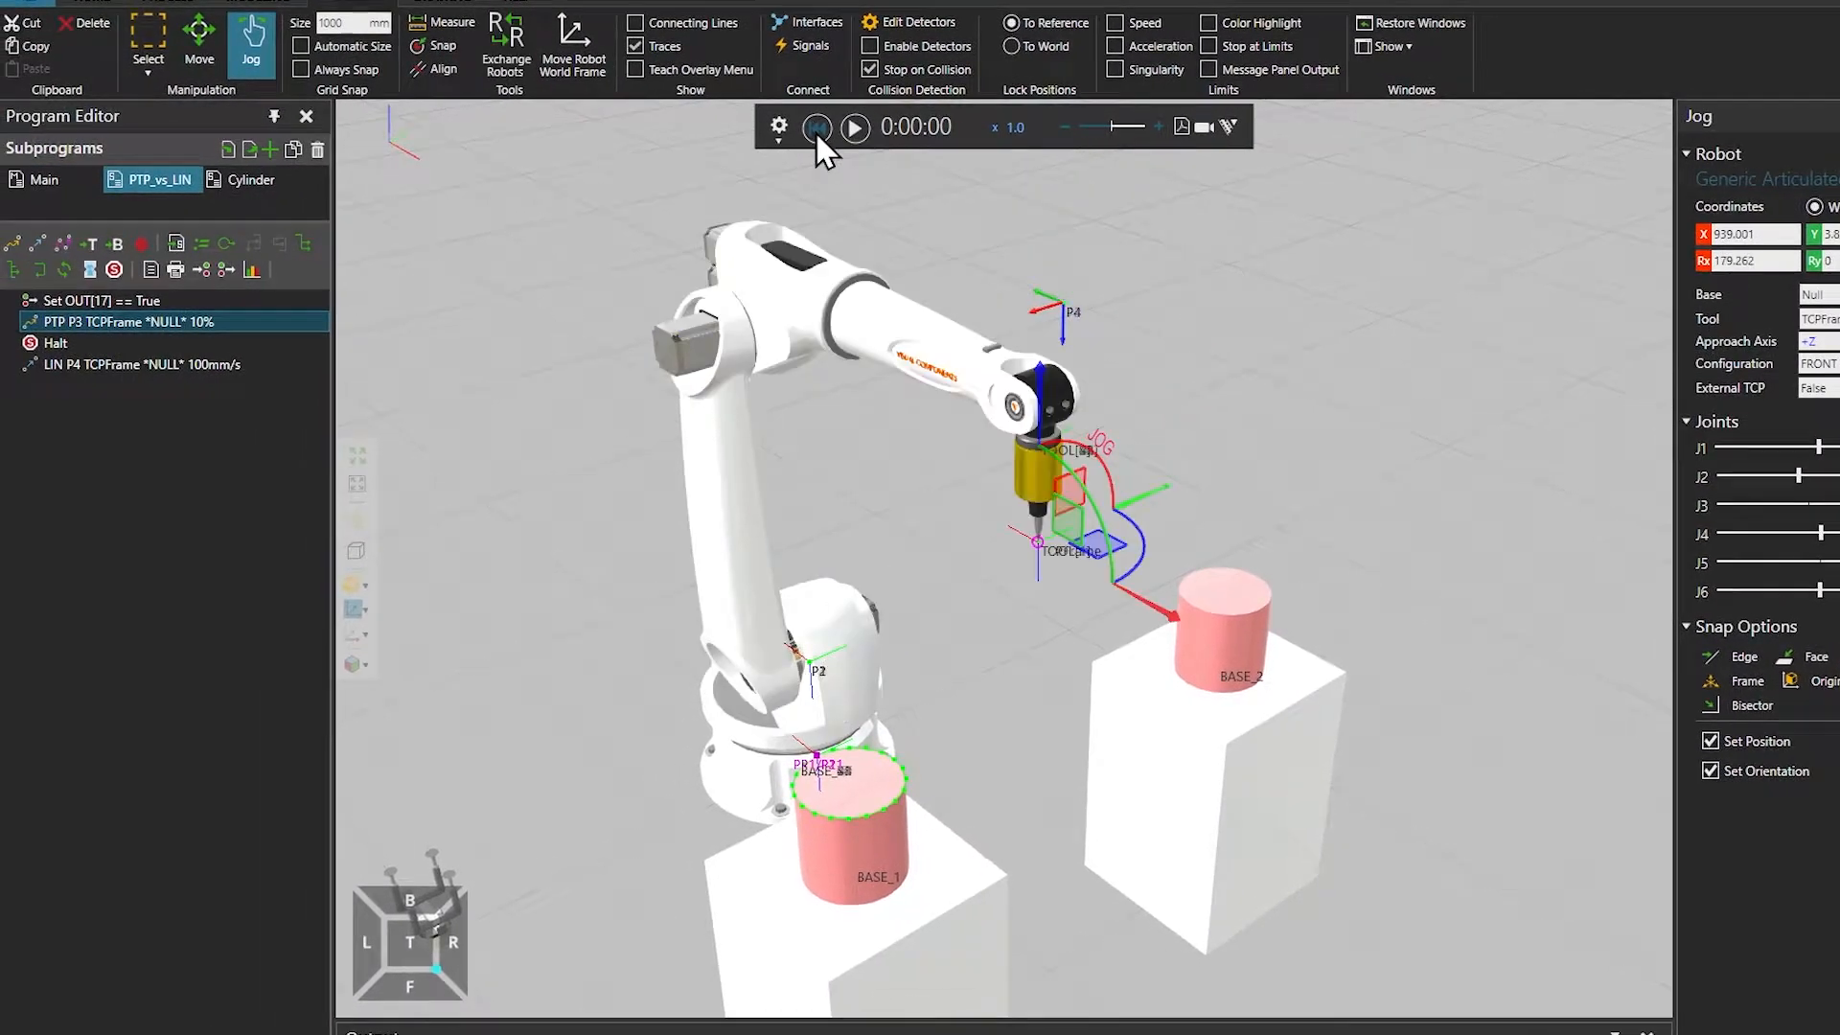
Move the LIN P4 statement above Halt so it runs before the PTP move to P3
click(140, 364)
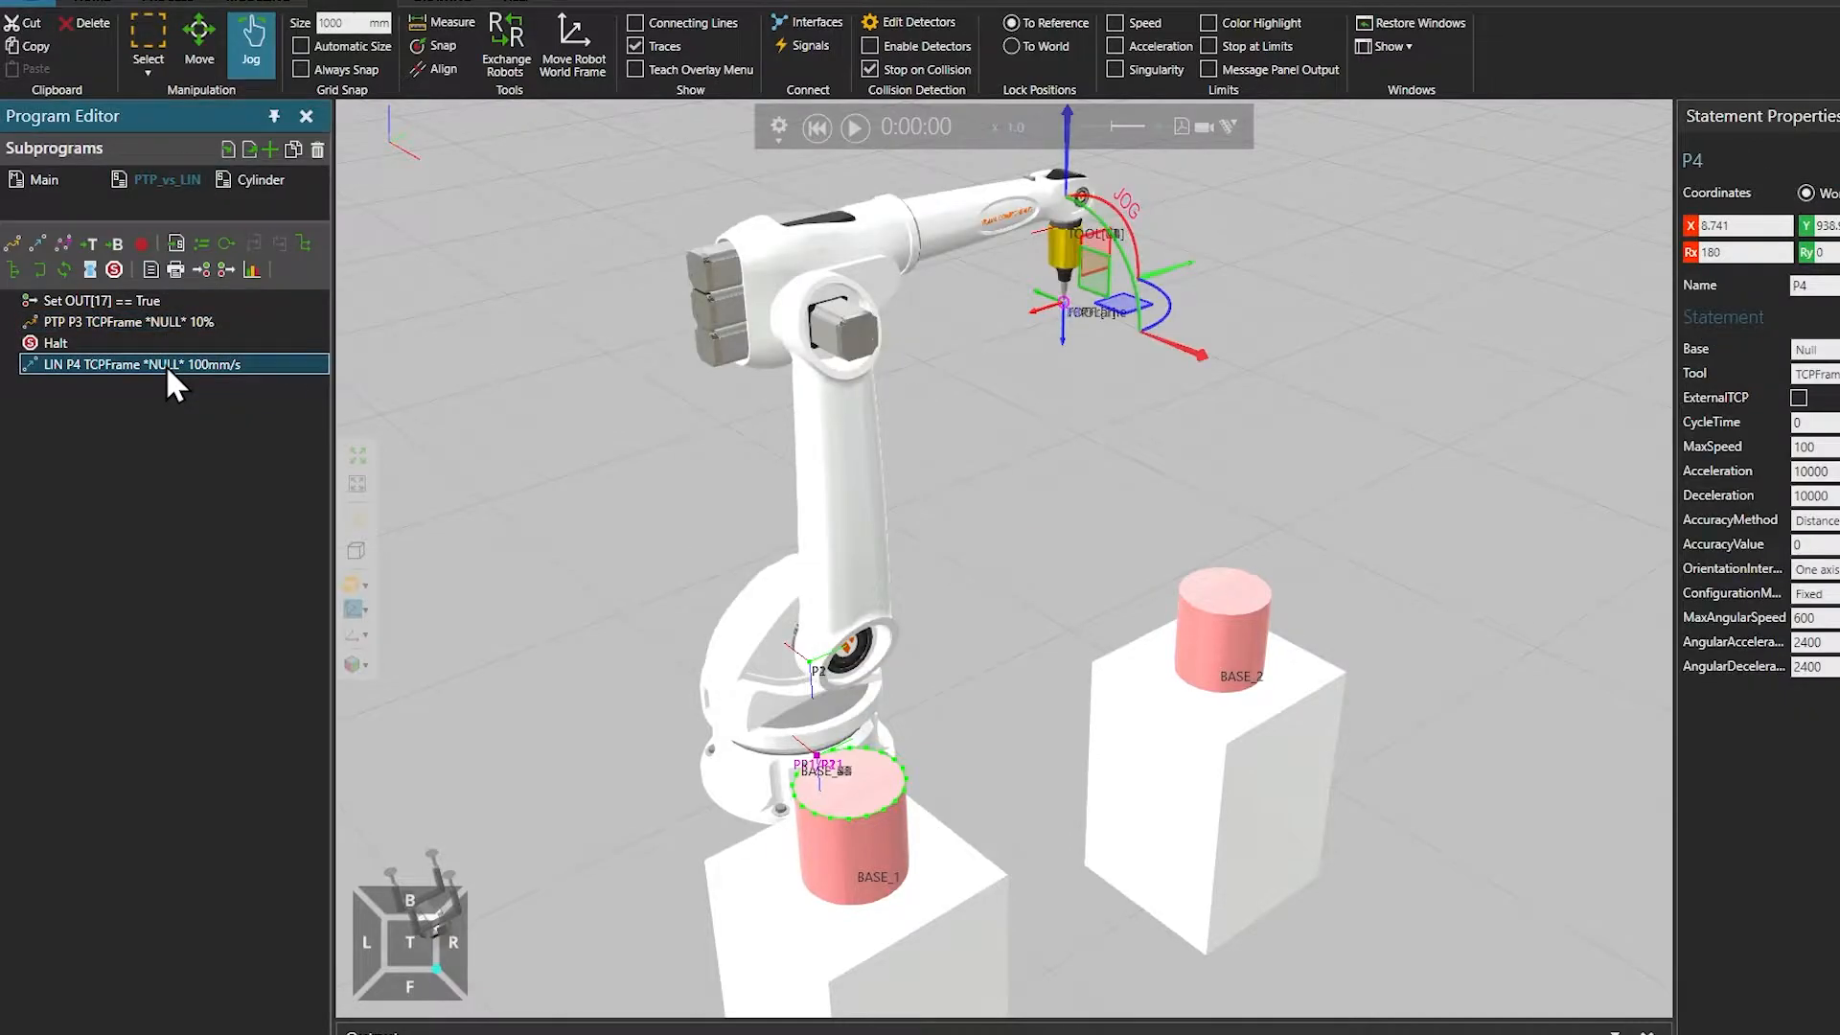
click(128, 322)
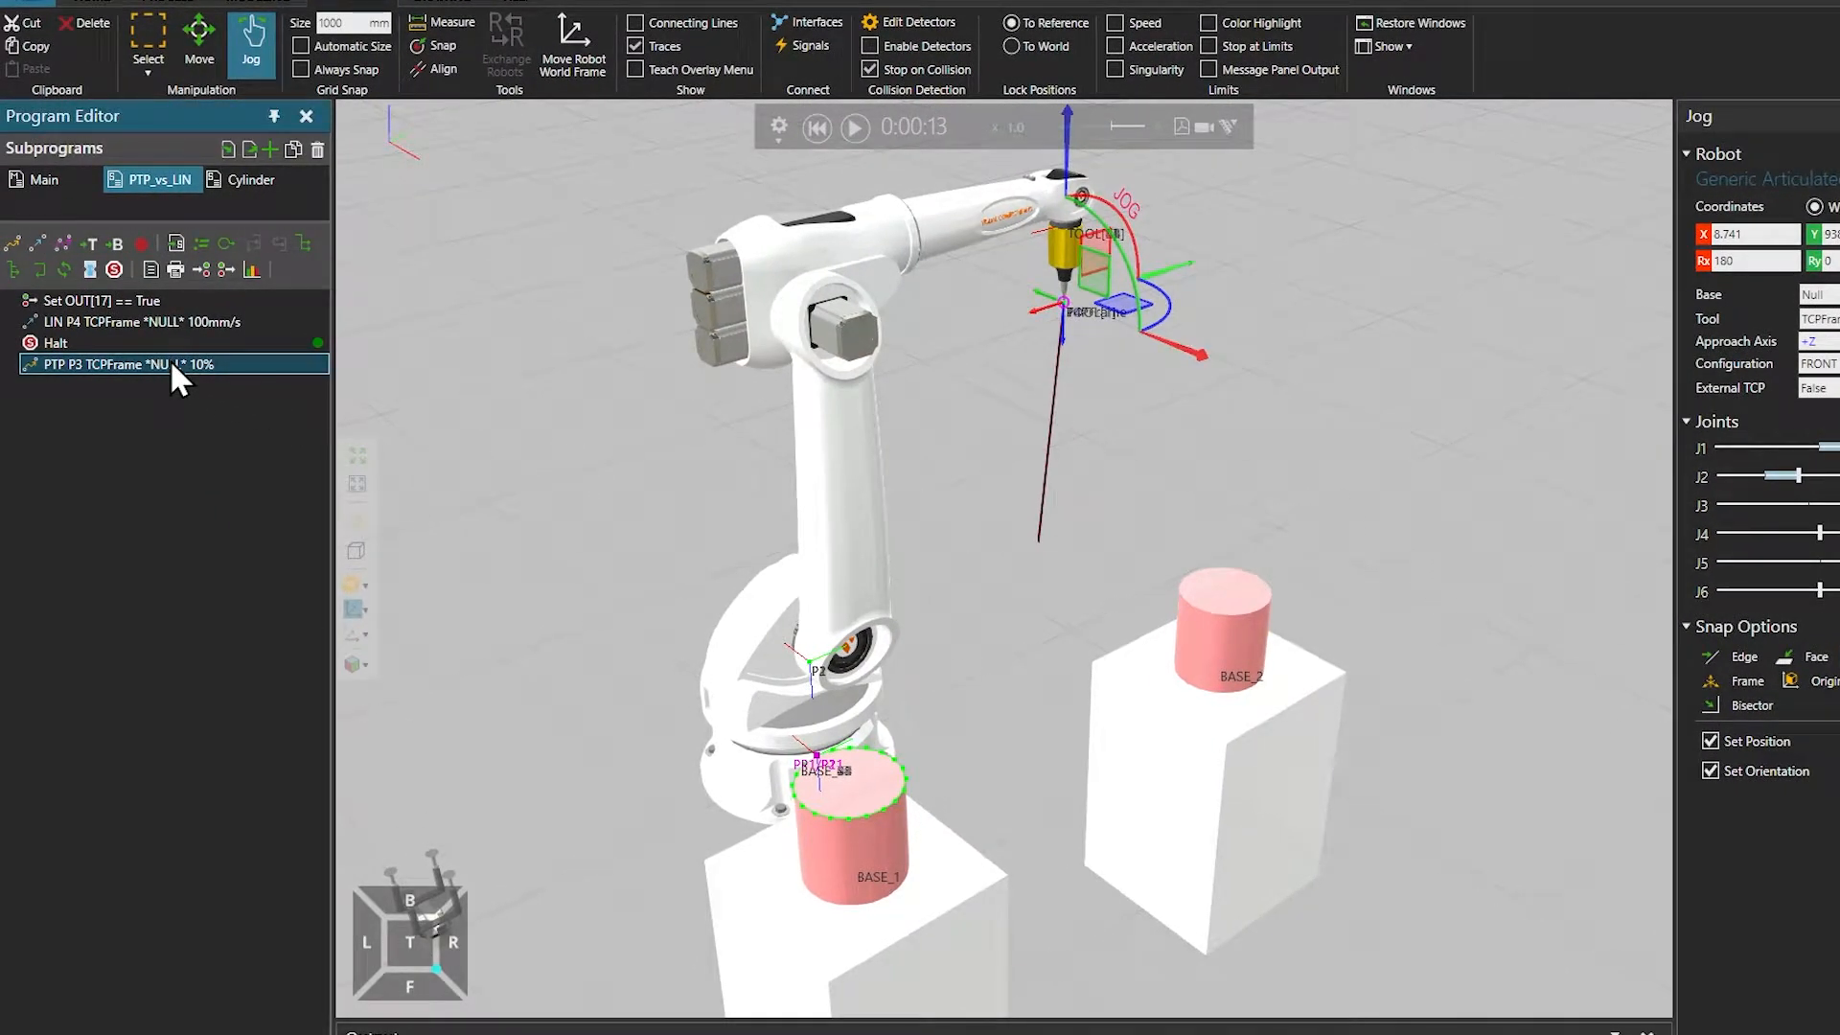
Put PTP P3 back first and LIN P4 back below Halt, restoring the original order
click(171, 322)
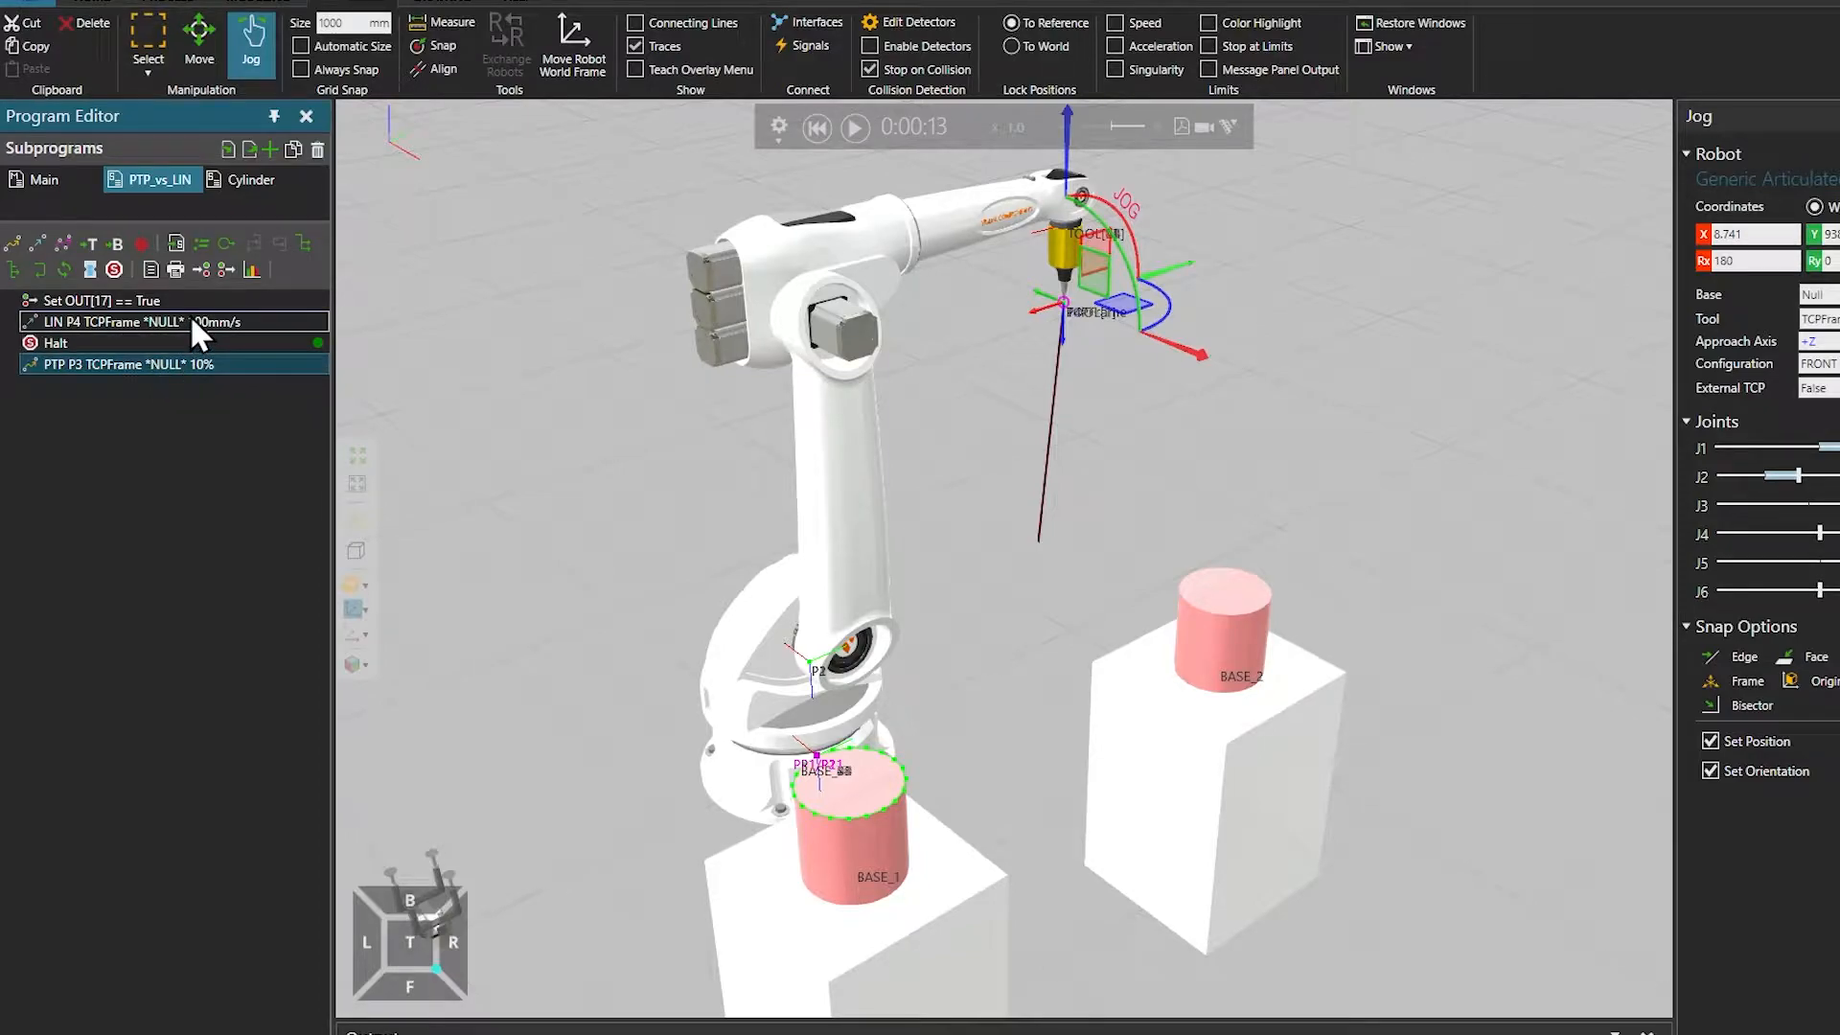
click(140, 322)
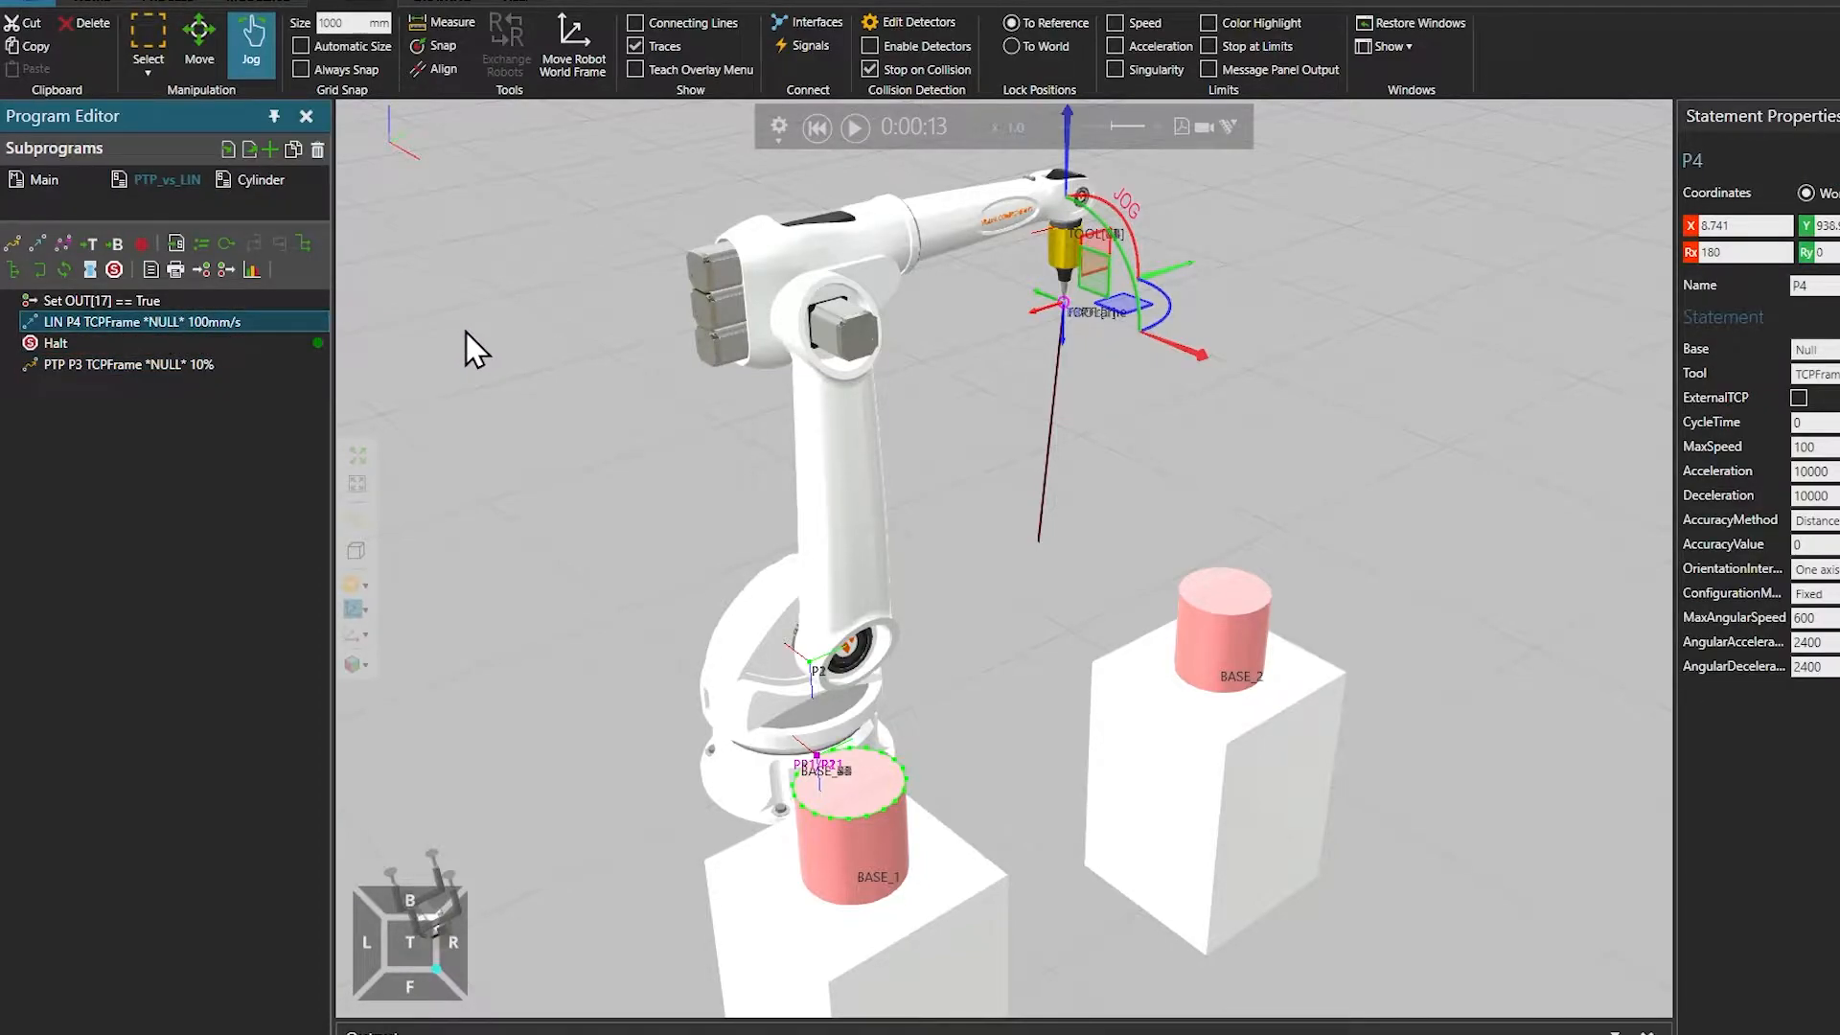
click(129, 364)
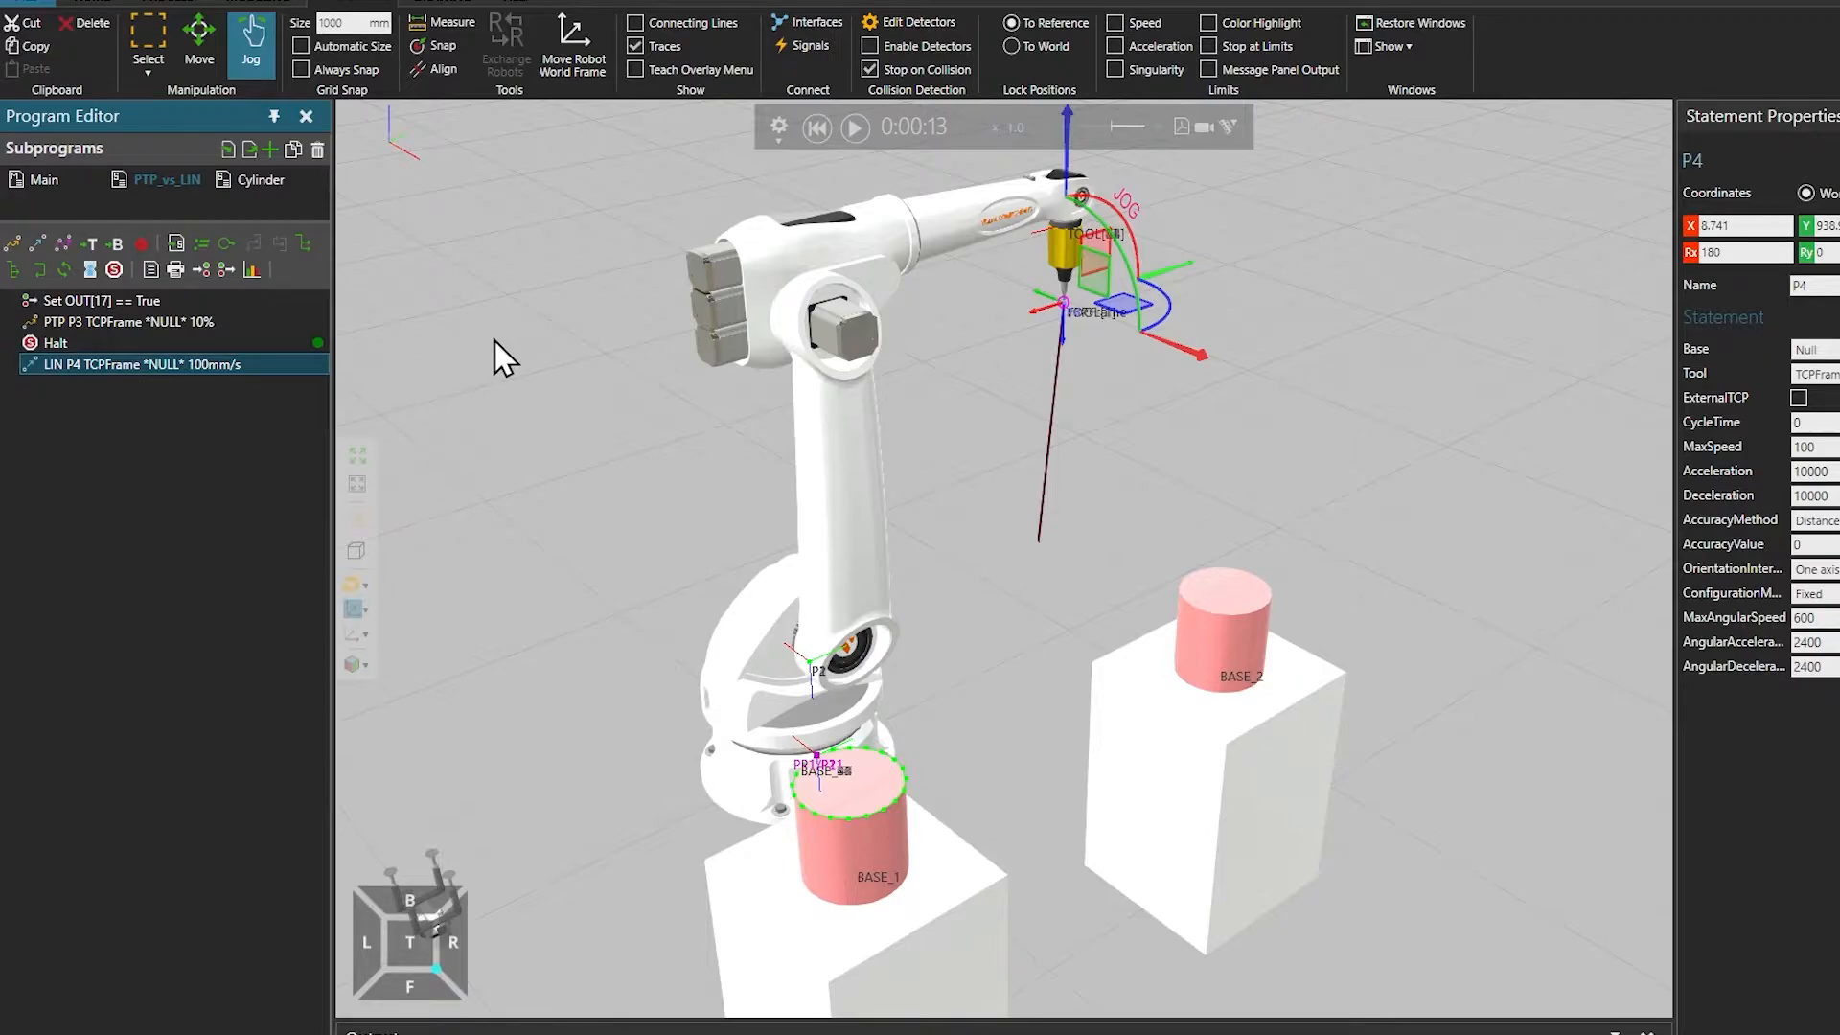
click(128, 322)
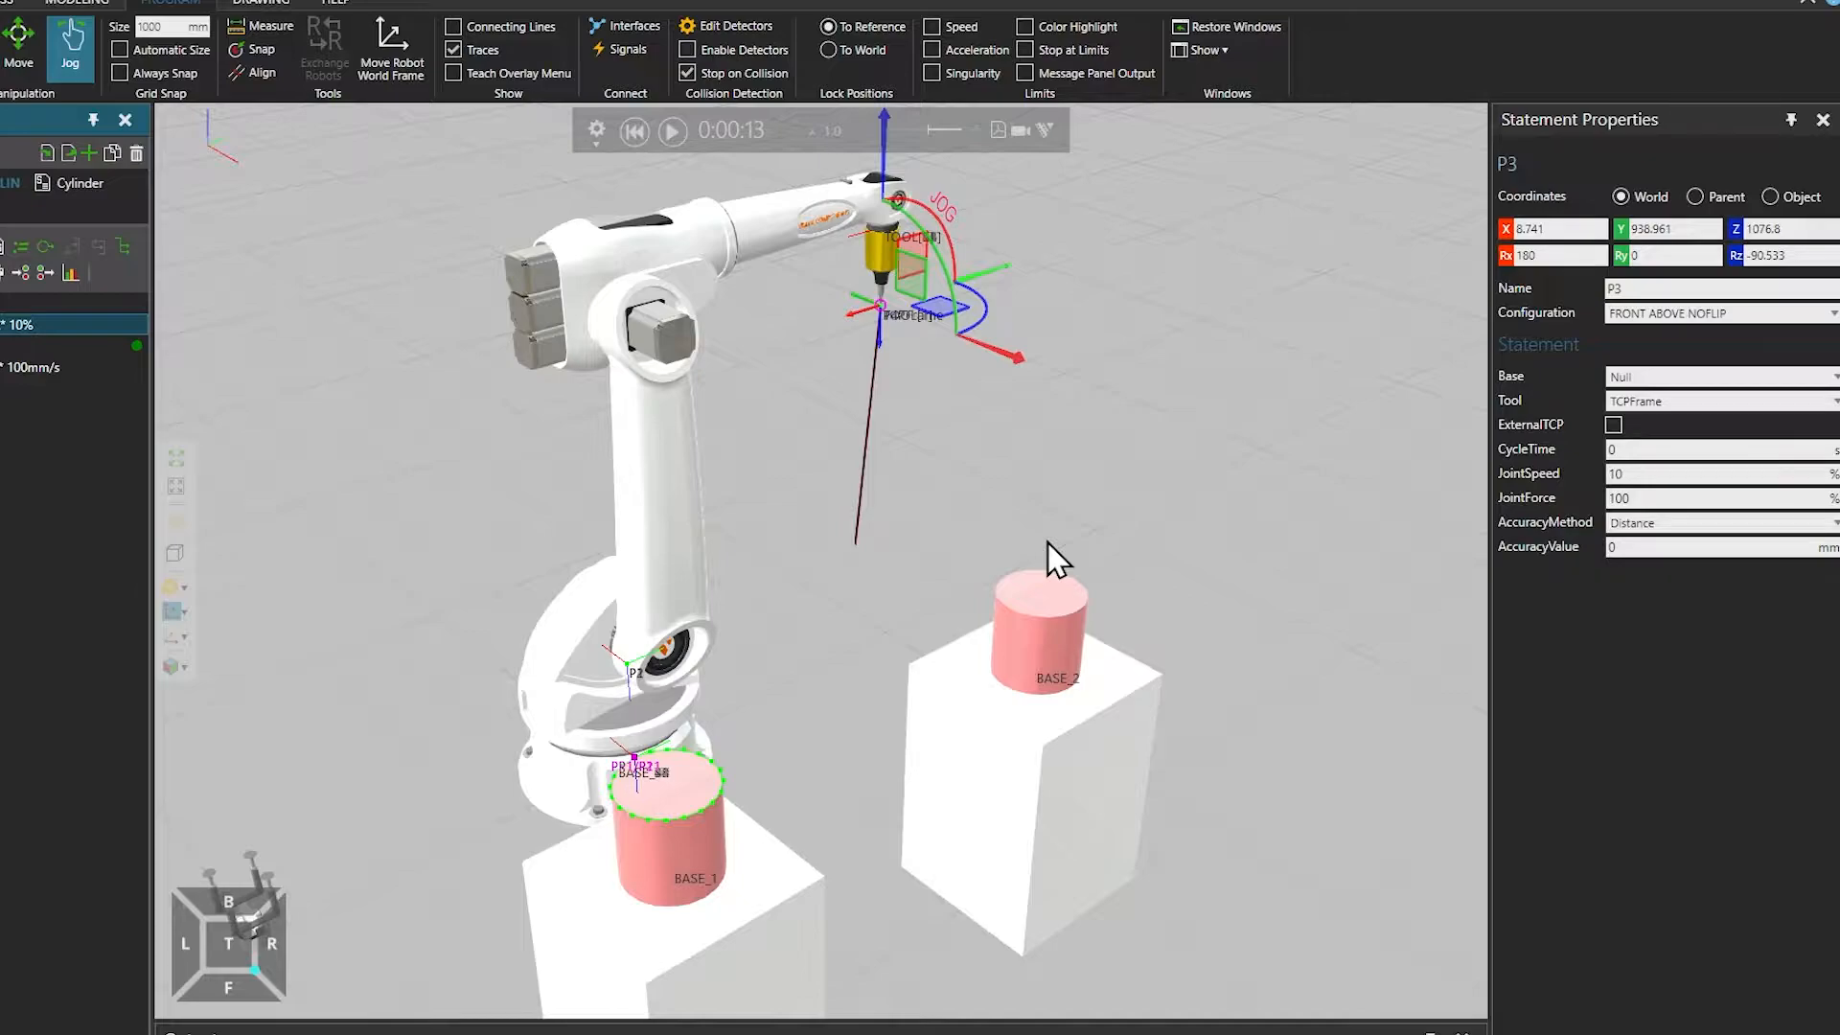
mouse_move(1713, 312)
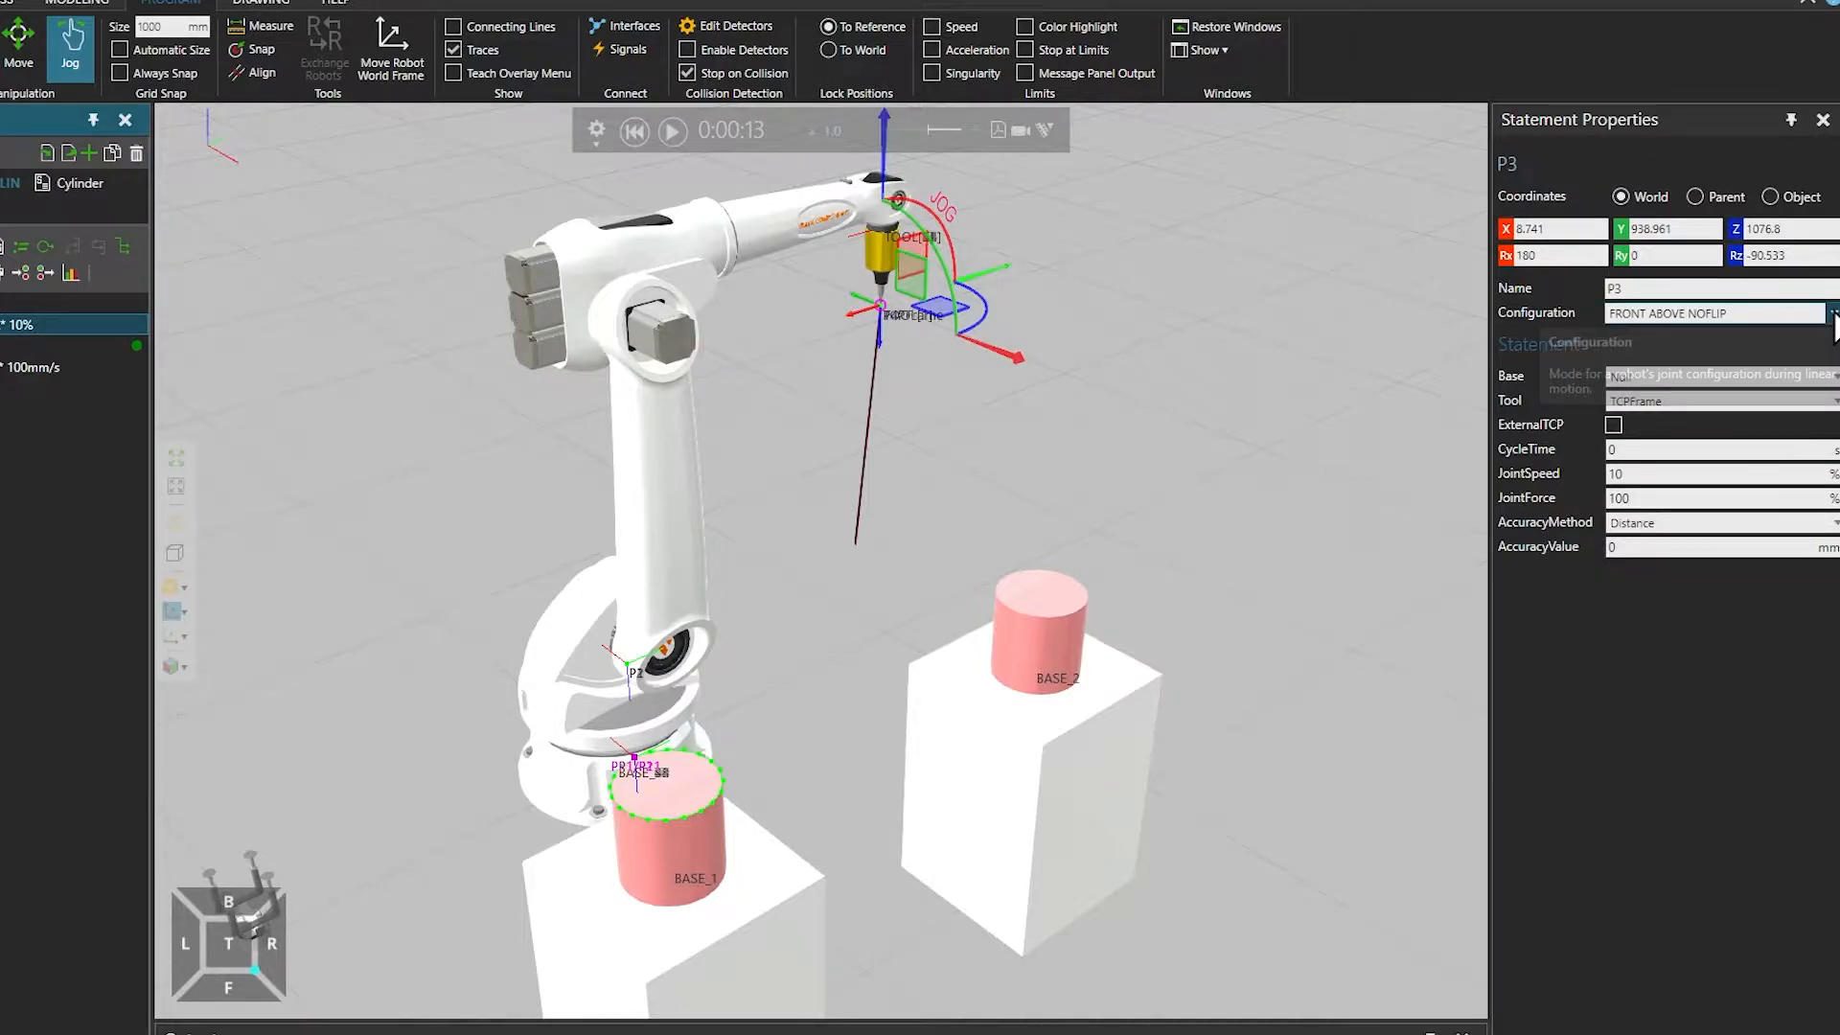
Choose the FRONT ABOVE FLIPPED configuration for point P3 and rewind the simulation
click(1830, 313)
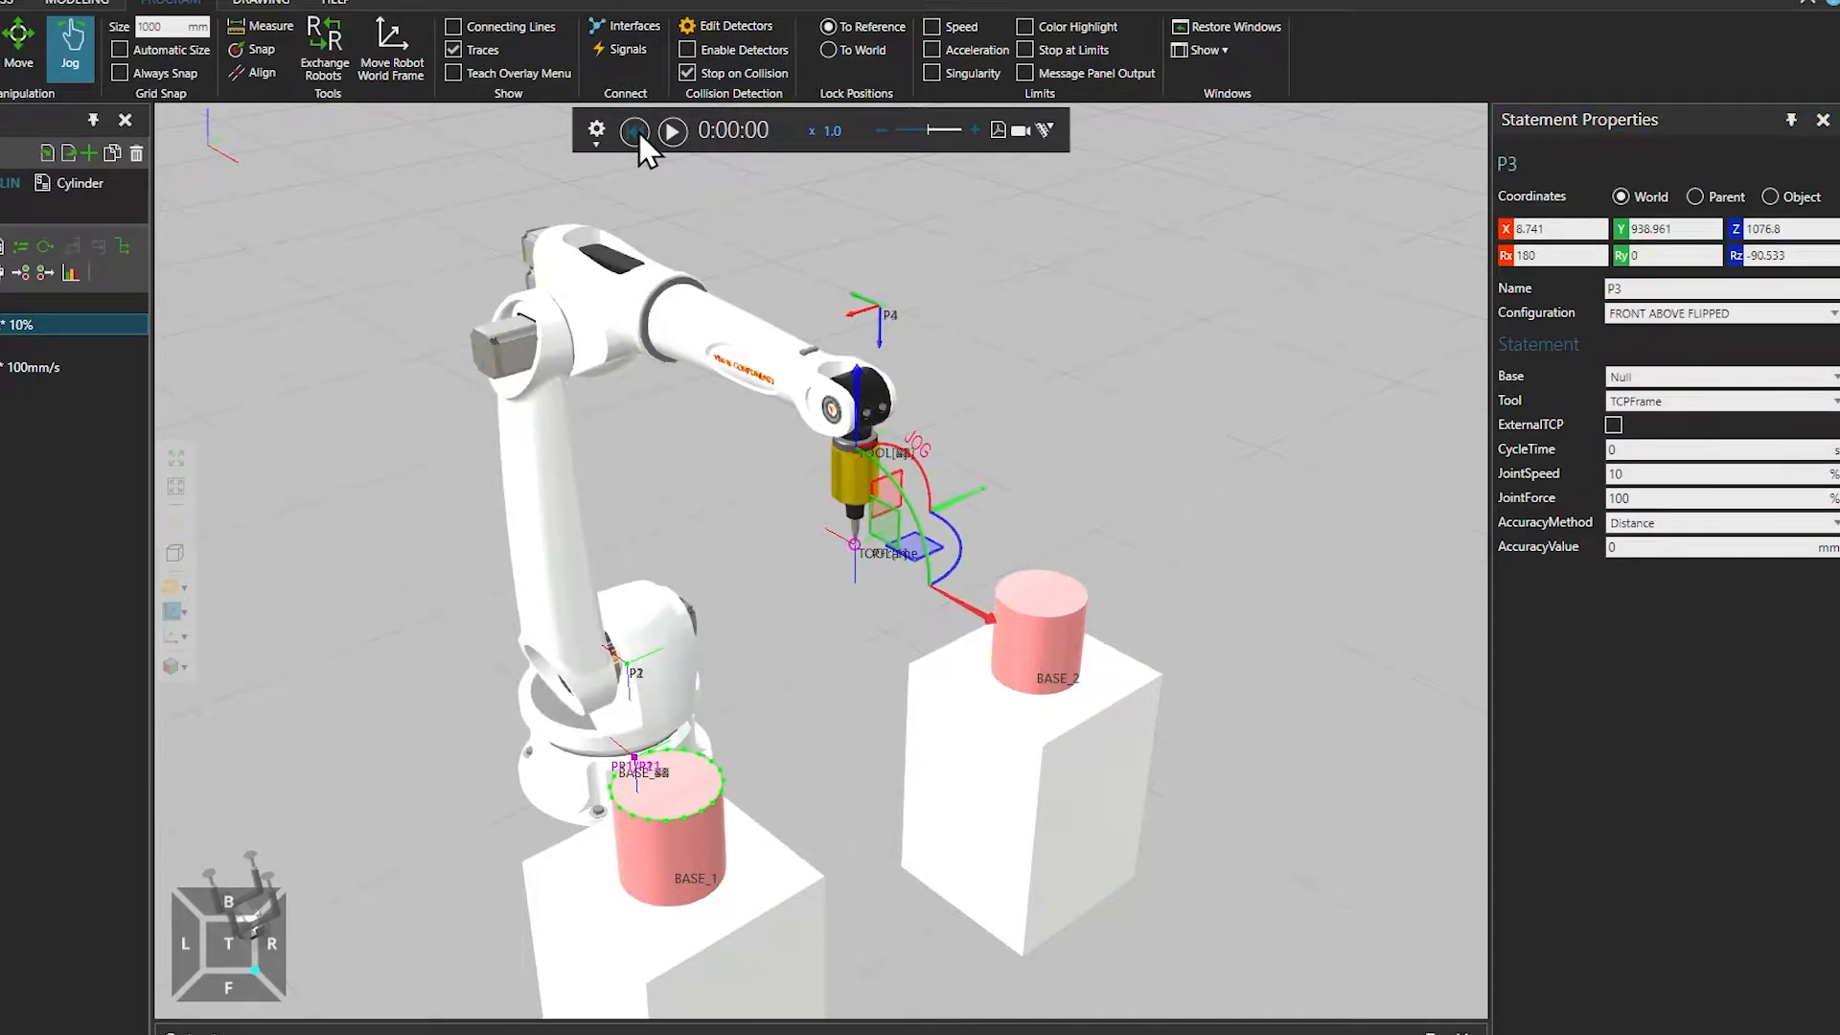
click(671, 130)
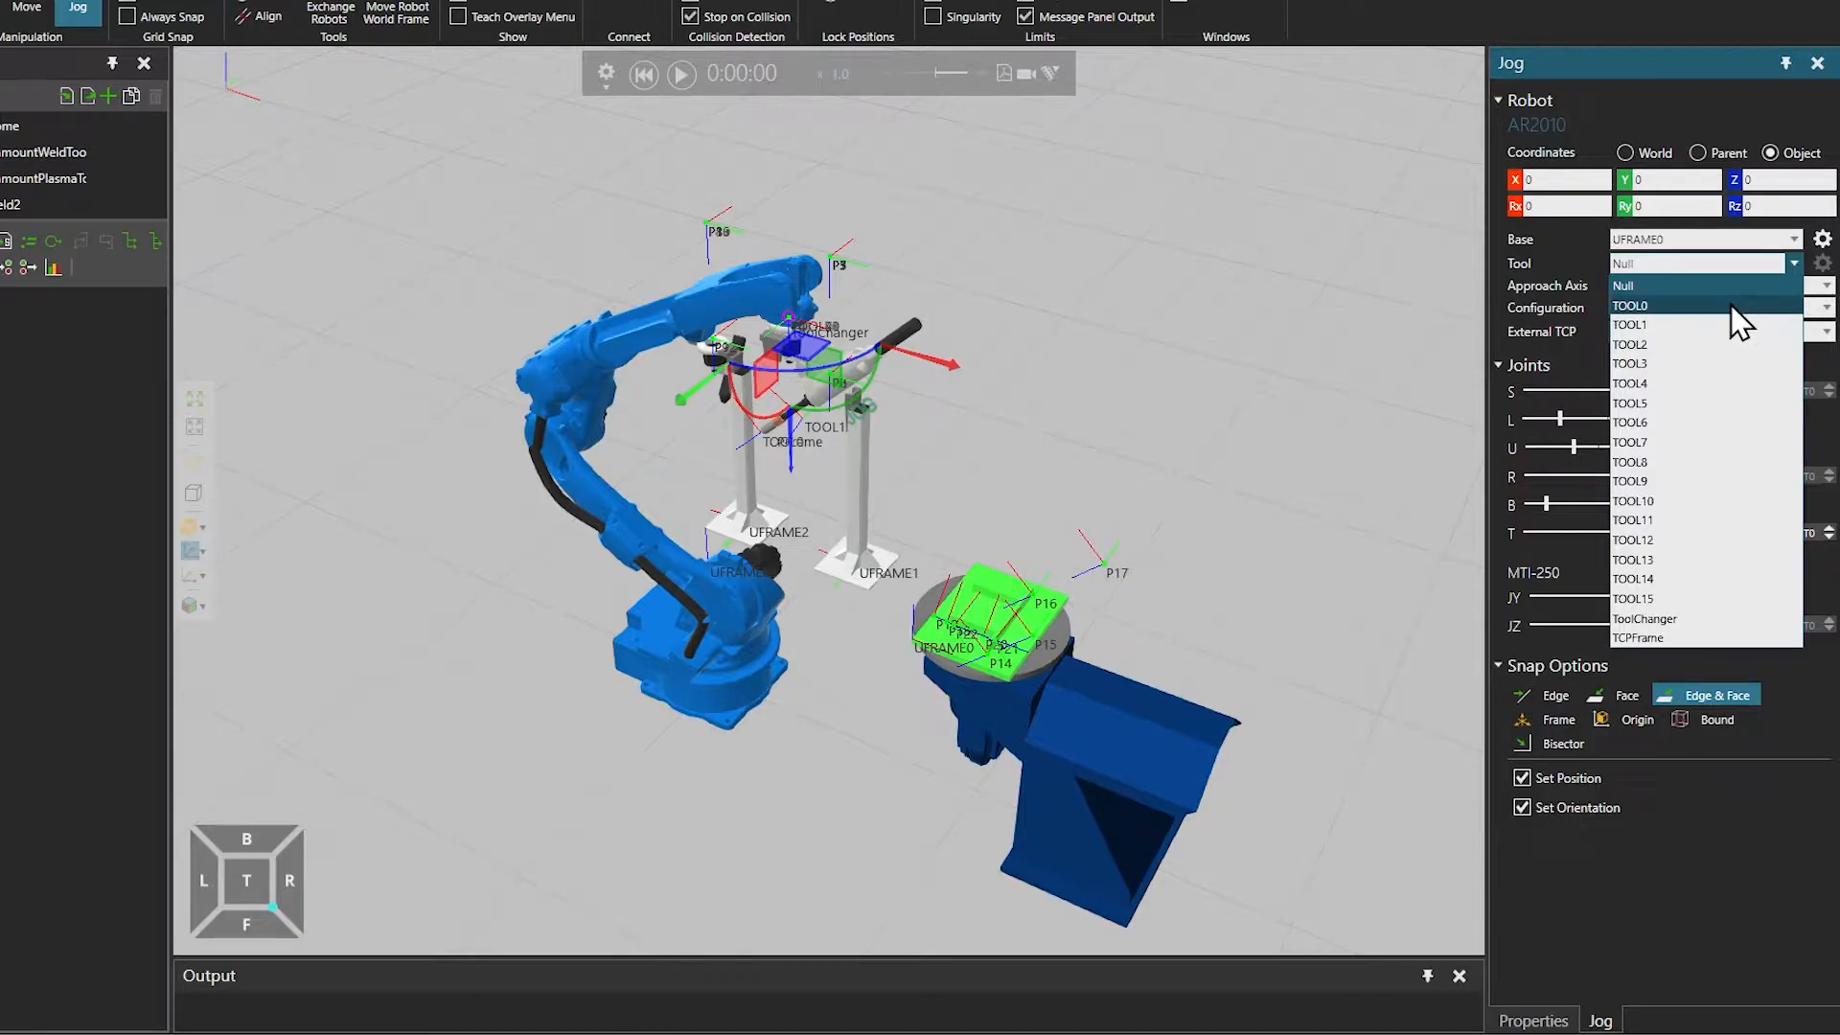
Choose TOOL0 as the AR2010's jog tool and view the welding torch tip from the front
click(1629, 305)
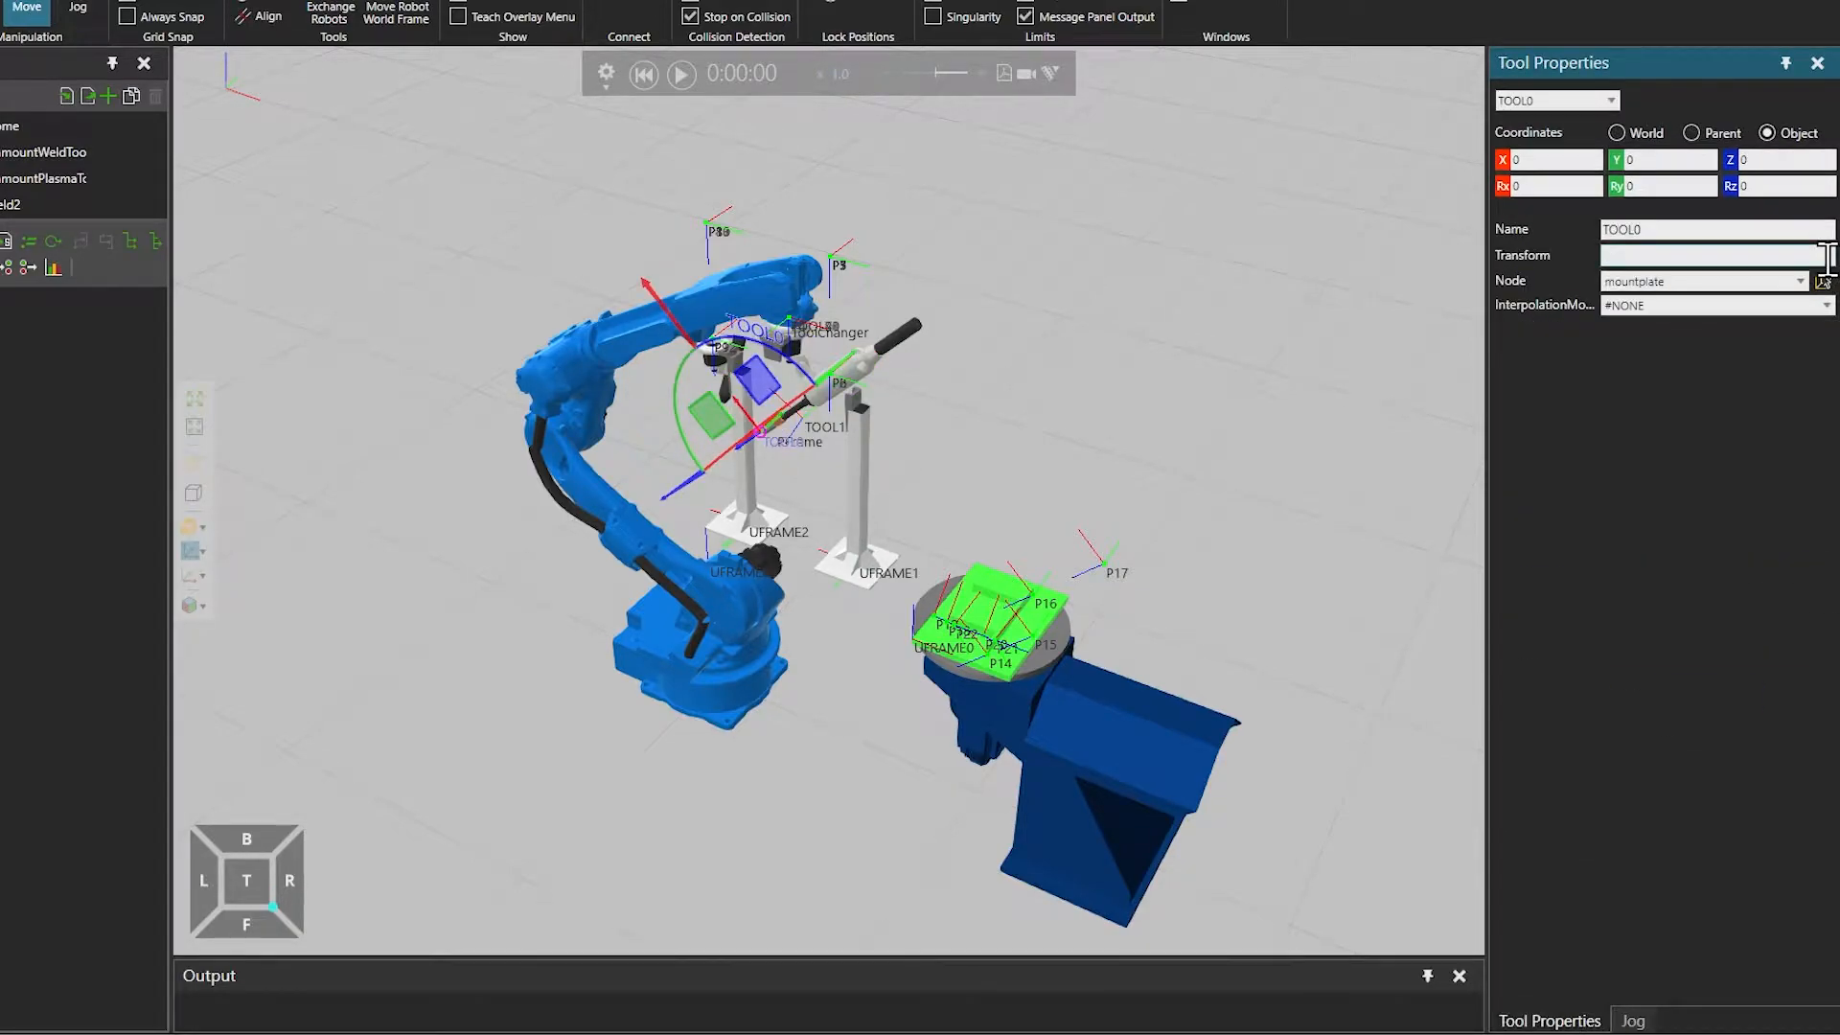
mouse_move(573, 652)
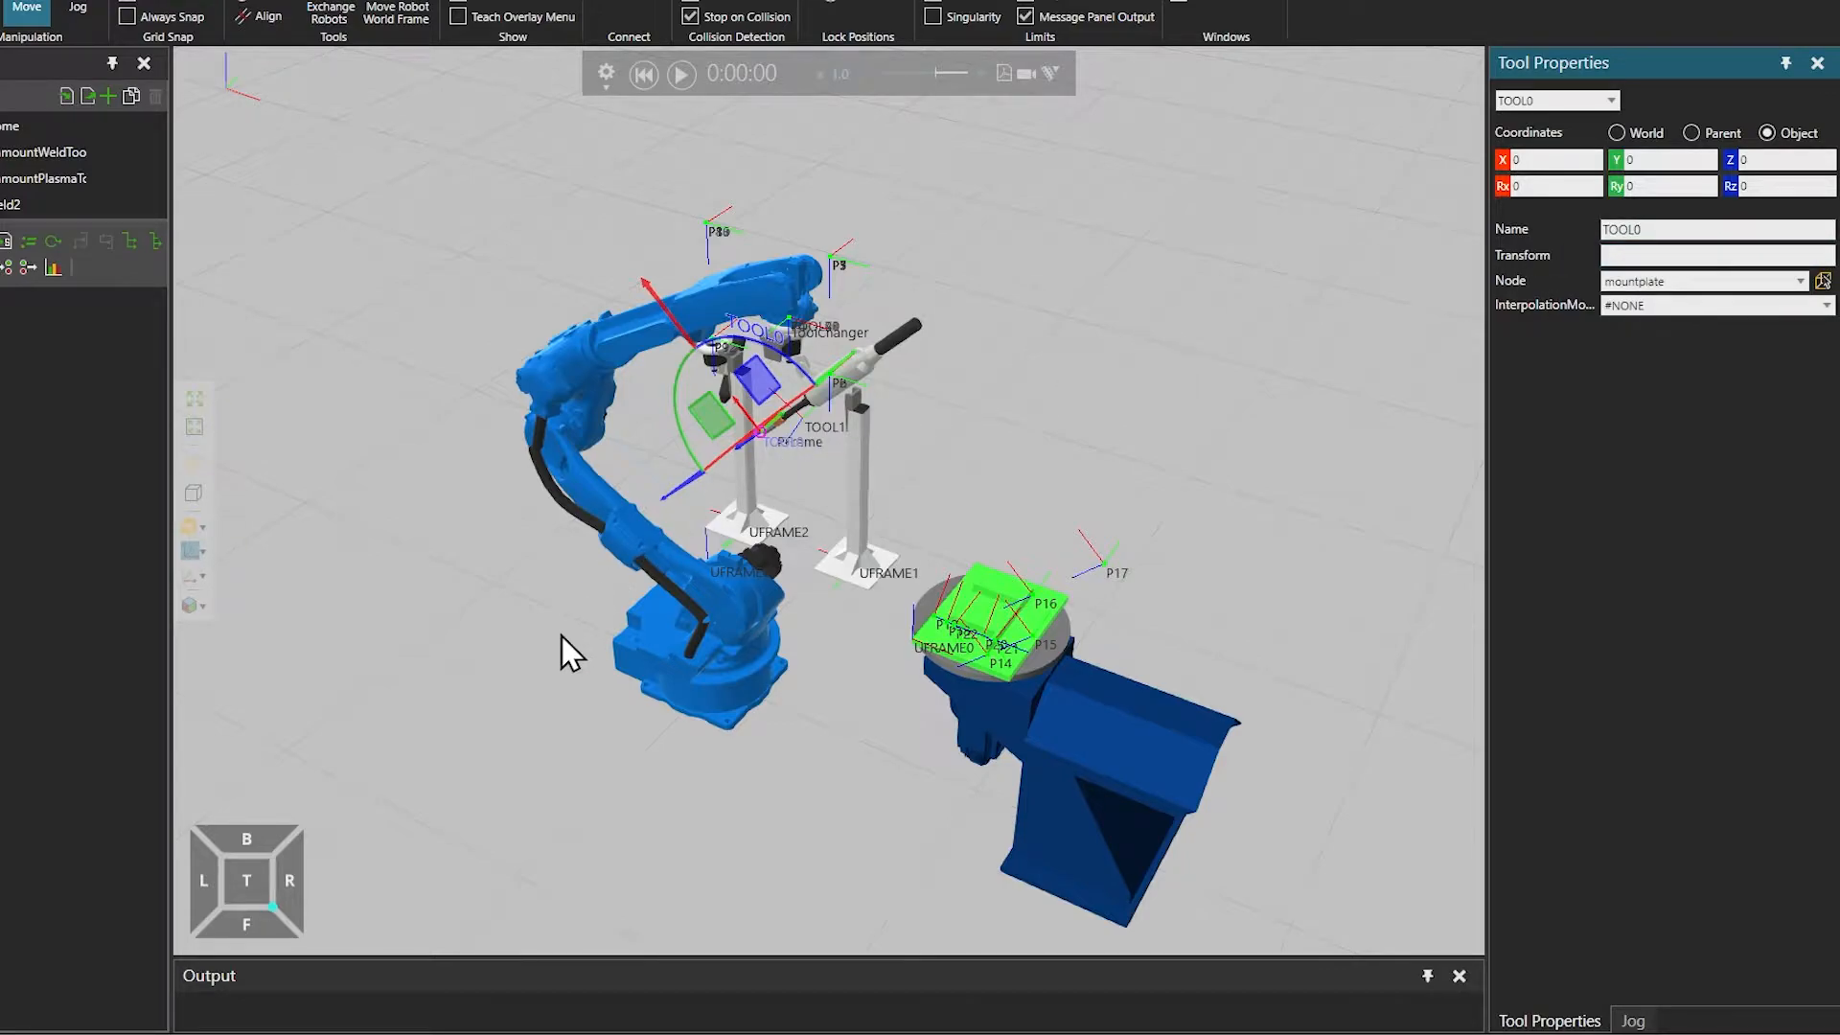
mouse_move(261, 927)
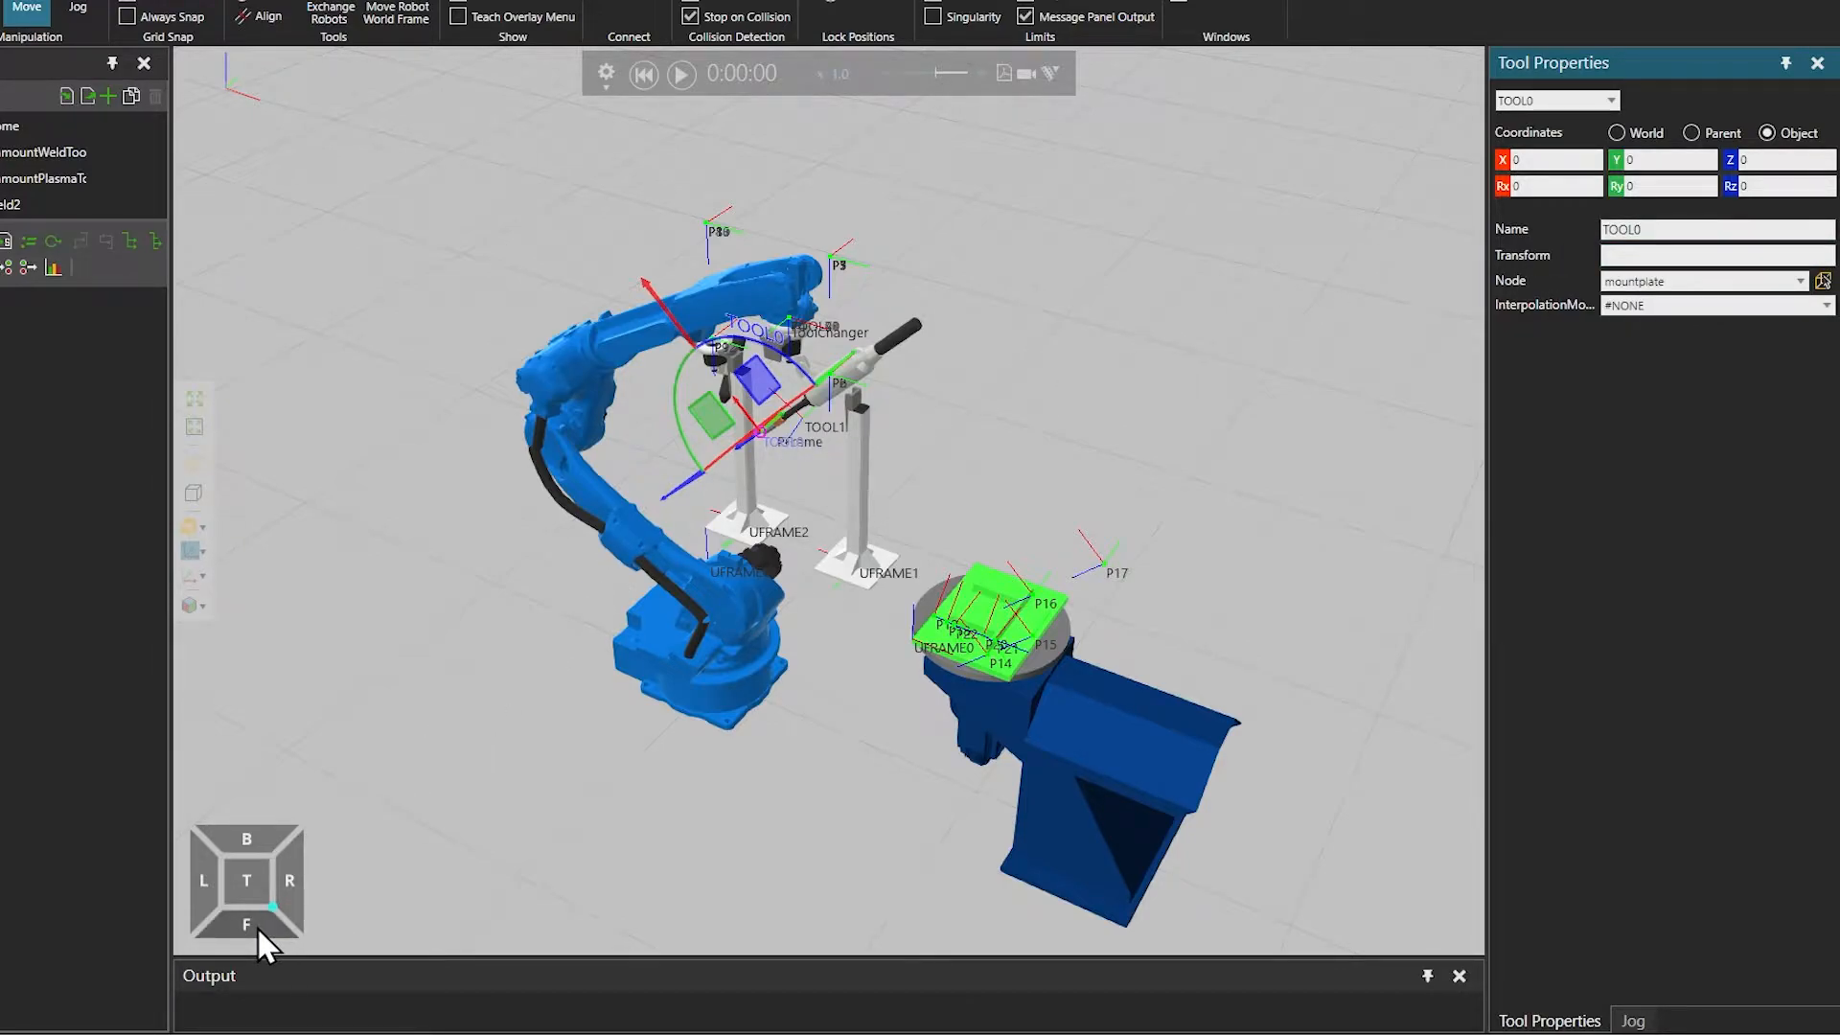
click(247, 923)
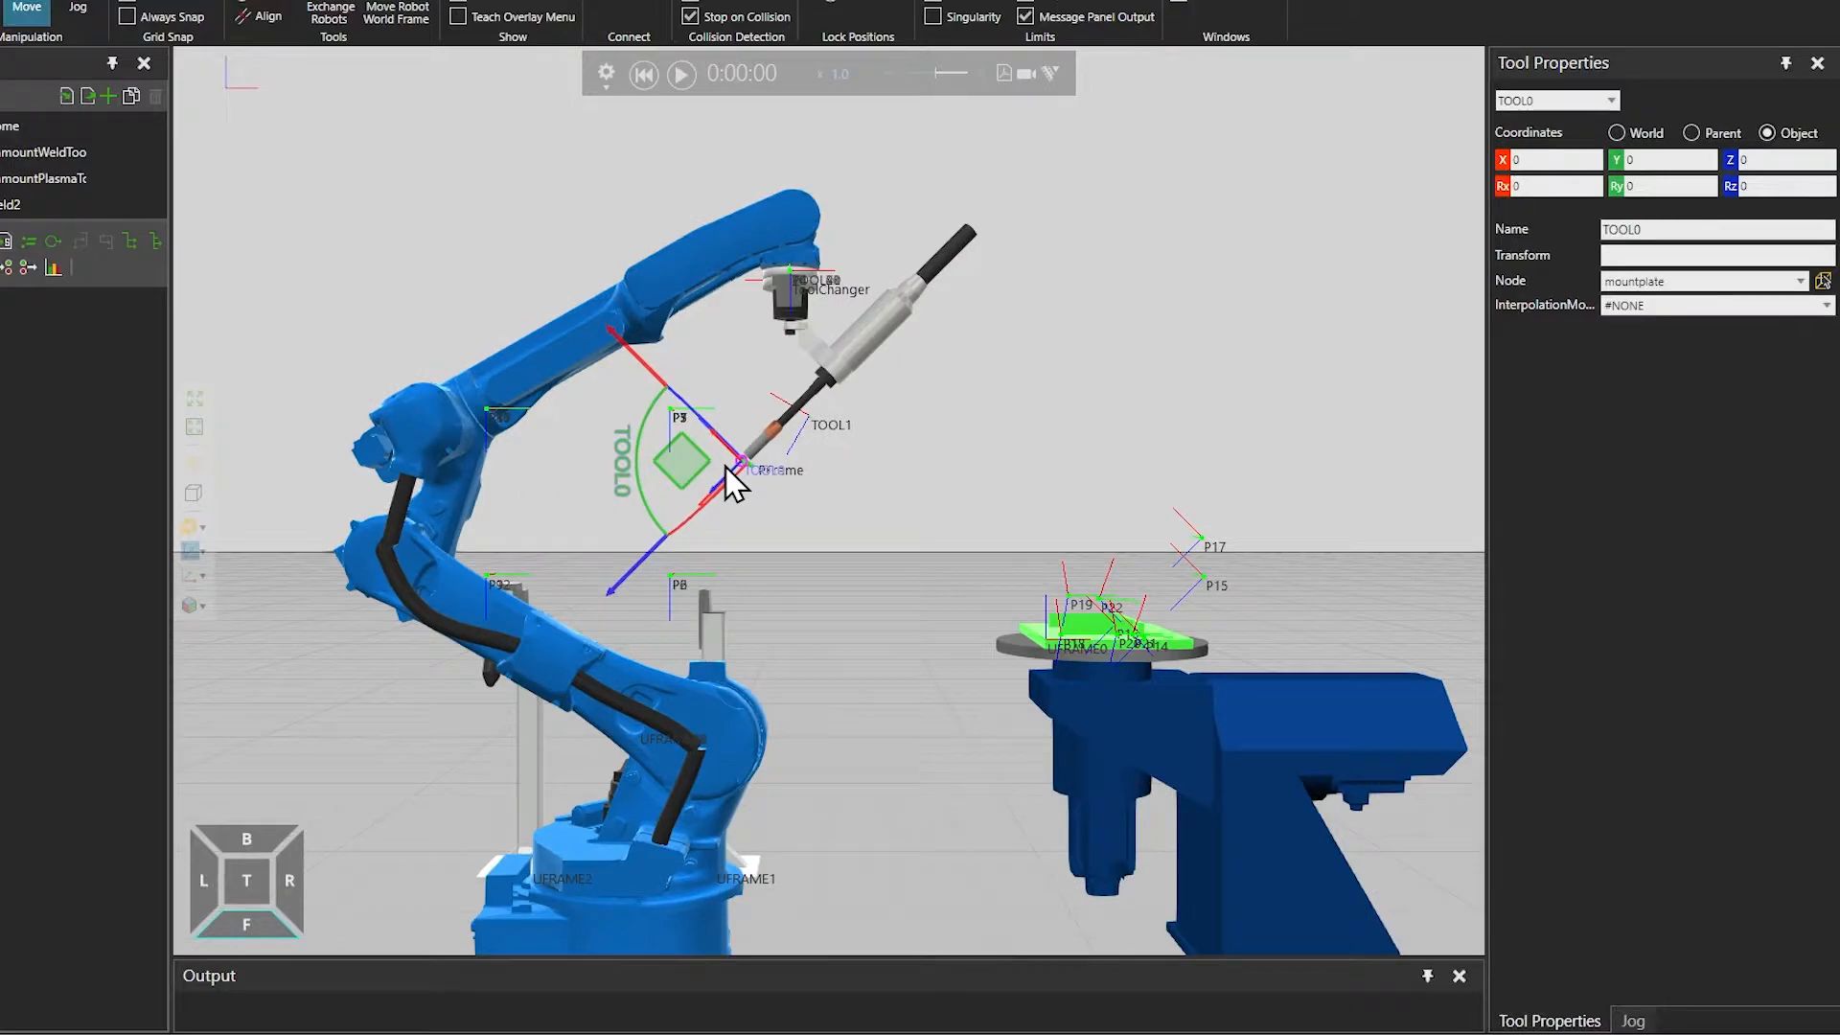
drag(734, 481, 751, 492)
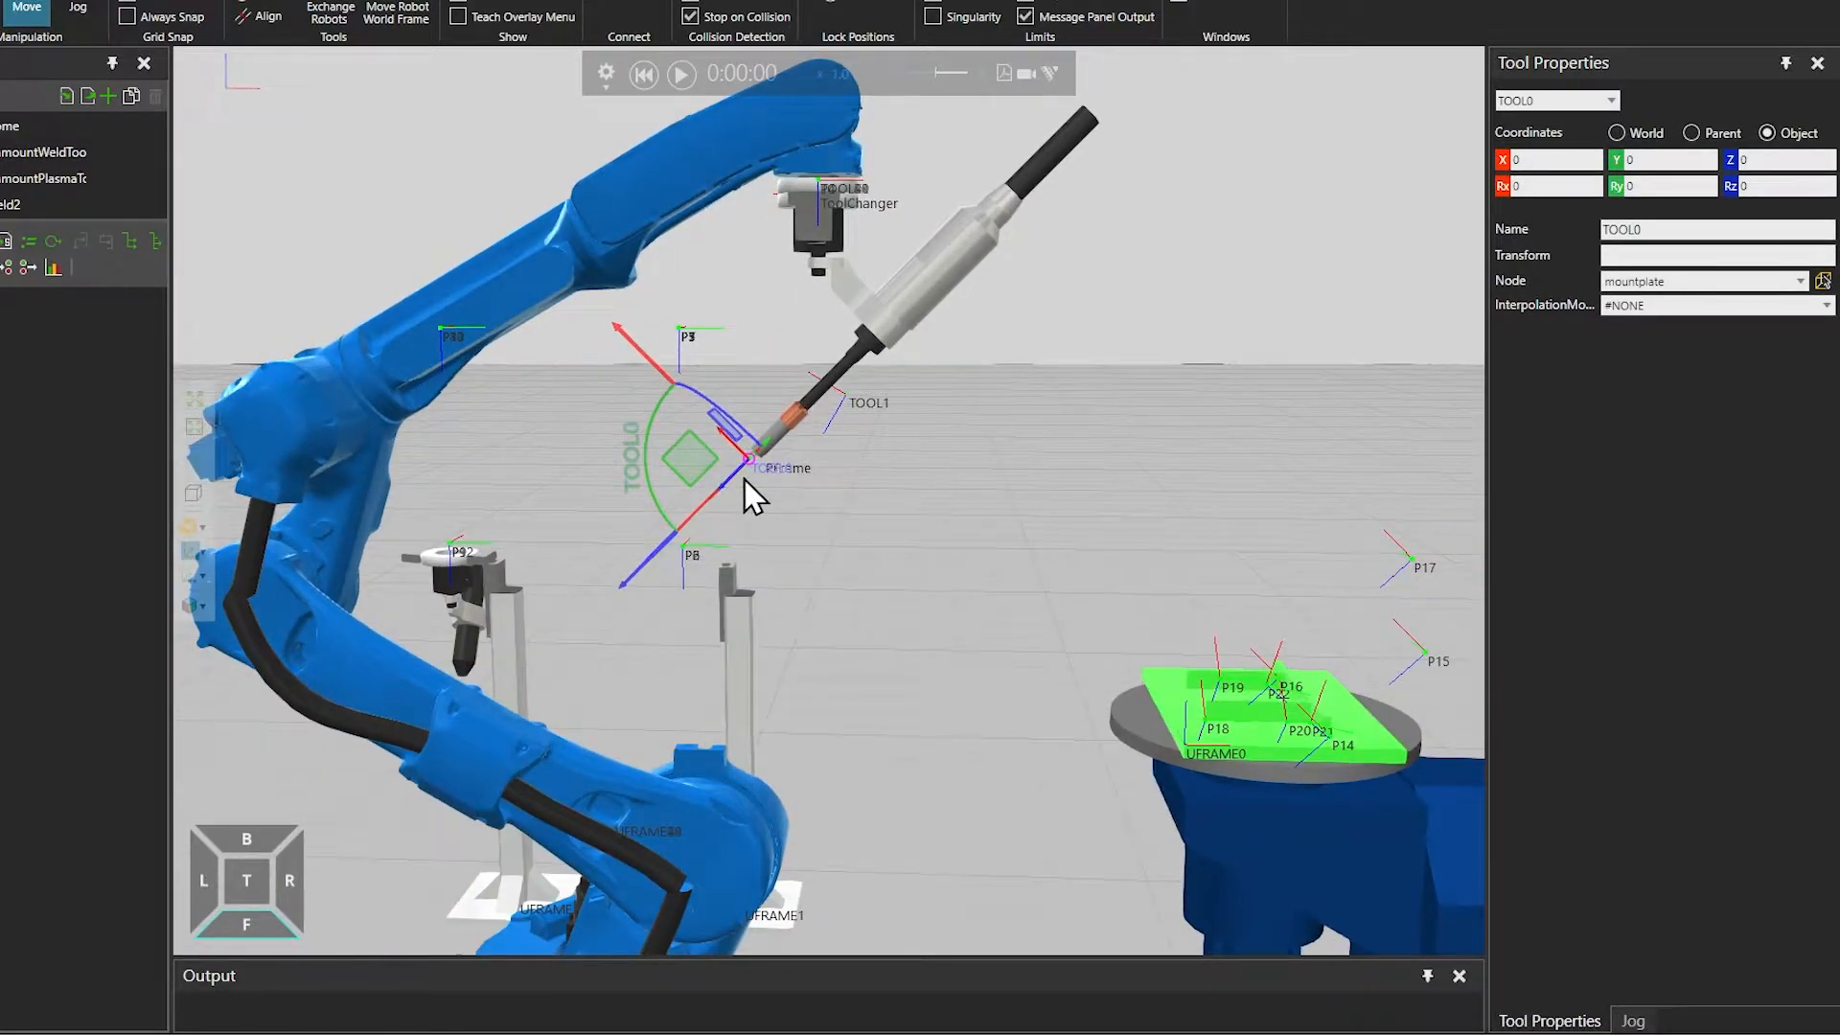
mouse_move(1740, 435)
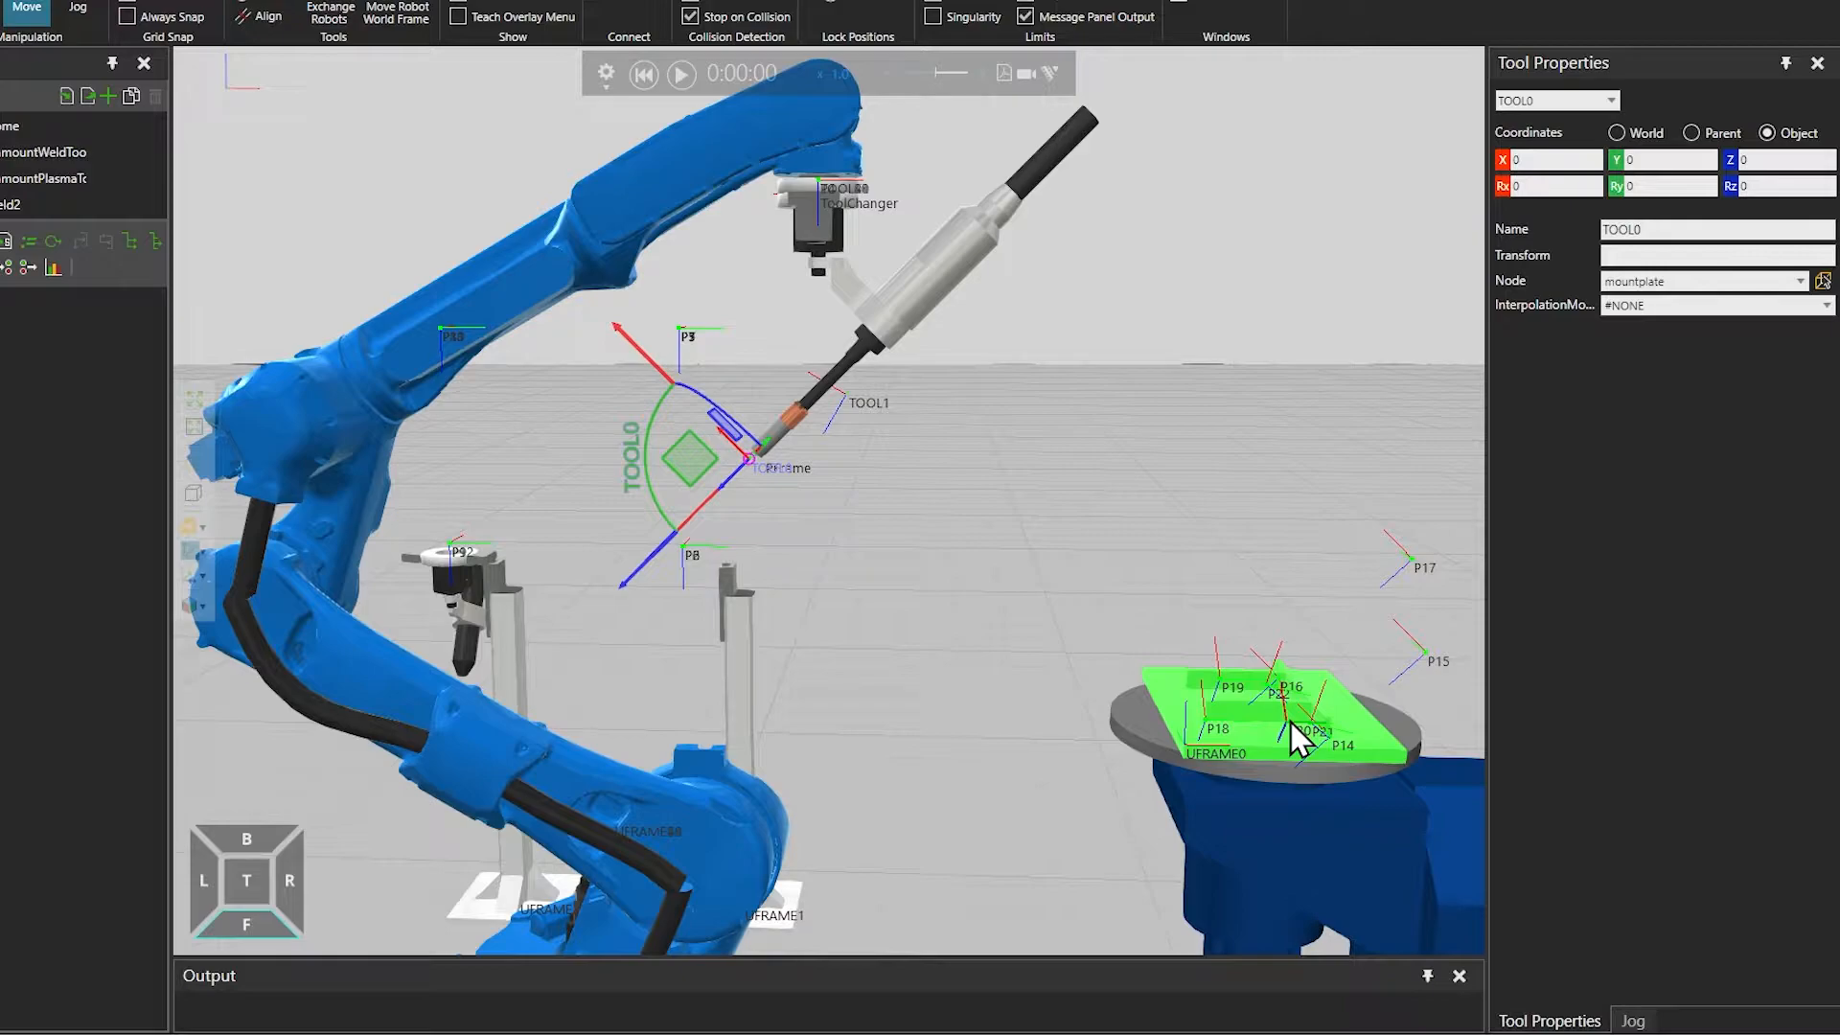
mouse_move(1305, 587)
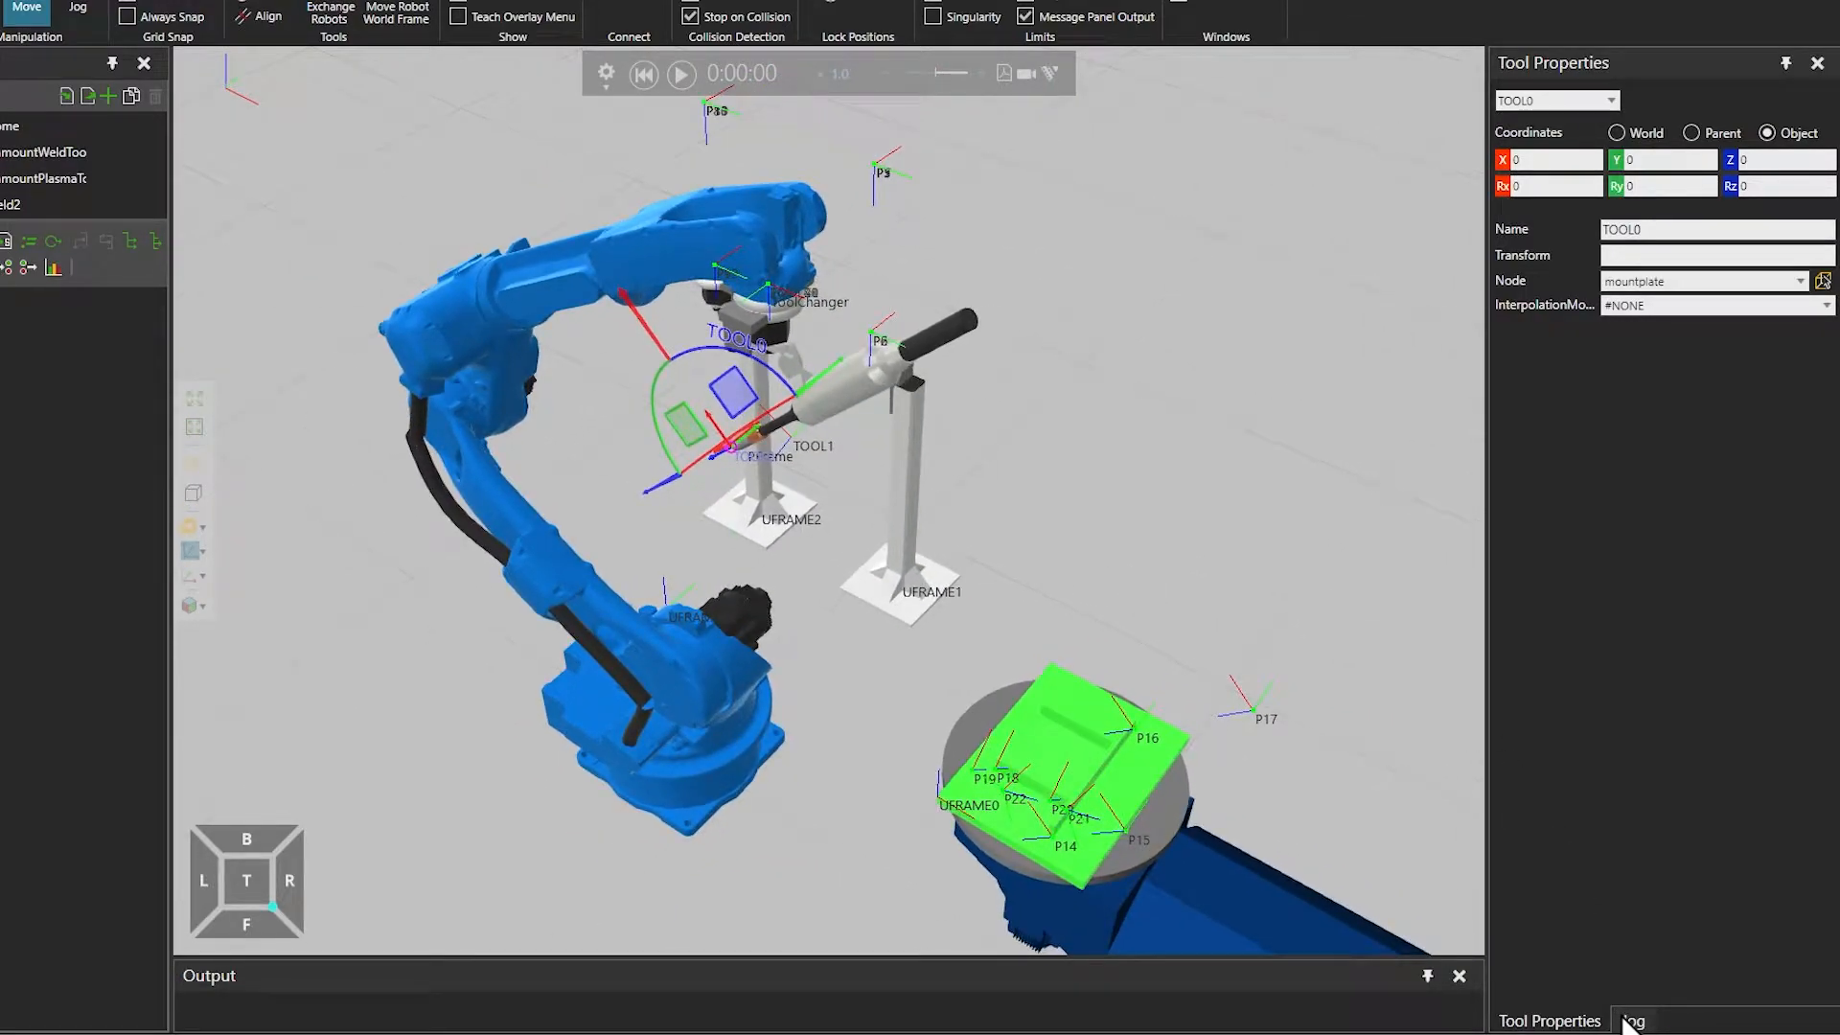
Return to the robot jog settings and list the base and tool frame choices for UFRAME0/TOOL0
click(77, 7)
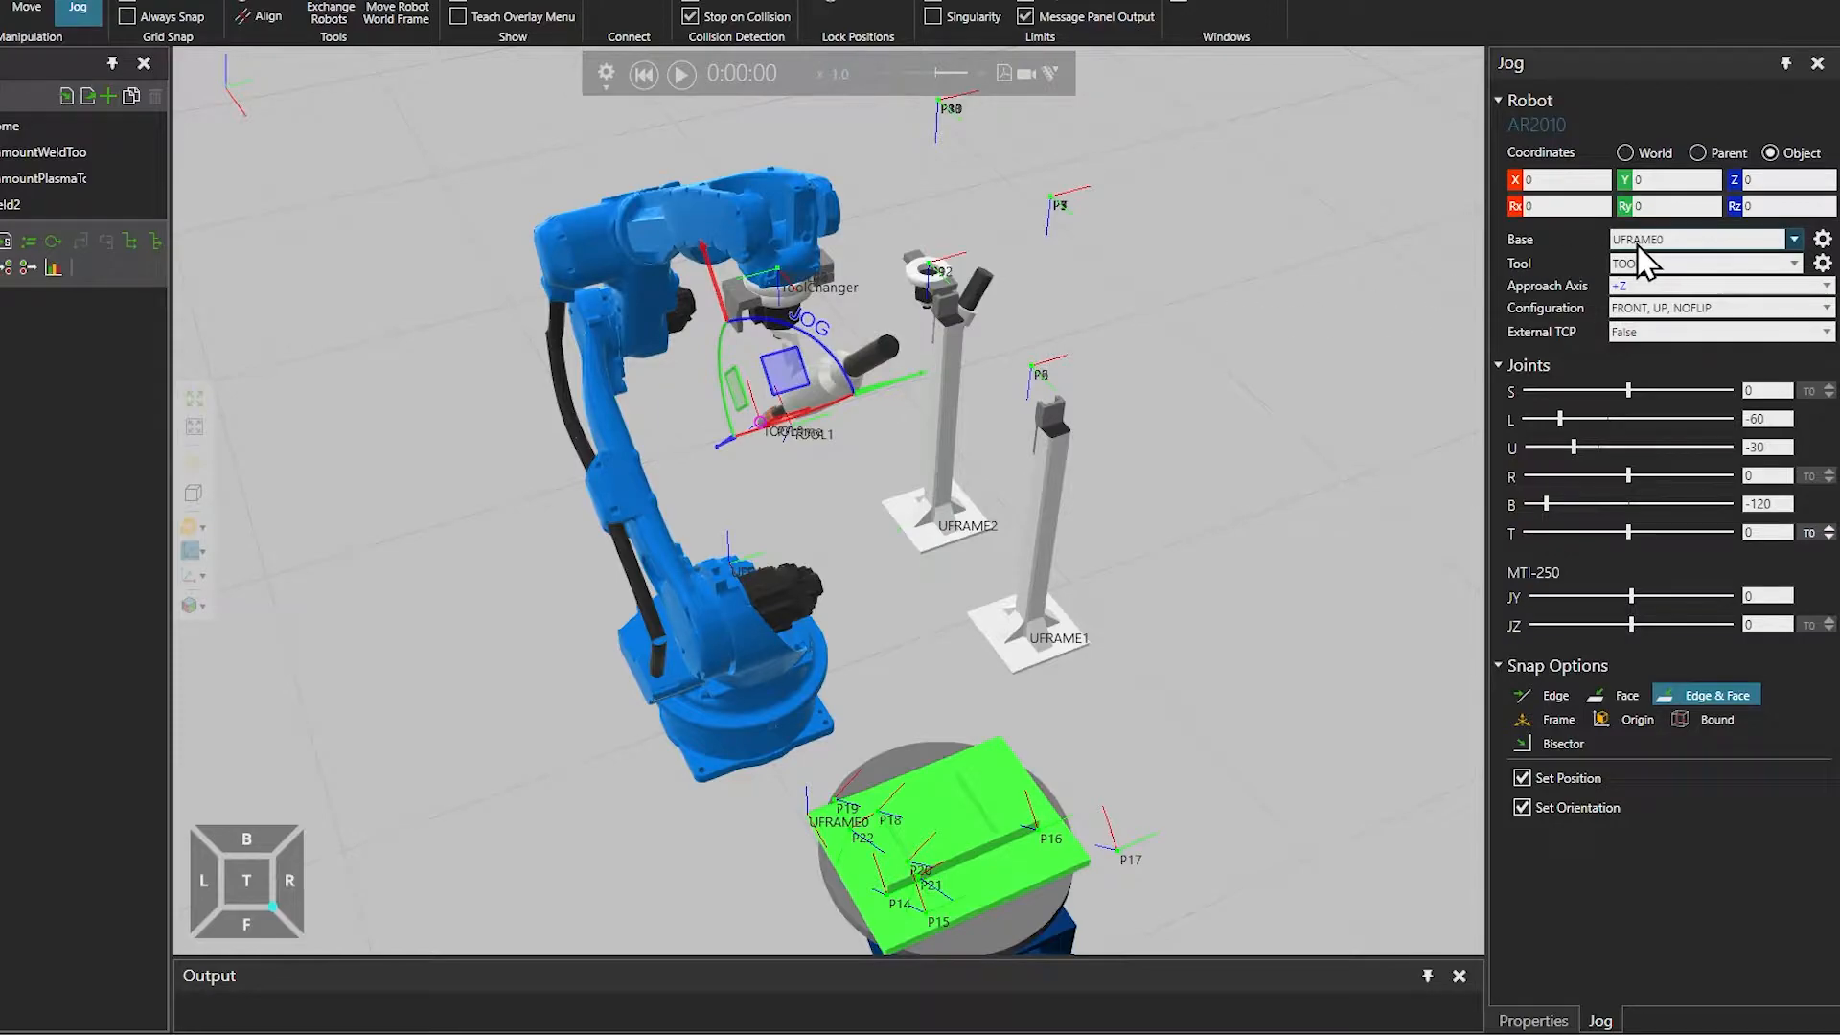
click(1794, 263)
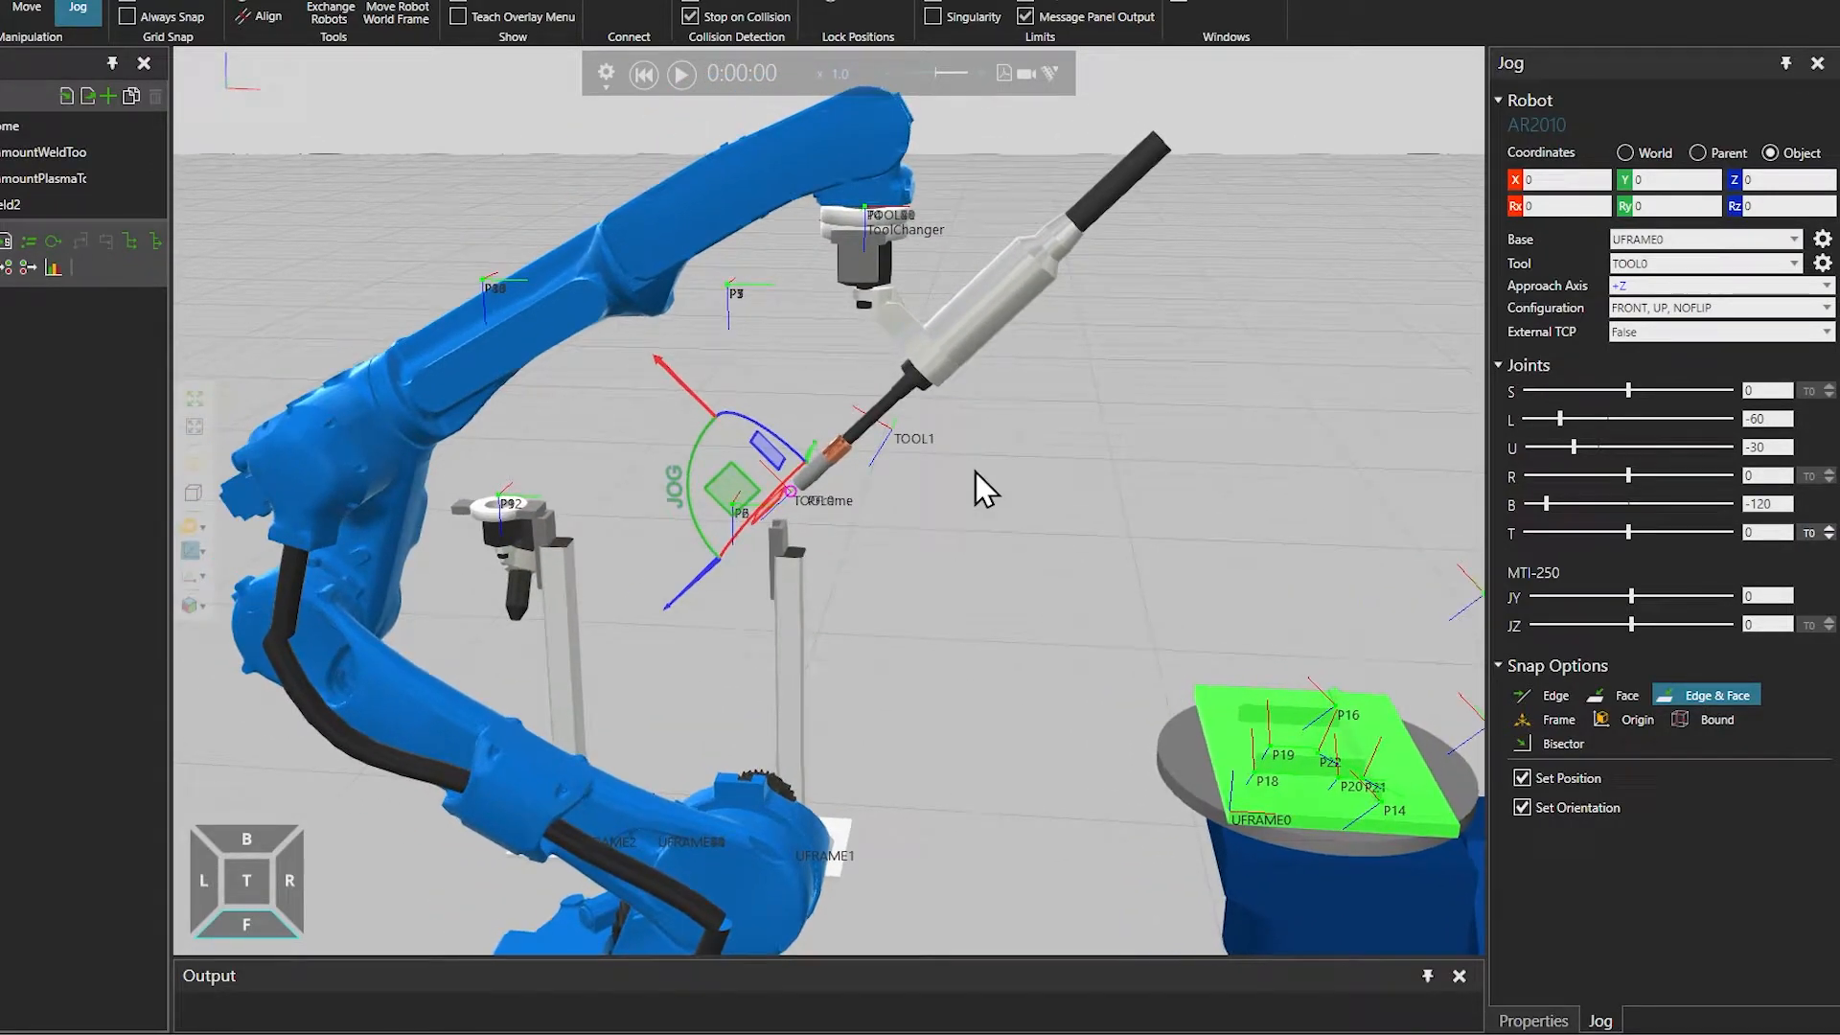
mouse_move(813, 485)
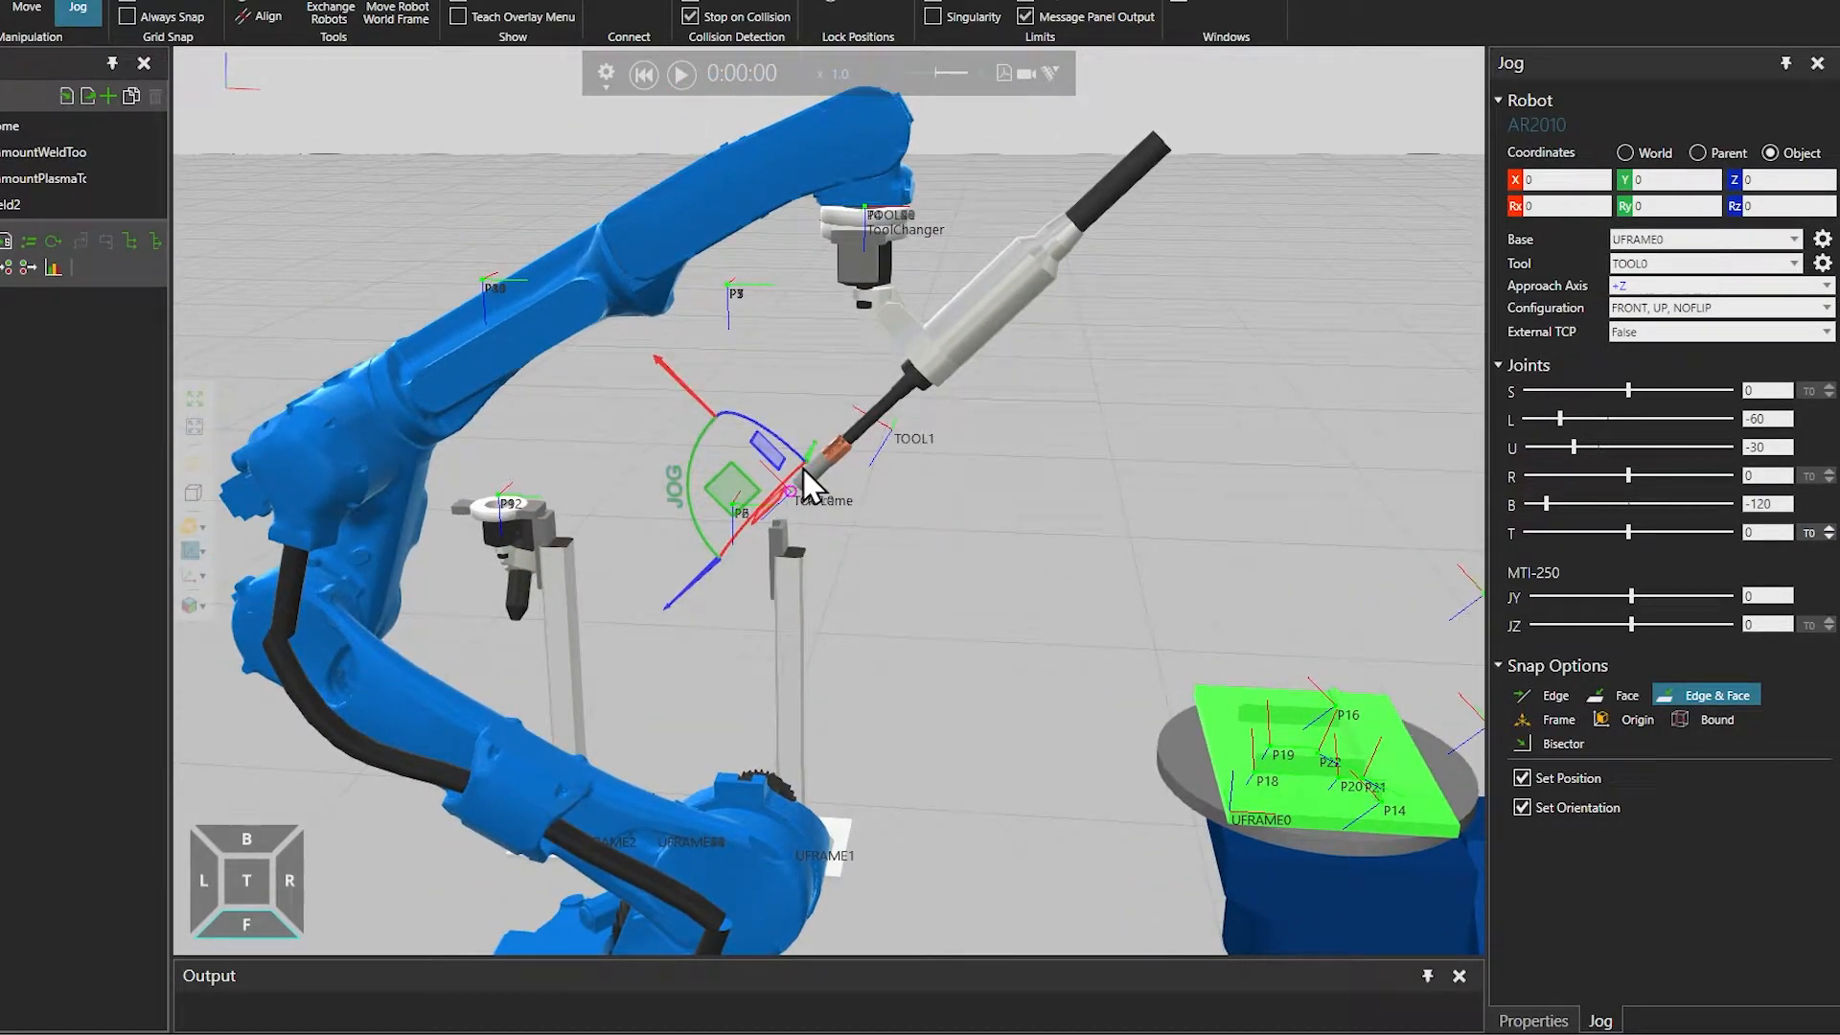
click(1792, 262)
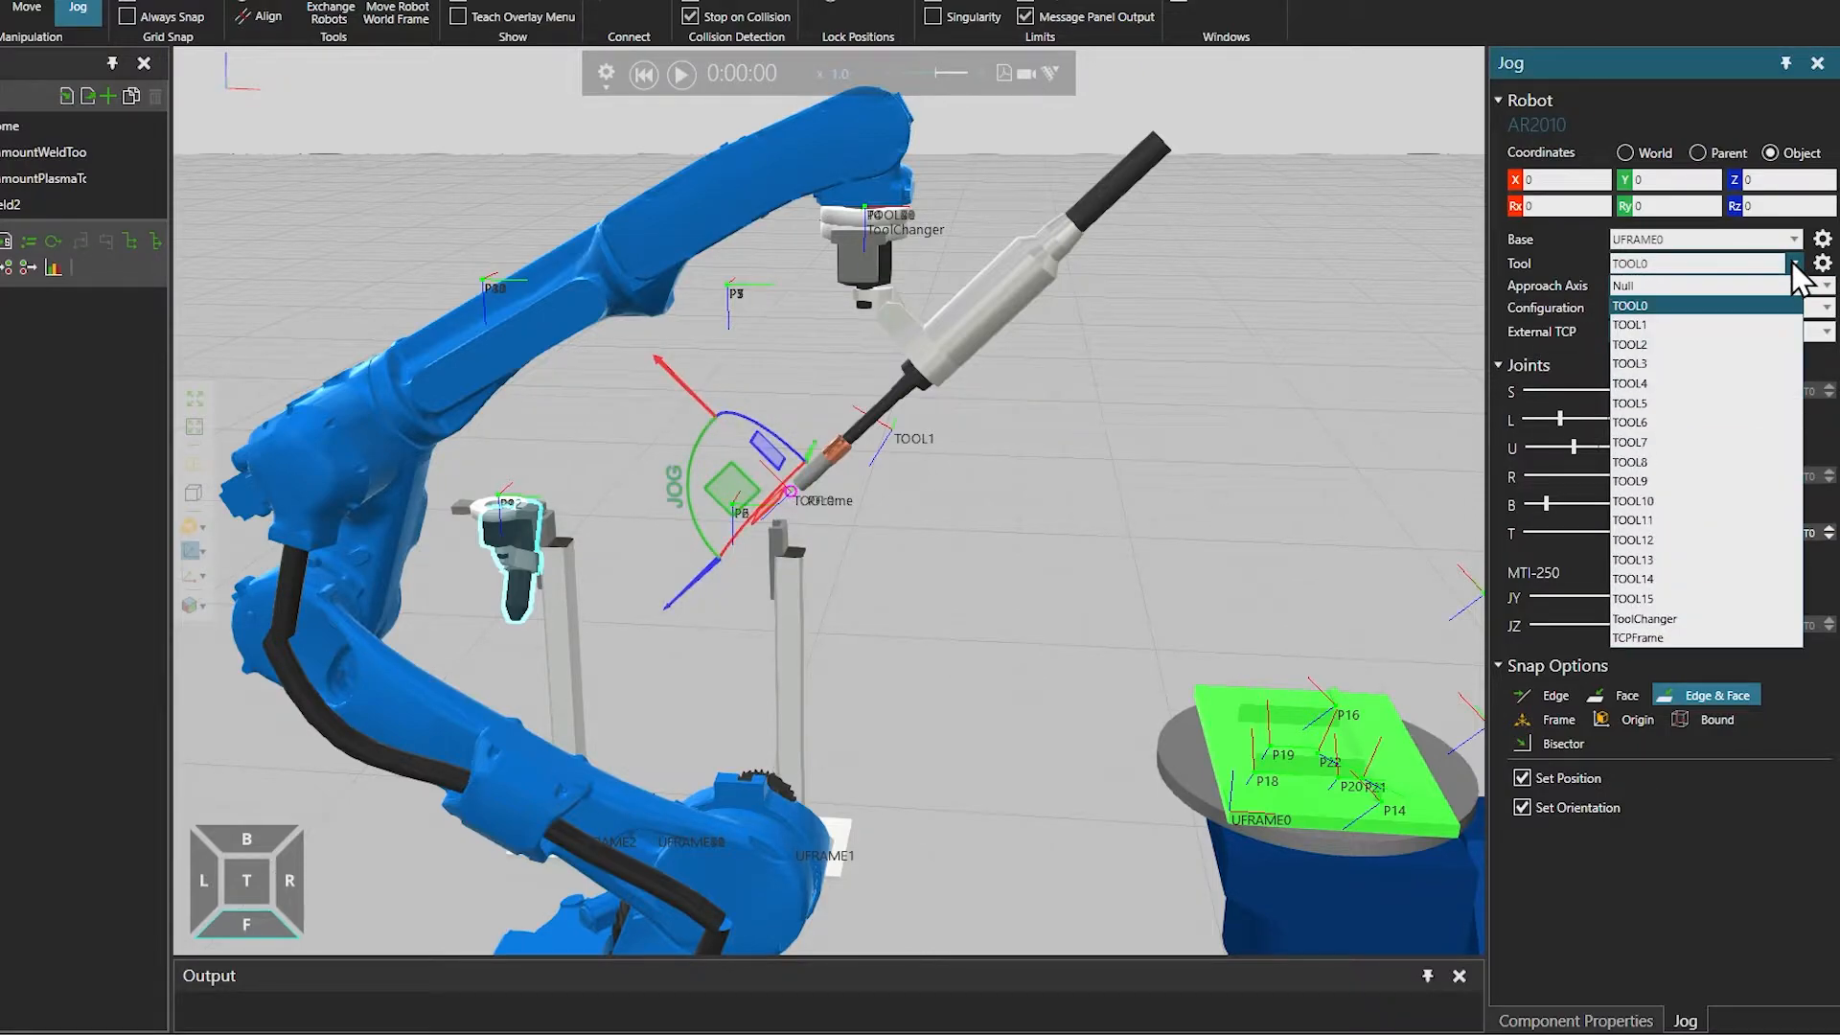
mouse_move(1678, 325)
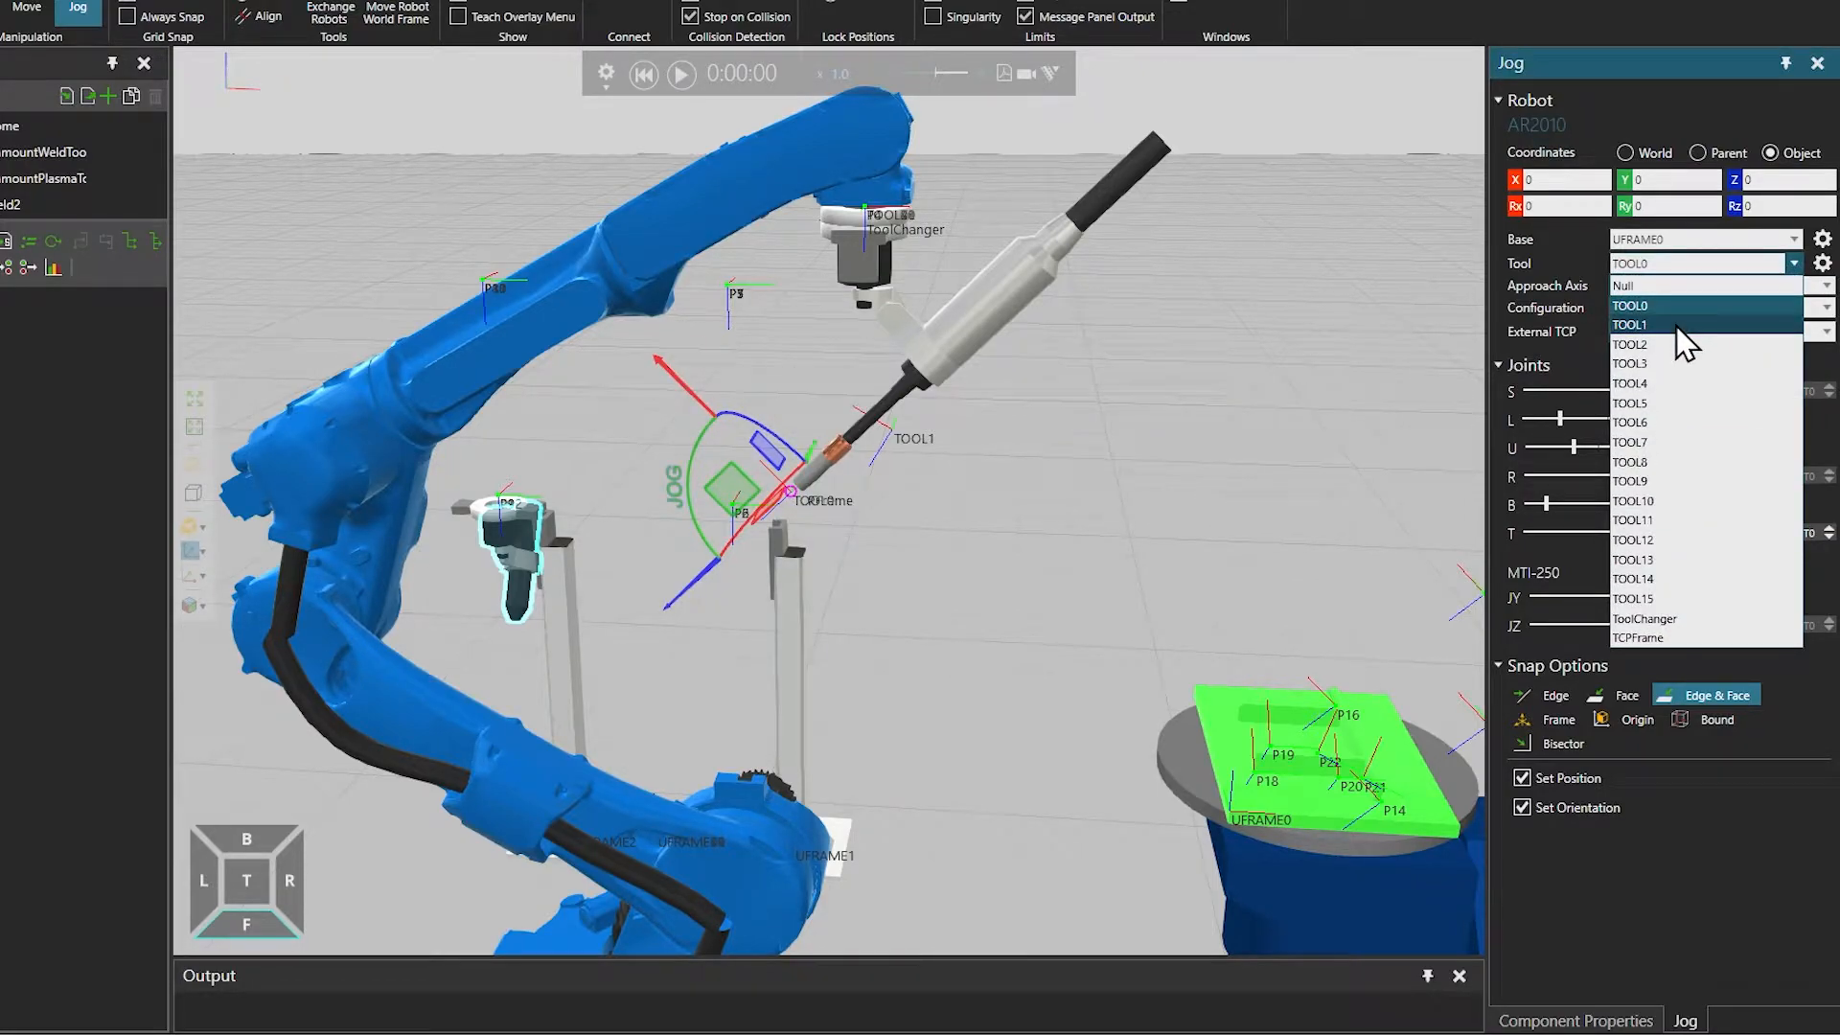
Set the jog tool frame to TOOL1 and pick a user frame as the jog base
click(1629, 324)
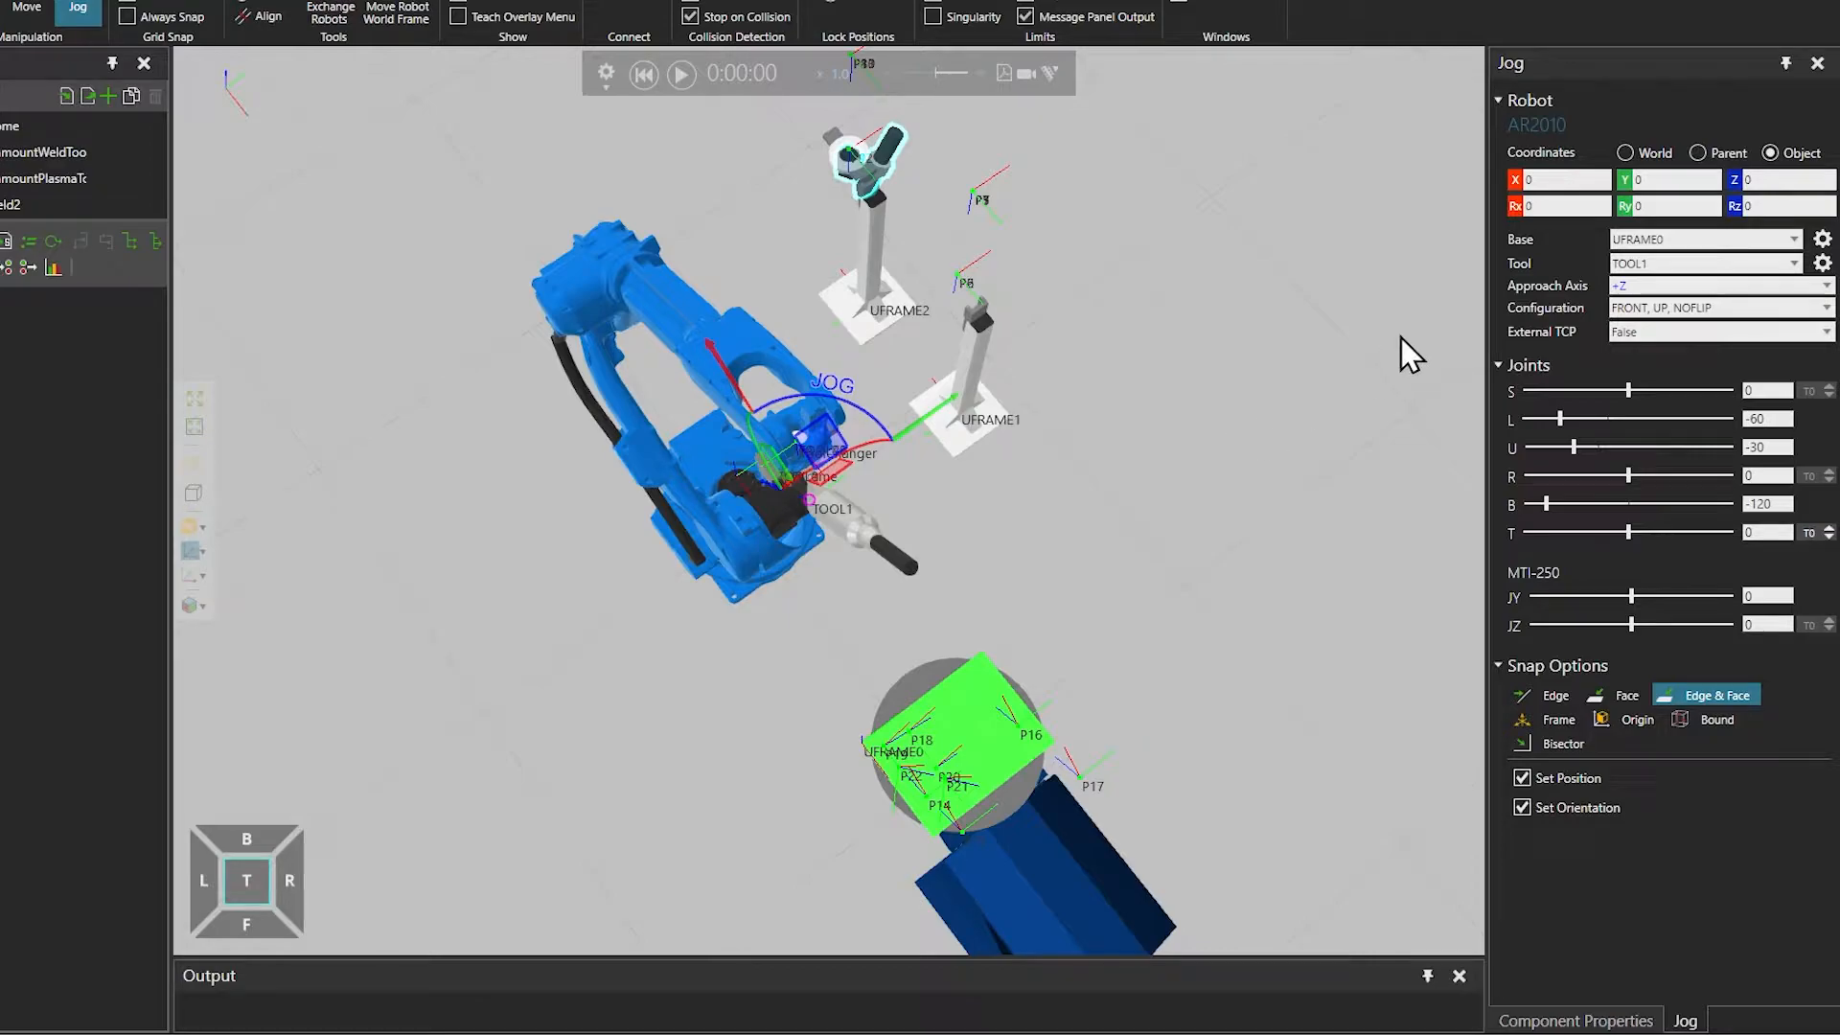
mouse_move(1242, 364)
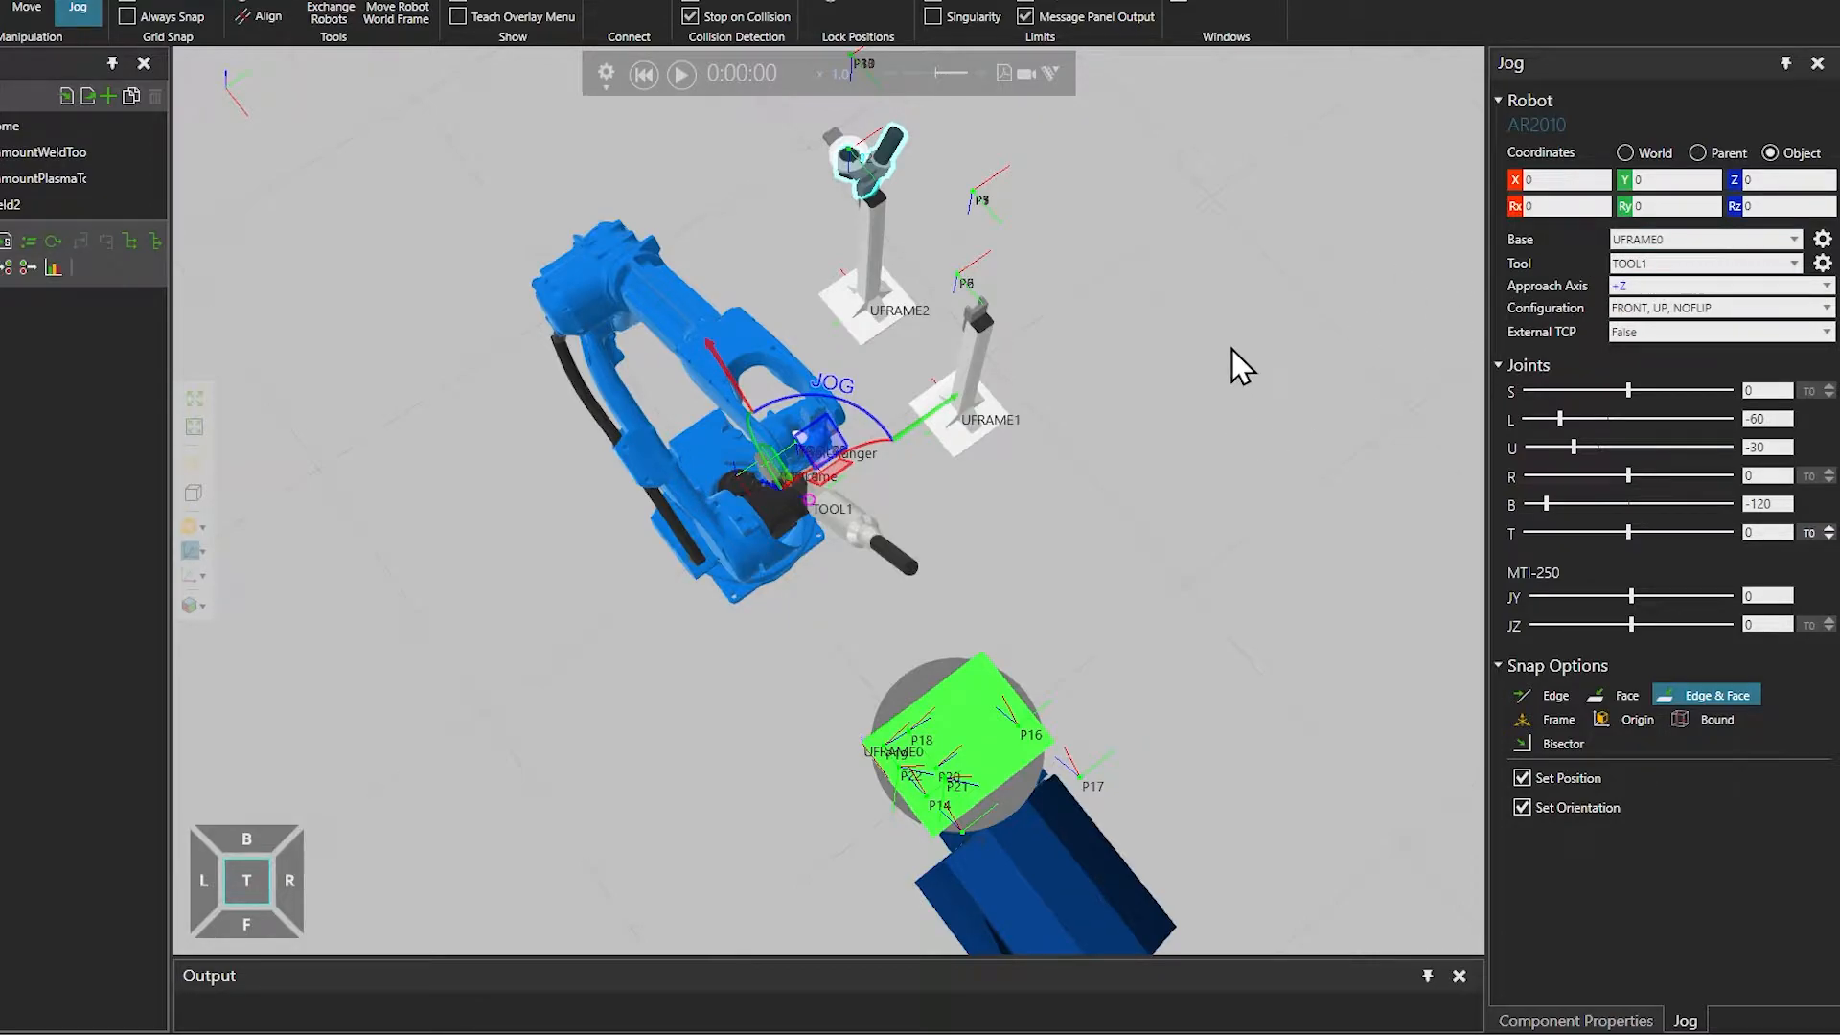
mouse_move(868, 615)
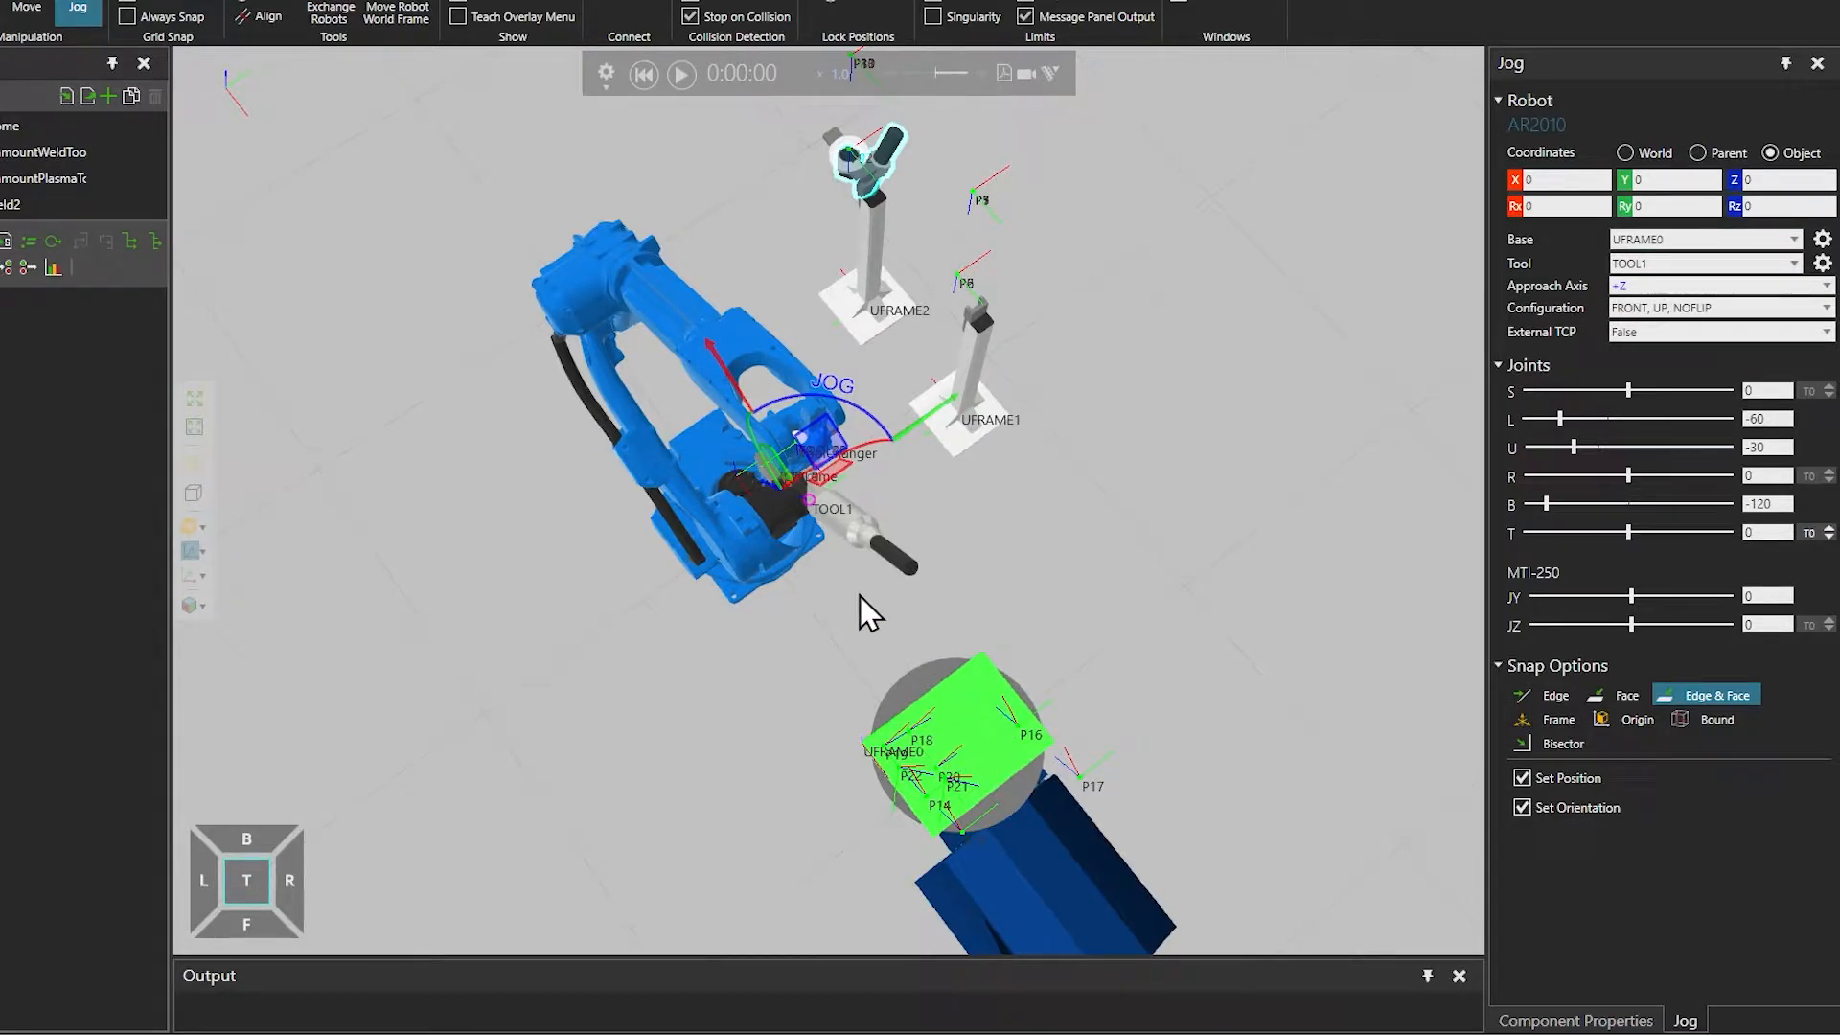
mouse_move(928, 784)
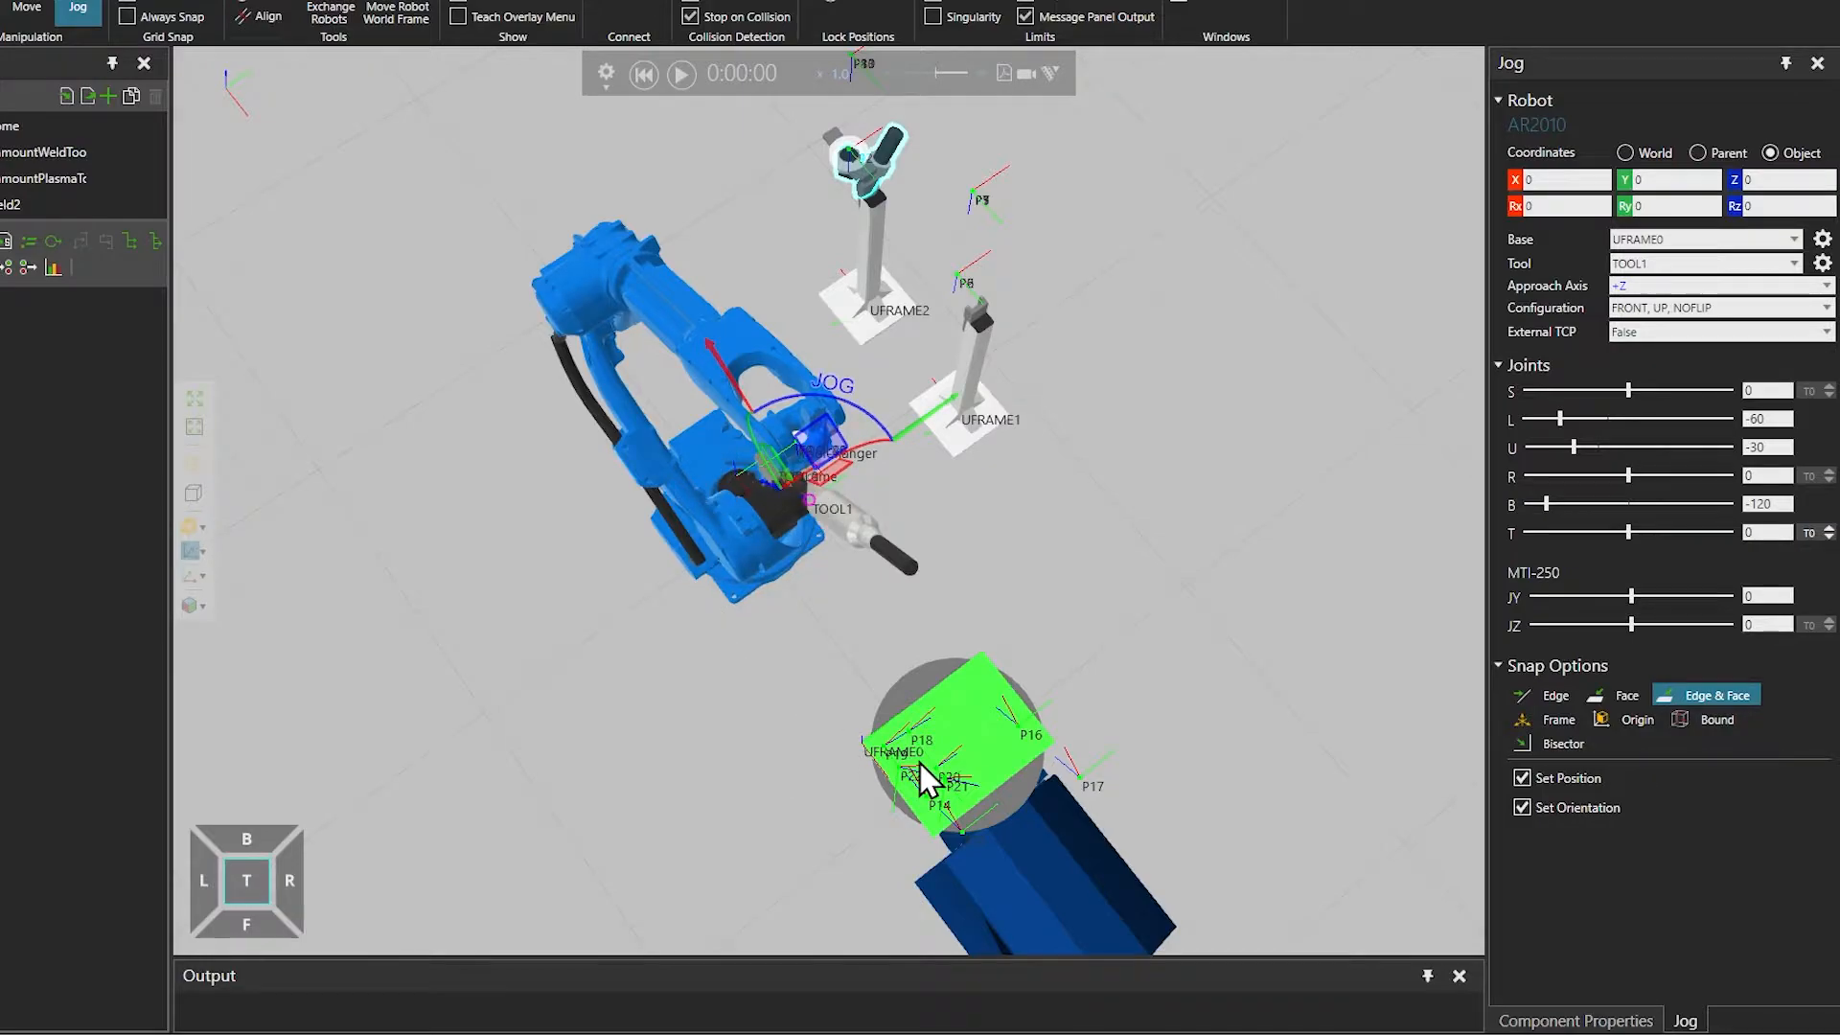
mouse_move(927, 629)
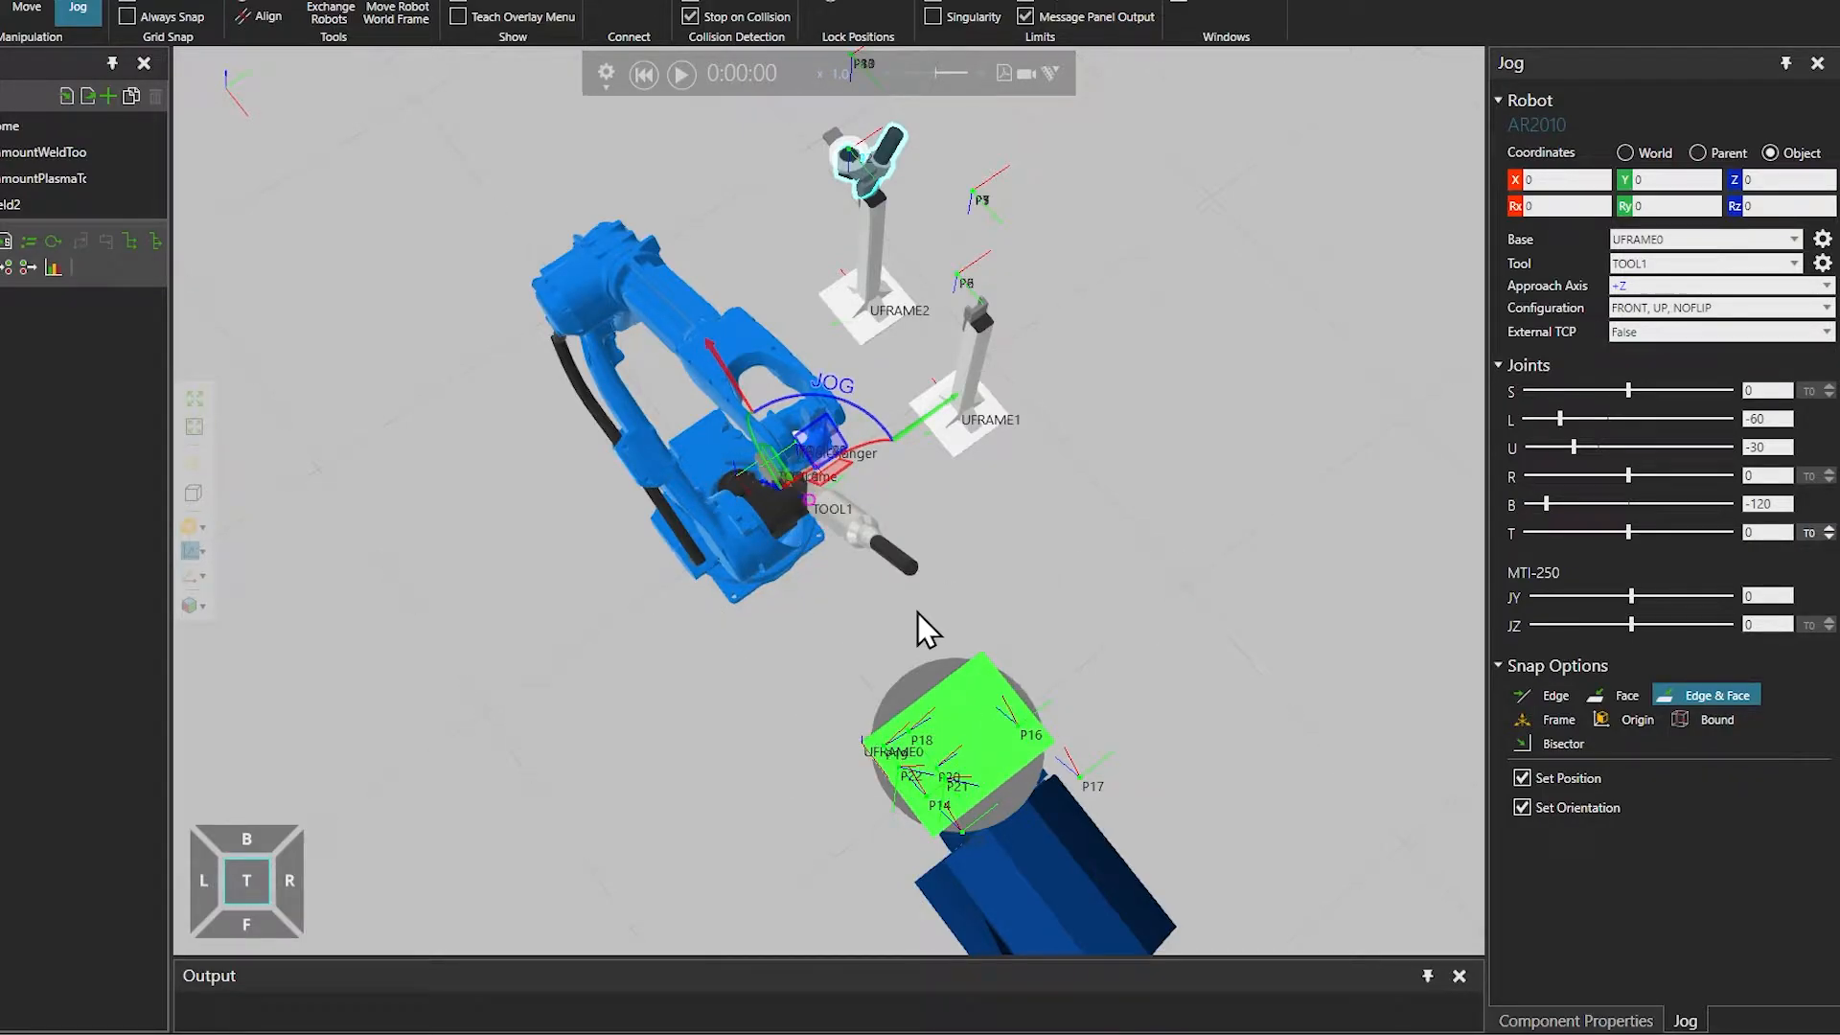
mouse_move(979, 745)
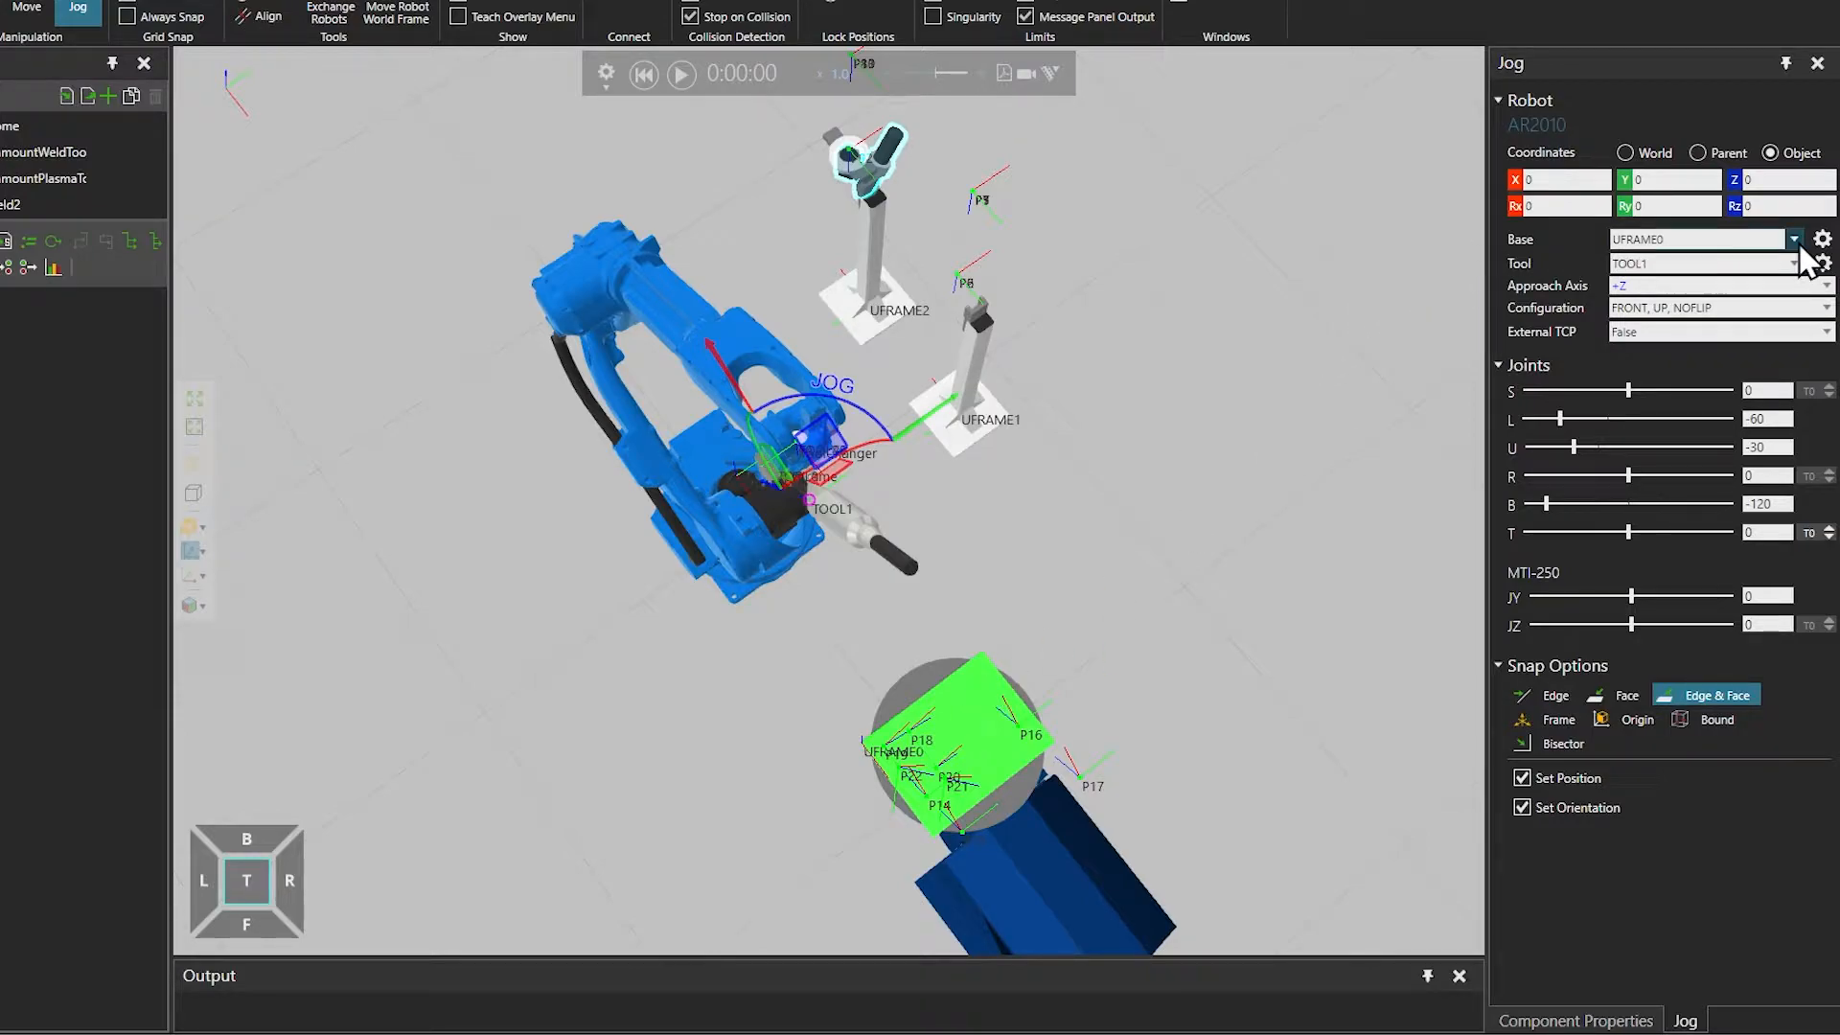
click(1823, 263)
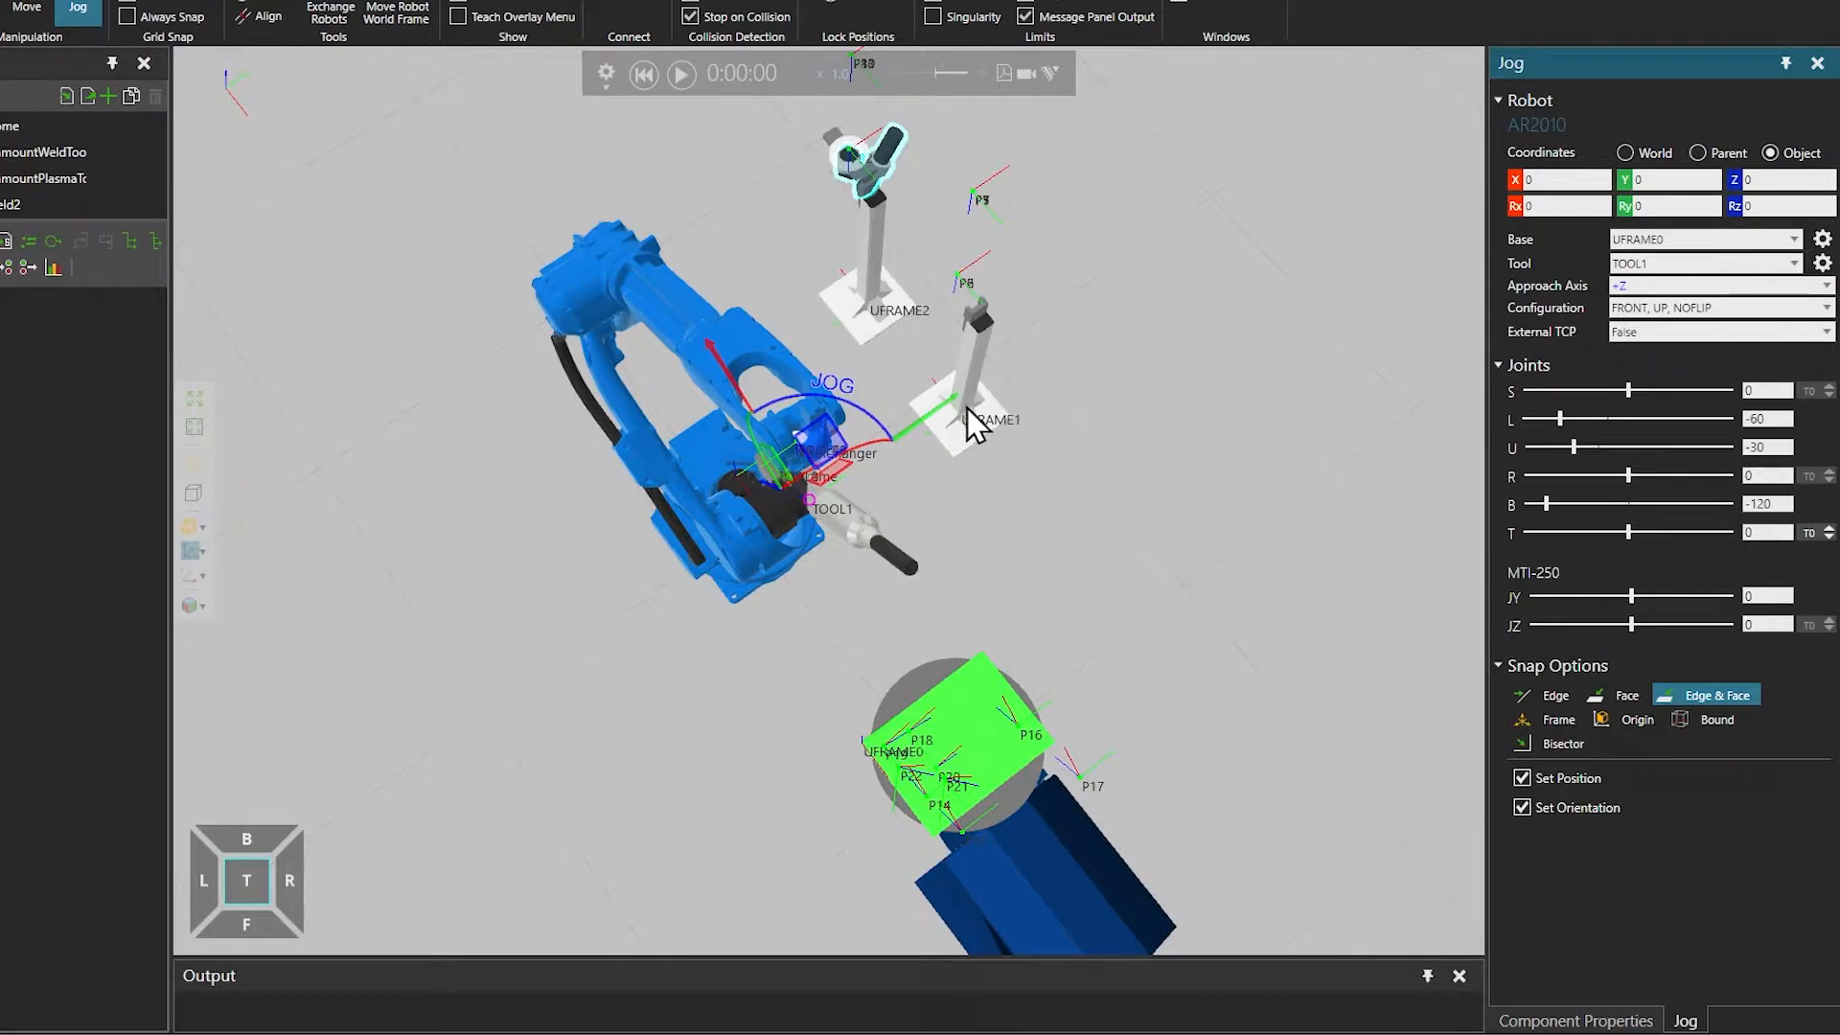
mouse_move(1173, 456)
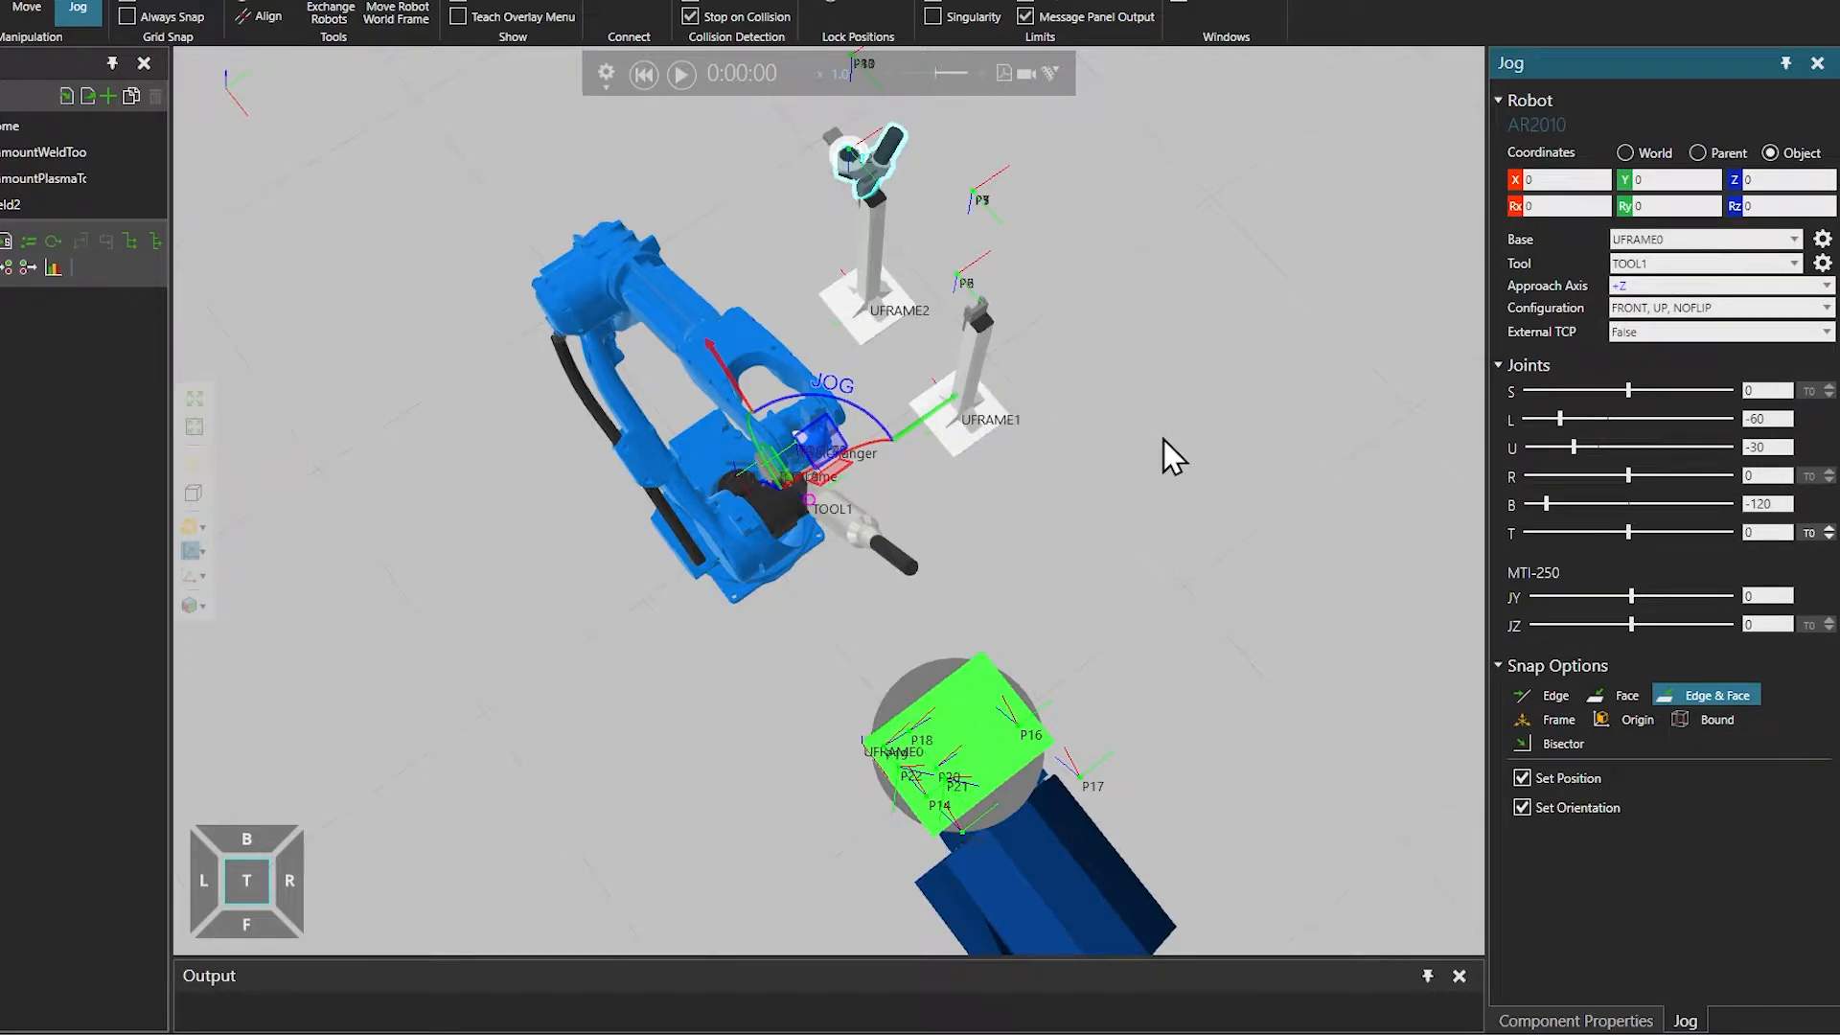
click(1790, 237)
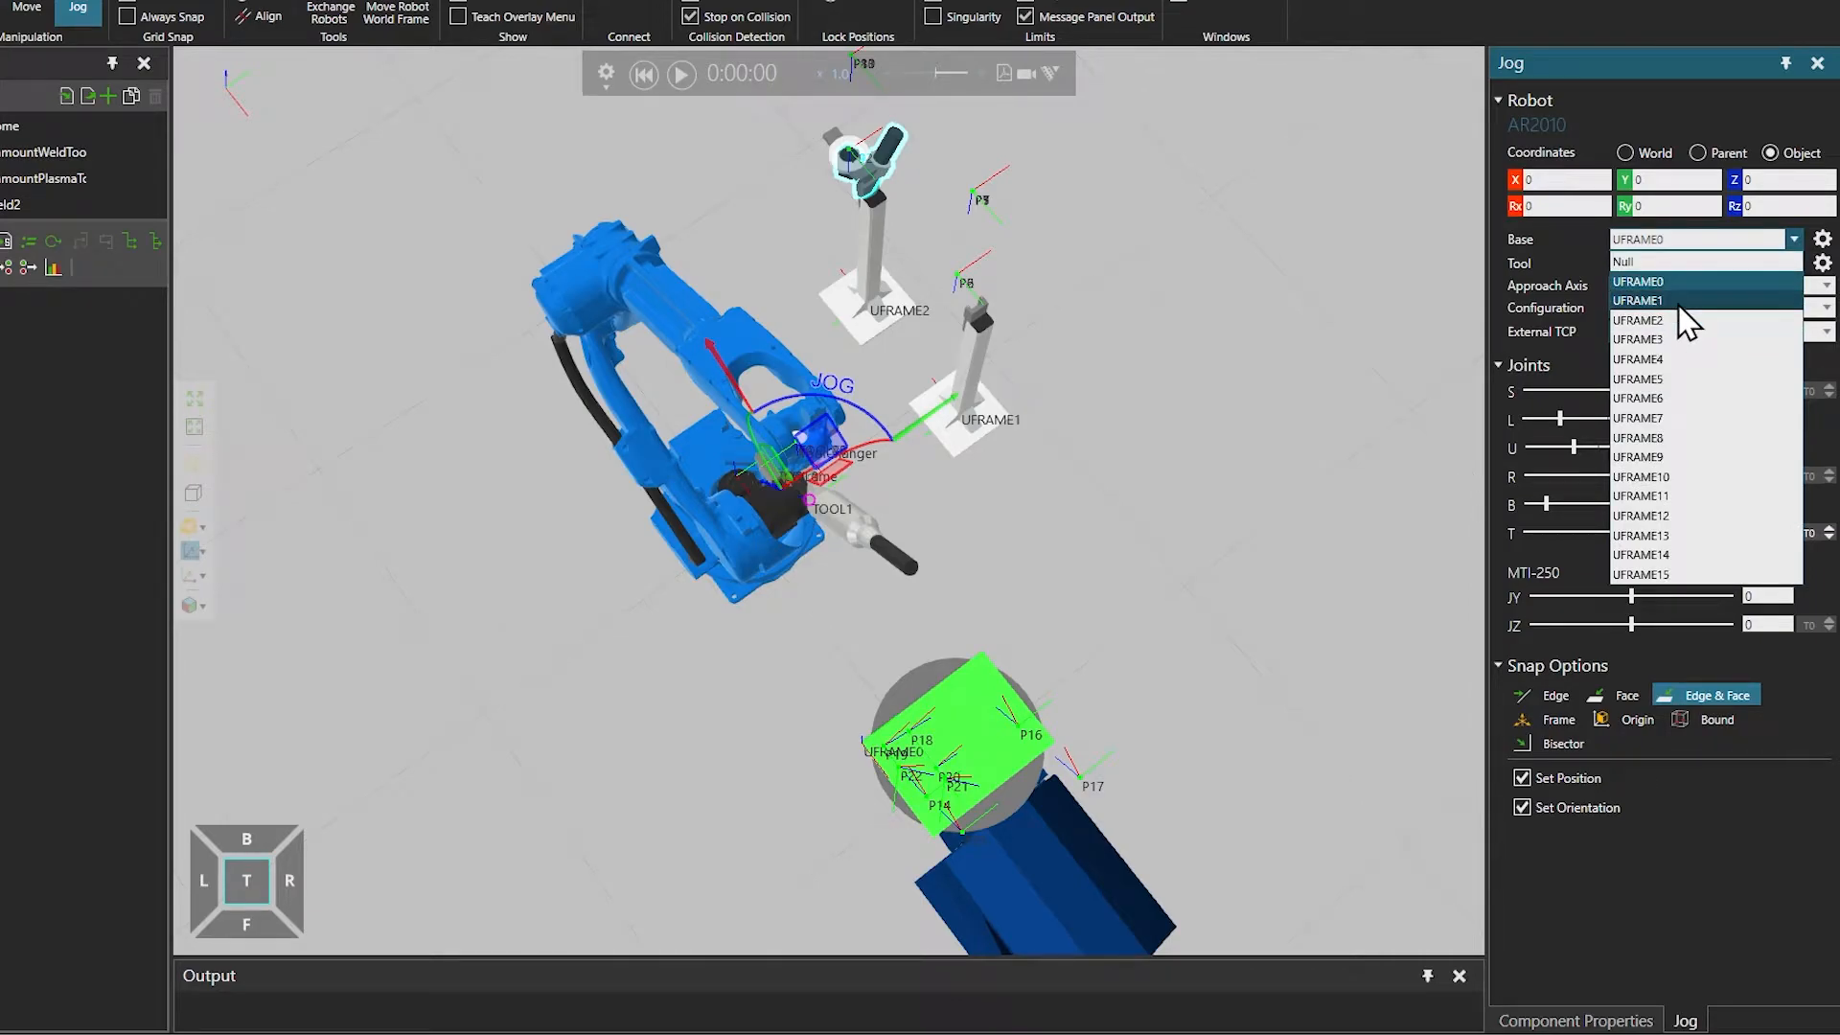
click(1690, 262)
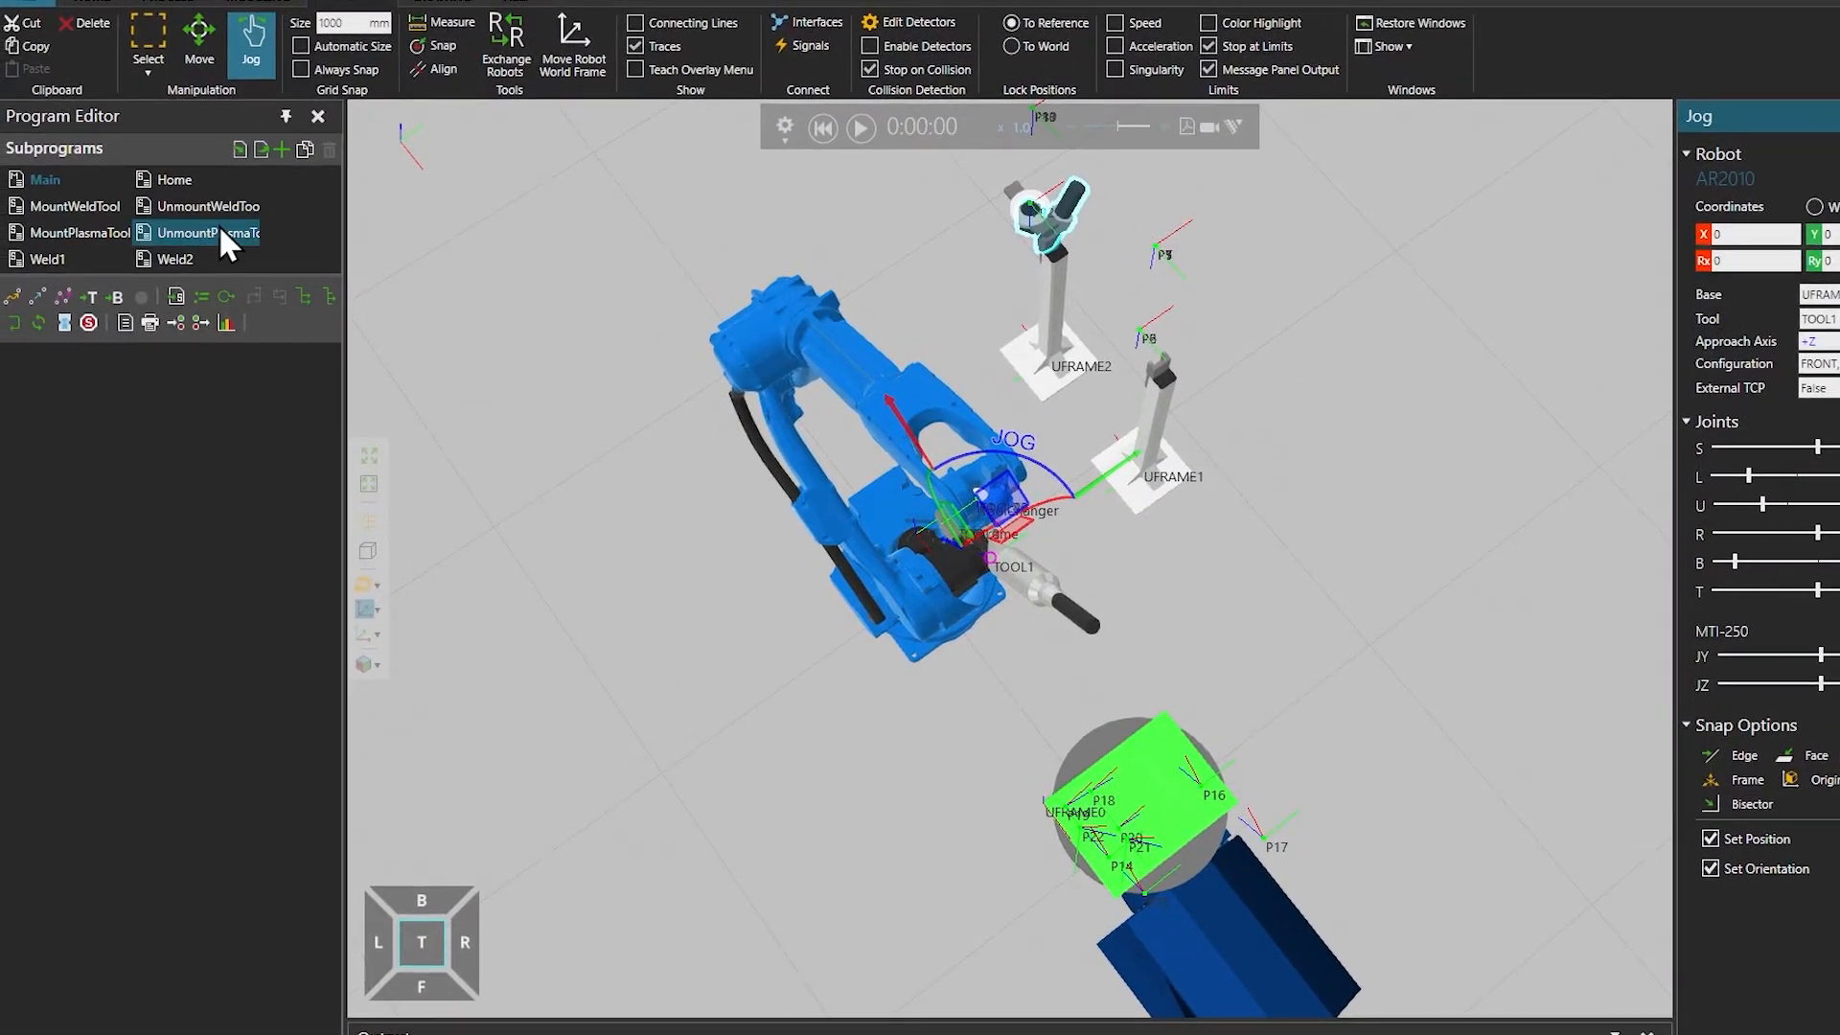
In MountWeldTool, step the robot through points P5, P6 and P7
click(75, 205)
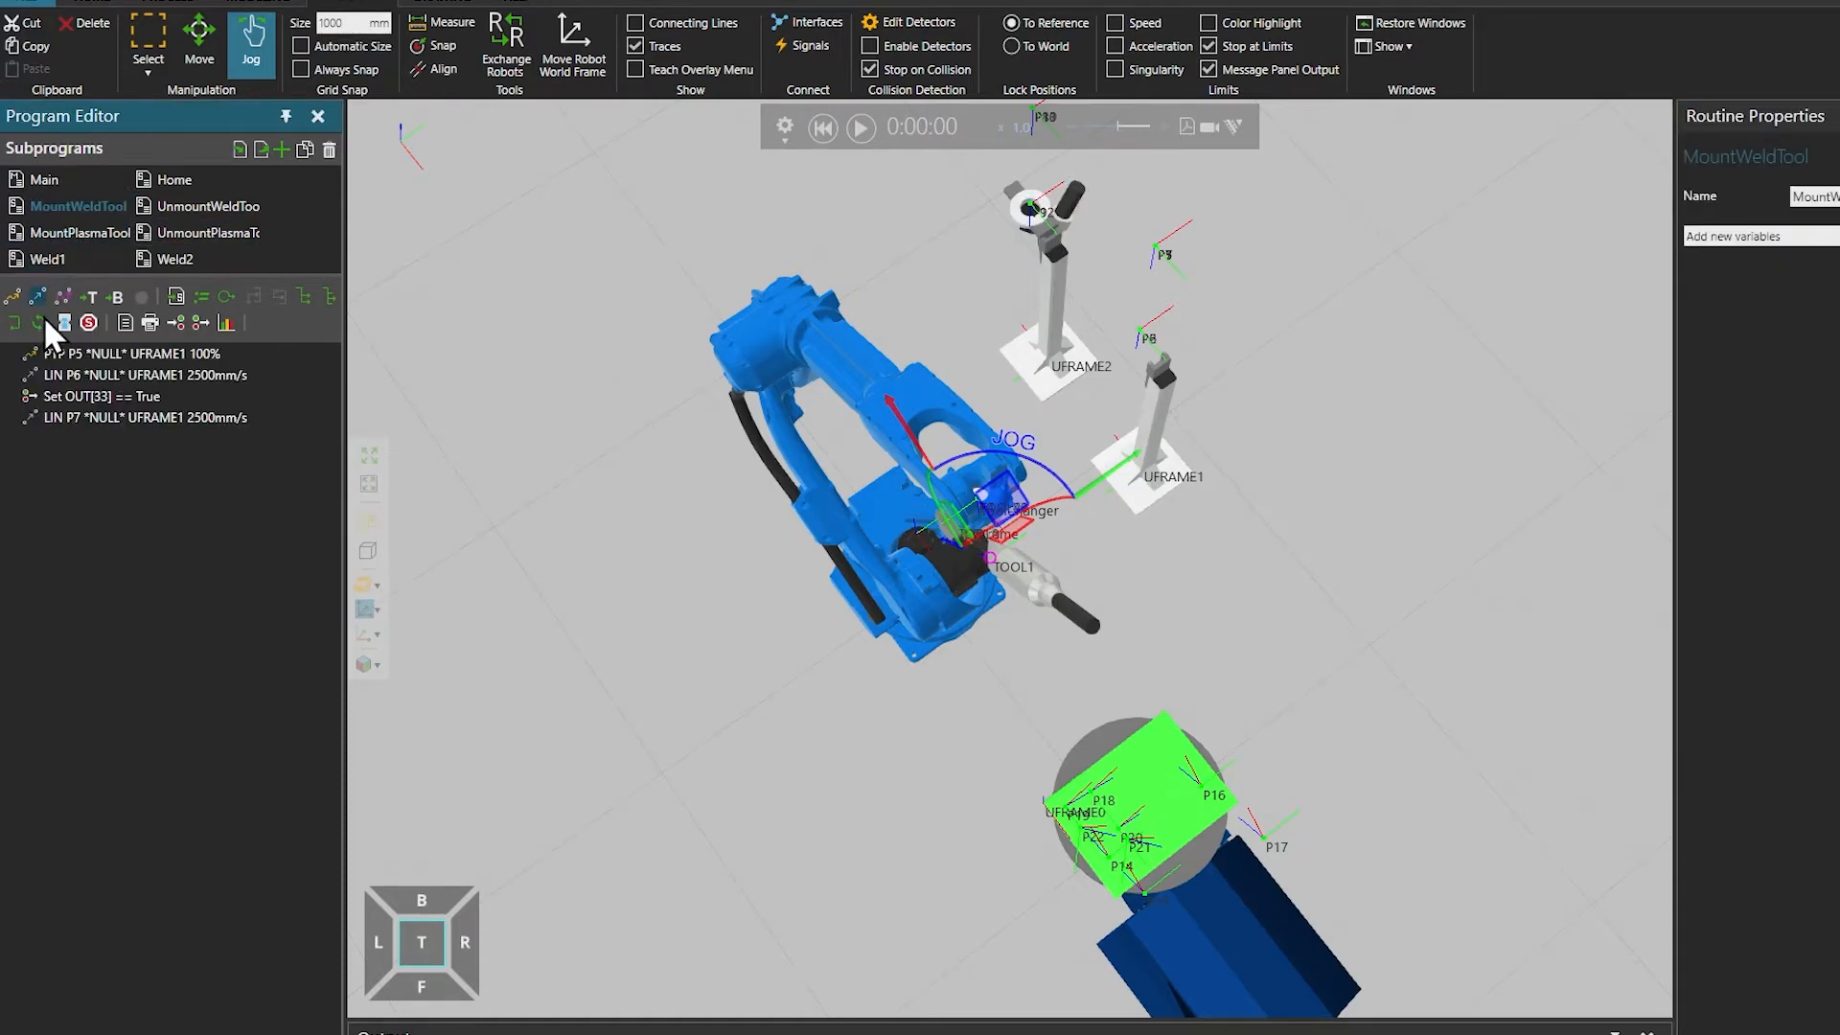
click(132, 353)
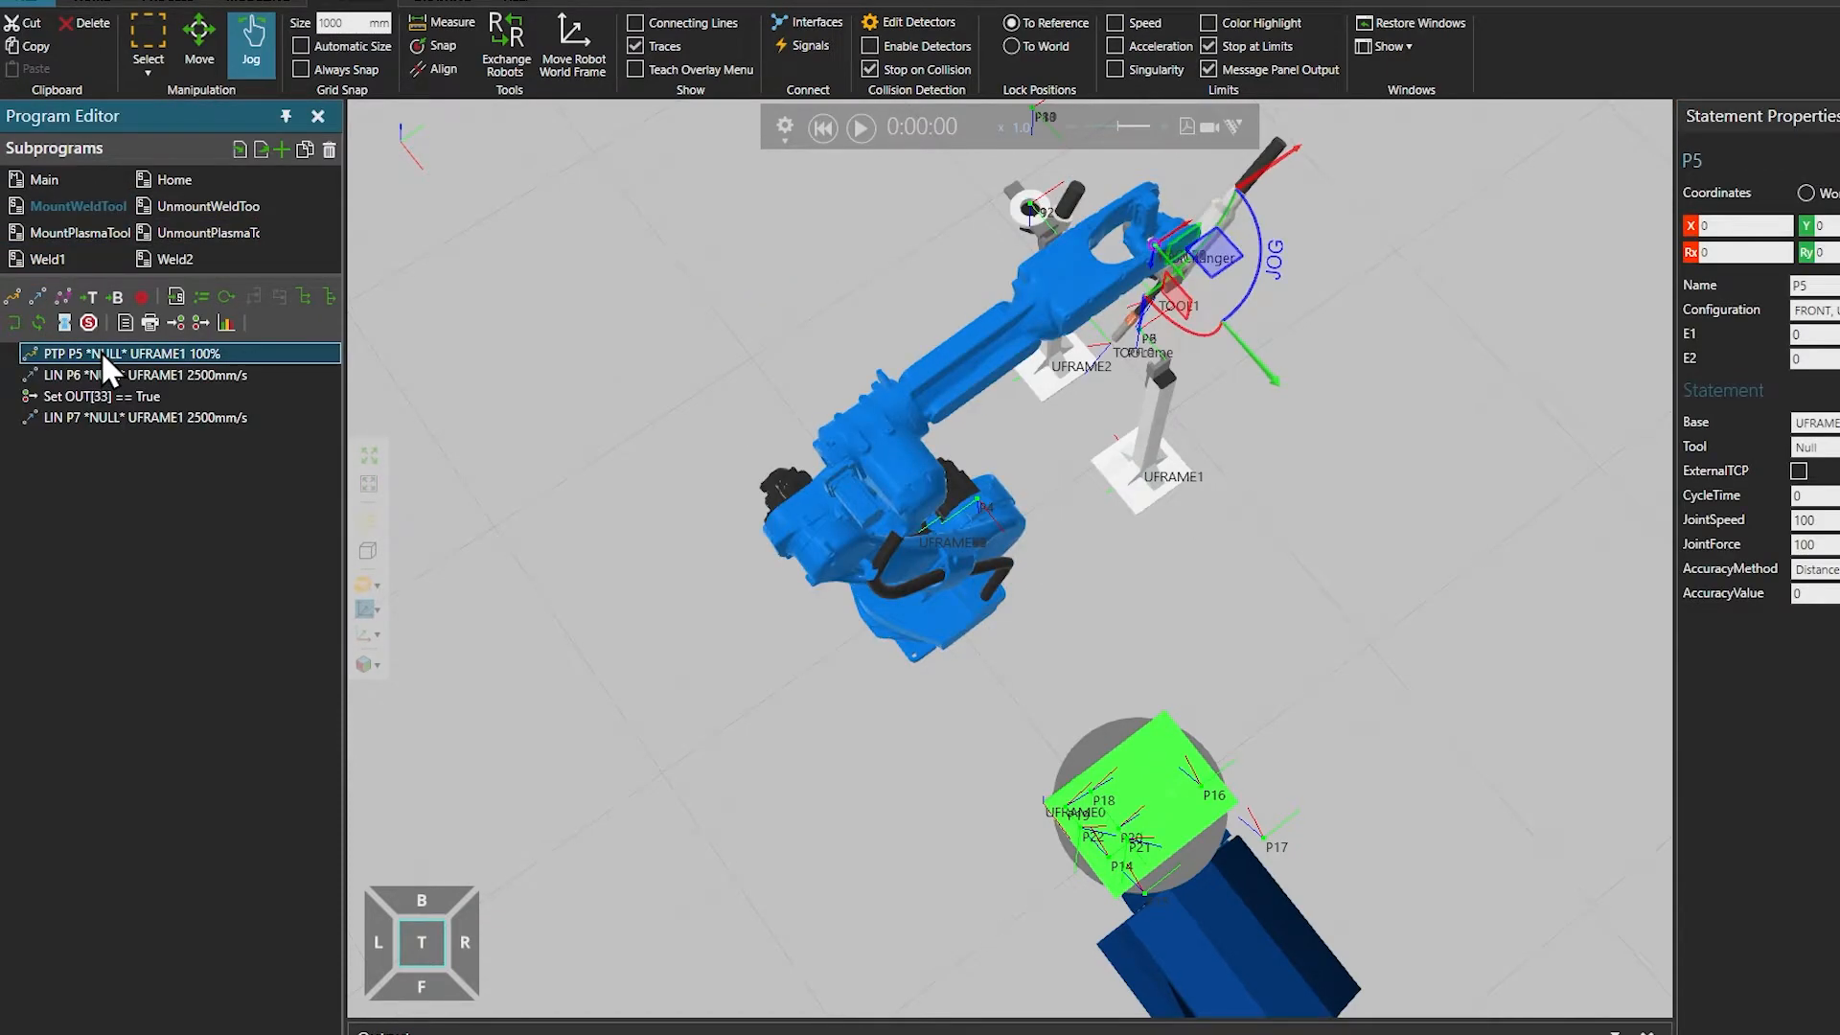
click(140, 374)
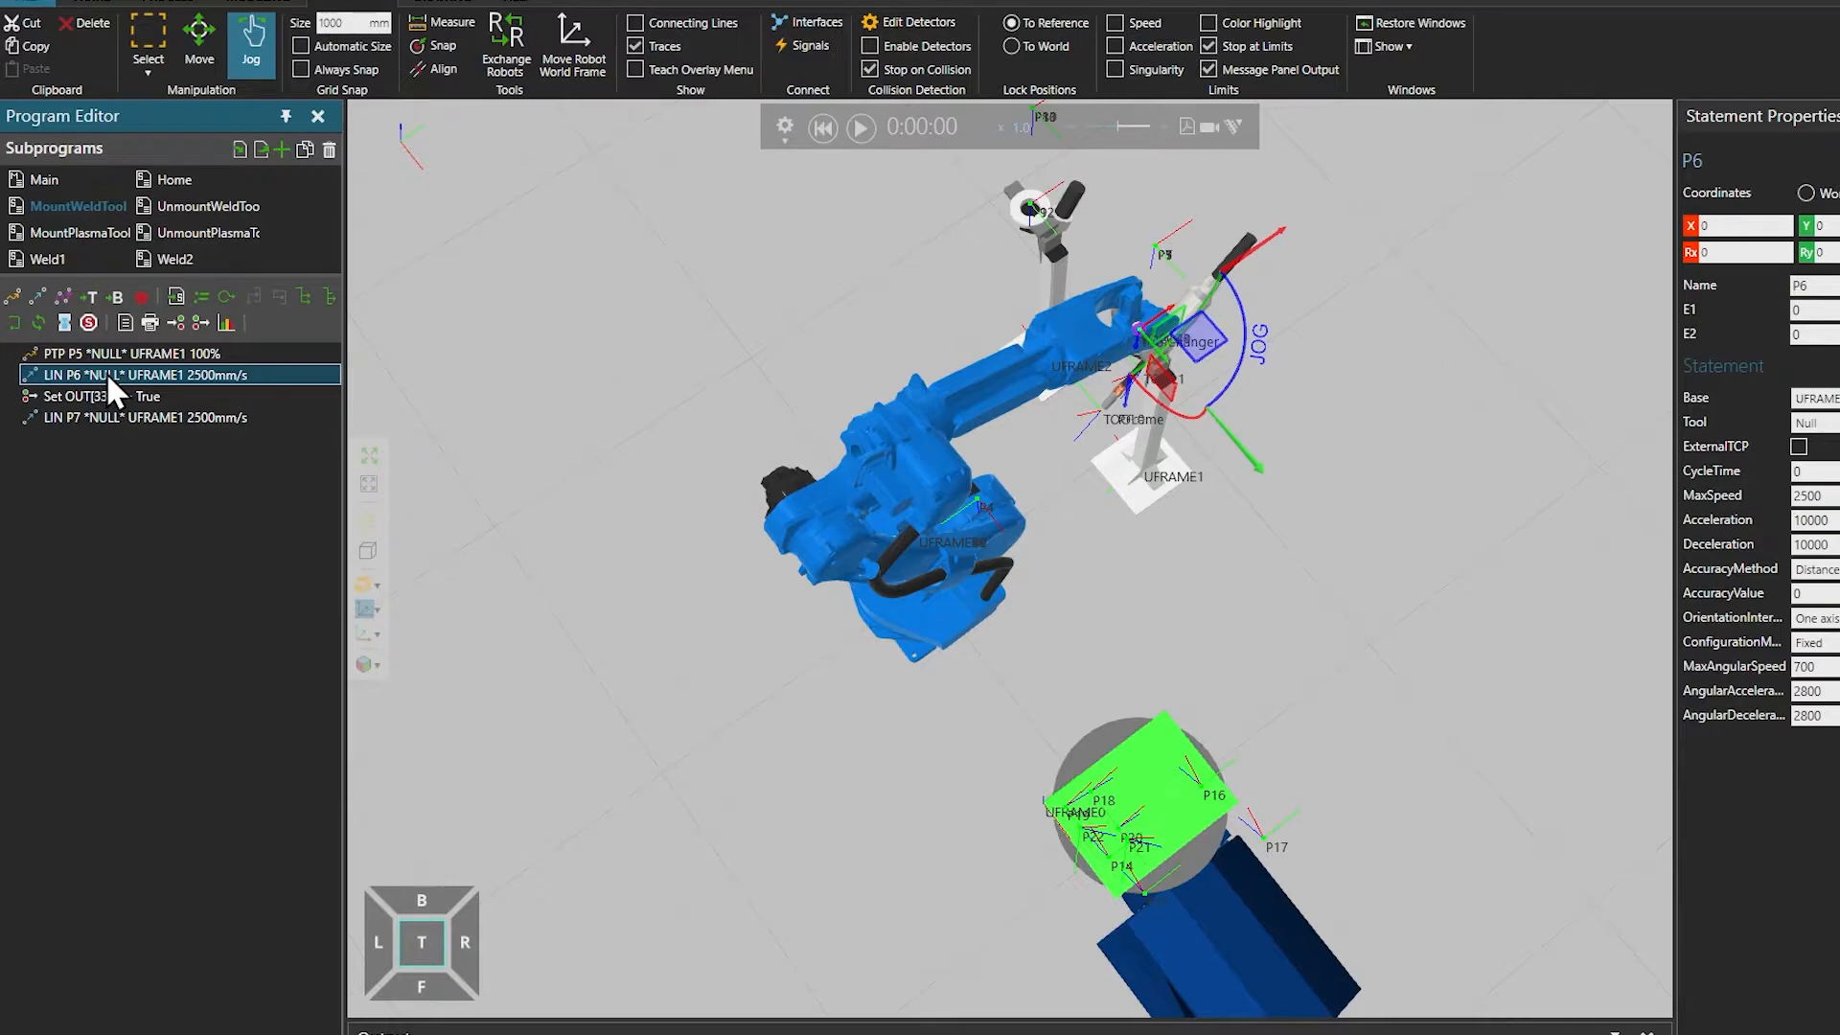
click(140, 418)
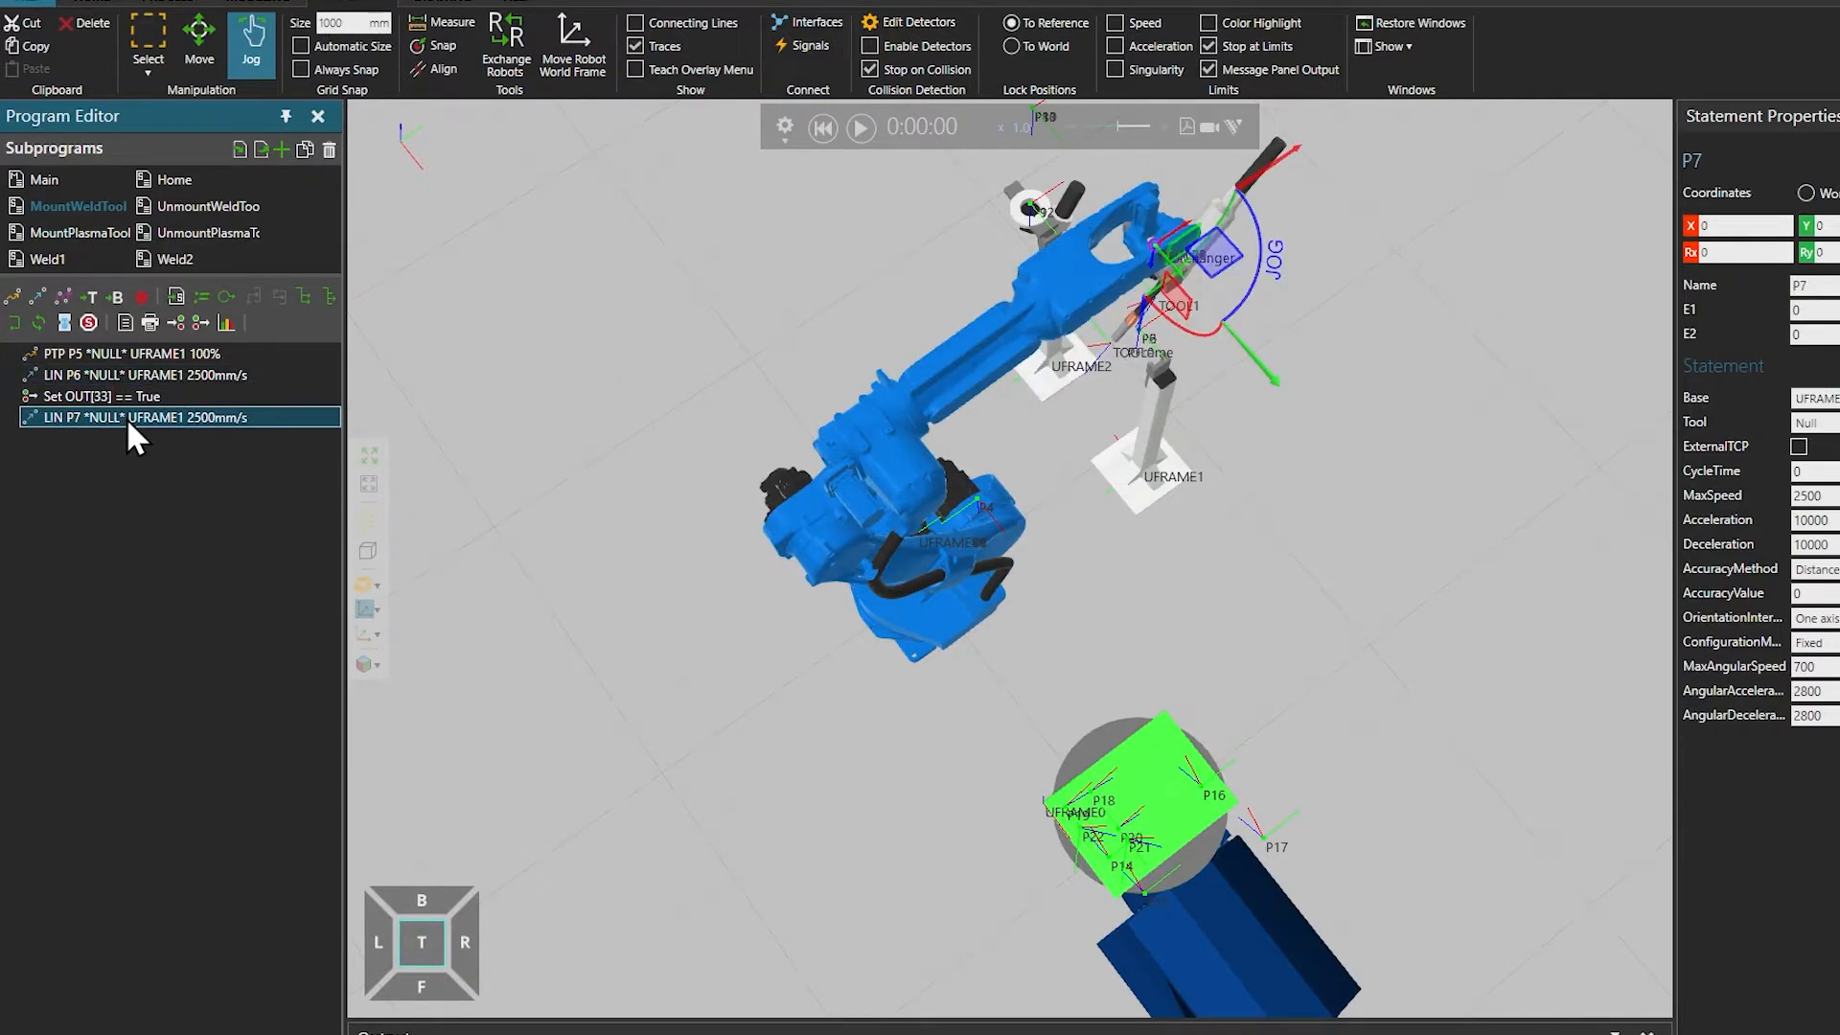
Drag the UFRAME1 tool stand to a new spot, then recheck the robot reaching P6 and P7
click(199, 44)
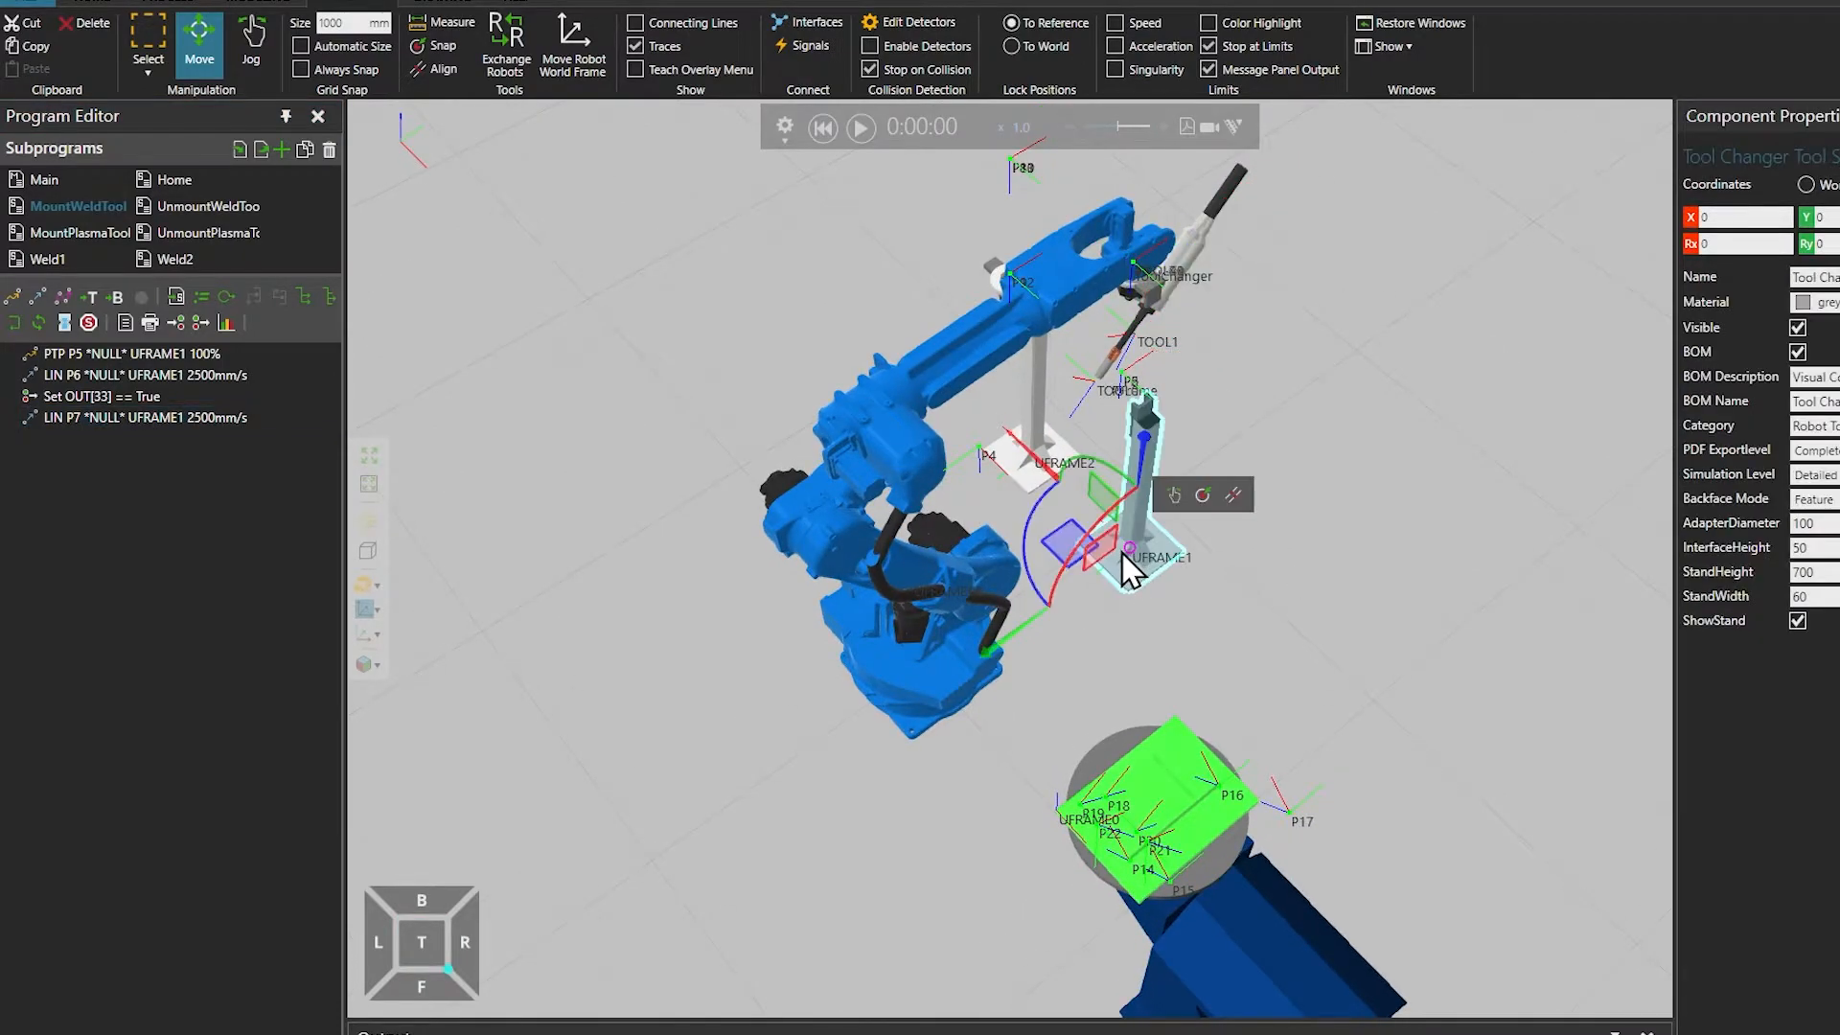
drag(1079, 543, 1128, 586)
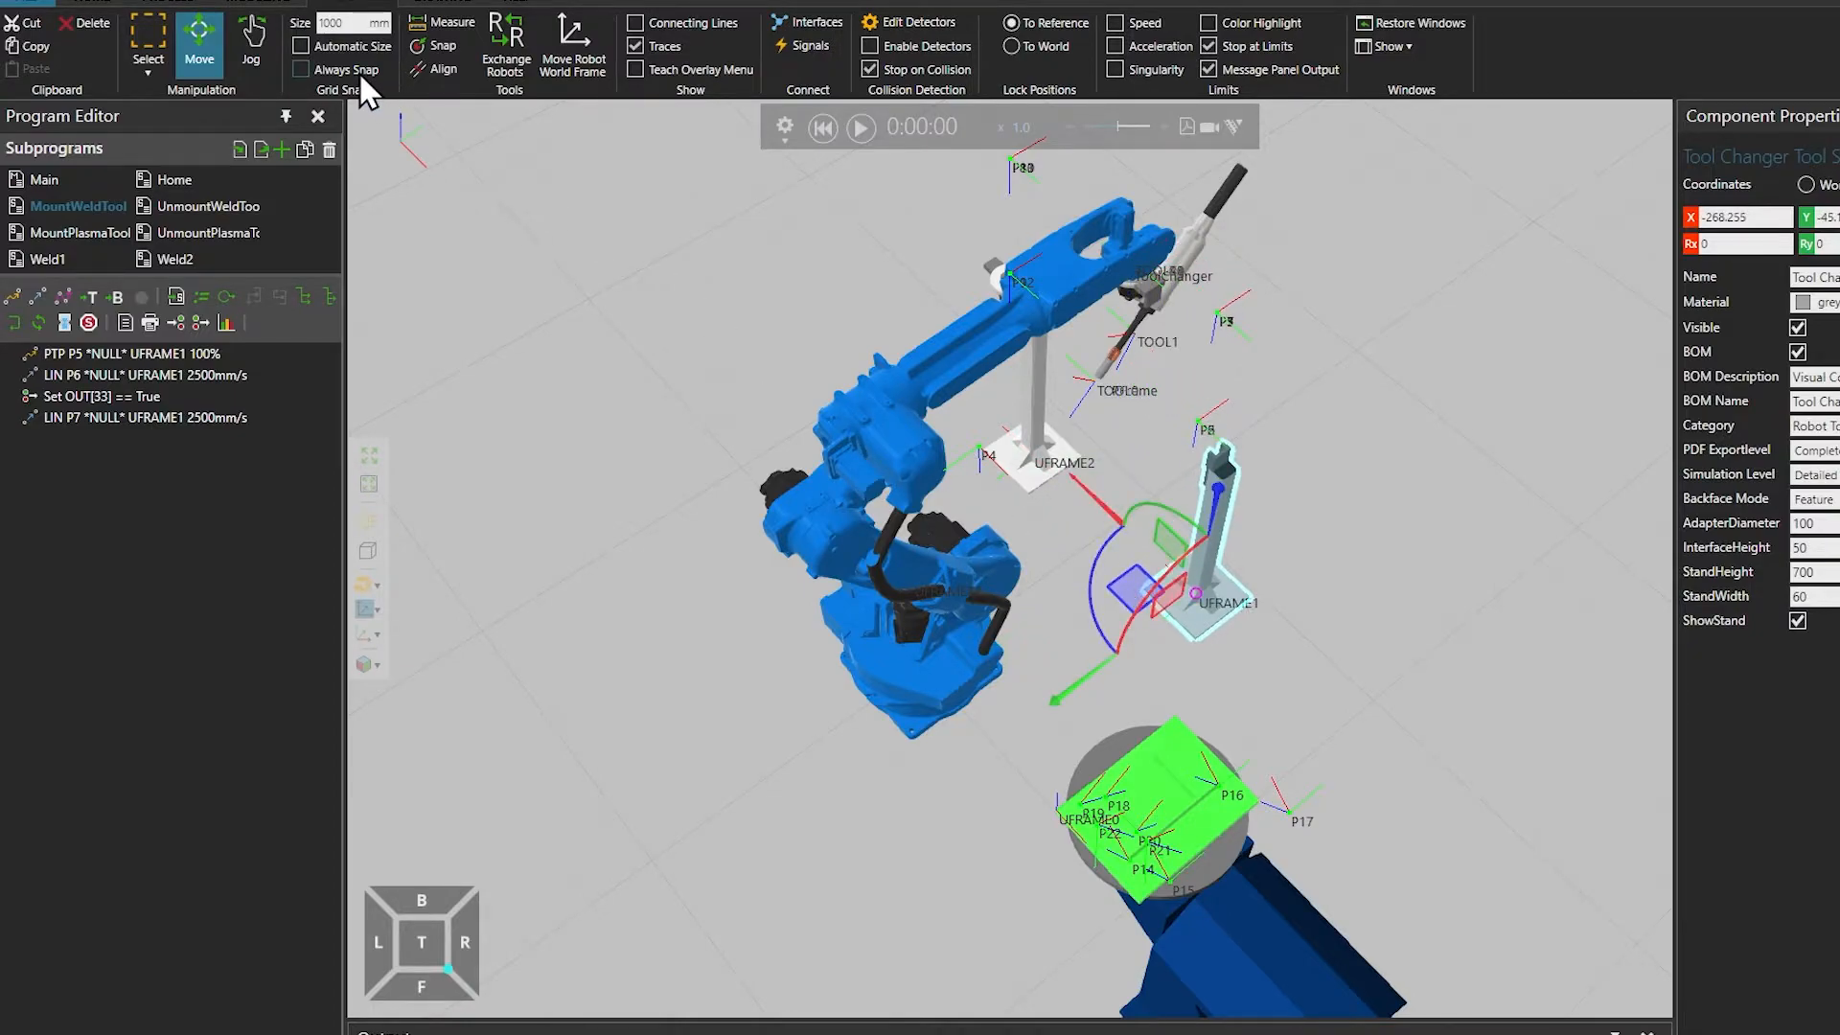
click(251, 44)
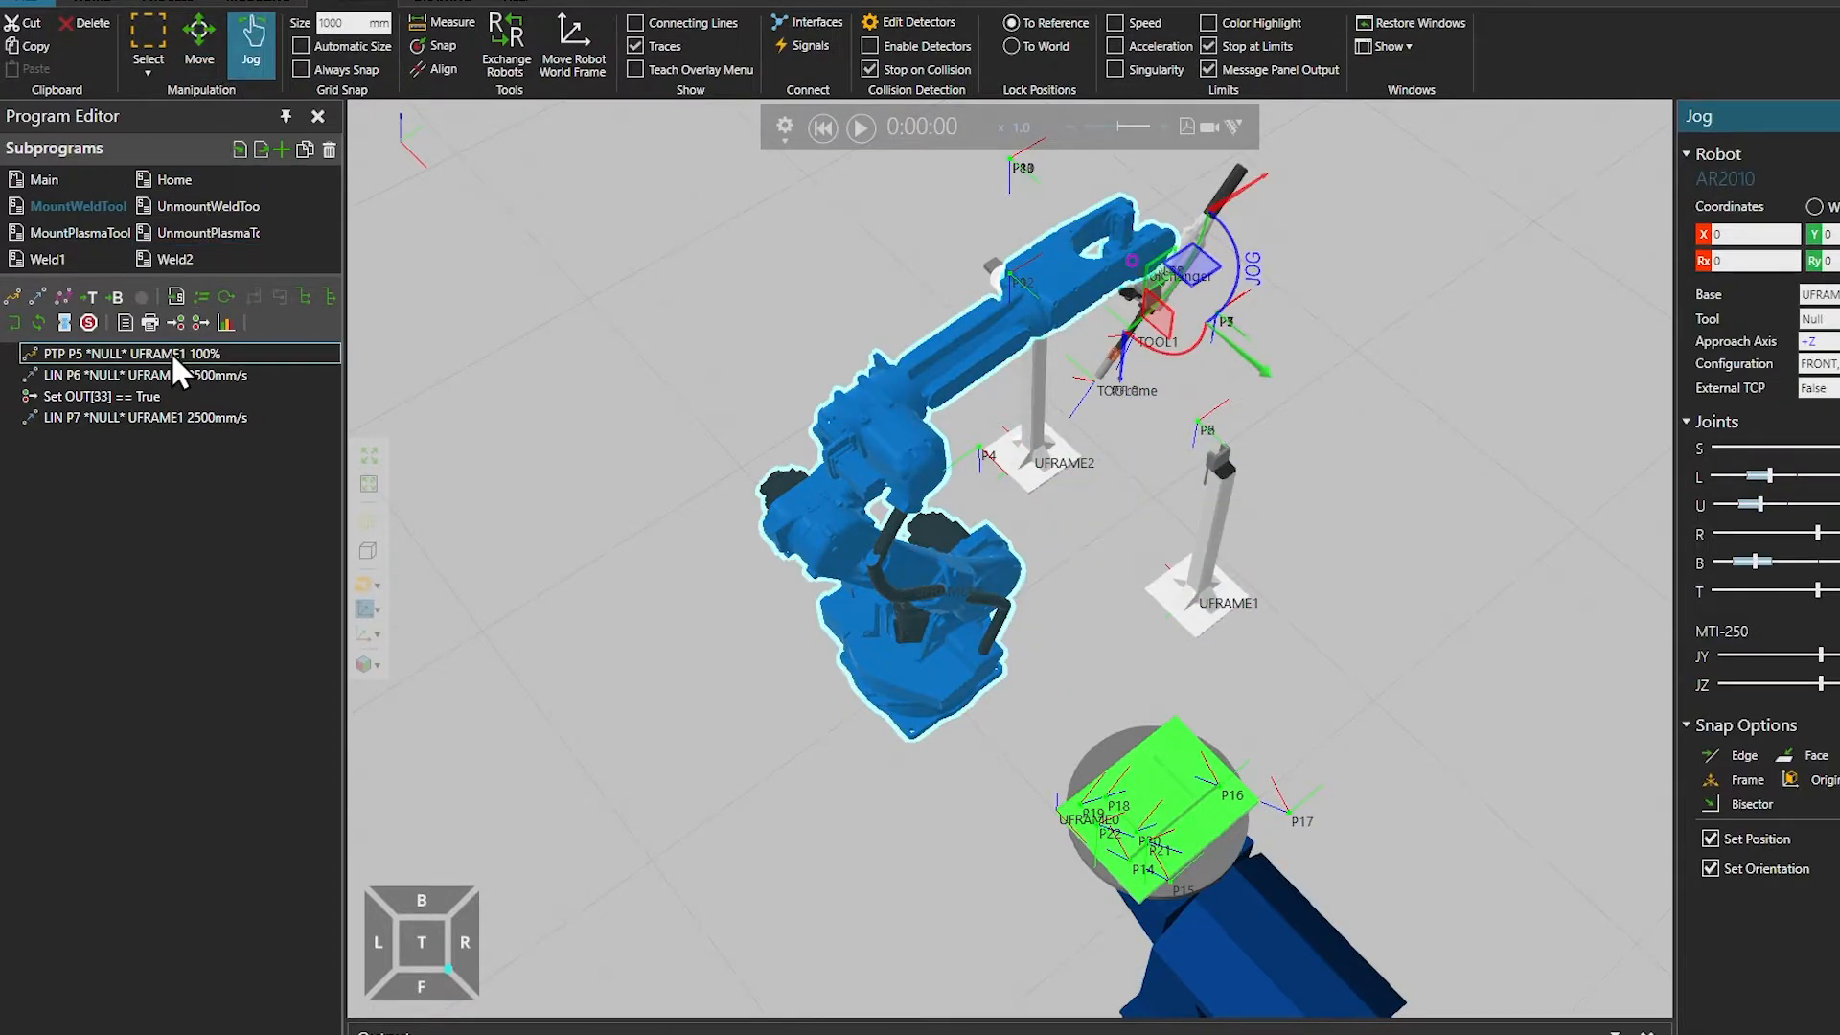
click(138, 352)
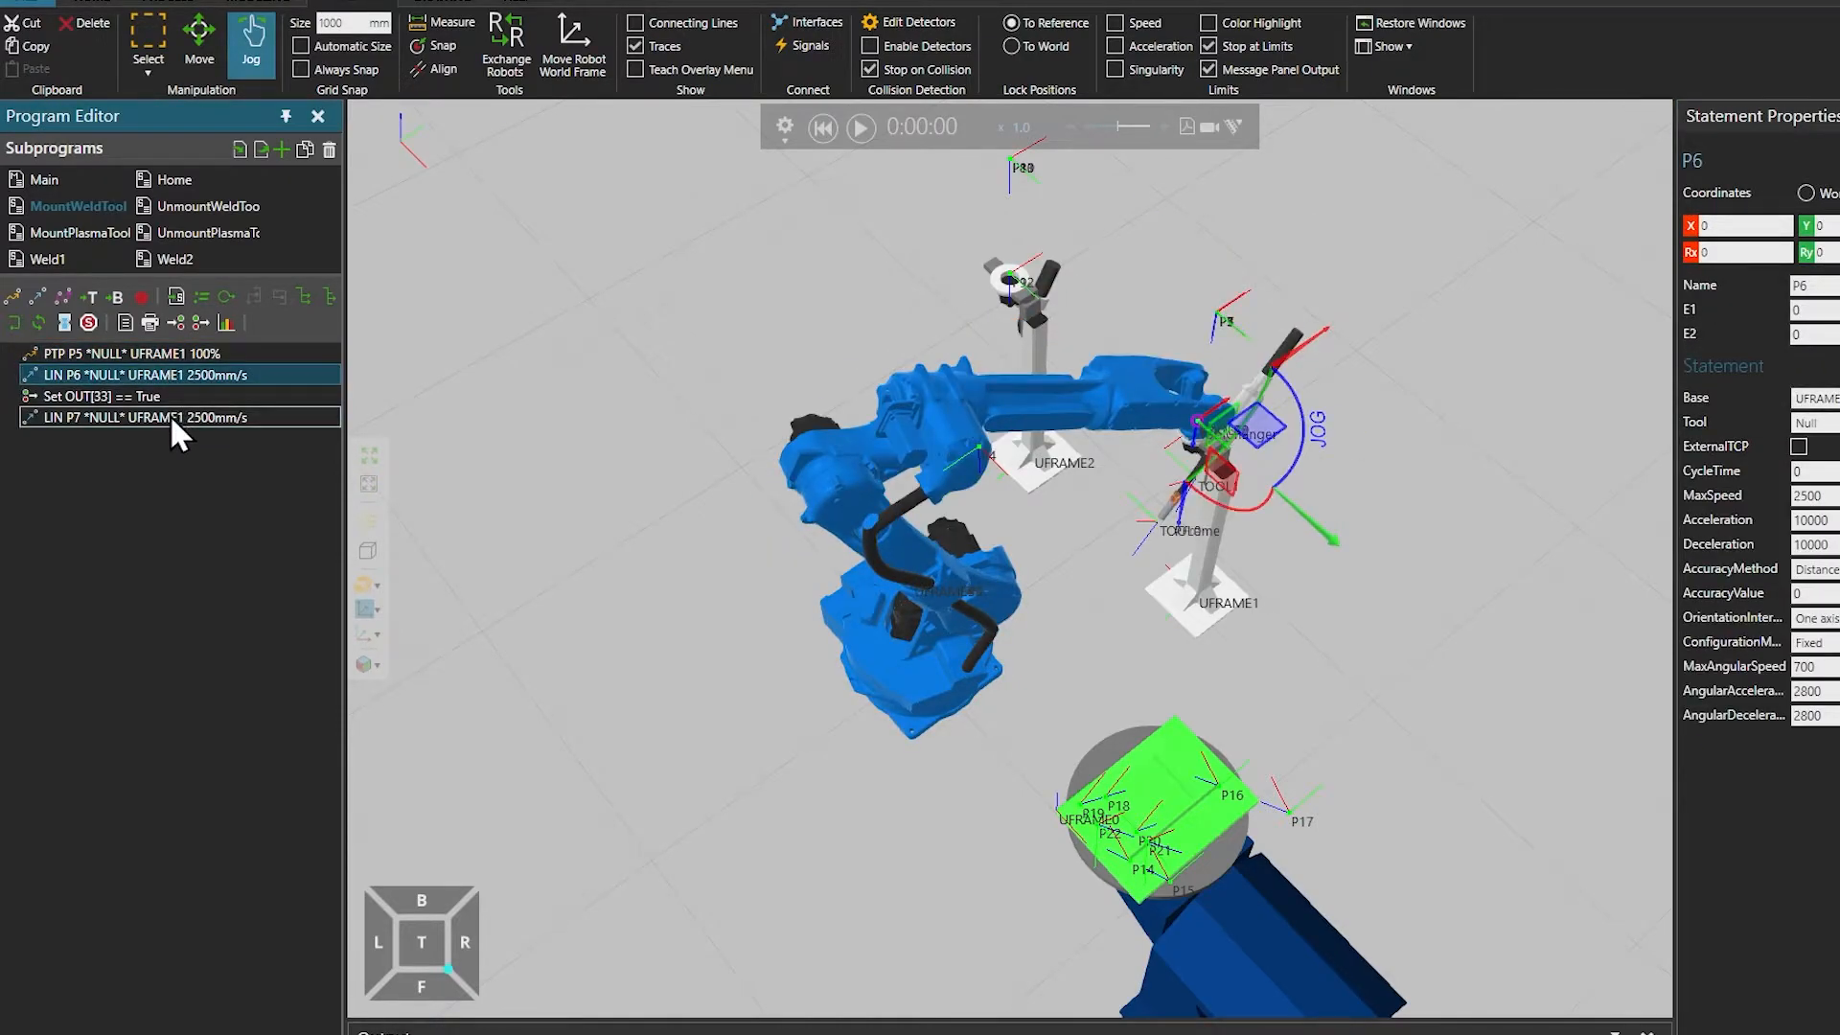
click(132, 352)
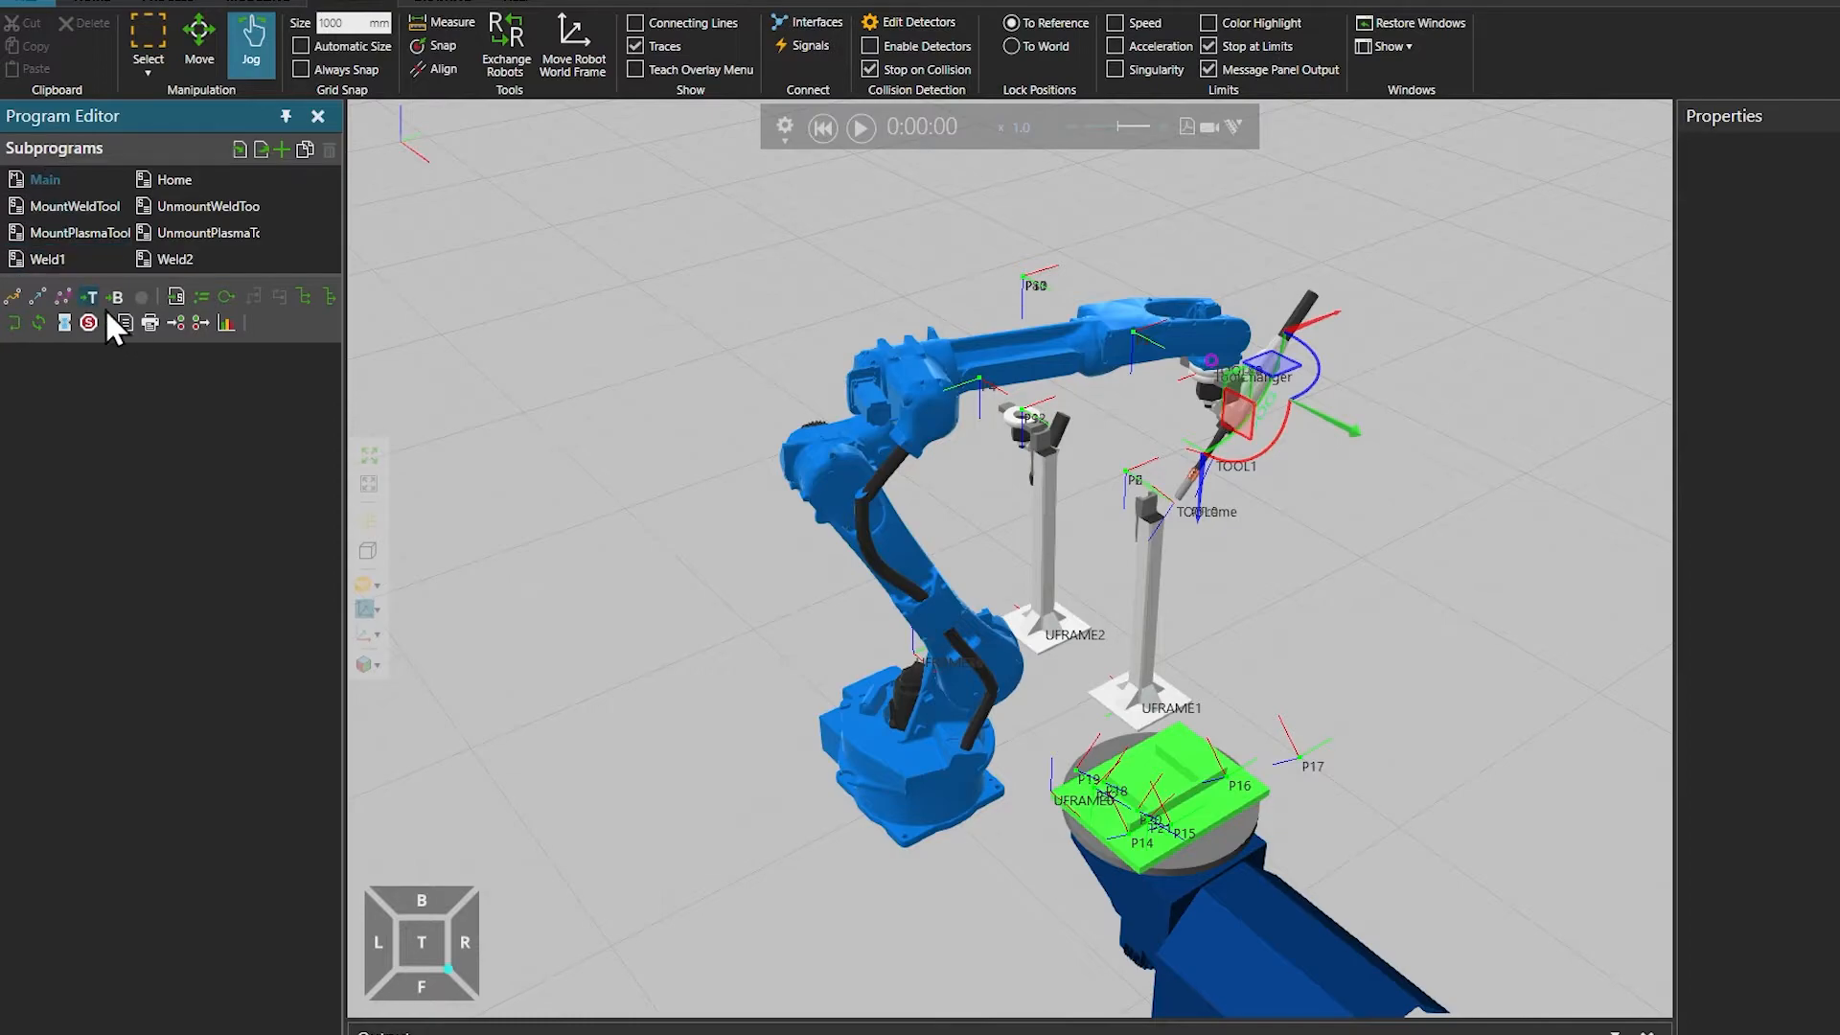
Add a Call statement to Main that runs Weld1 and play the simulation
click(176, 295)
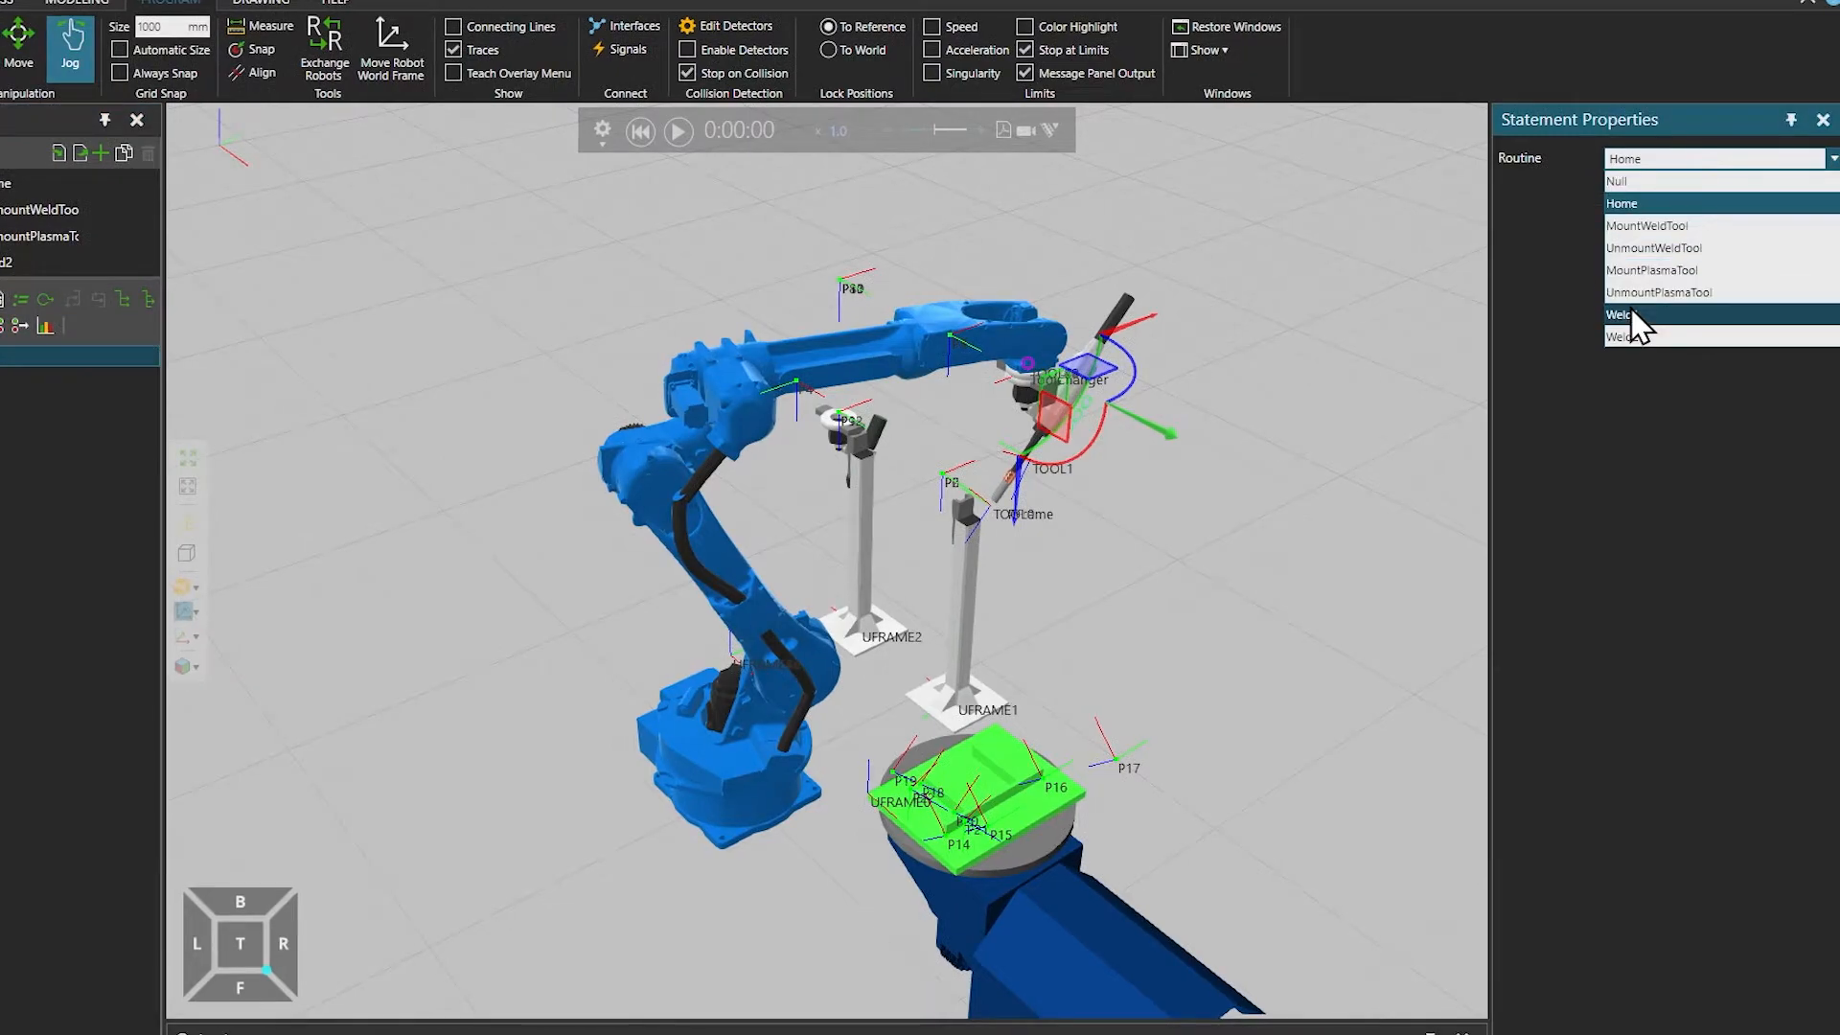
click(1630, 312)
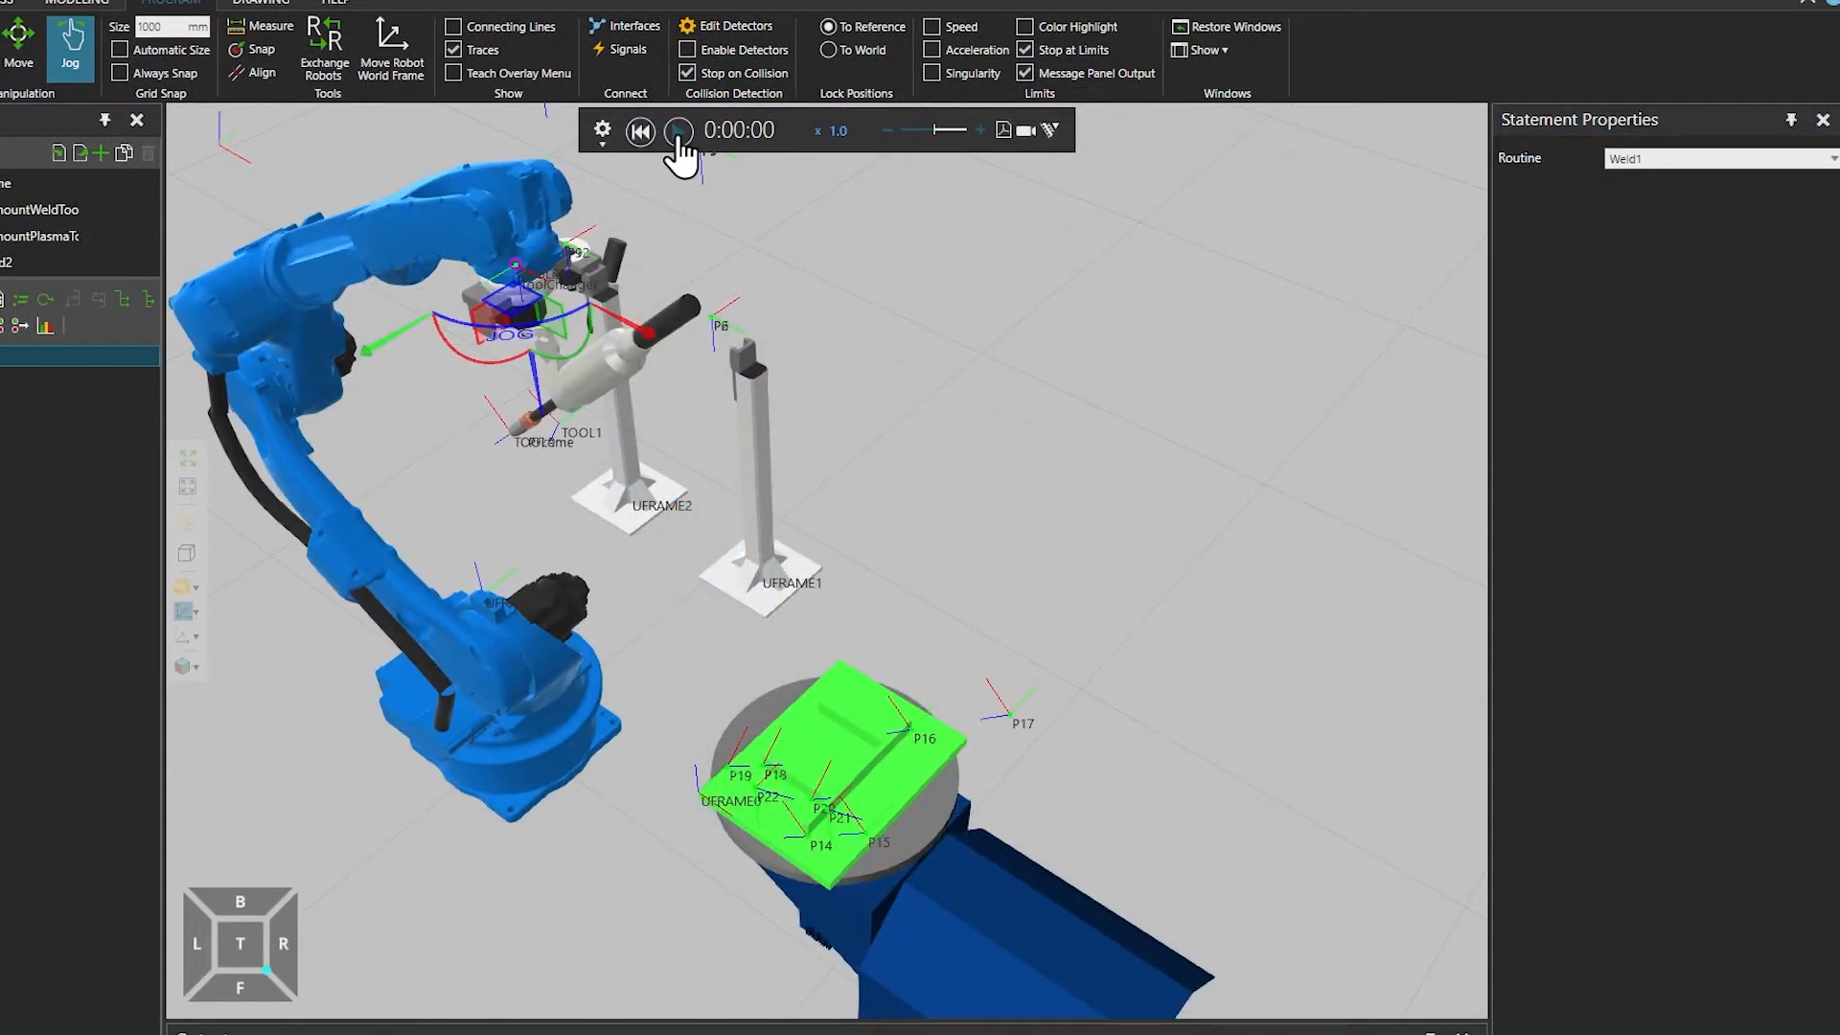
click(676, 131)
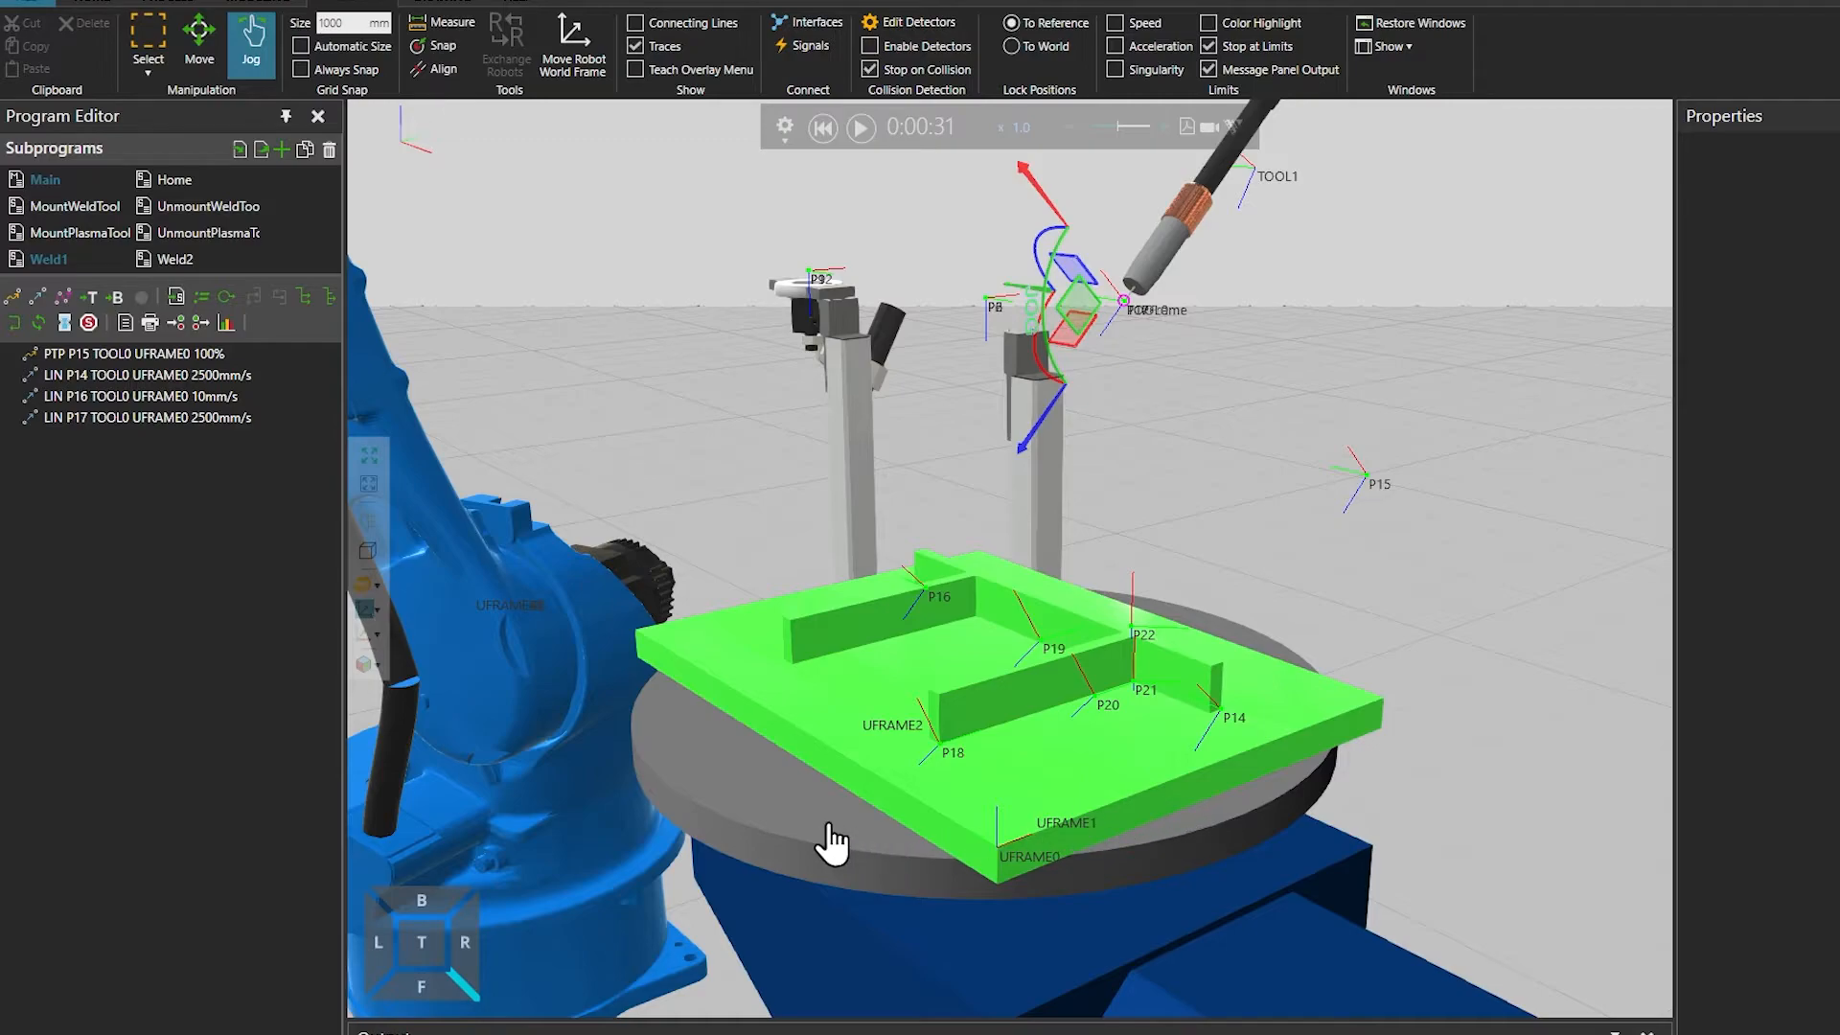
mouse_move(763, 787)
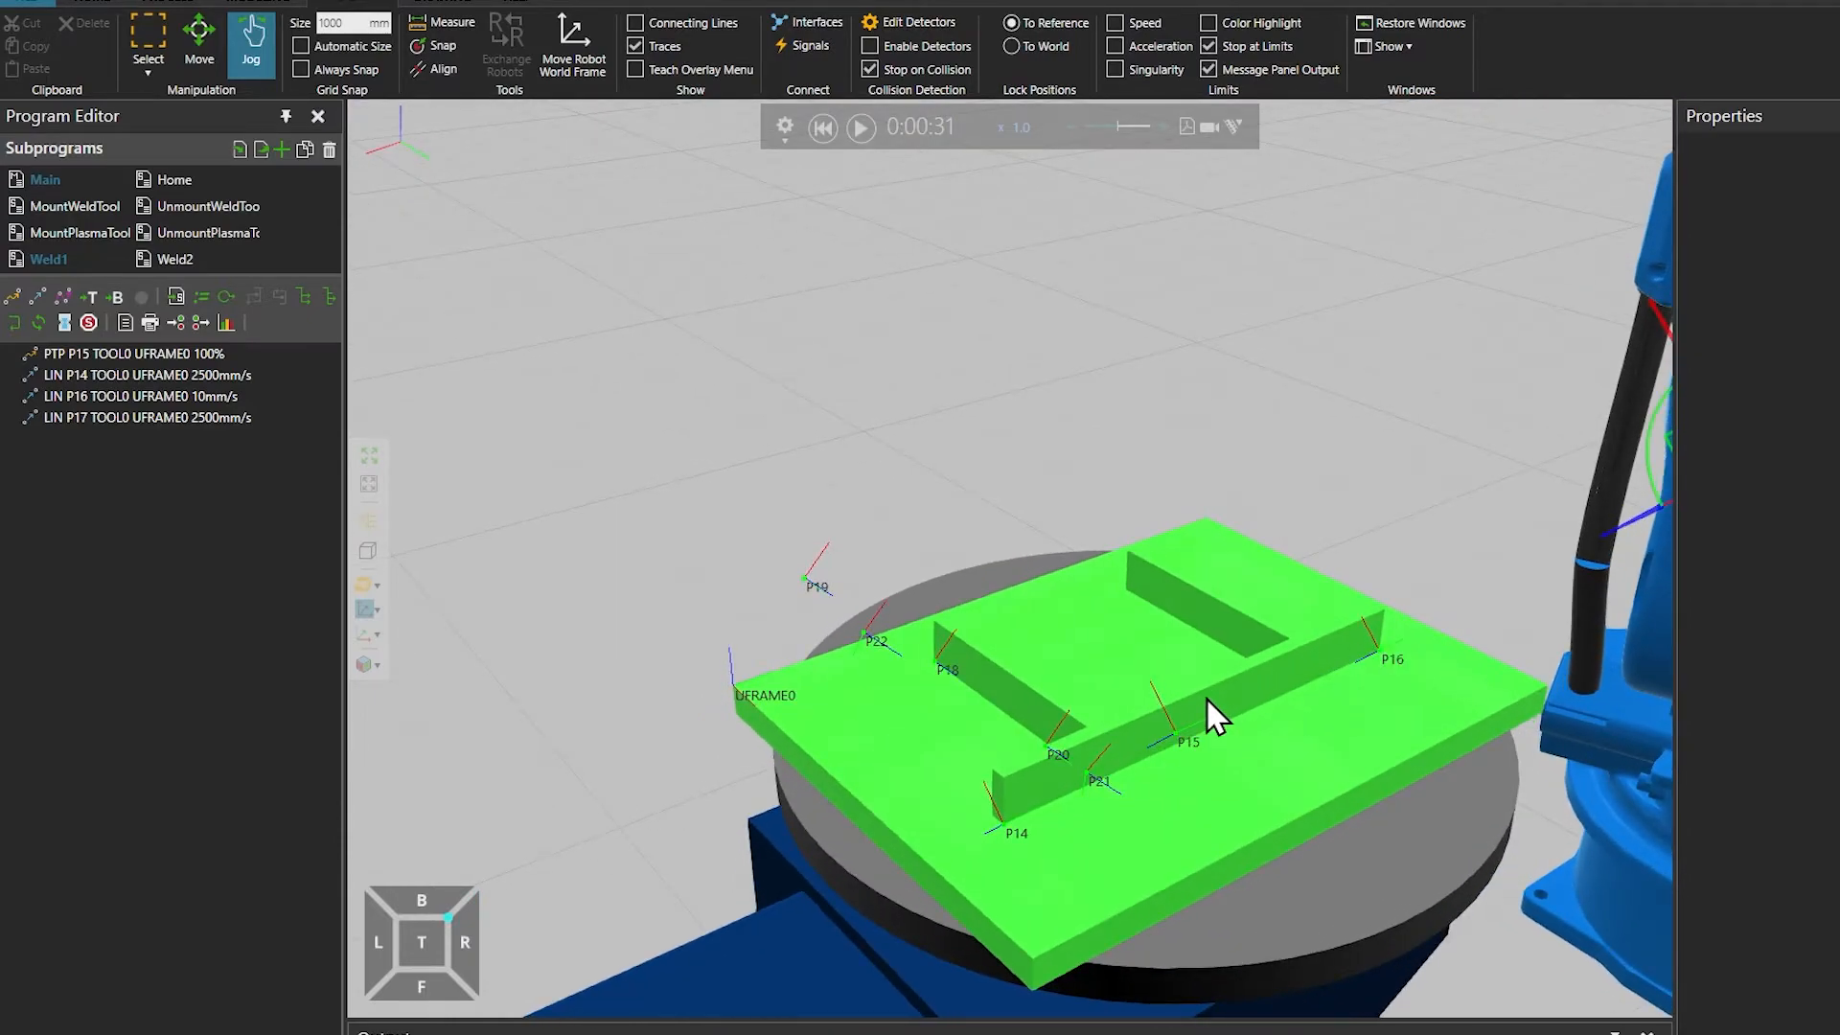
mouse_move(1050, 757)
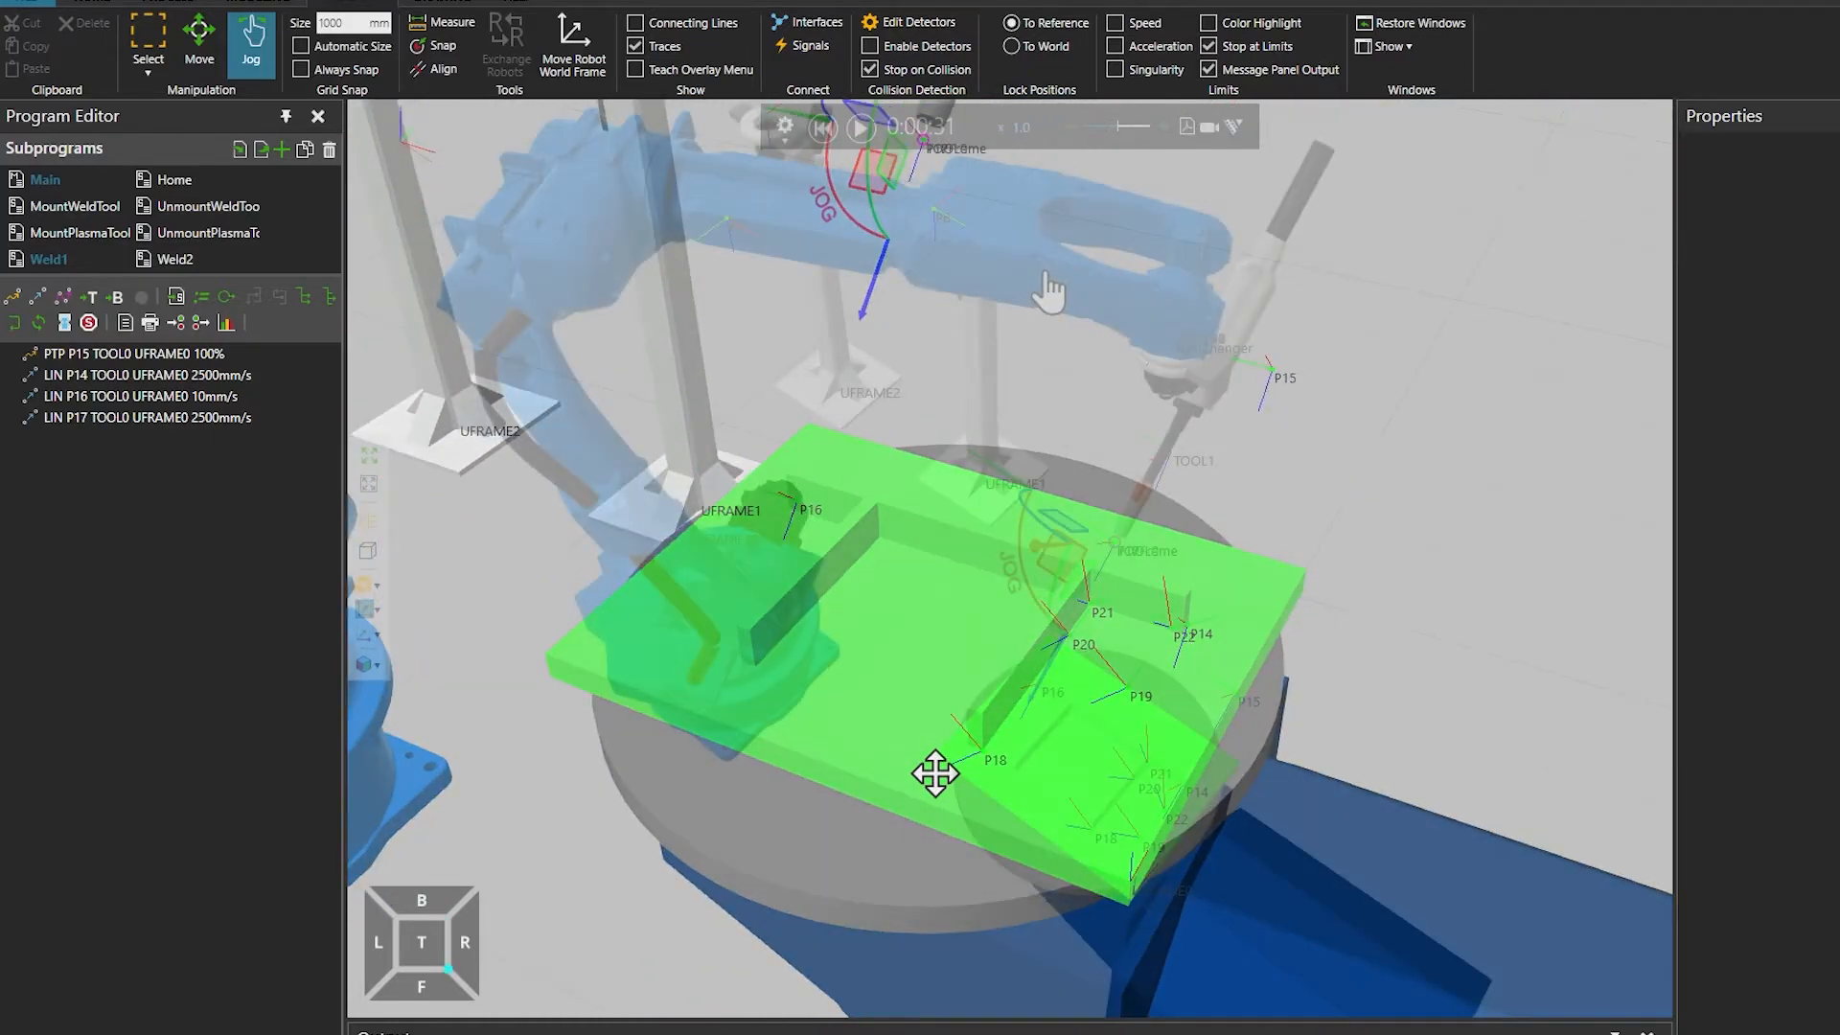
Reset the simulation and change Main's Call Weld1 routine to Weld2
click(822, 126)
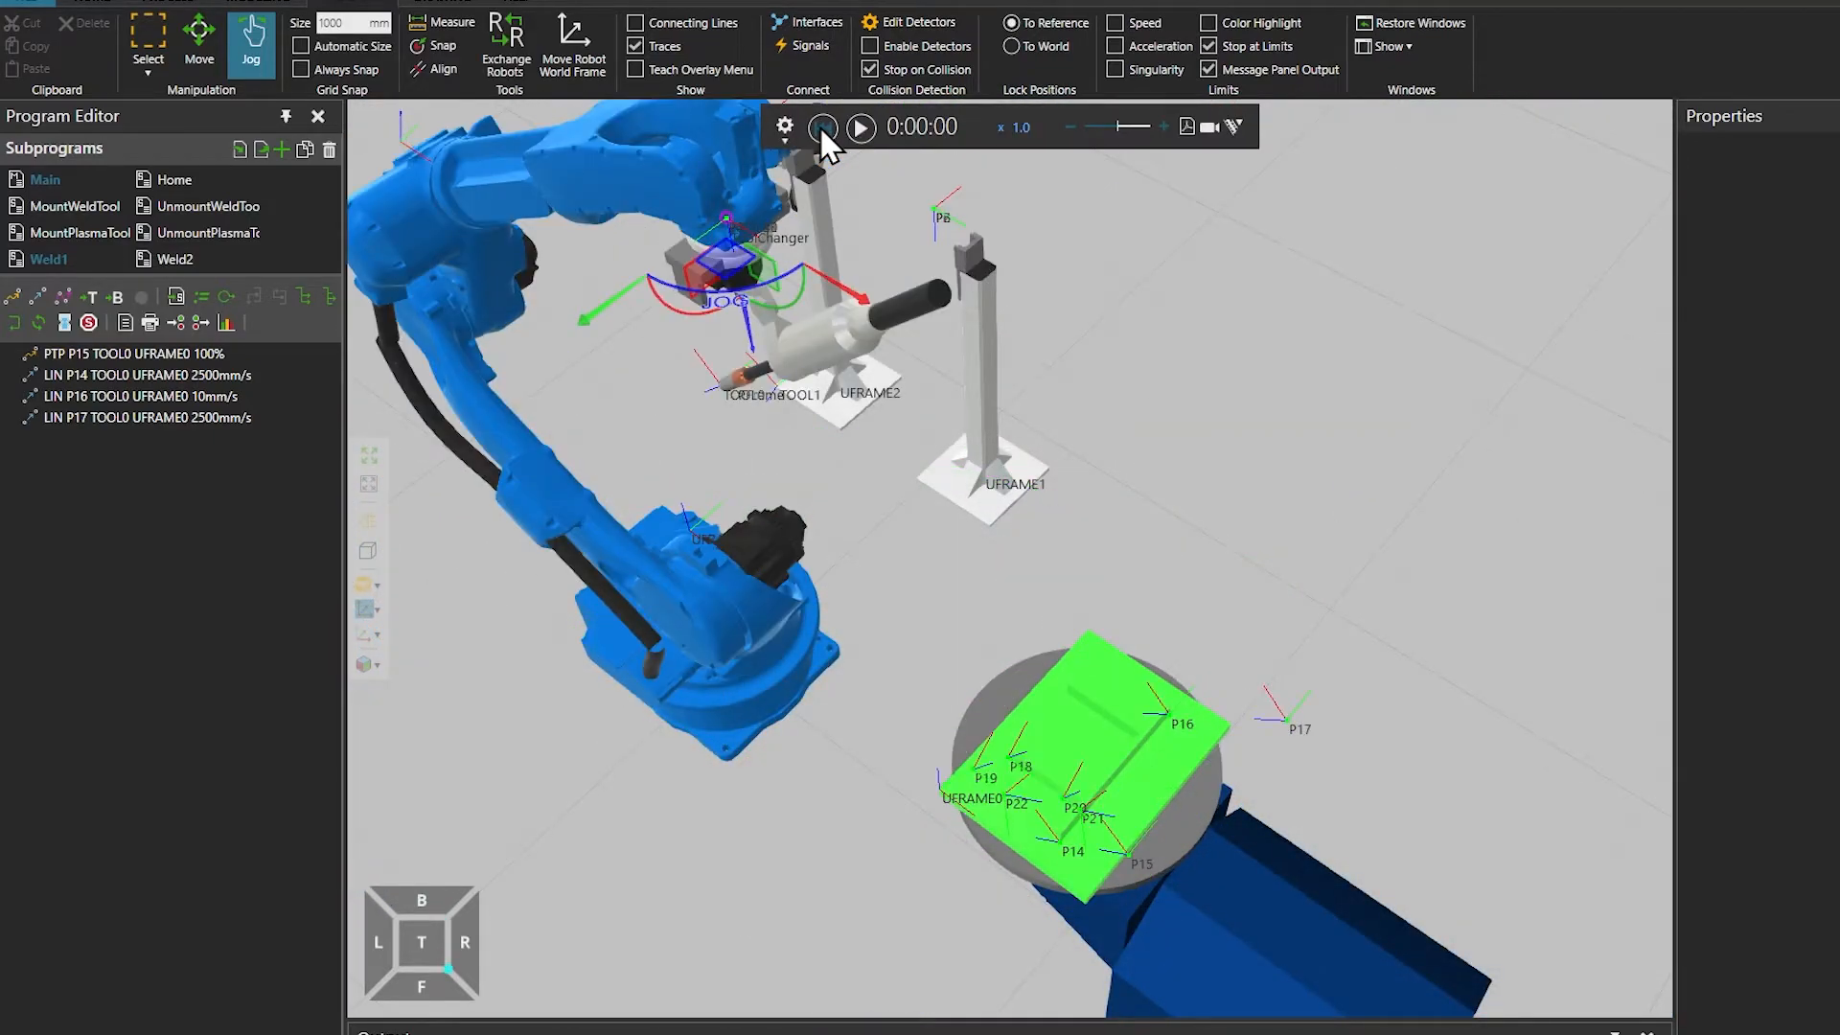
click(46, 179)
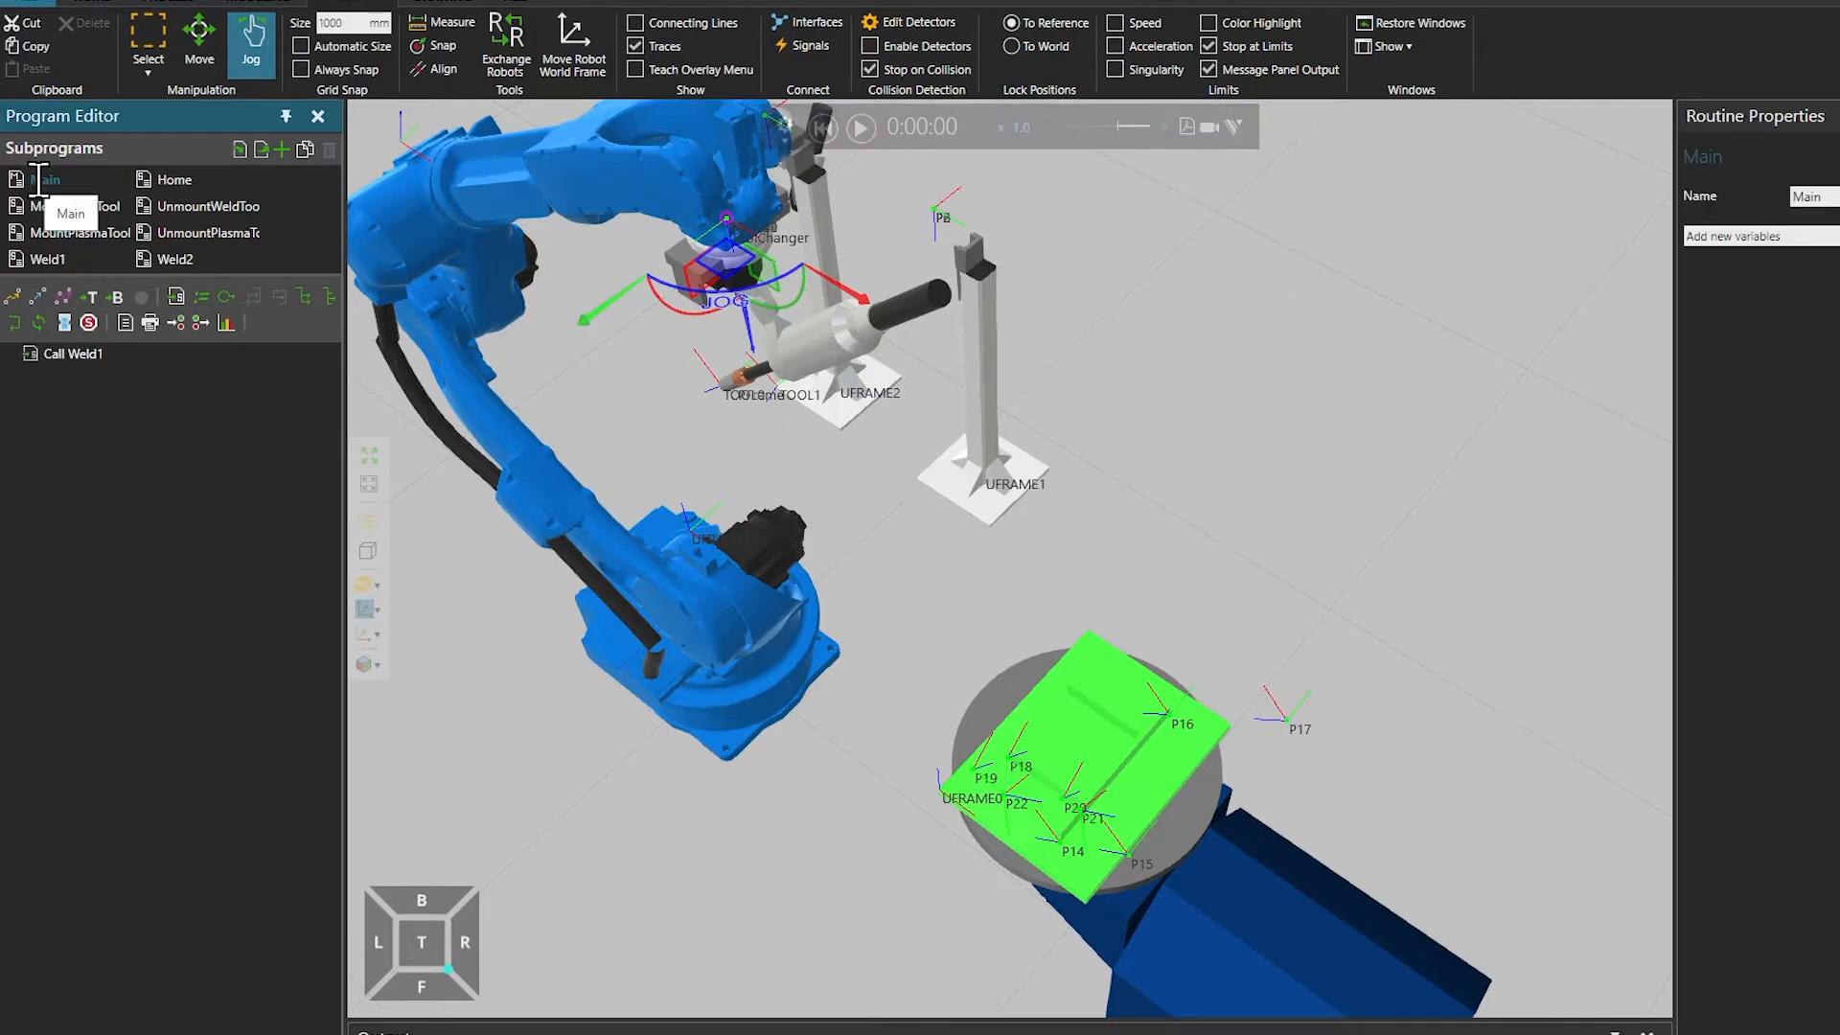
click(73, 353)
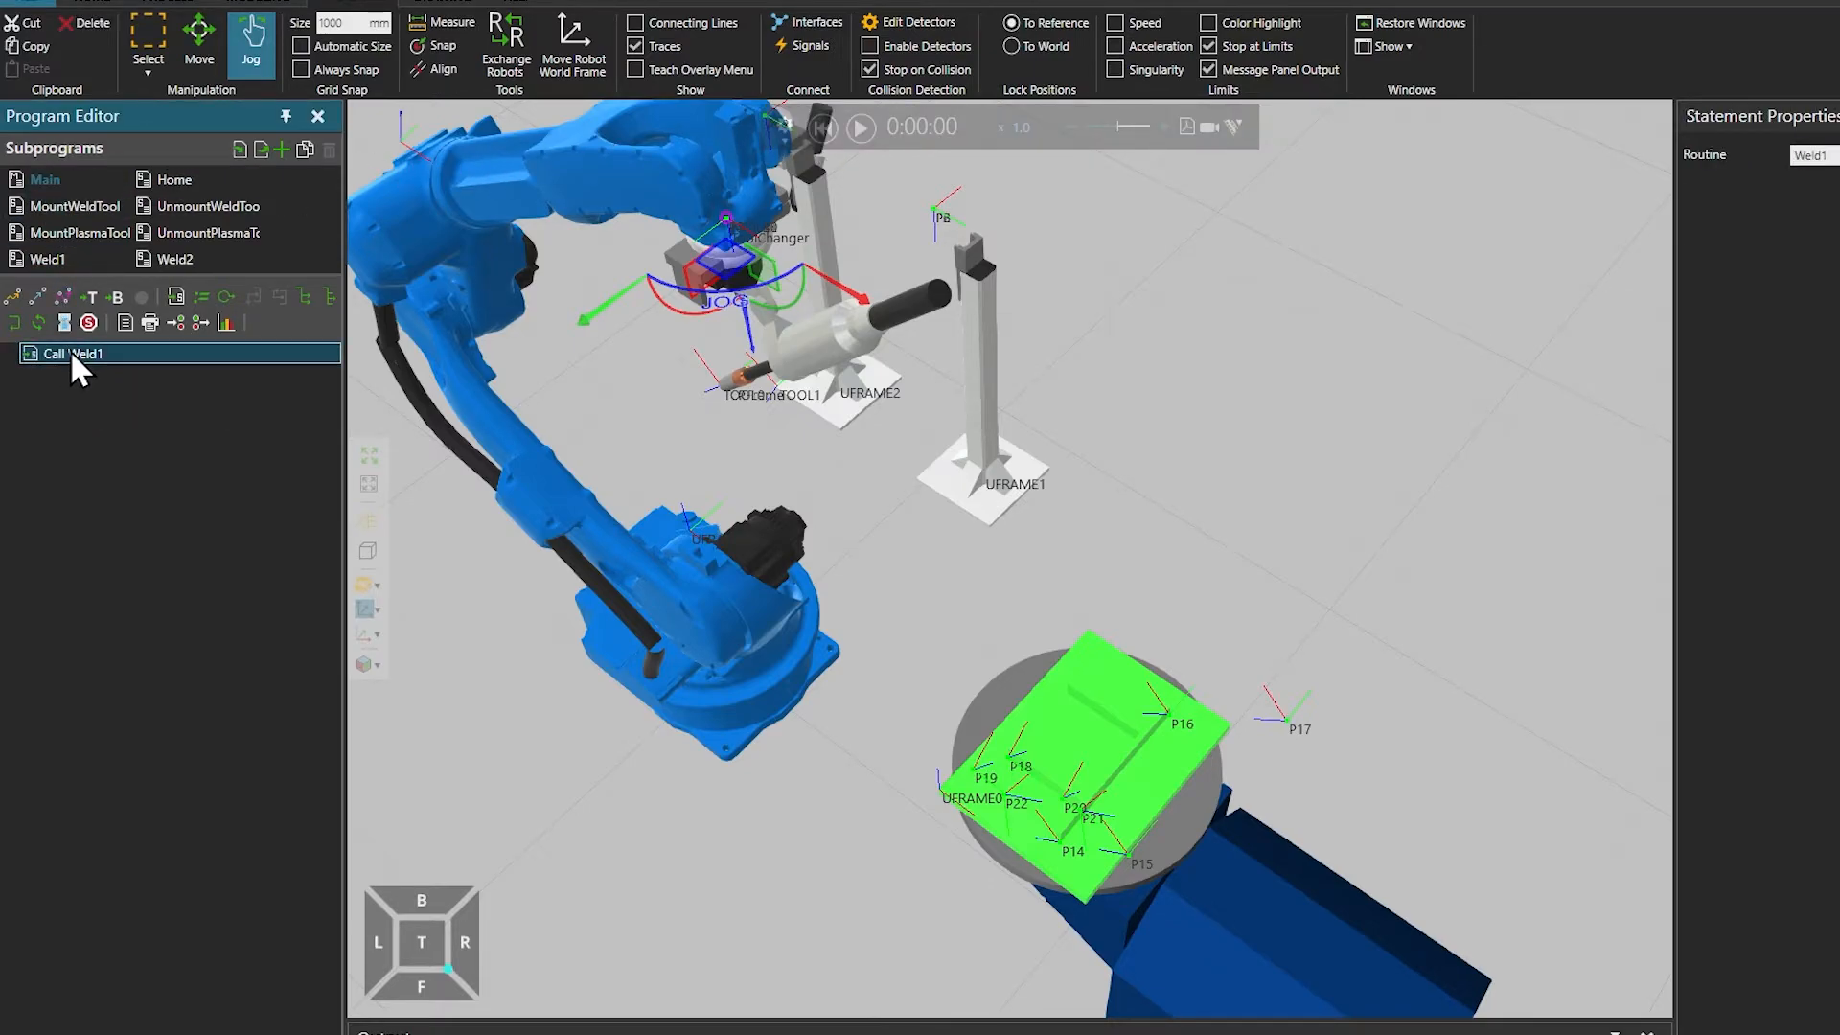
click(1809, 159)
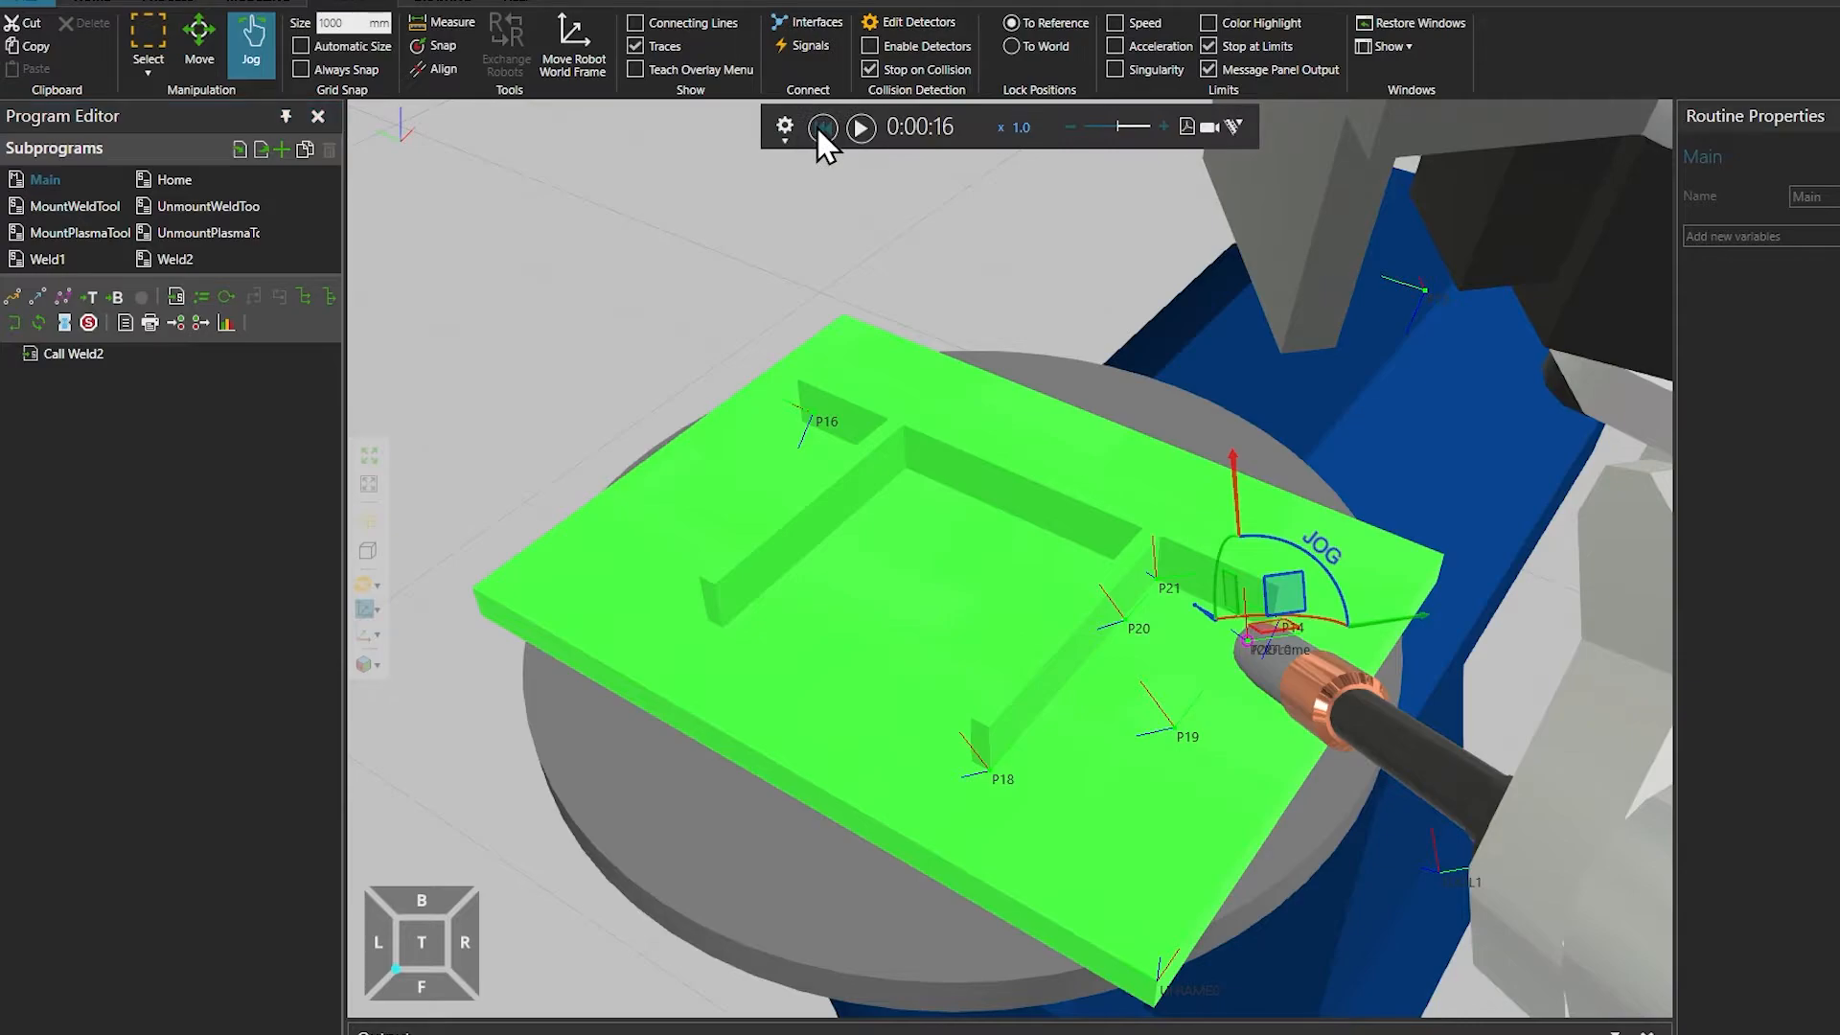
Reset the simulation and start a Measure from a first point on the green part
click(822, 127)
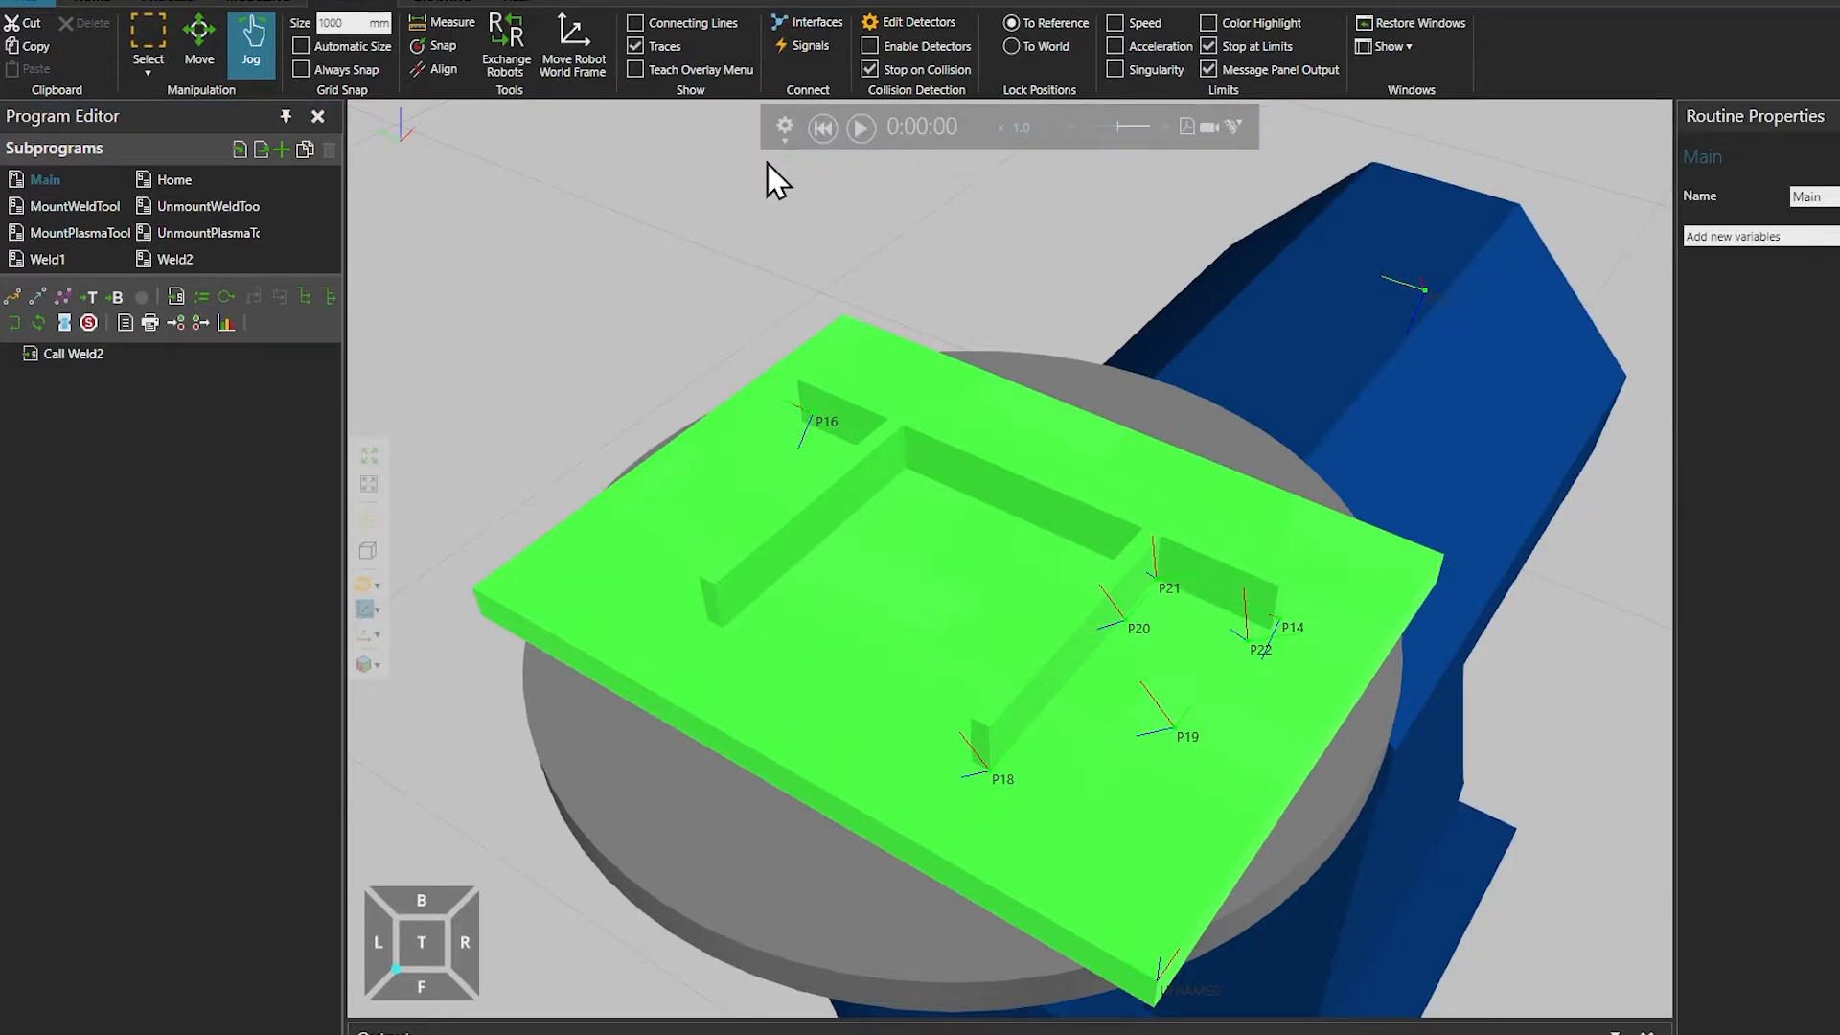
click(446, 26)
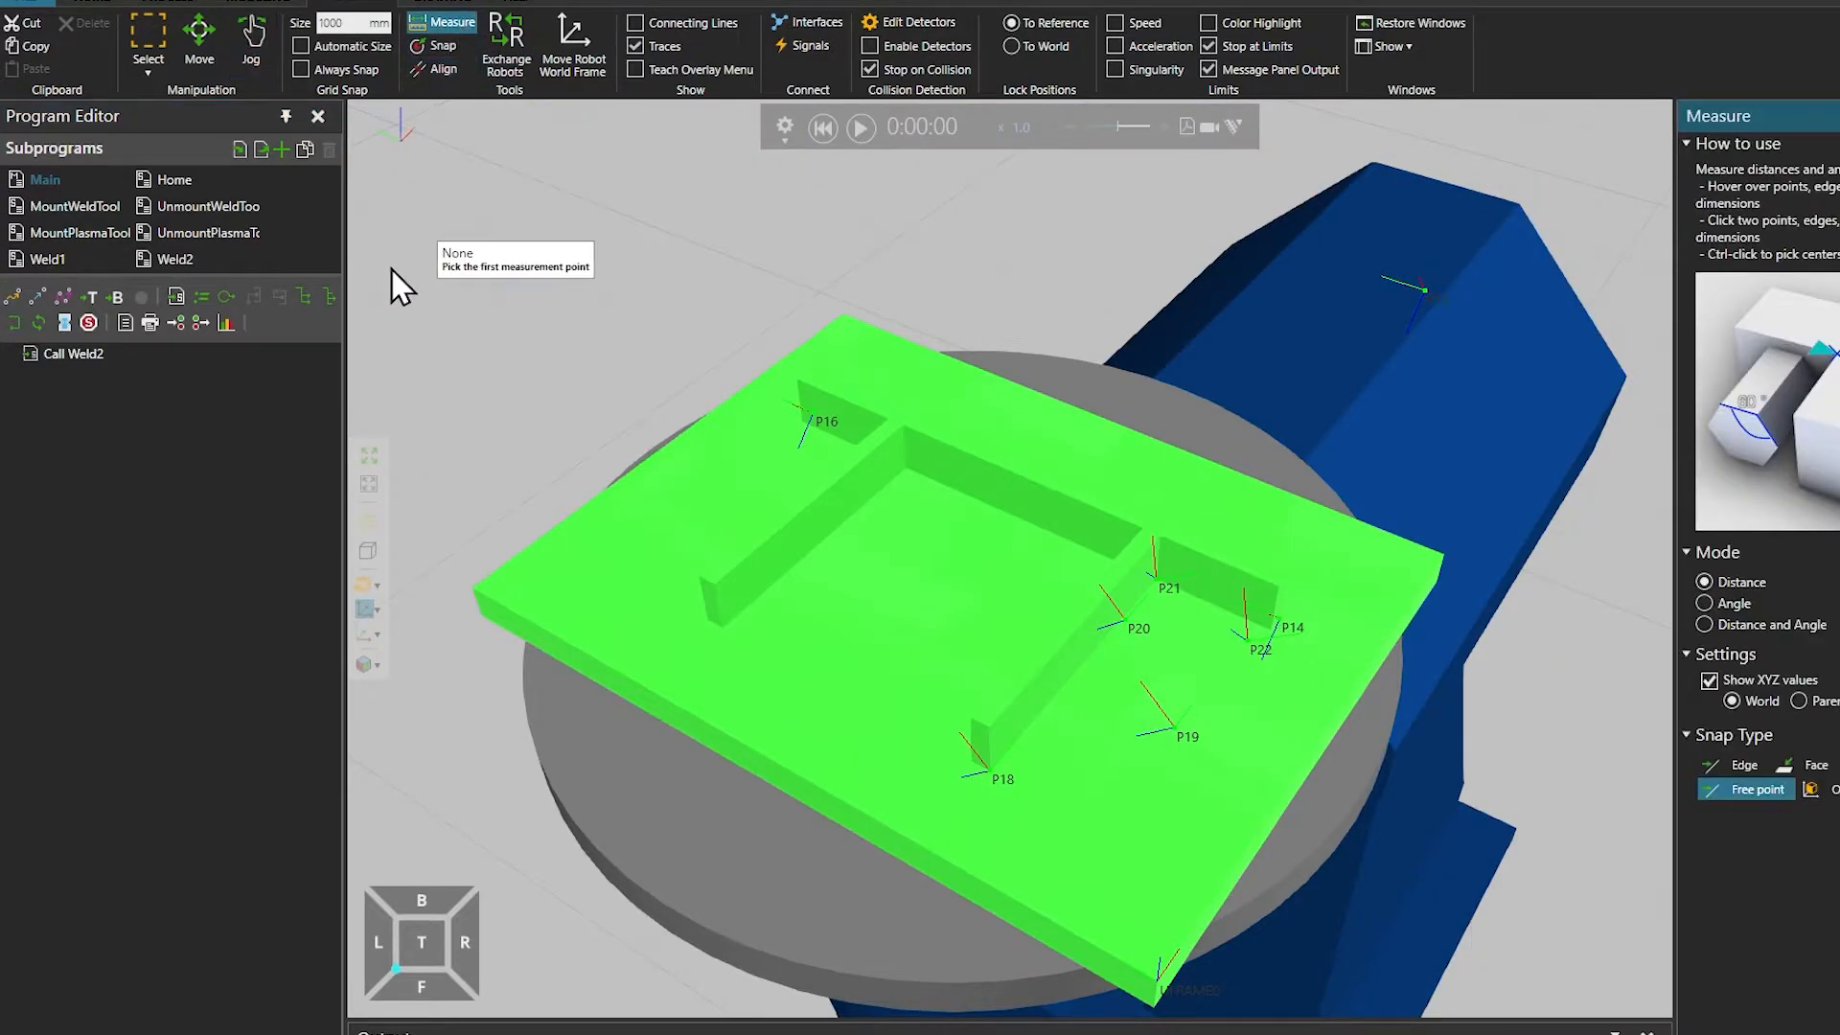
click(962, 603)
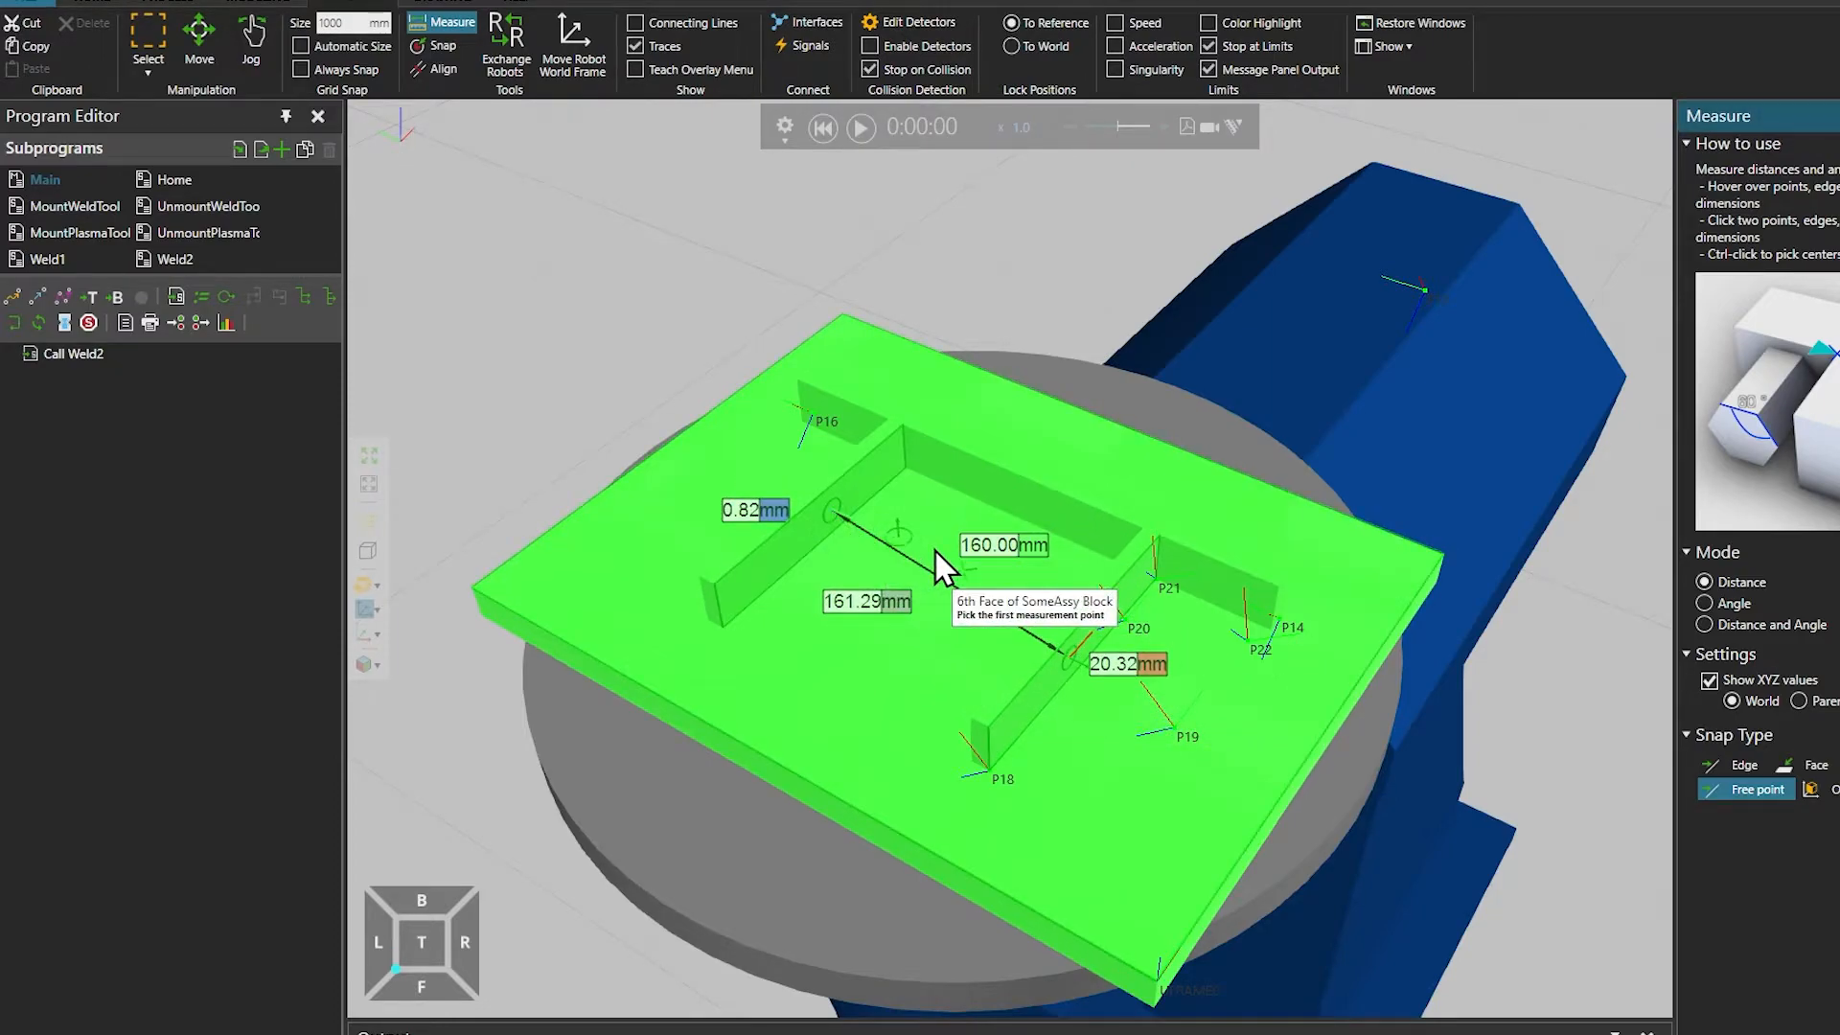
mouse_move(1039, 535)
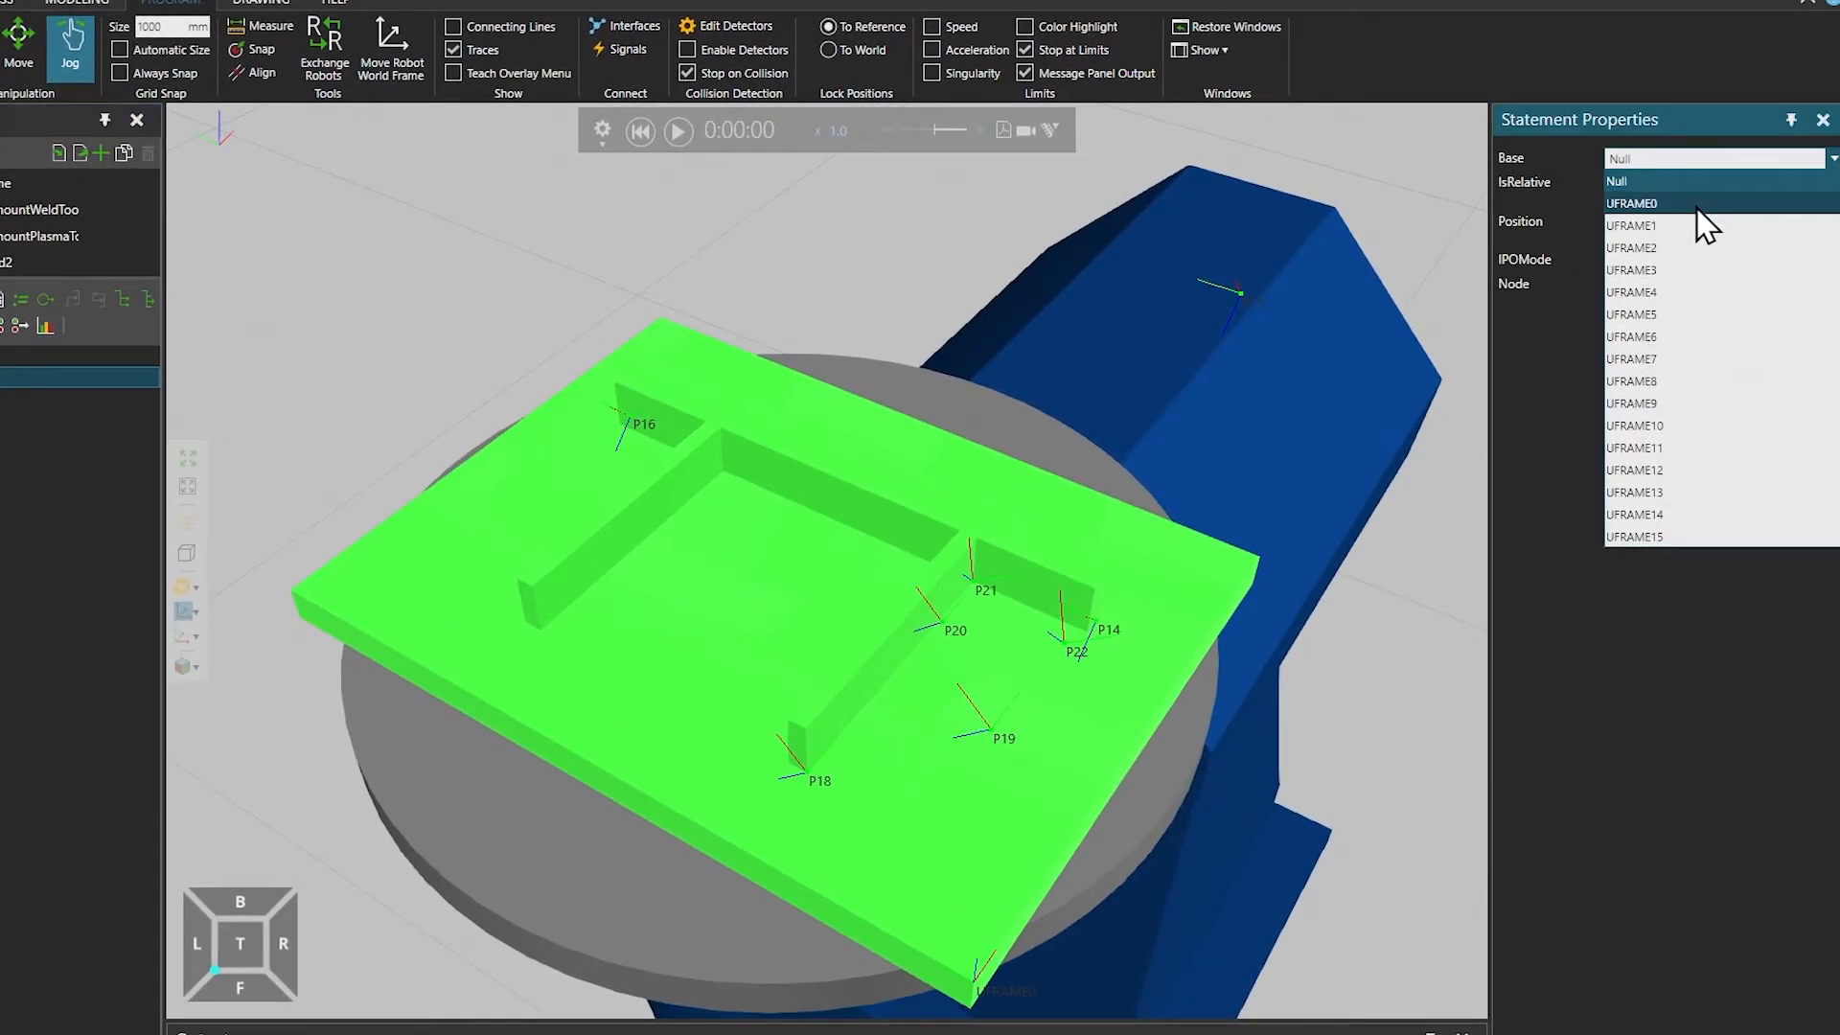
Set the SetBase statement to UFRAME0, relative, with an X offset of 160
click(1629, 201)
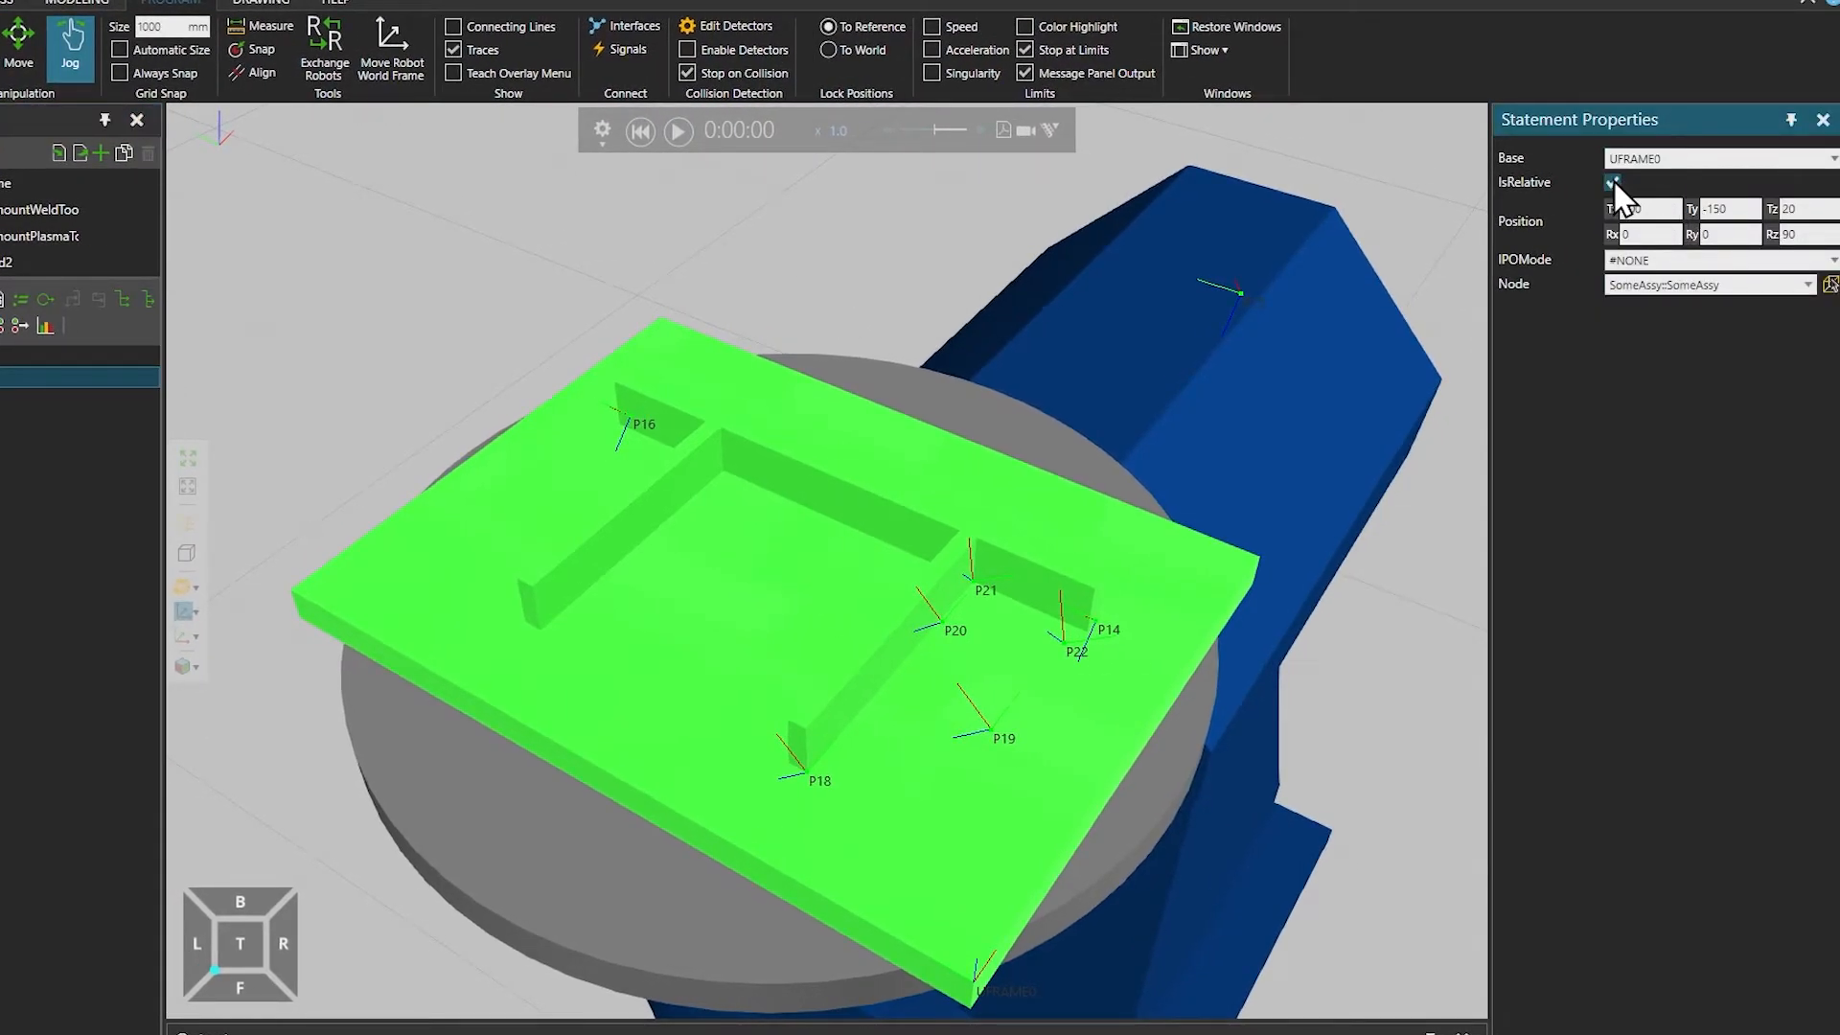
click(1612, 182)
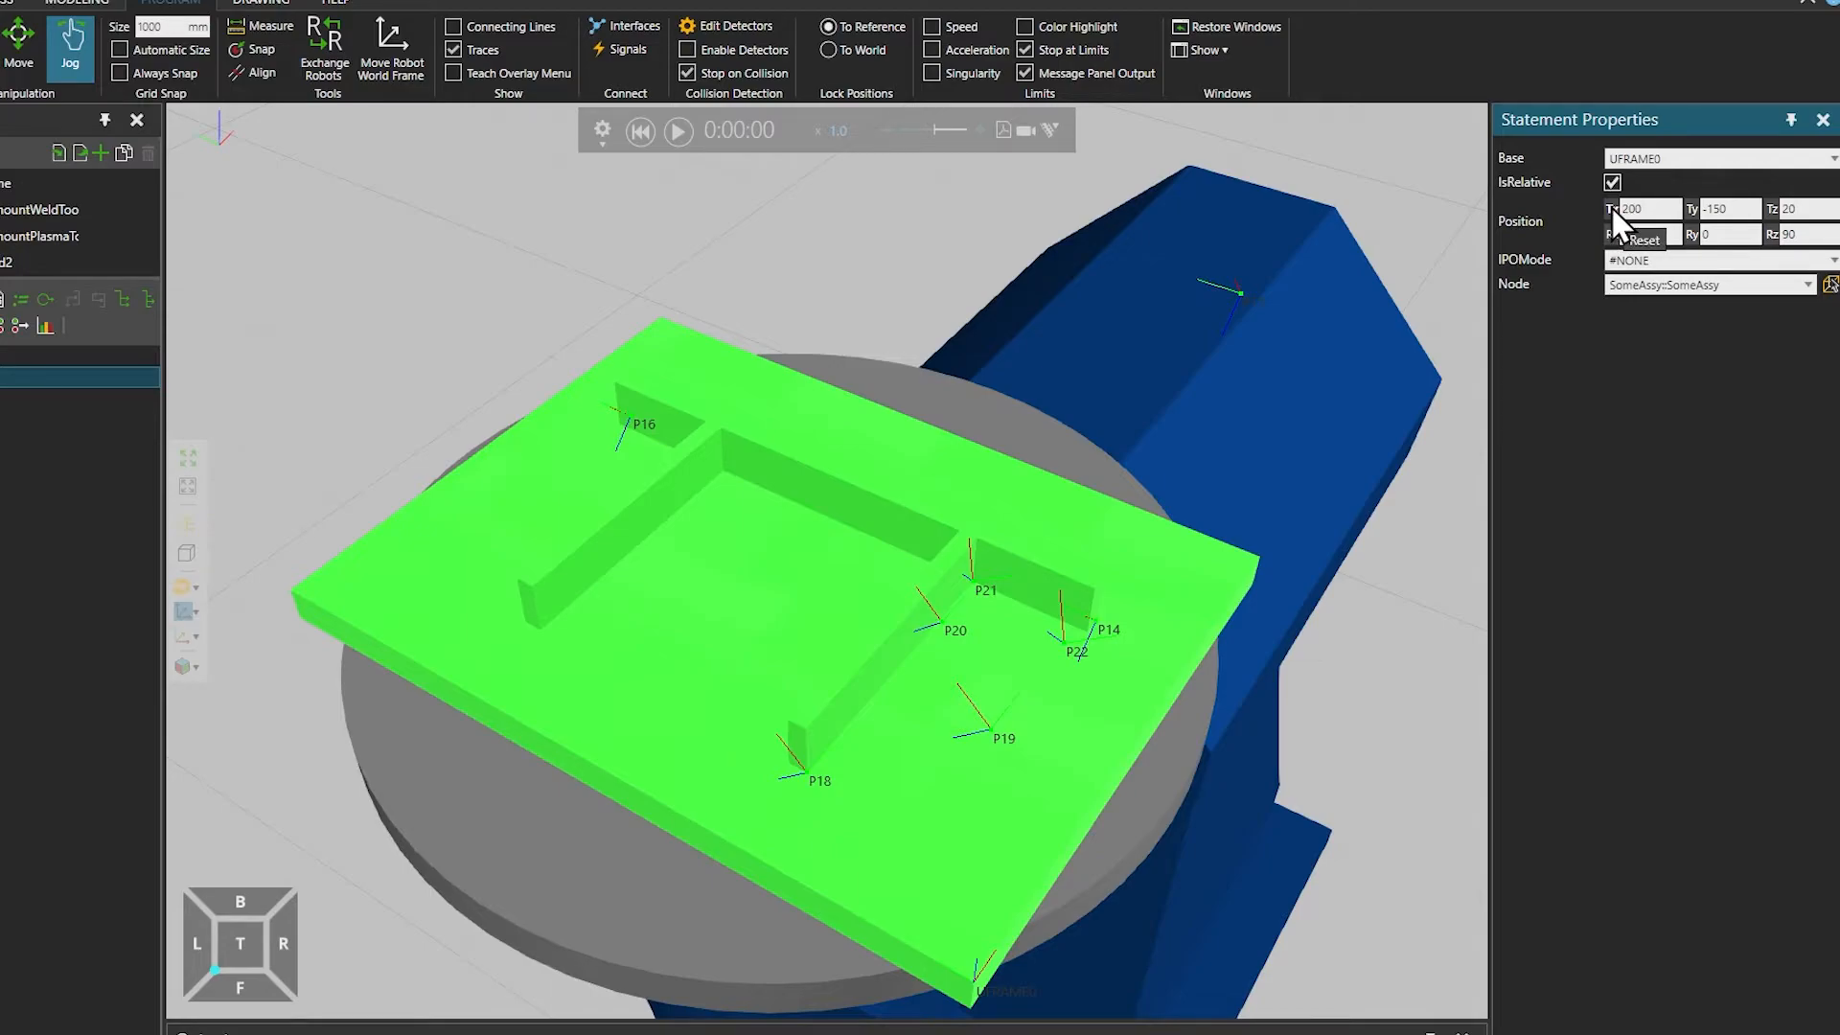
click(1642, 242)
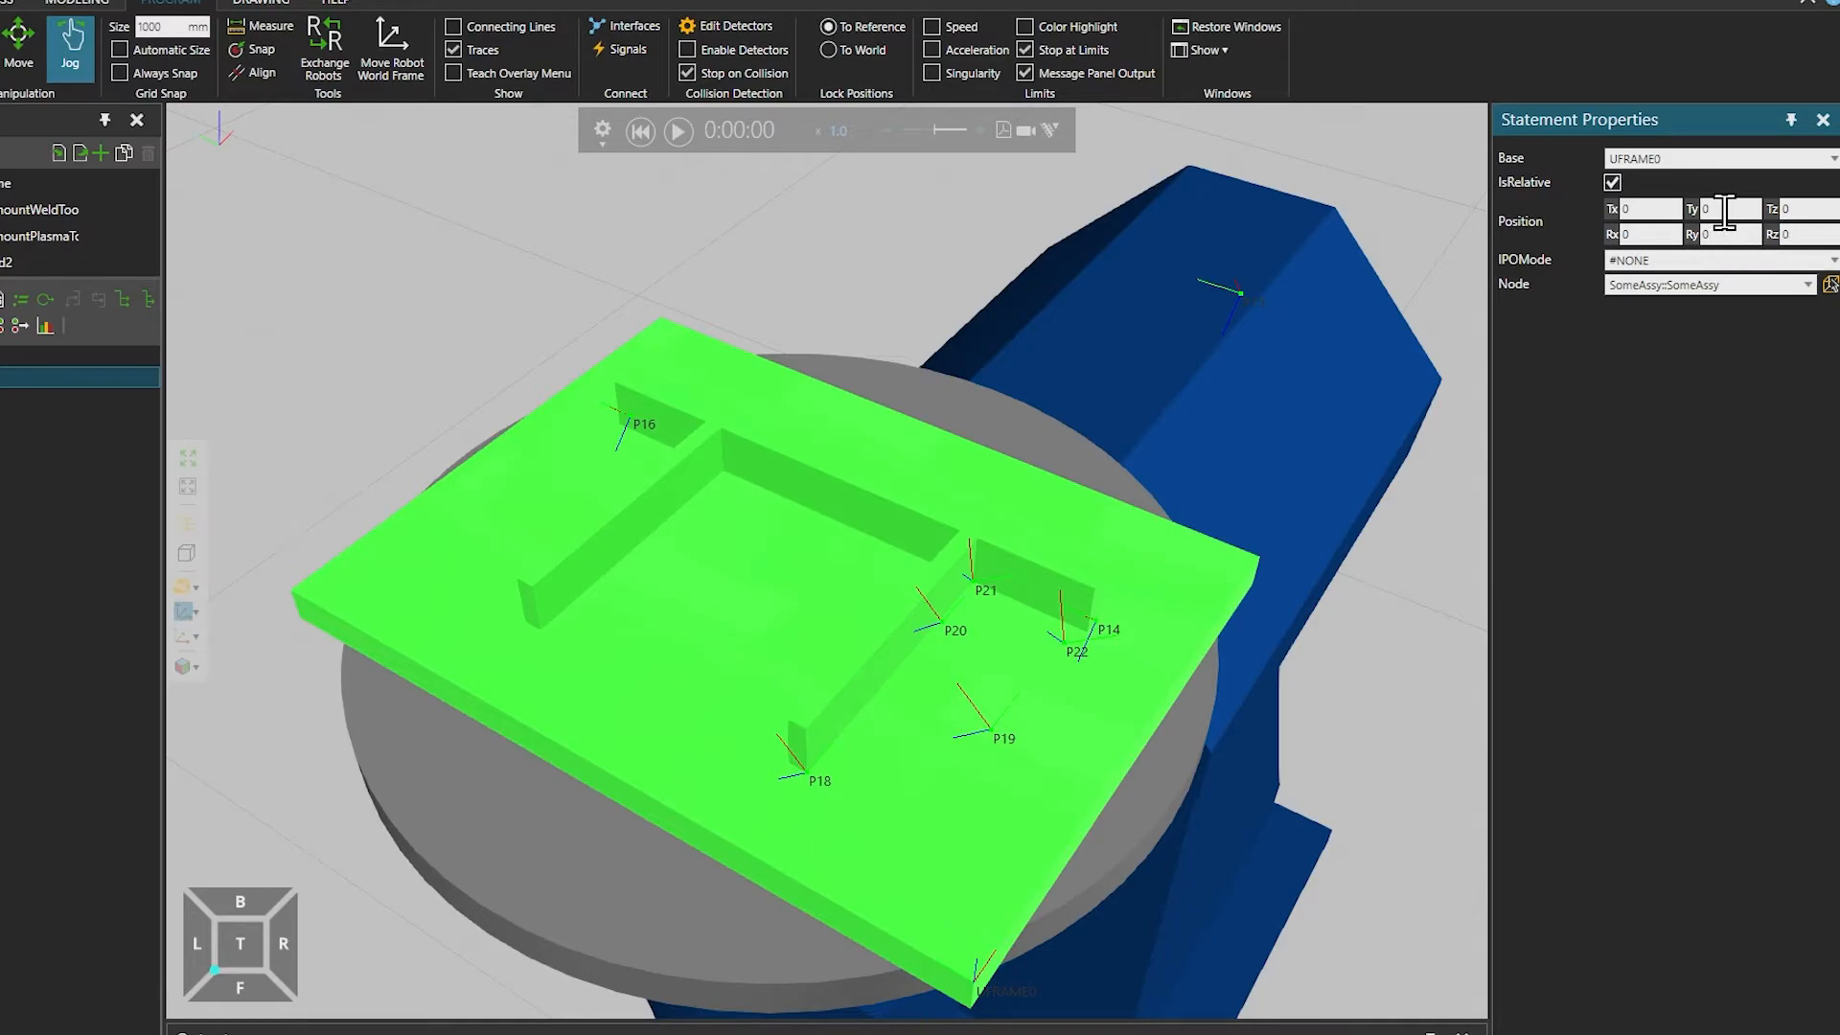
text(160)
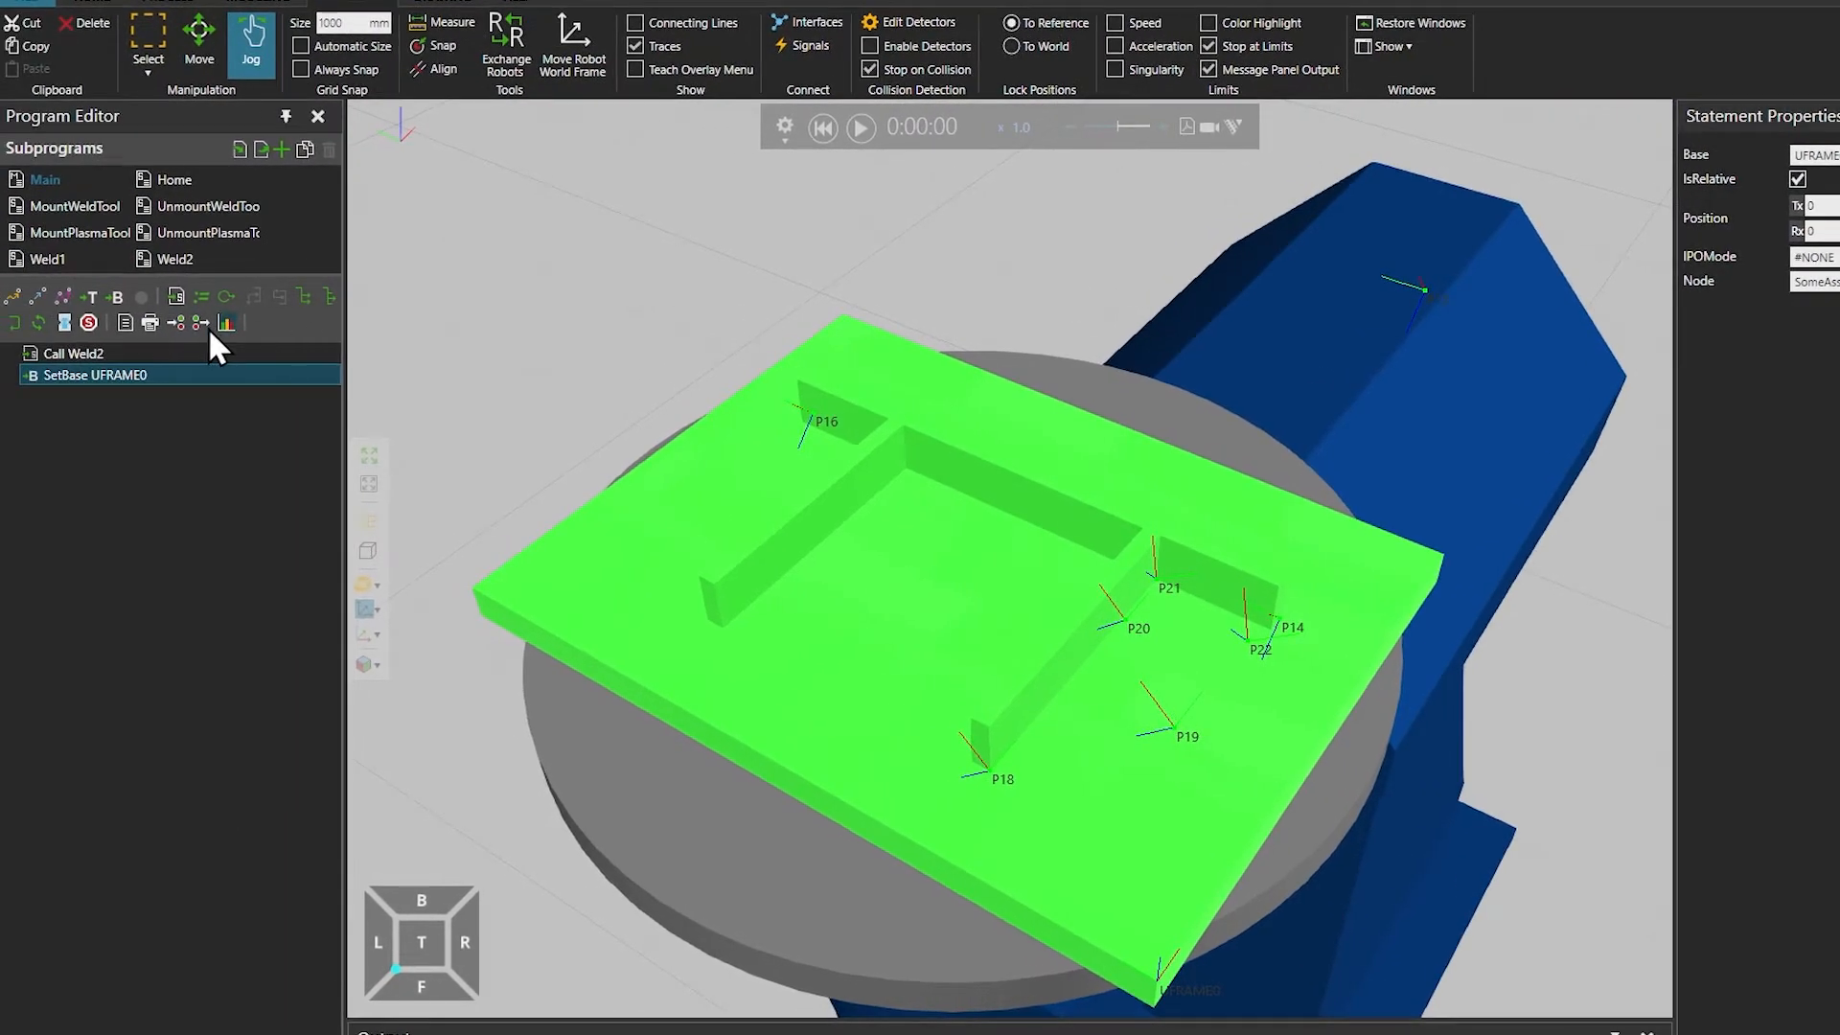
Add a Call statement in Main that runs Weld2, then play the simulation
click(225, 322)
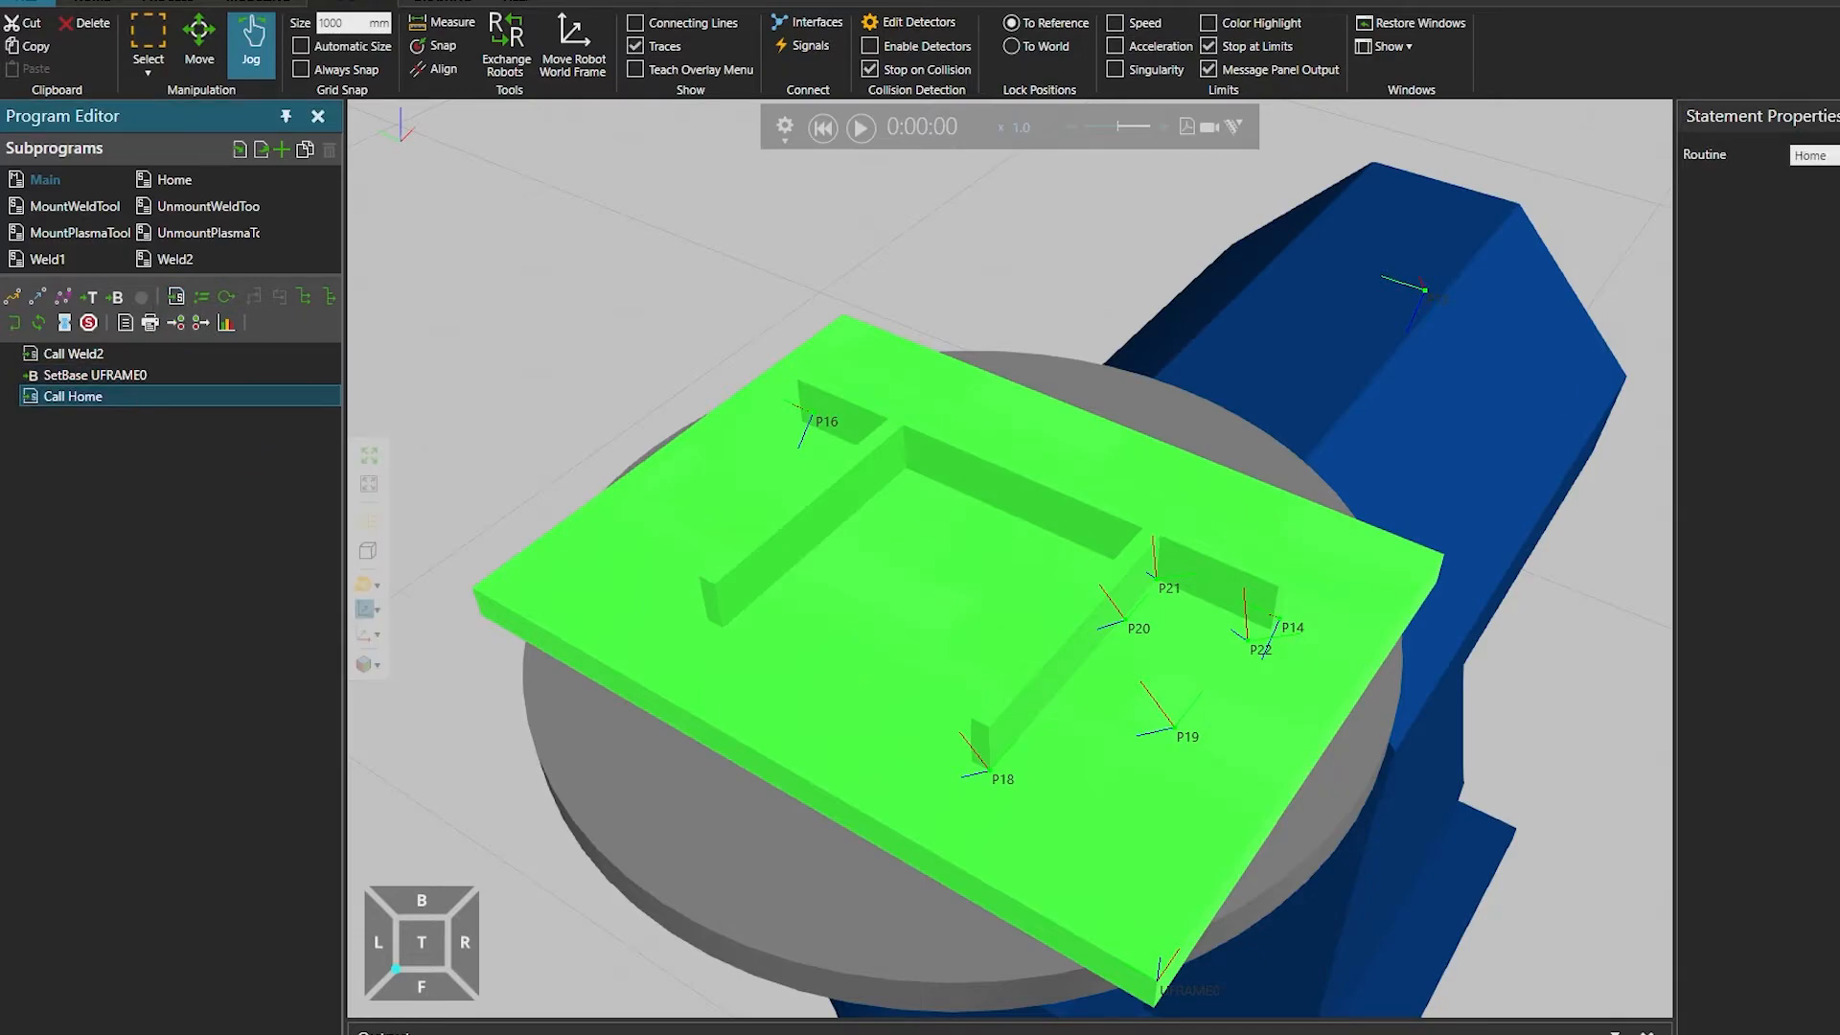
click(1713, 159)
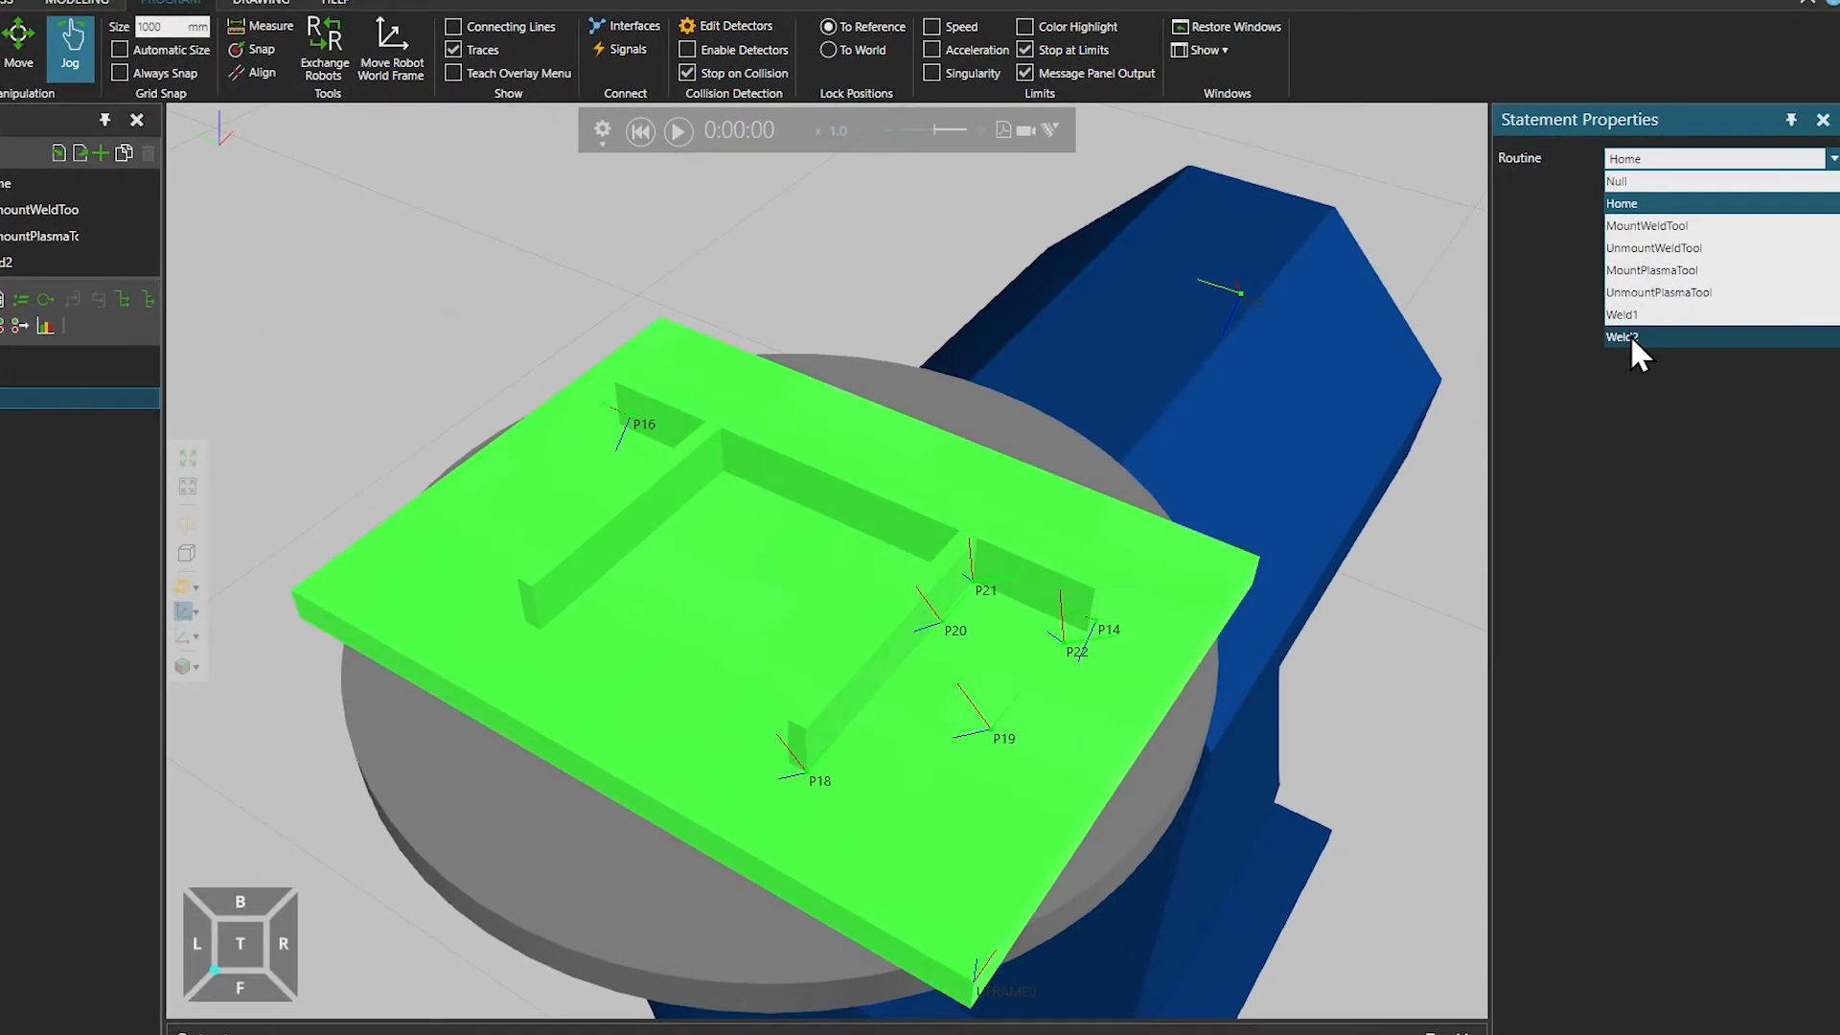
click(1621, 337)
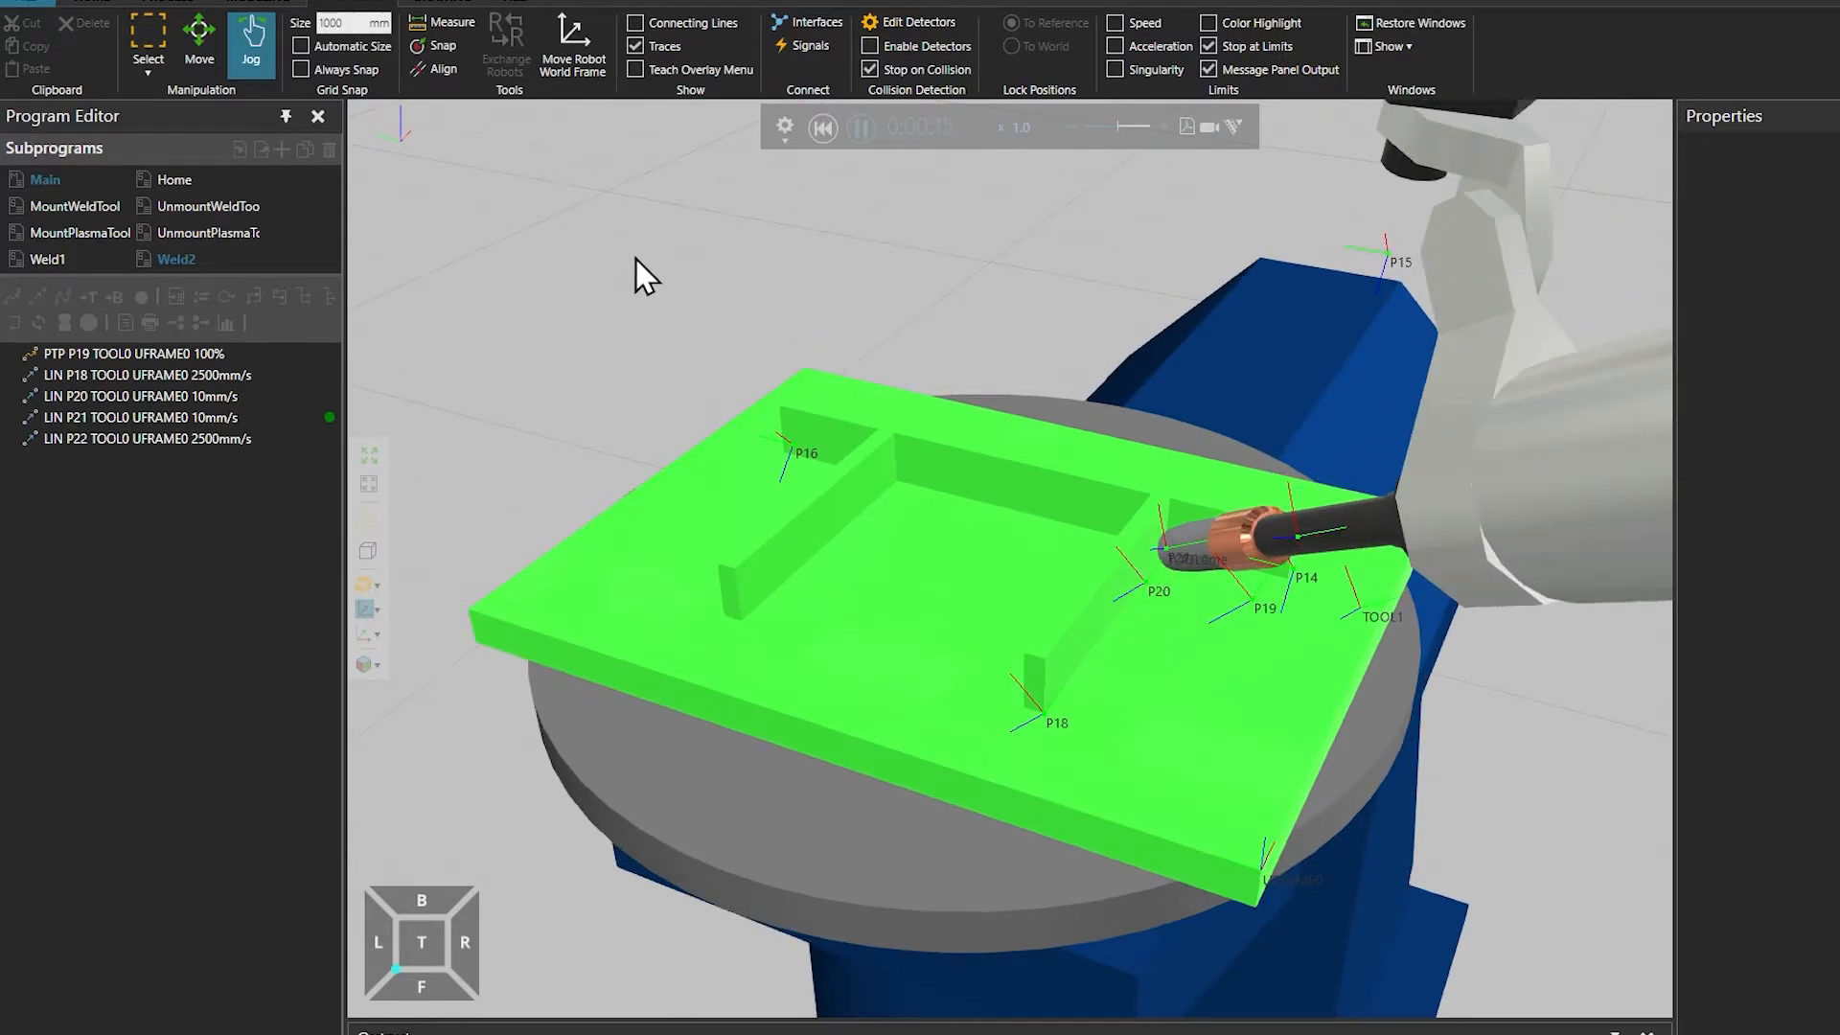
click(174, 259)
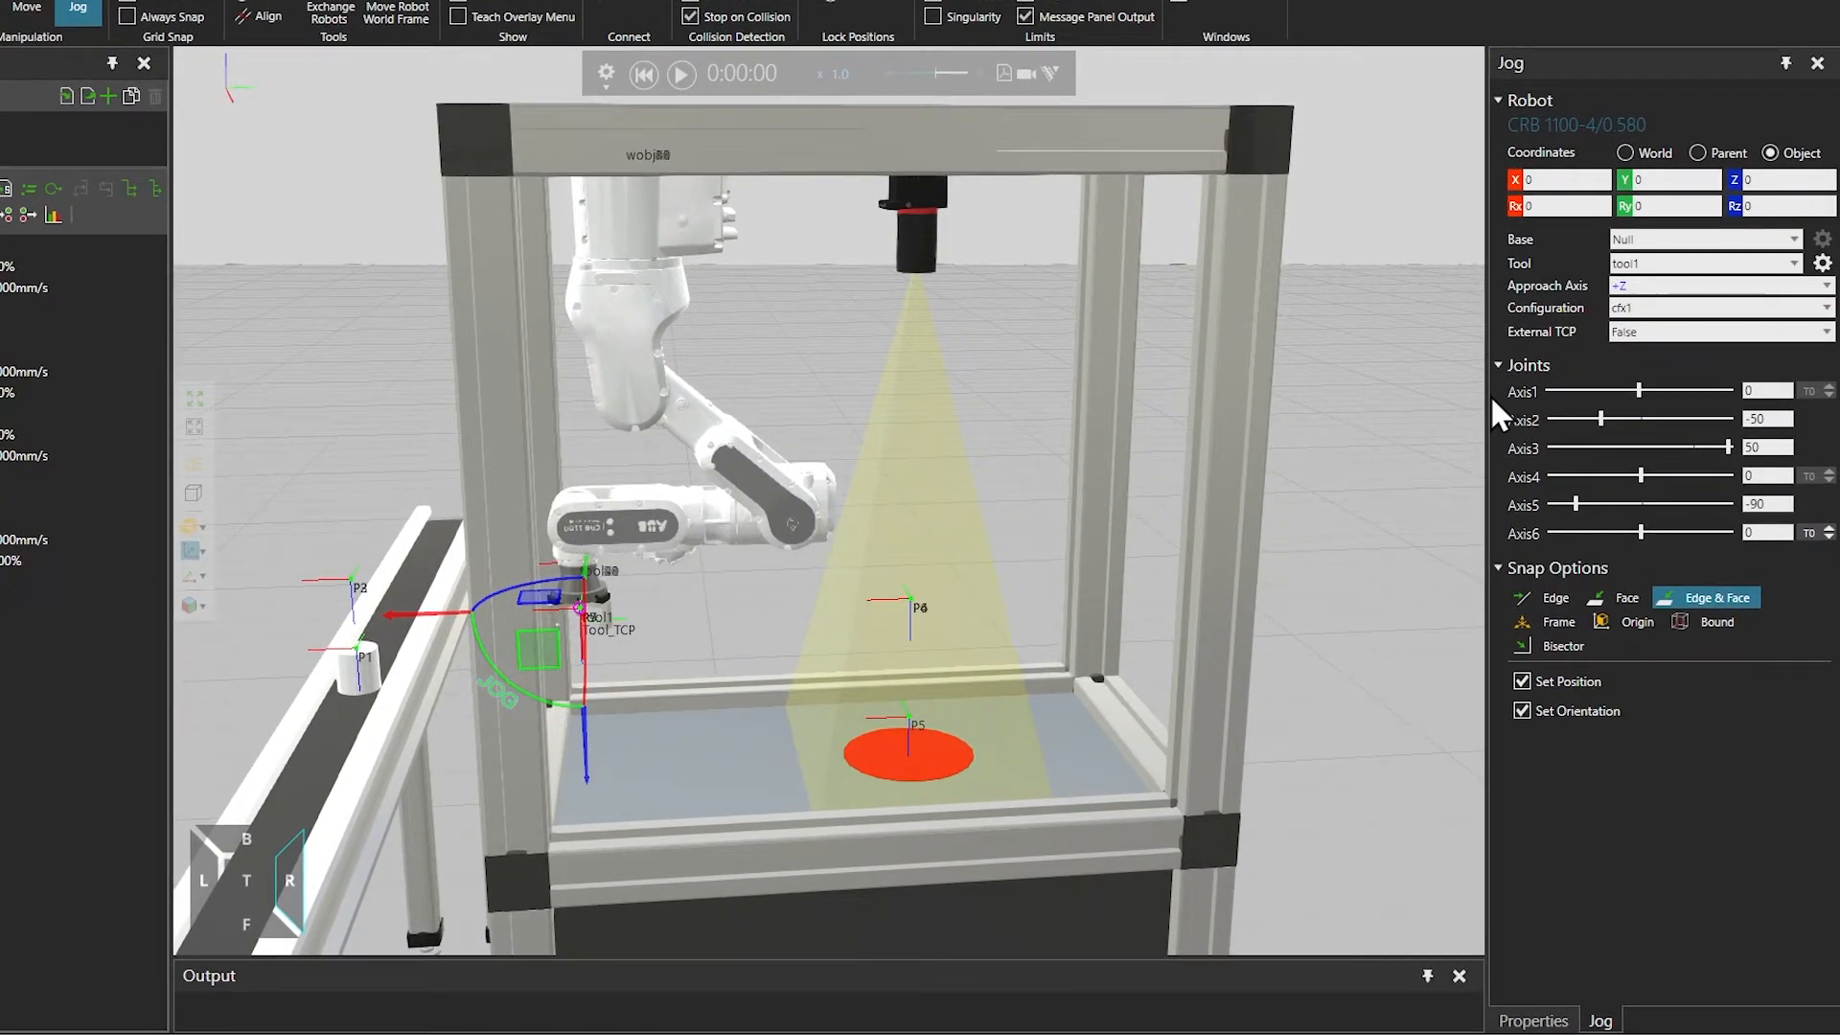
click(1822, 307)
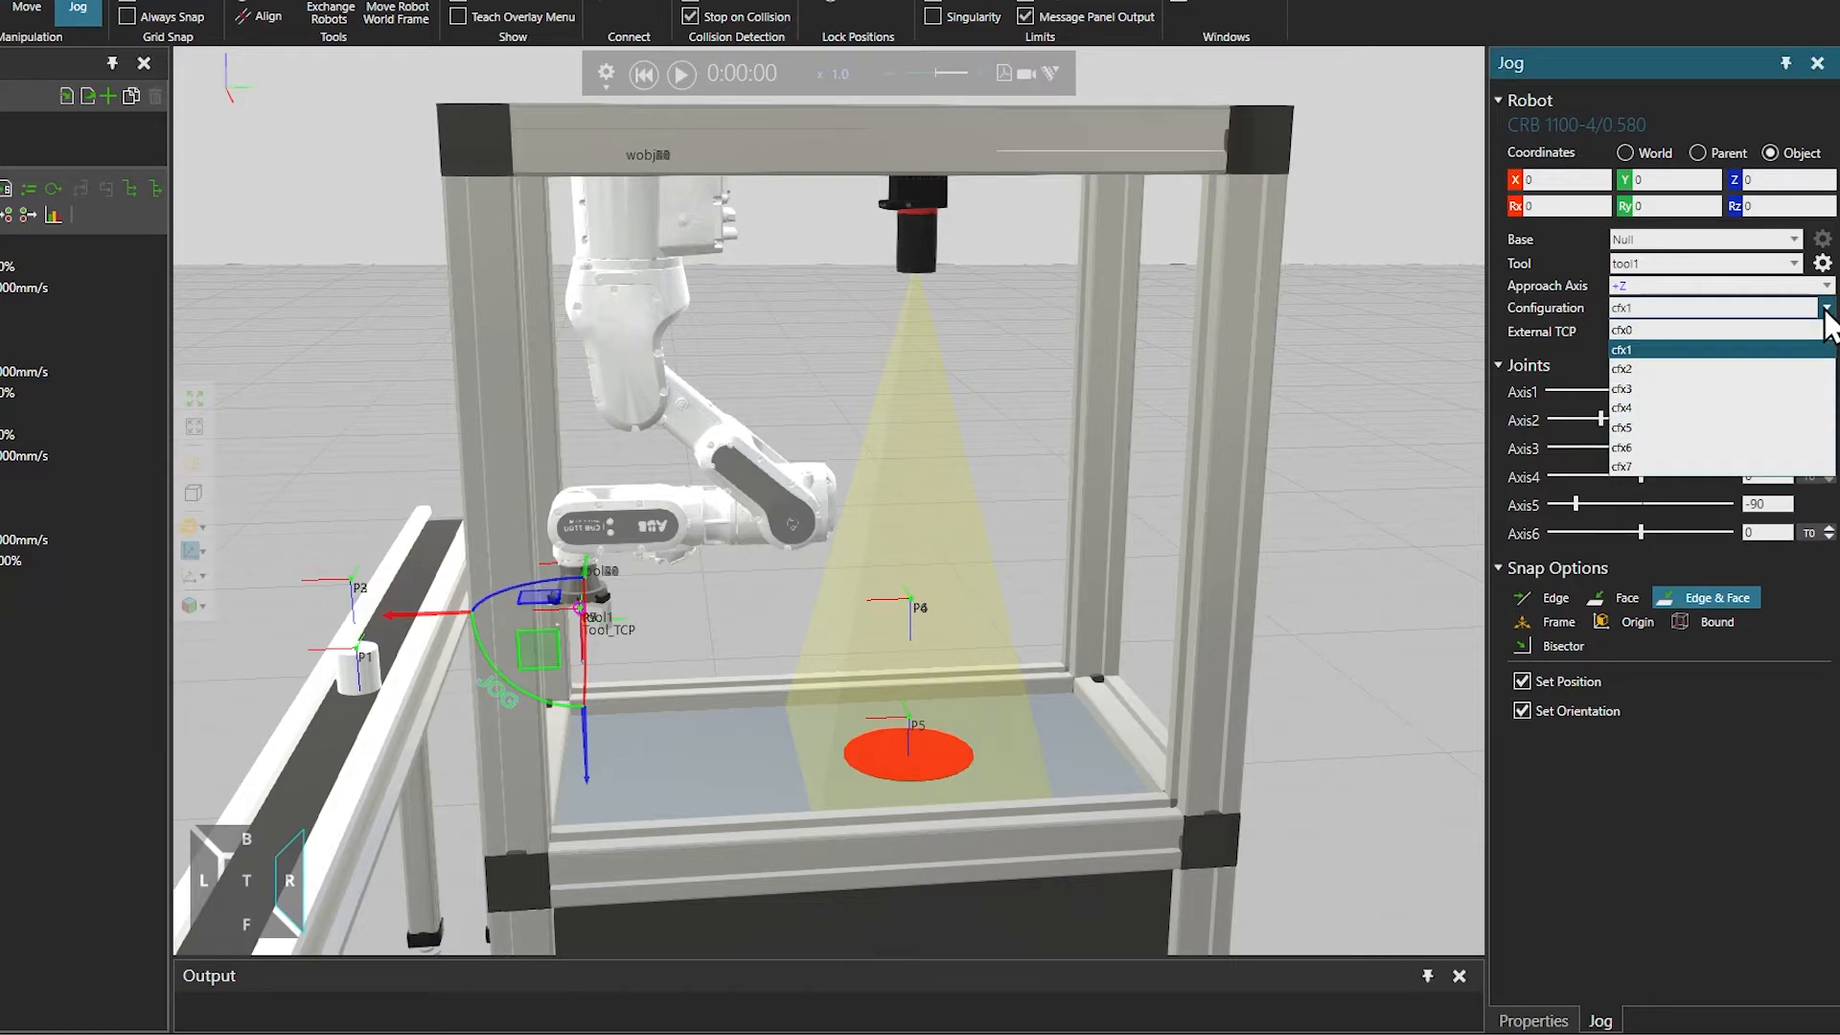
click(1623, 326)
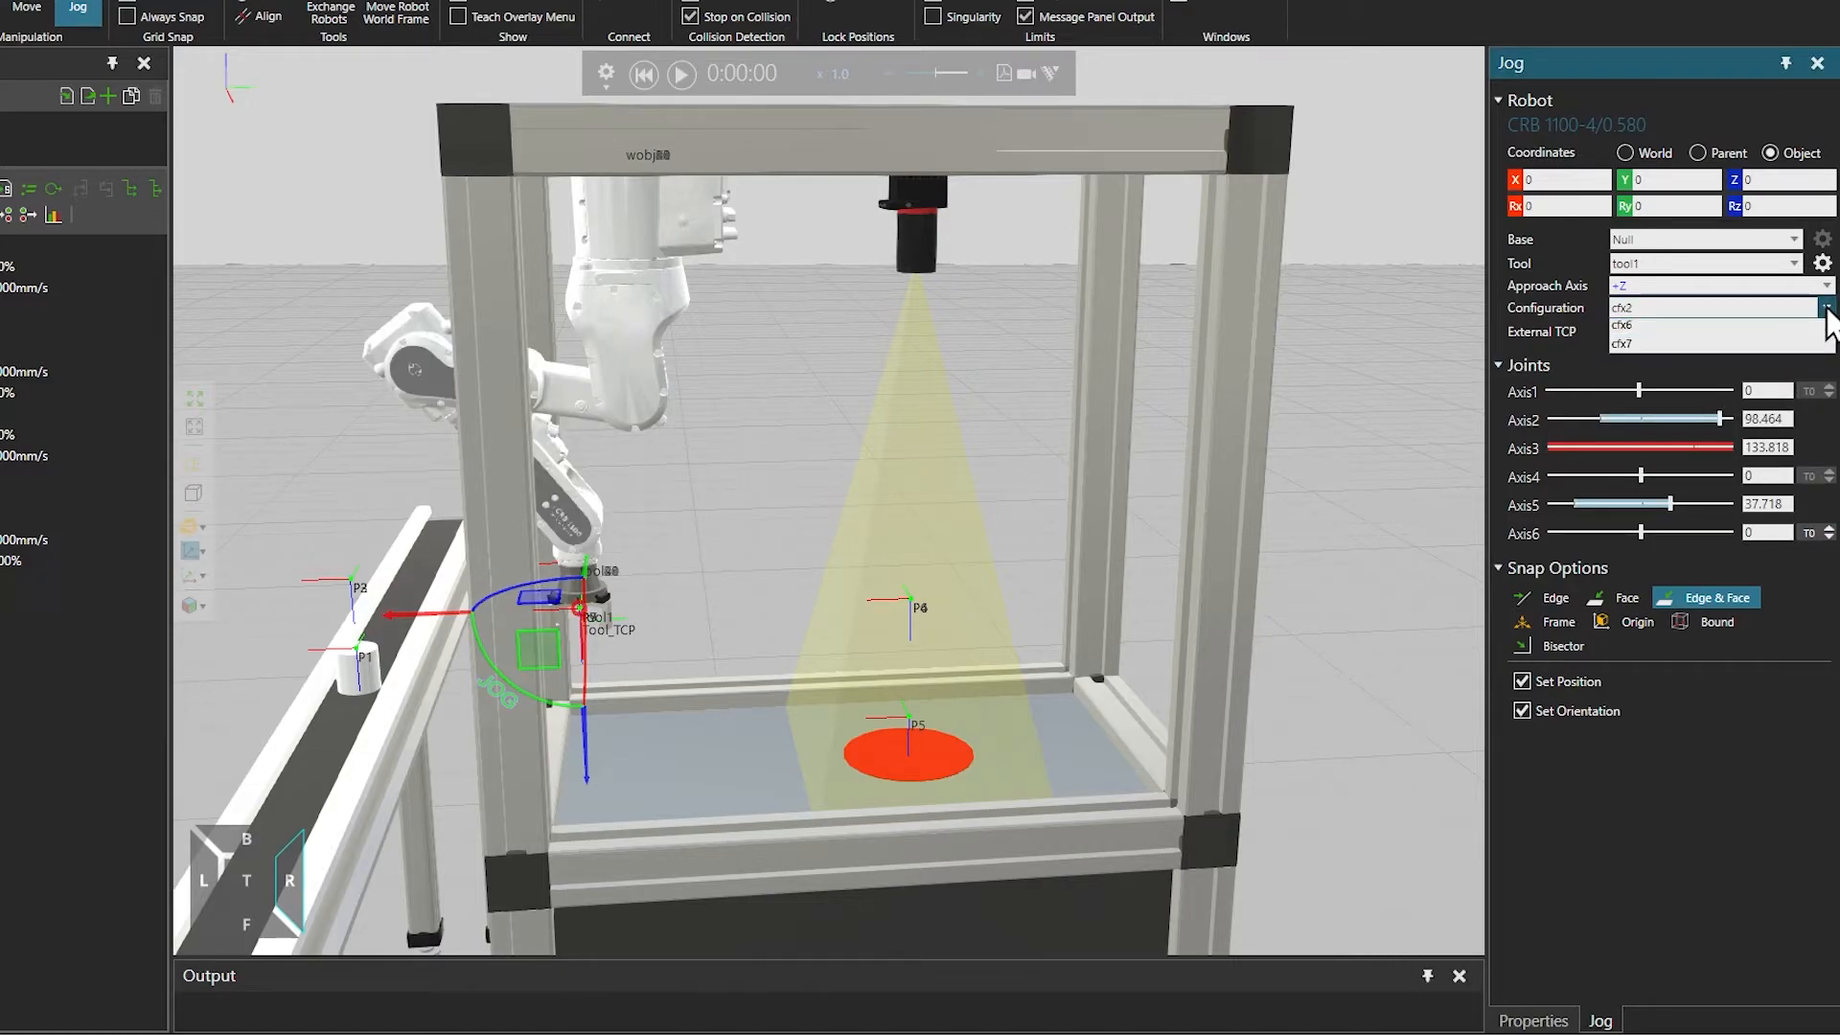
click(1623, 326)
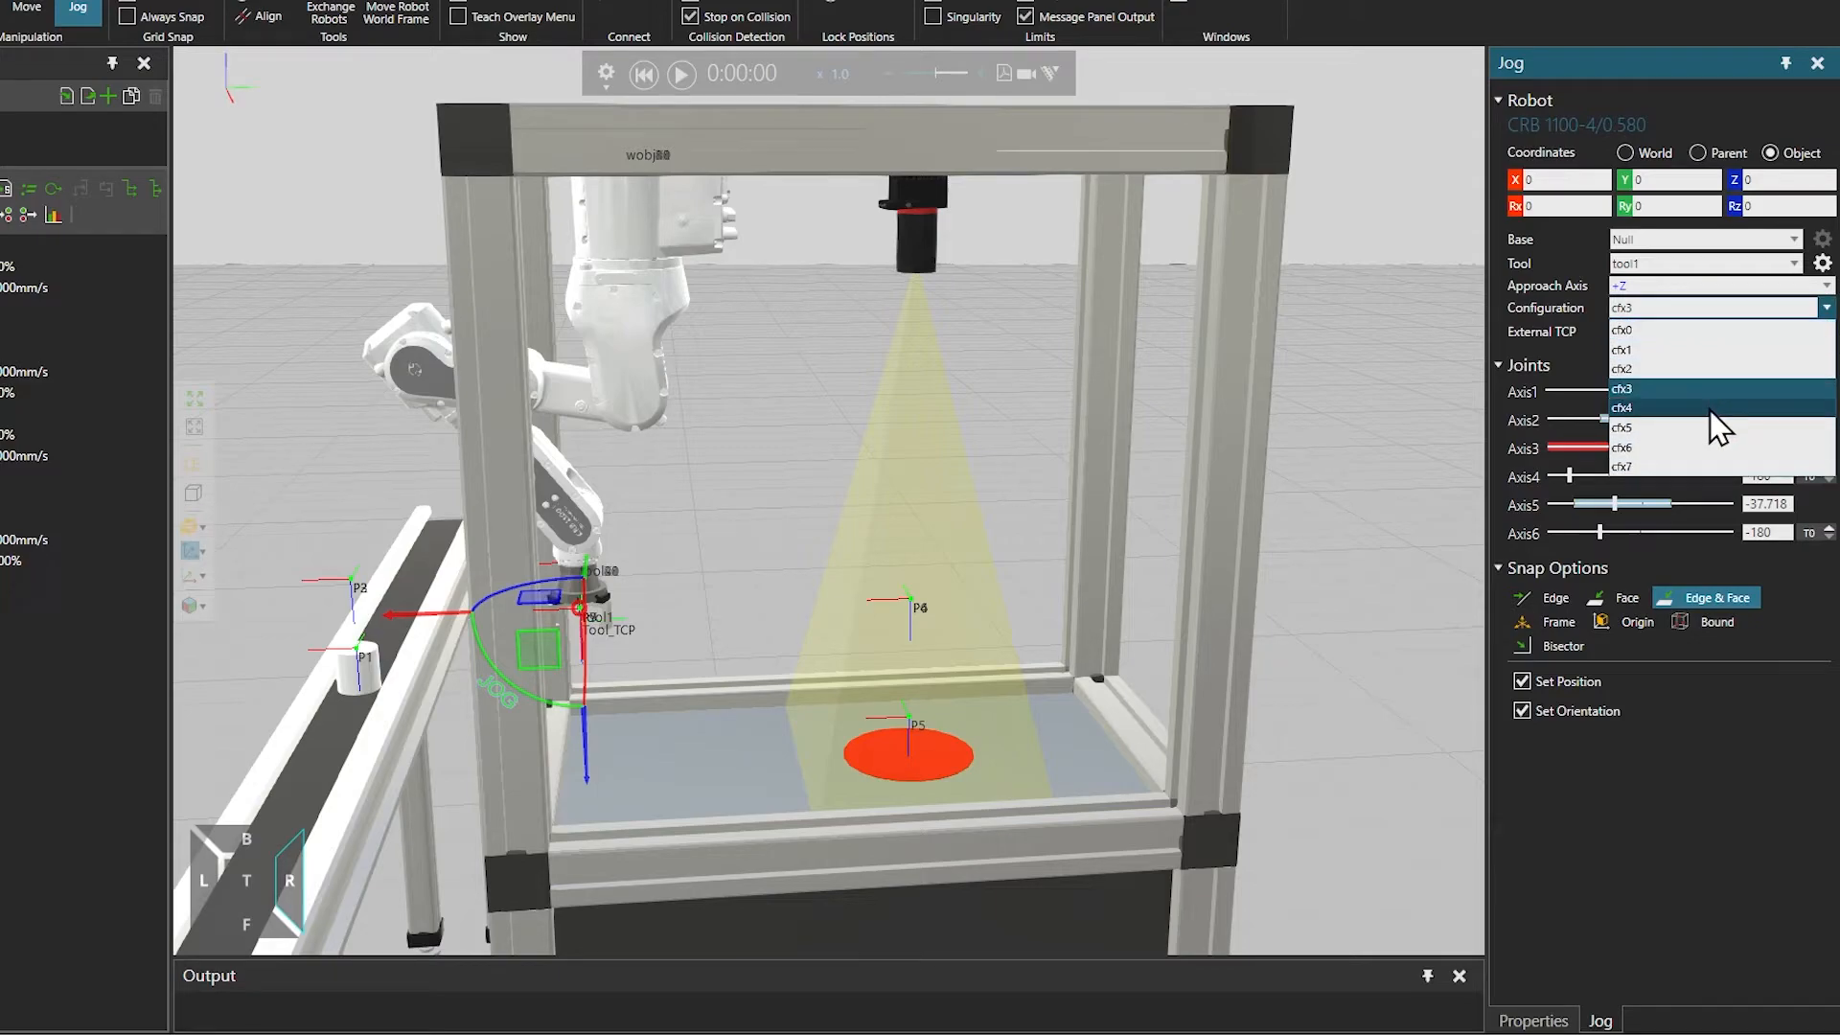
click(1623, 406)
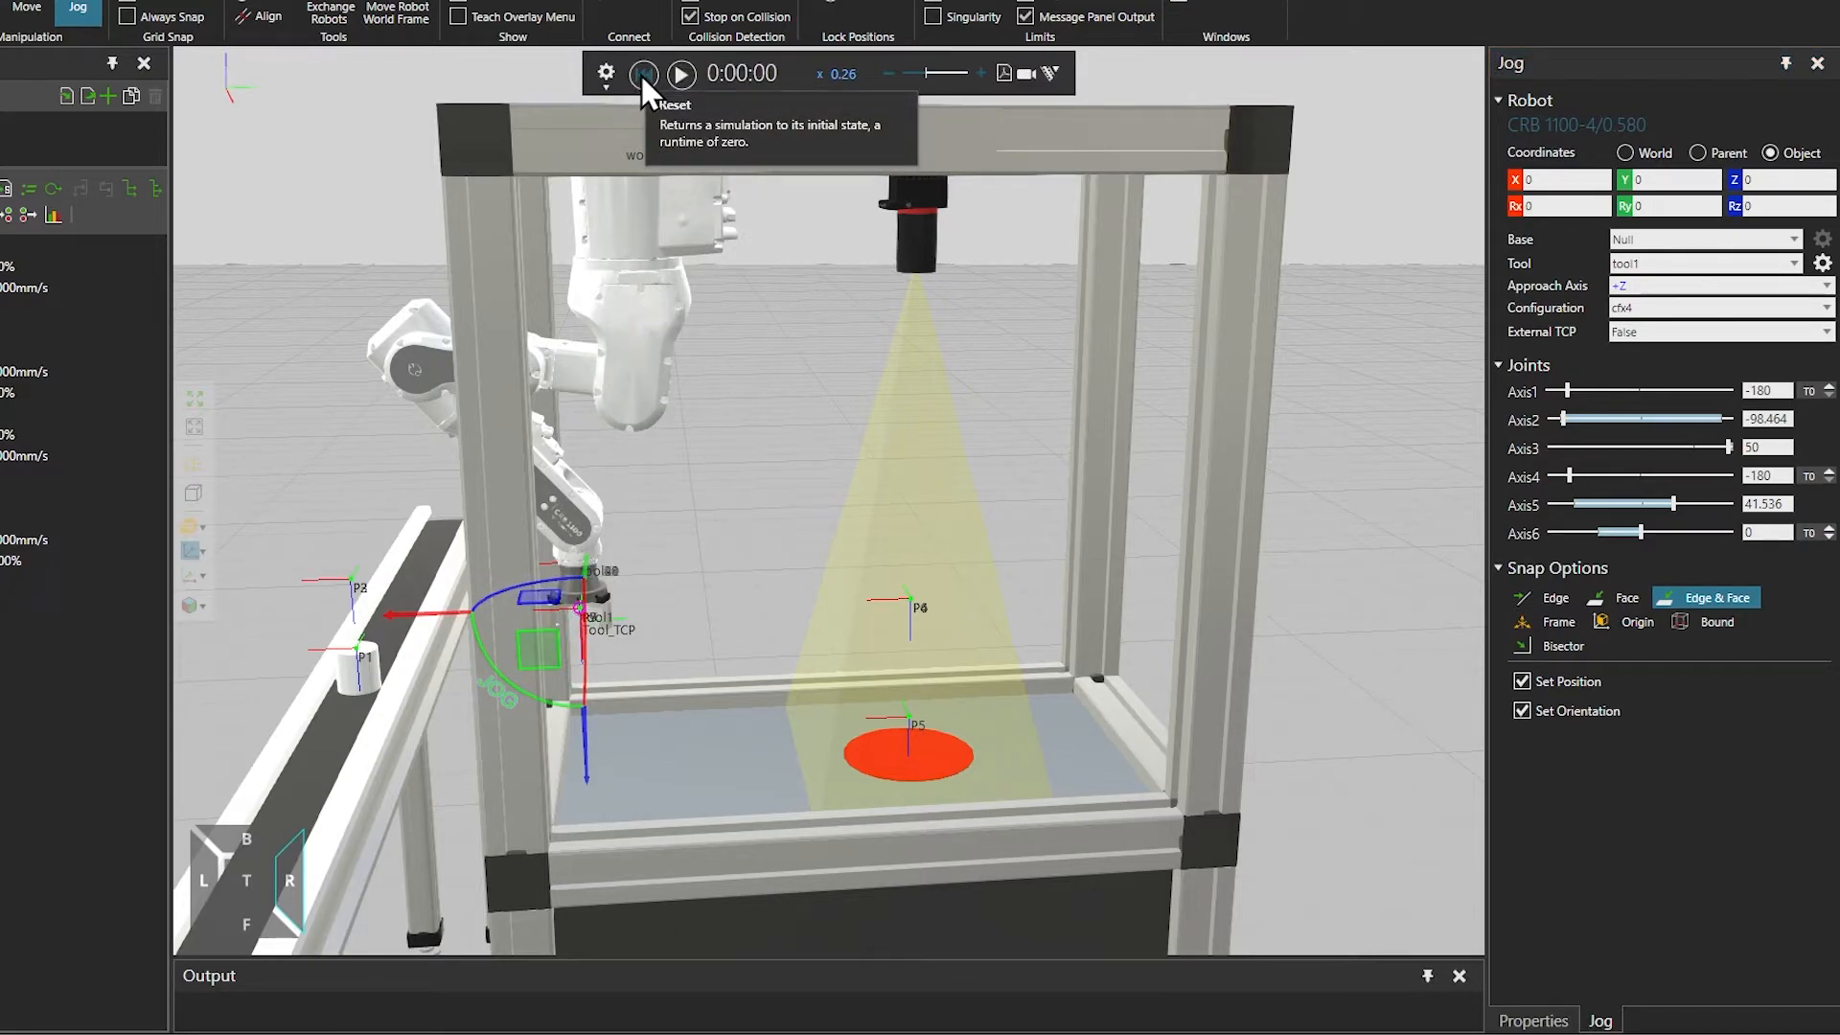
click(644, 73)
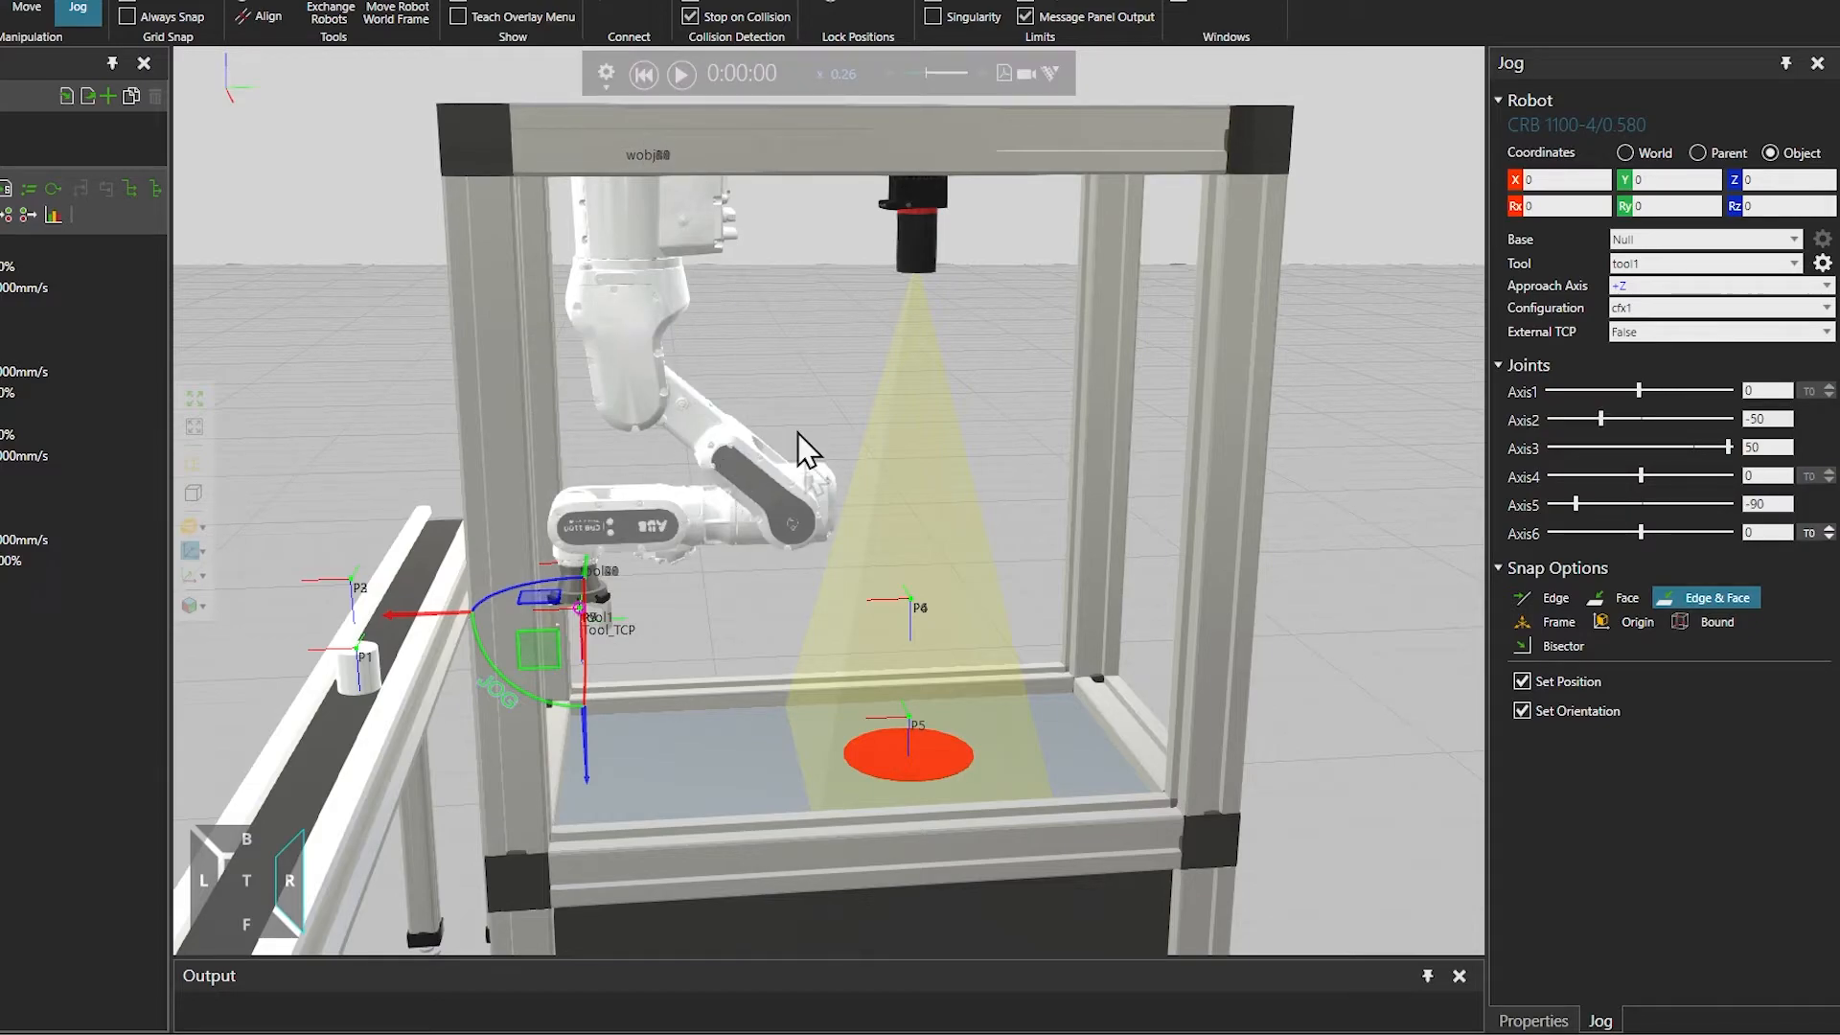
drag(803, 453, 862, 487)
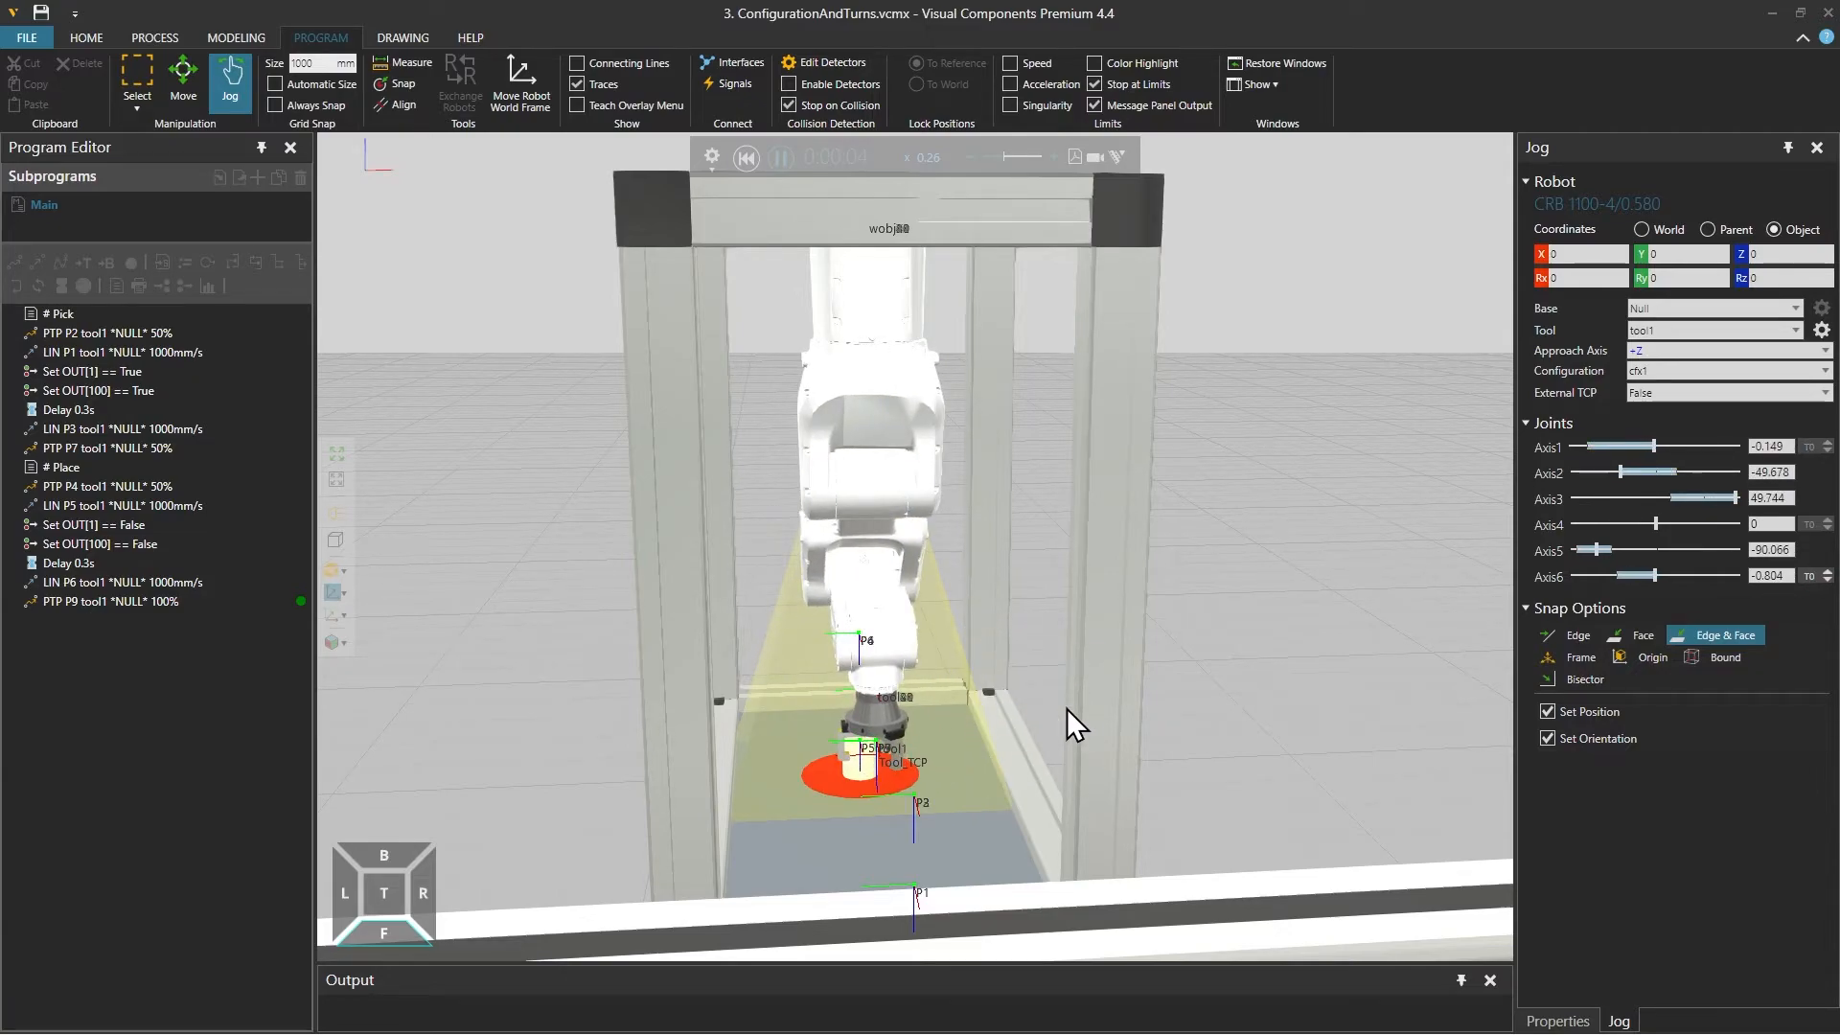
Reset the simulation and select PTP P4 so the robot jogs to P4, showing configuration cfx1
click(780, 157)
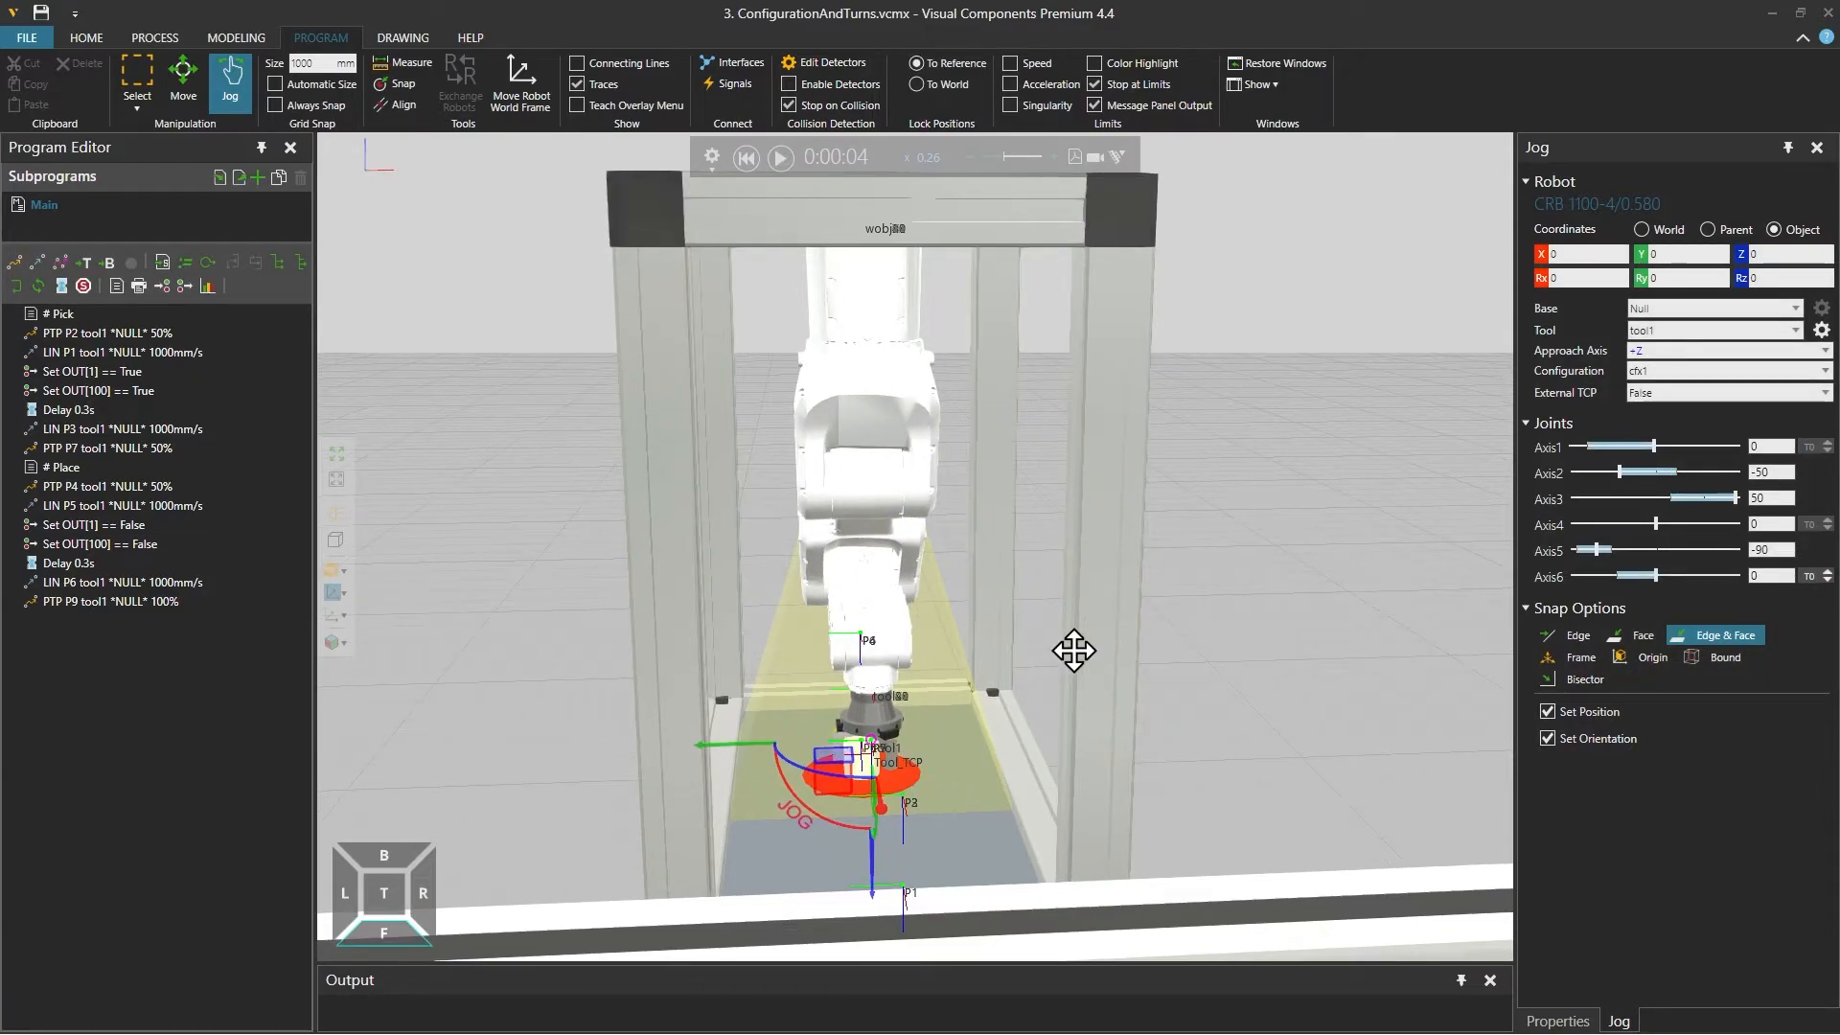
drag(1073, 651, 1120, 651)
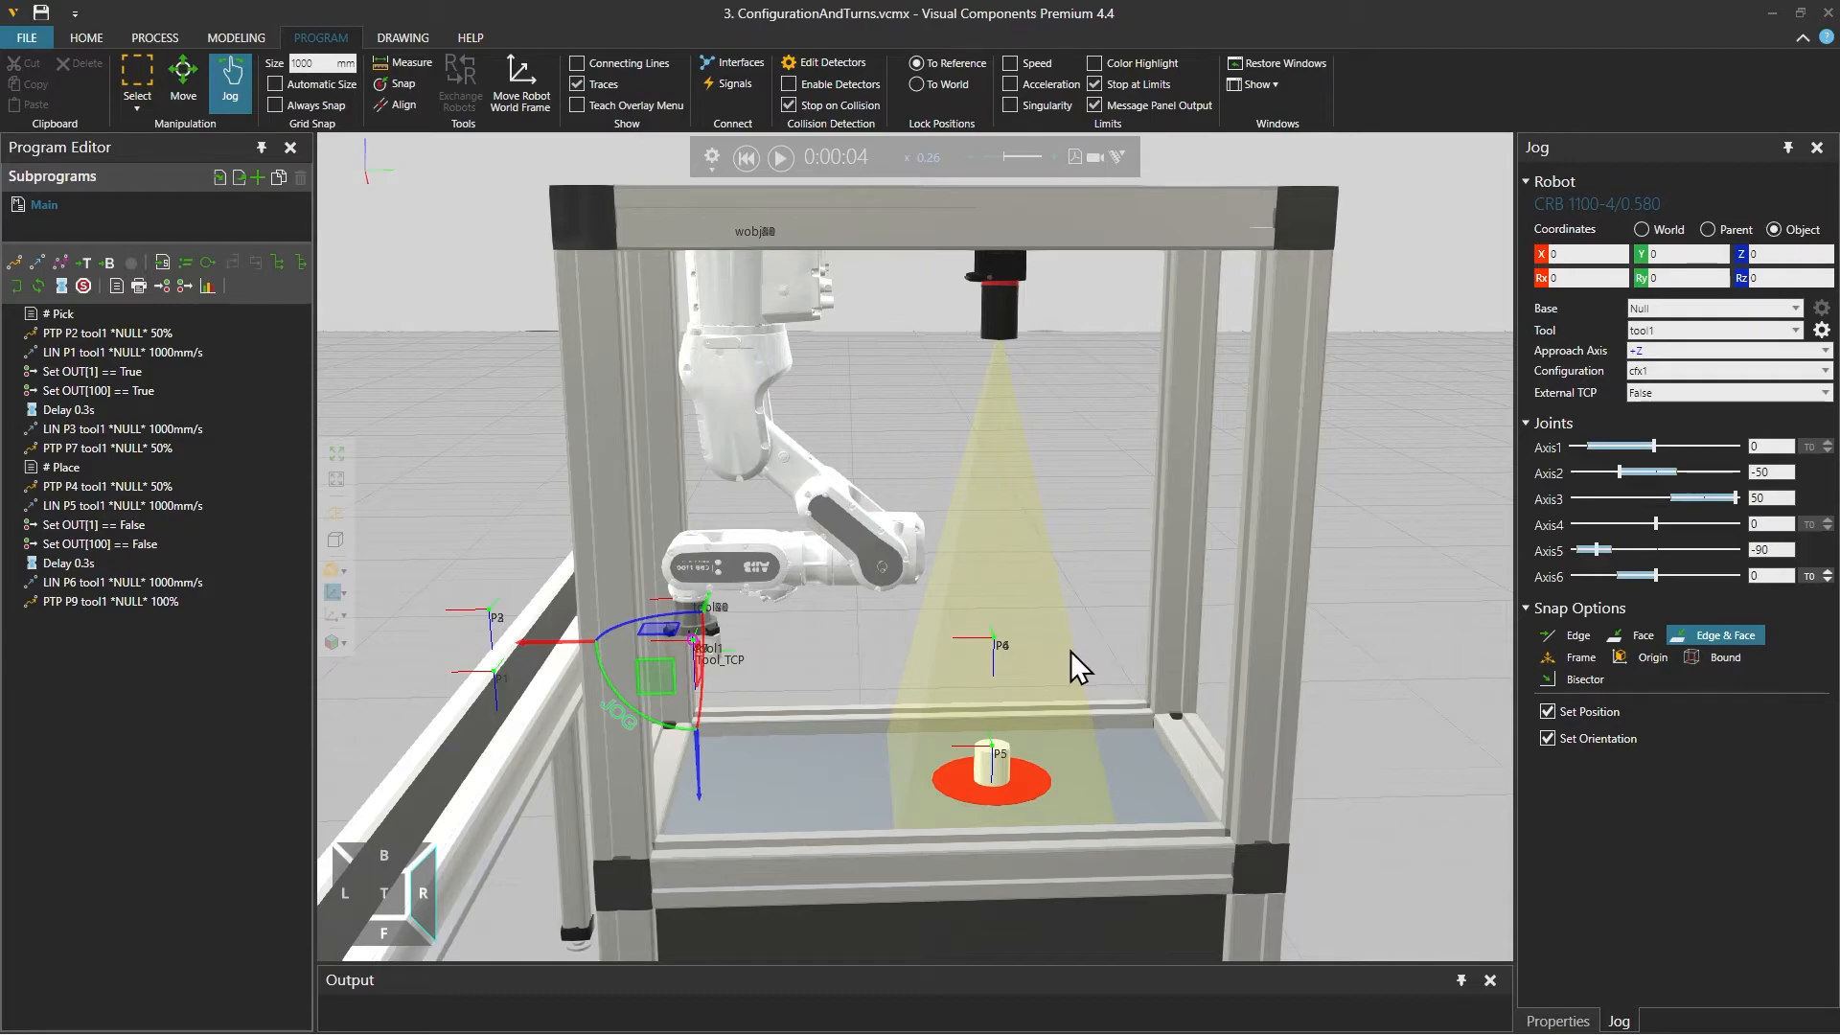
mouse_move(980, 784)
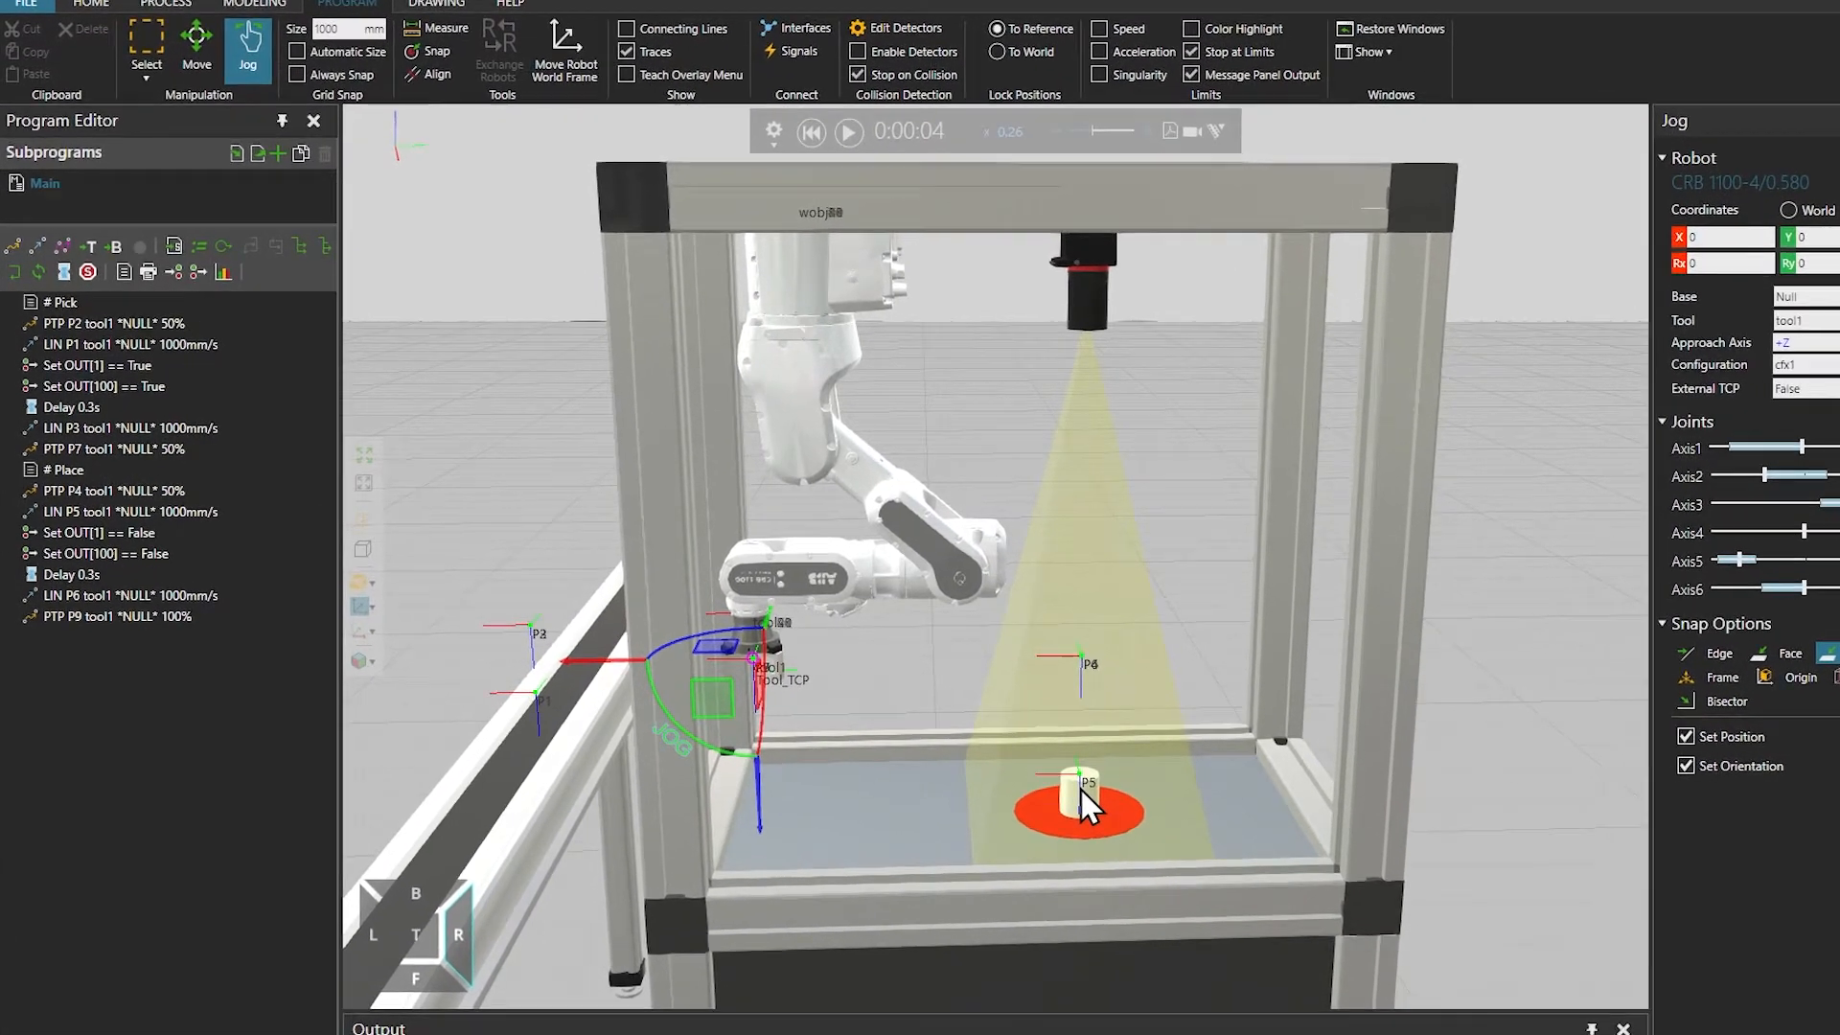
click(75, 406)
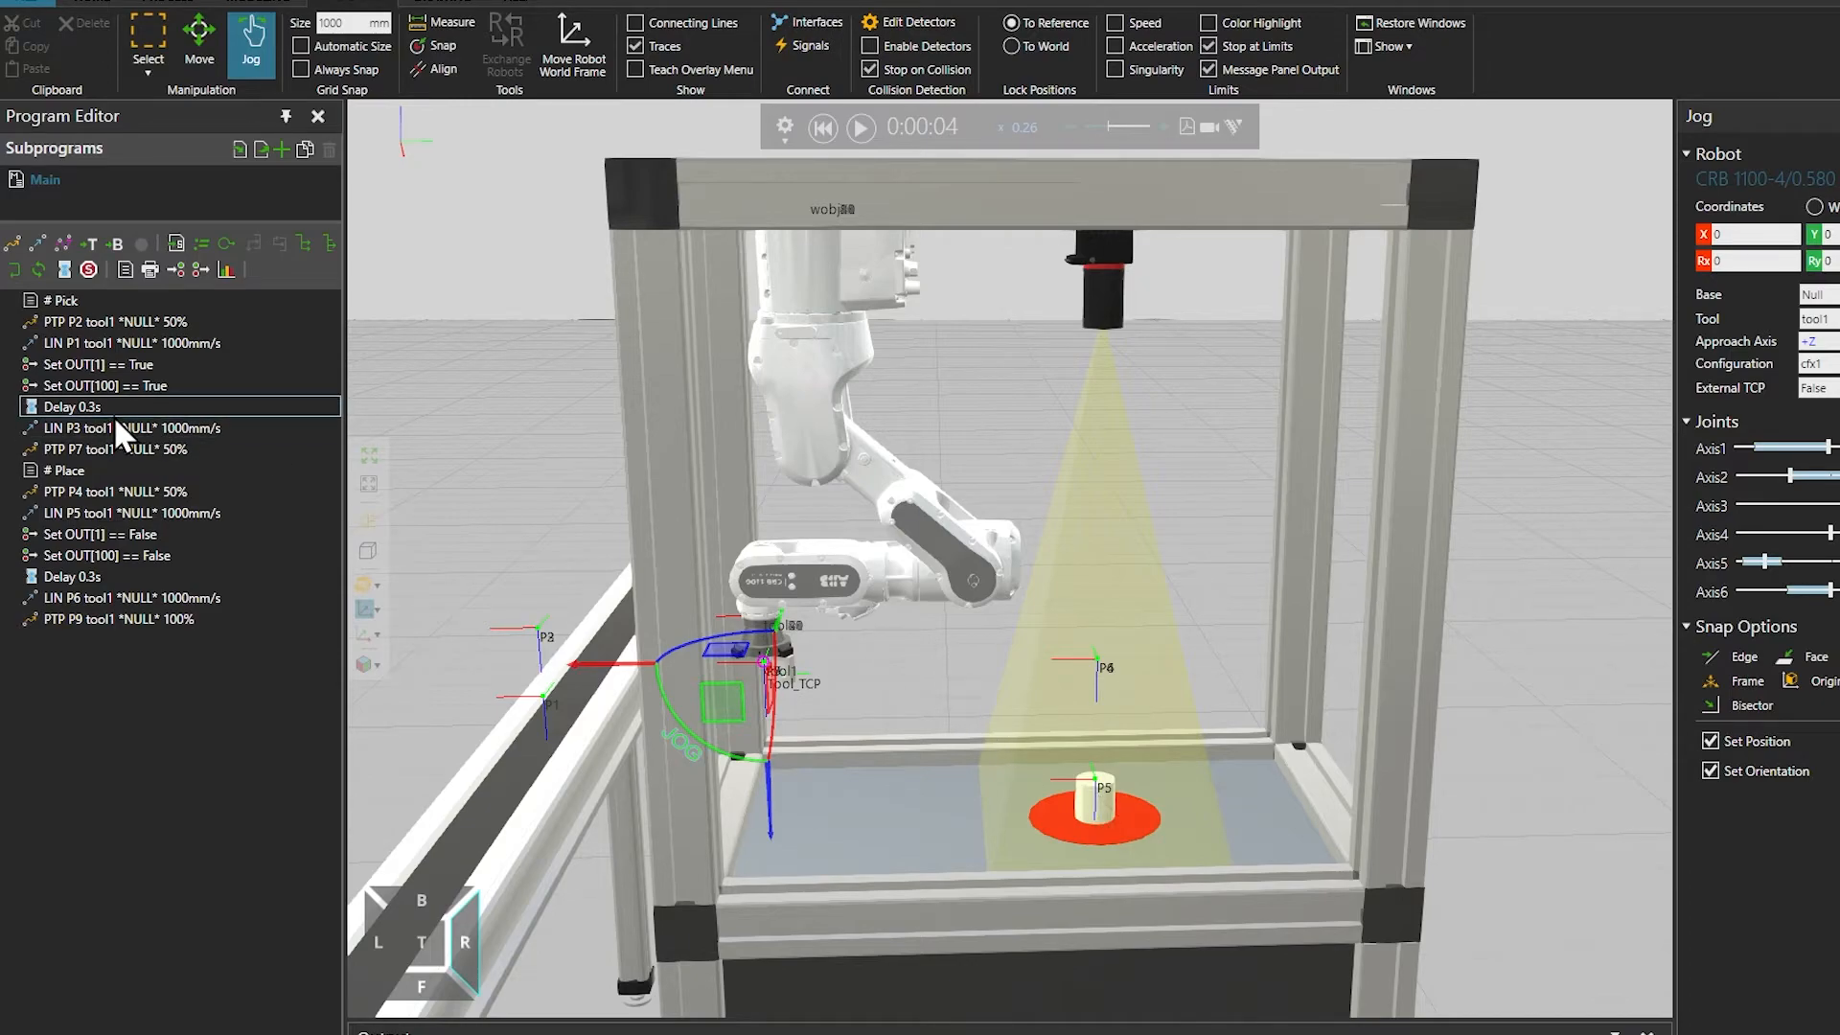
click(111, 492)
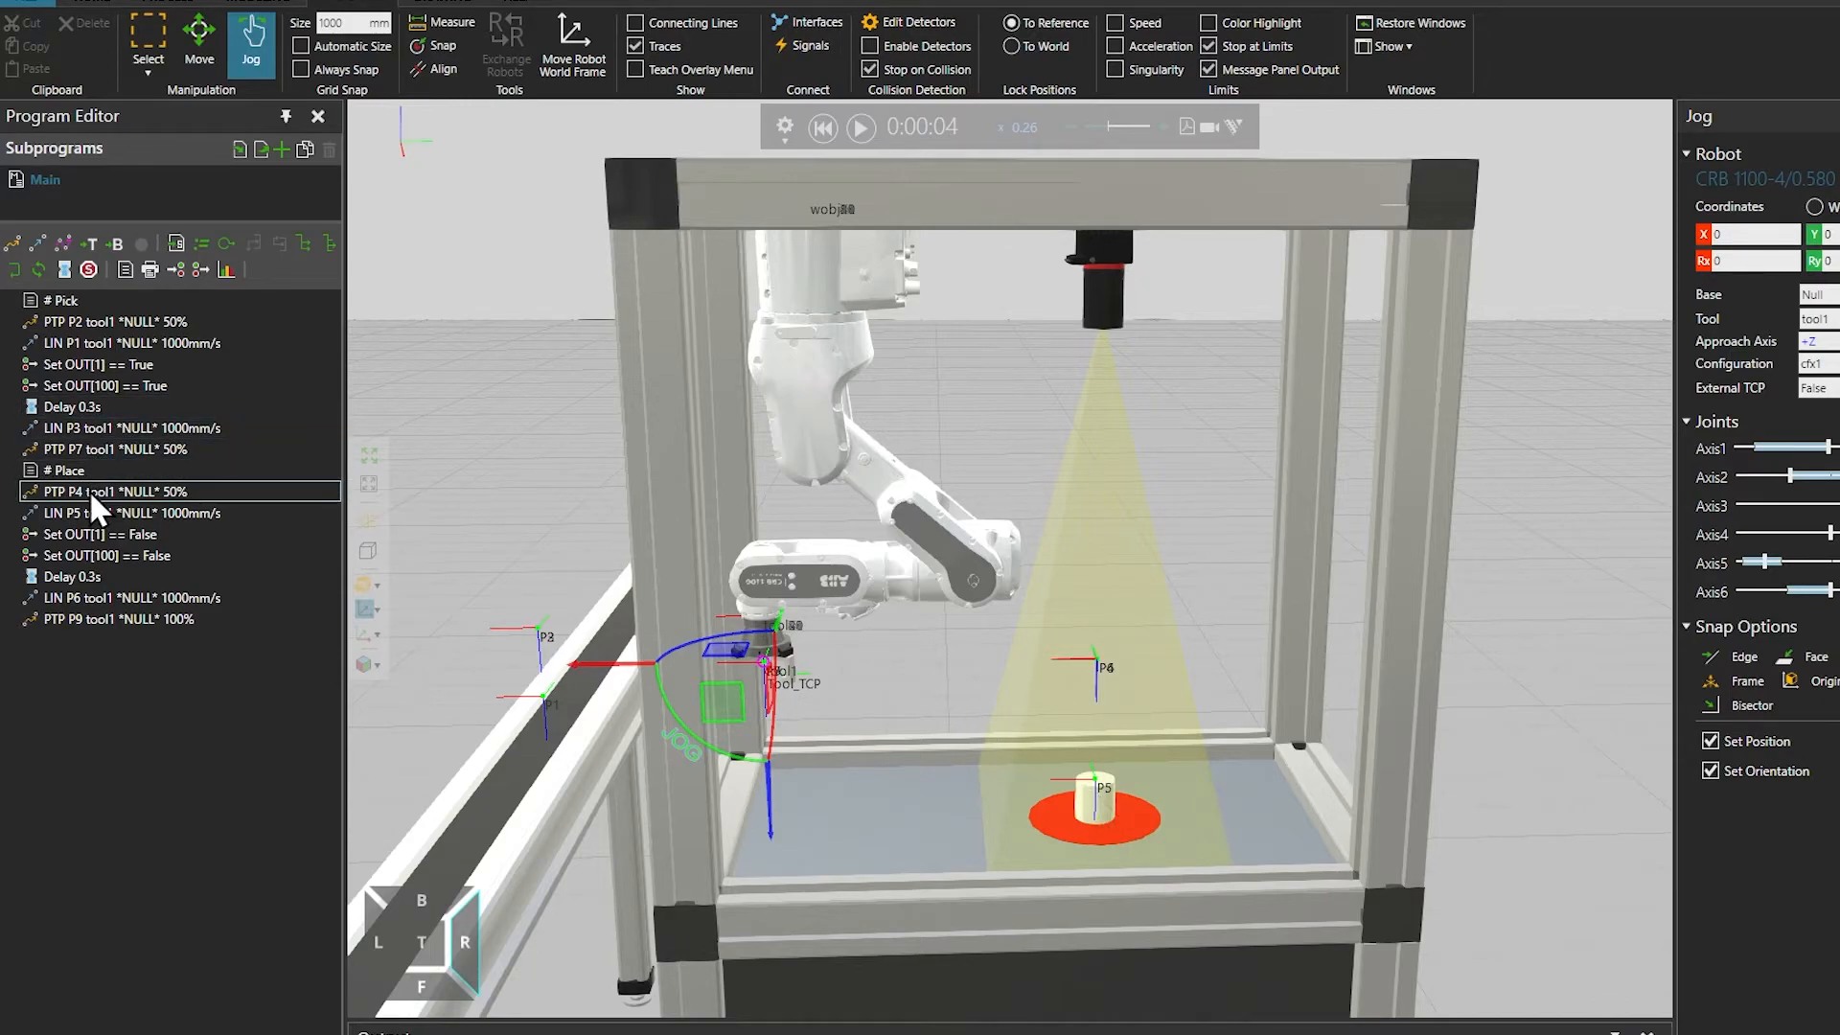
click(105, 493)
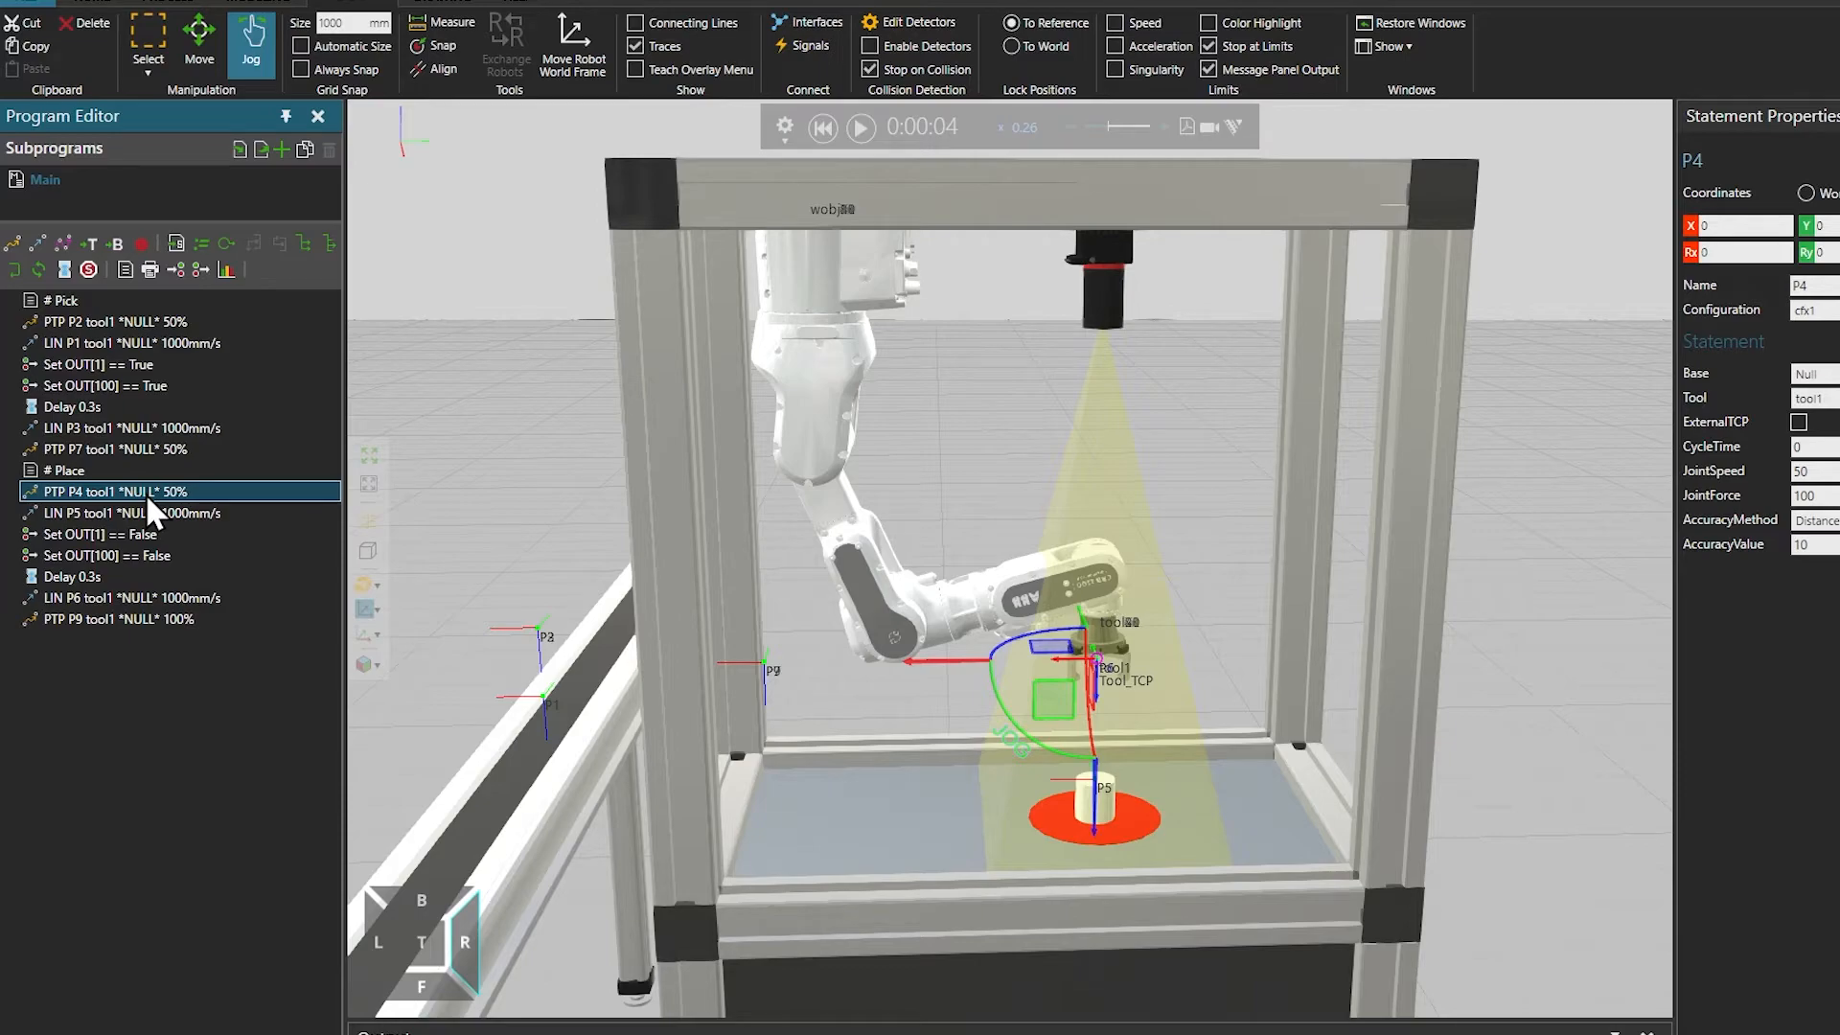
Step the robot through configurations cfx2 and cfx3, choose cfx4, and touch up point P4
click(71, 472)
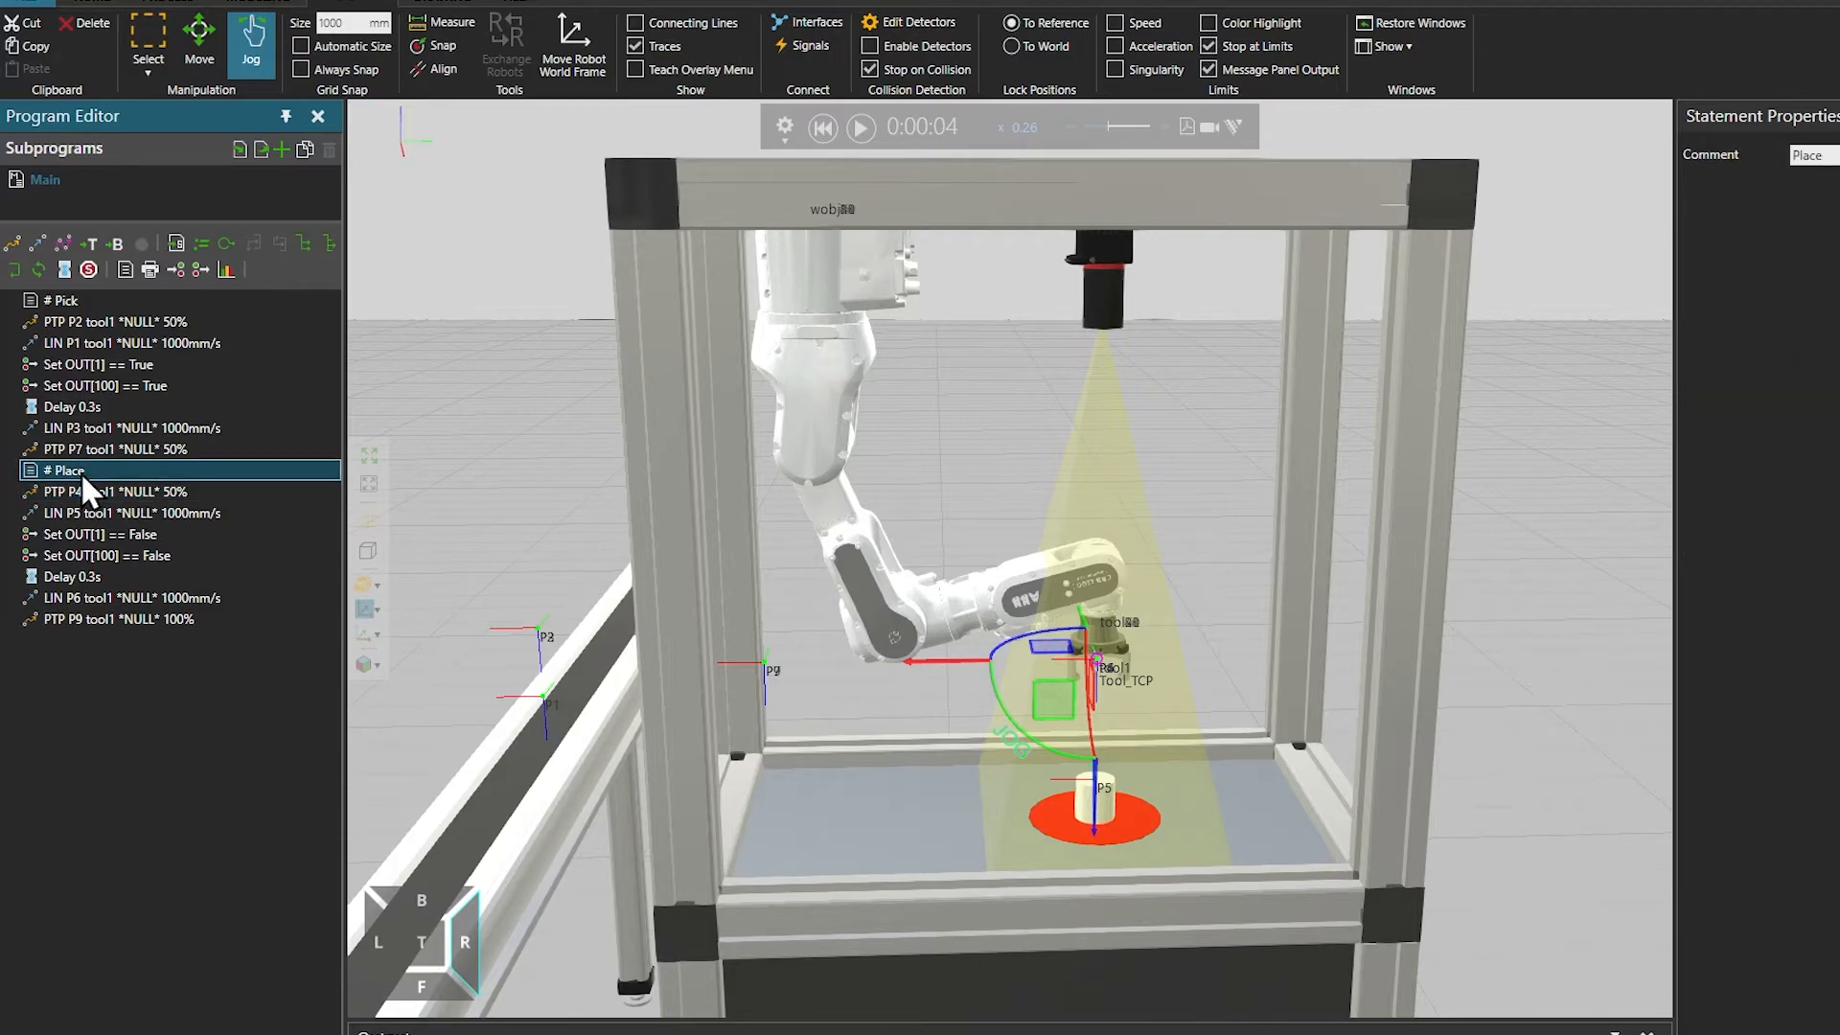
click(111, 491)
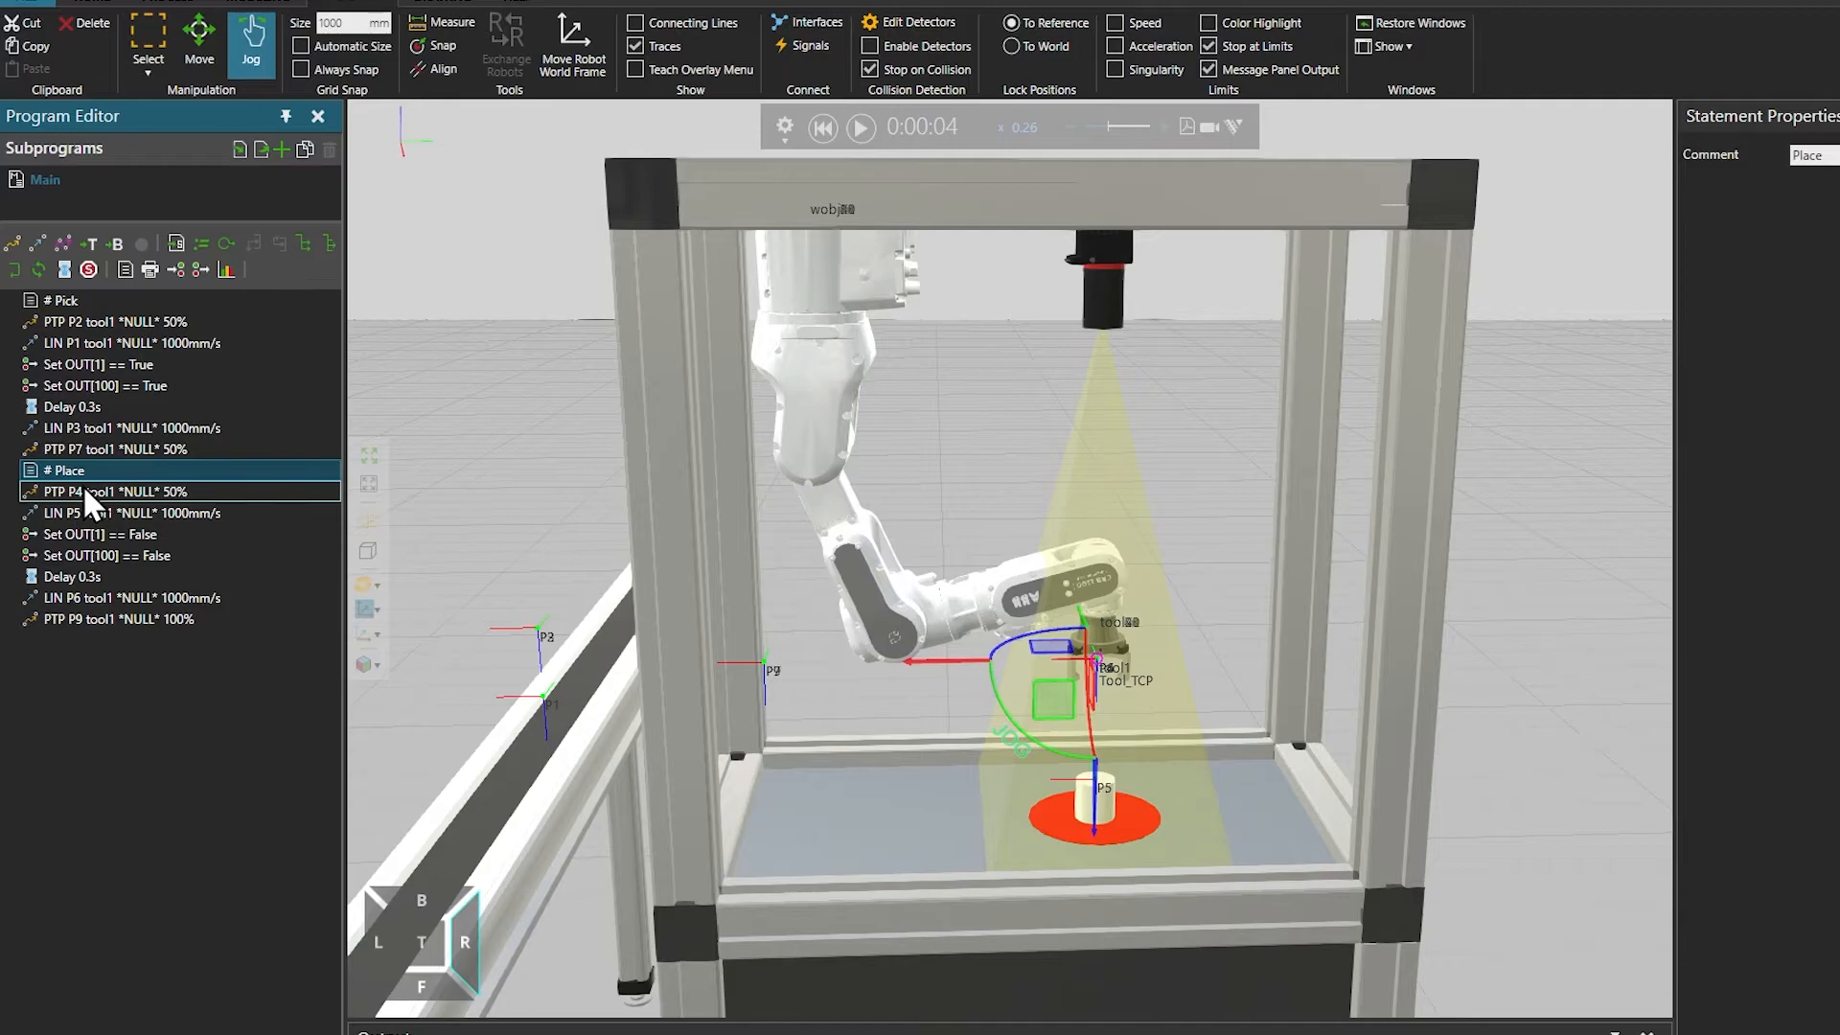
click(111, 491)
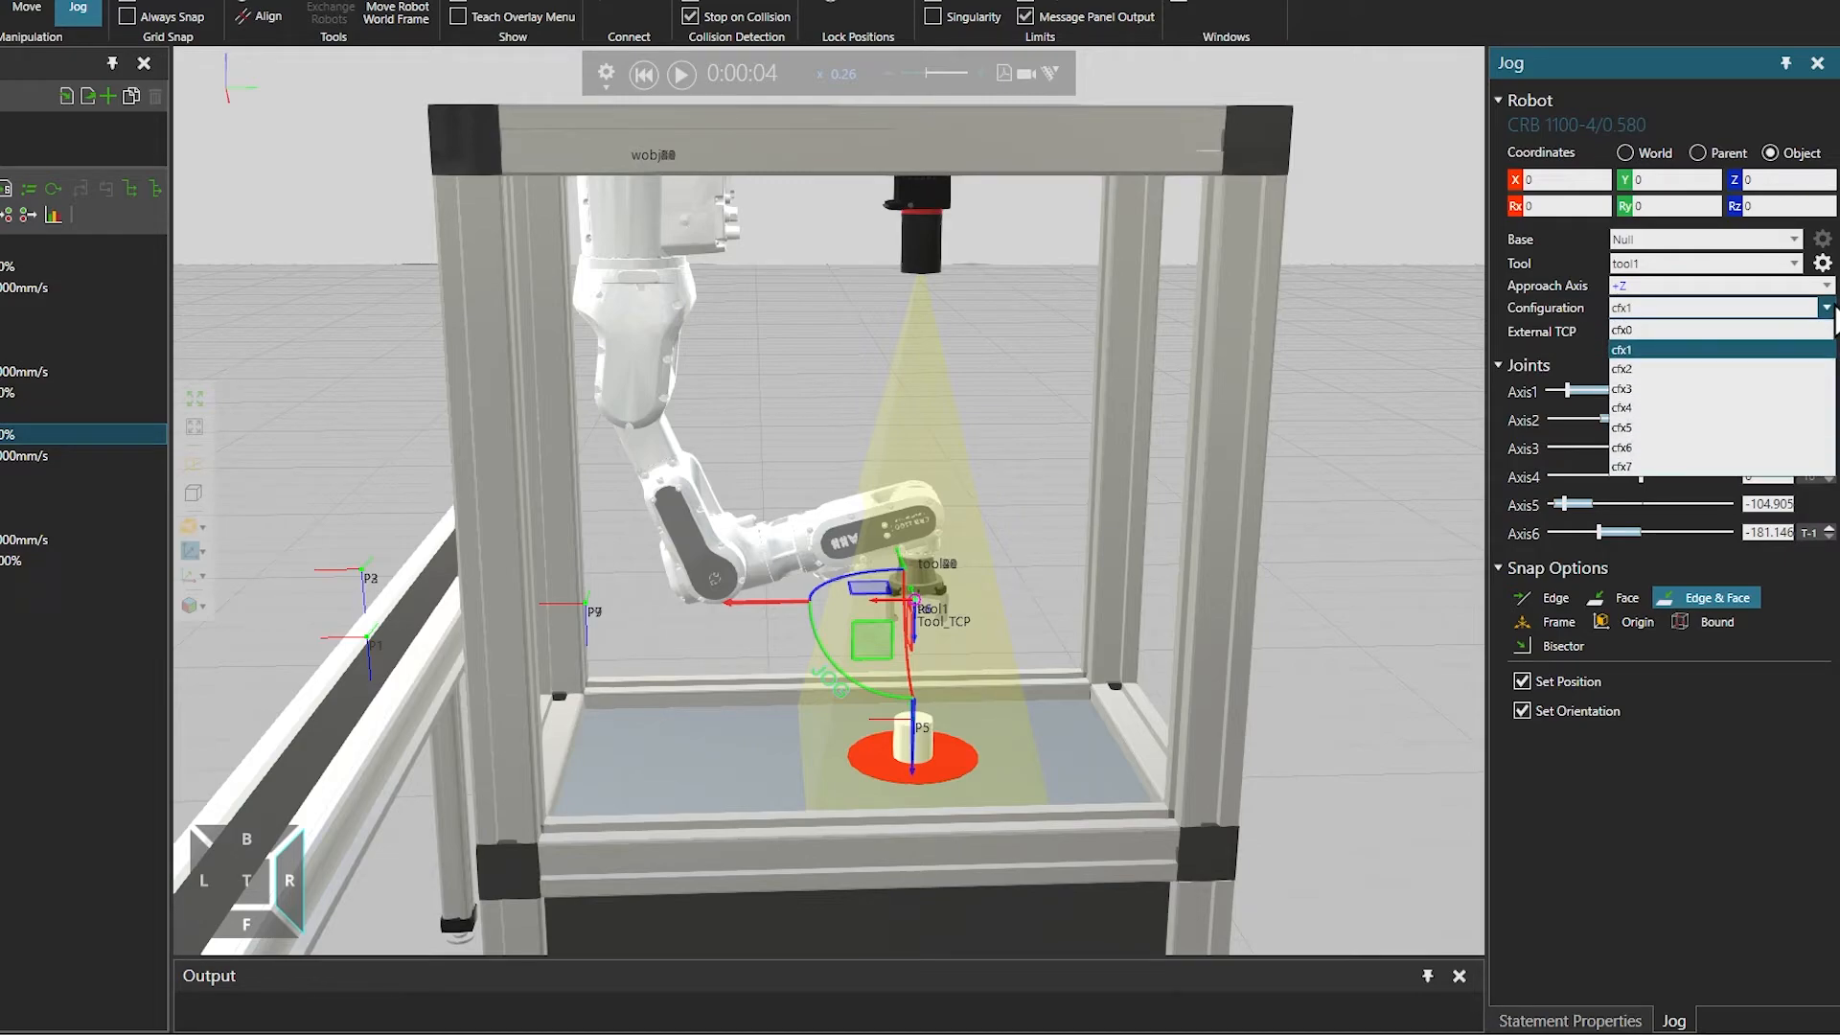
mouse_move(1721, 368)
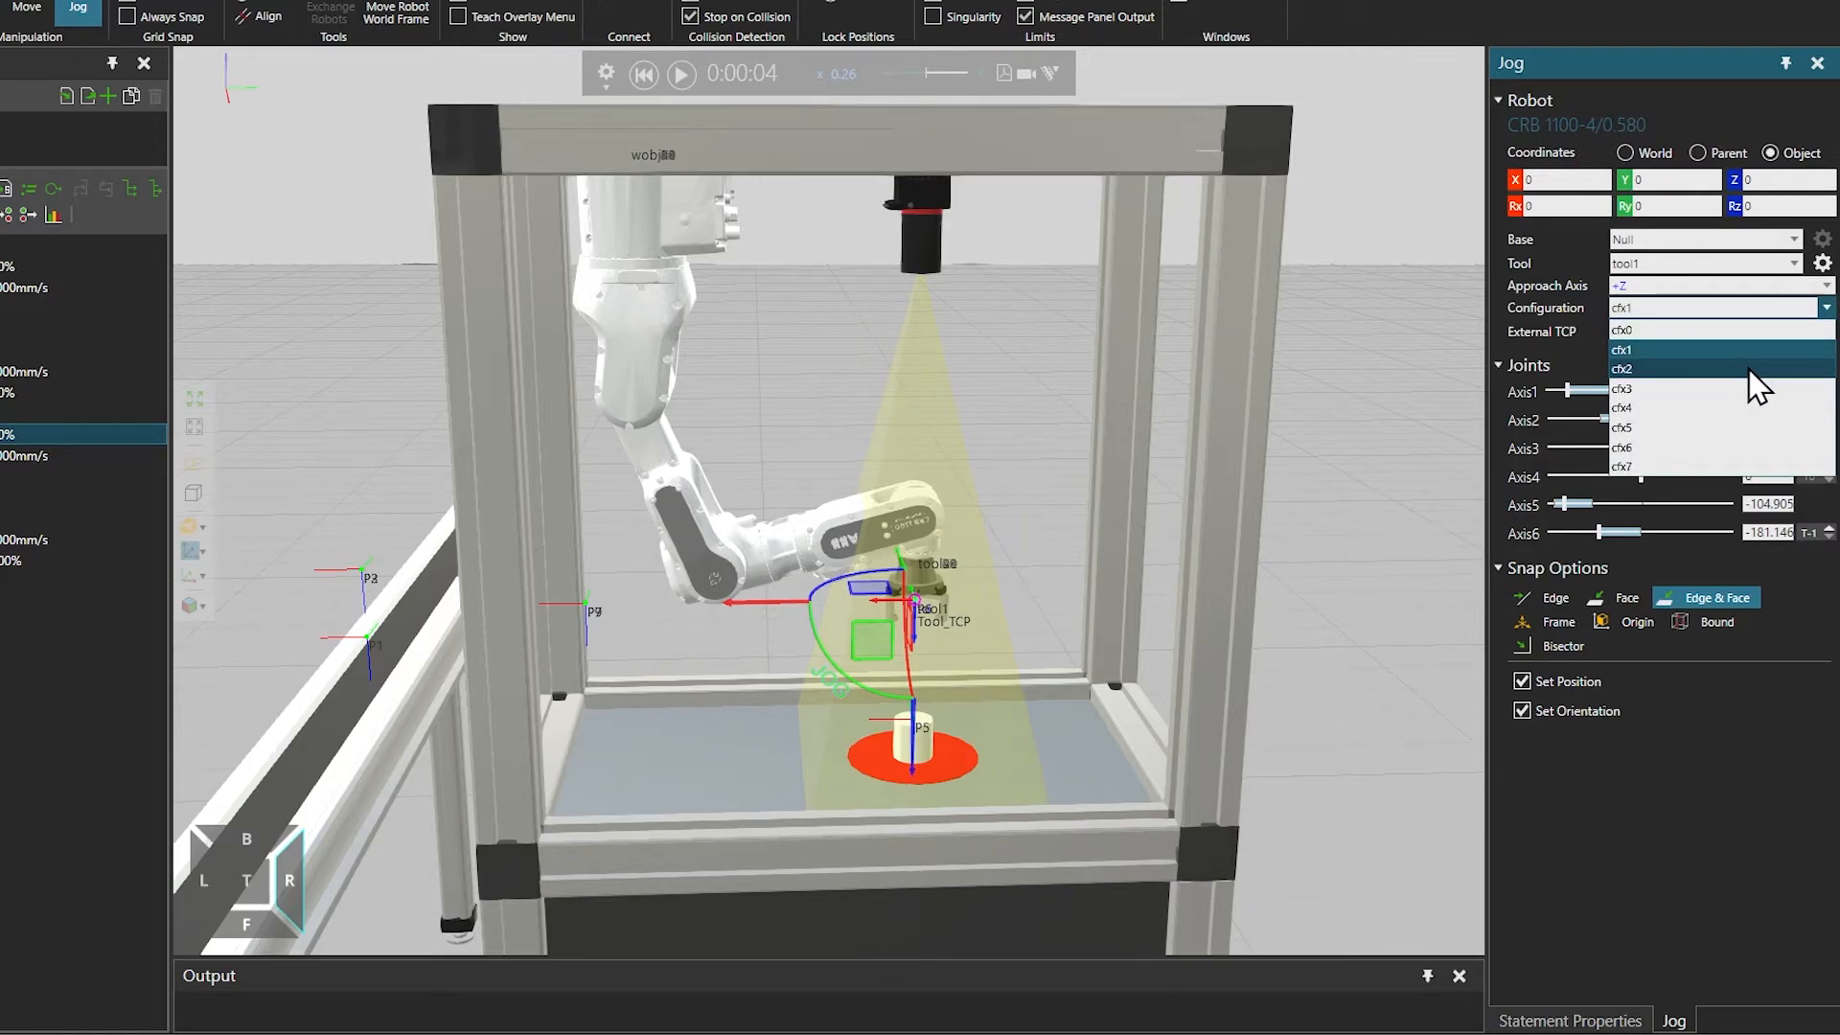
click(1621, 368)
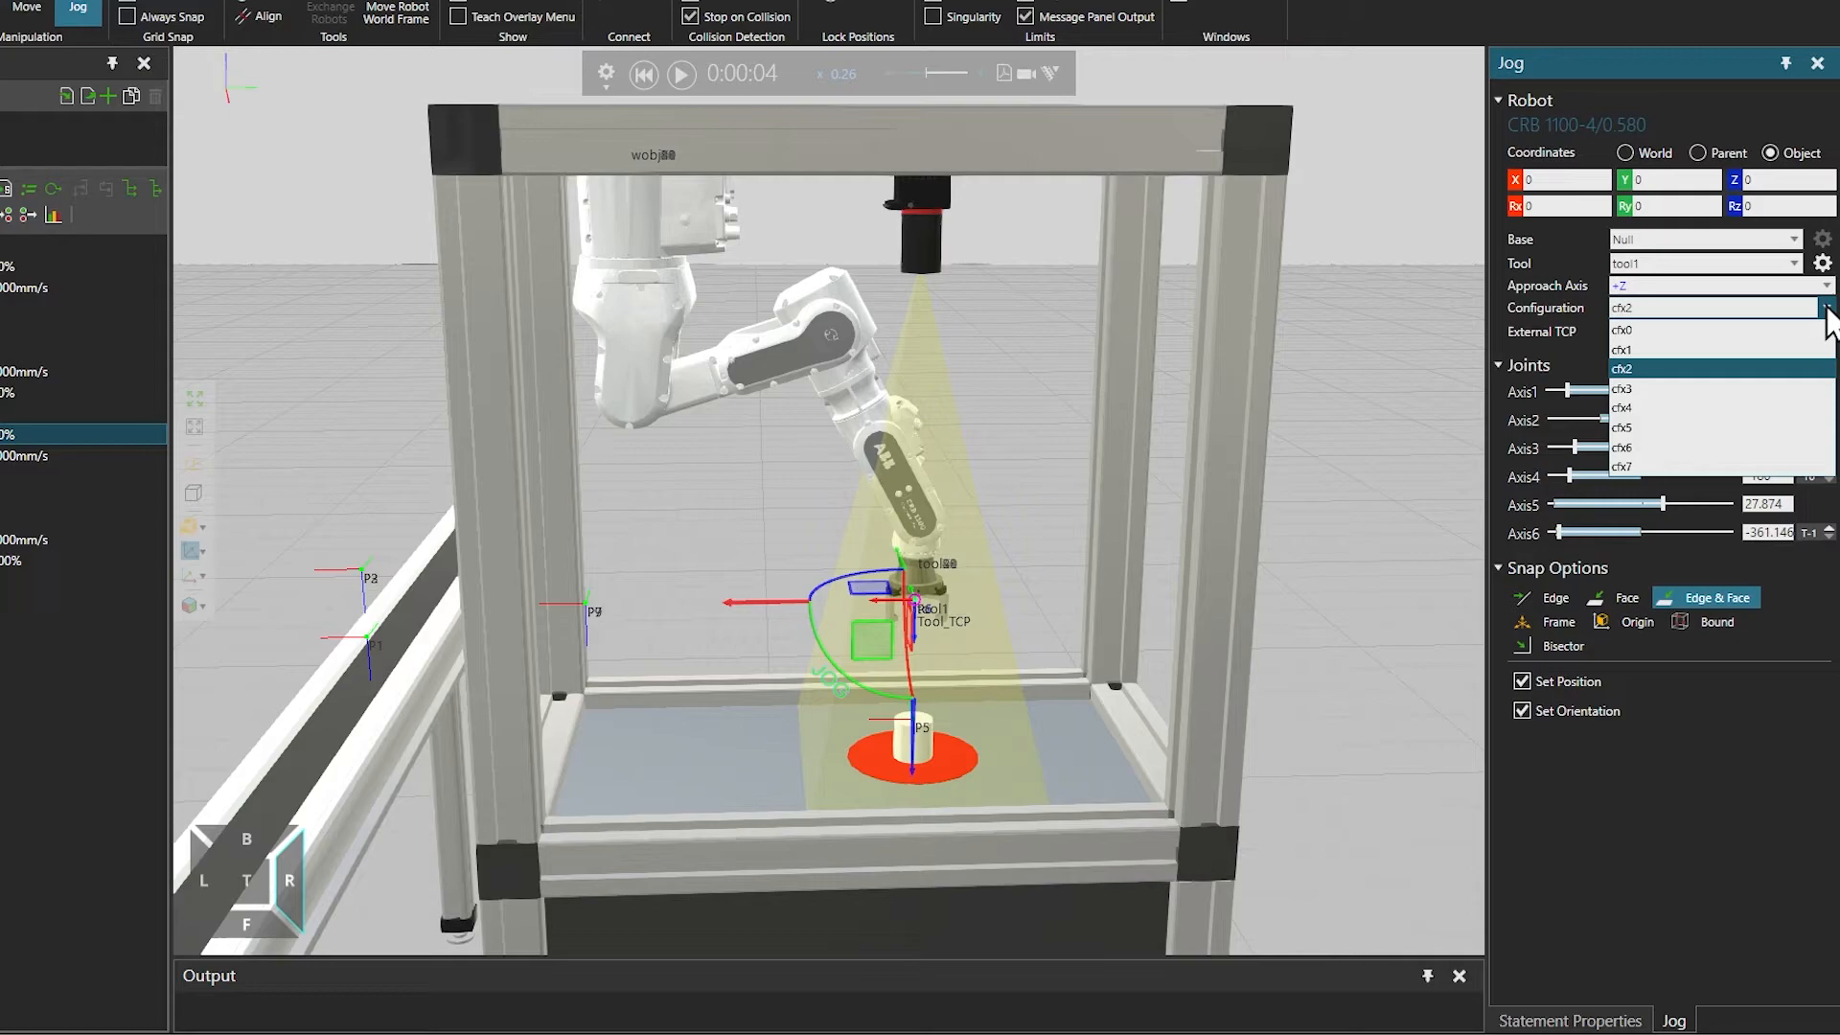
click(1623, 389)
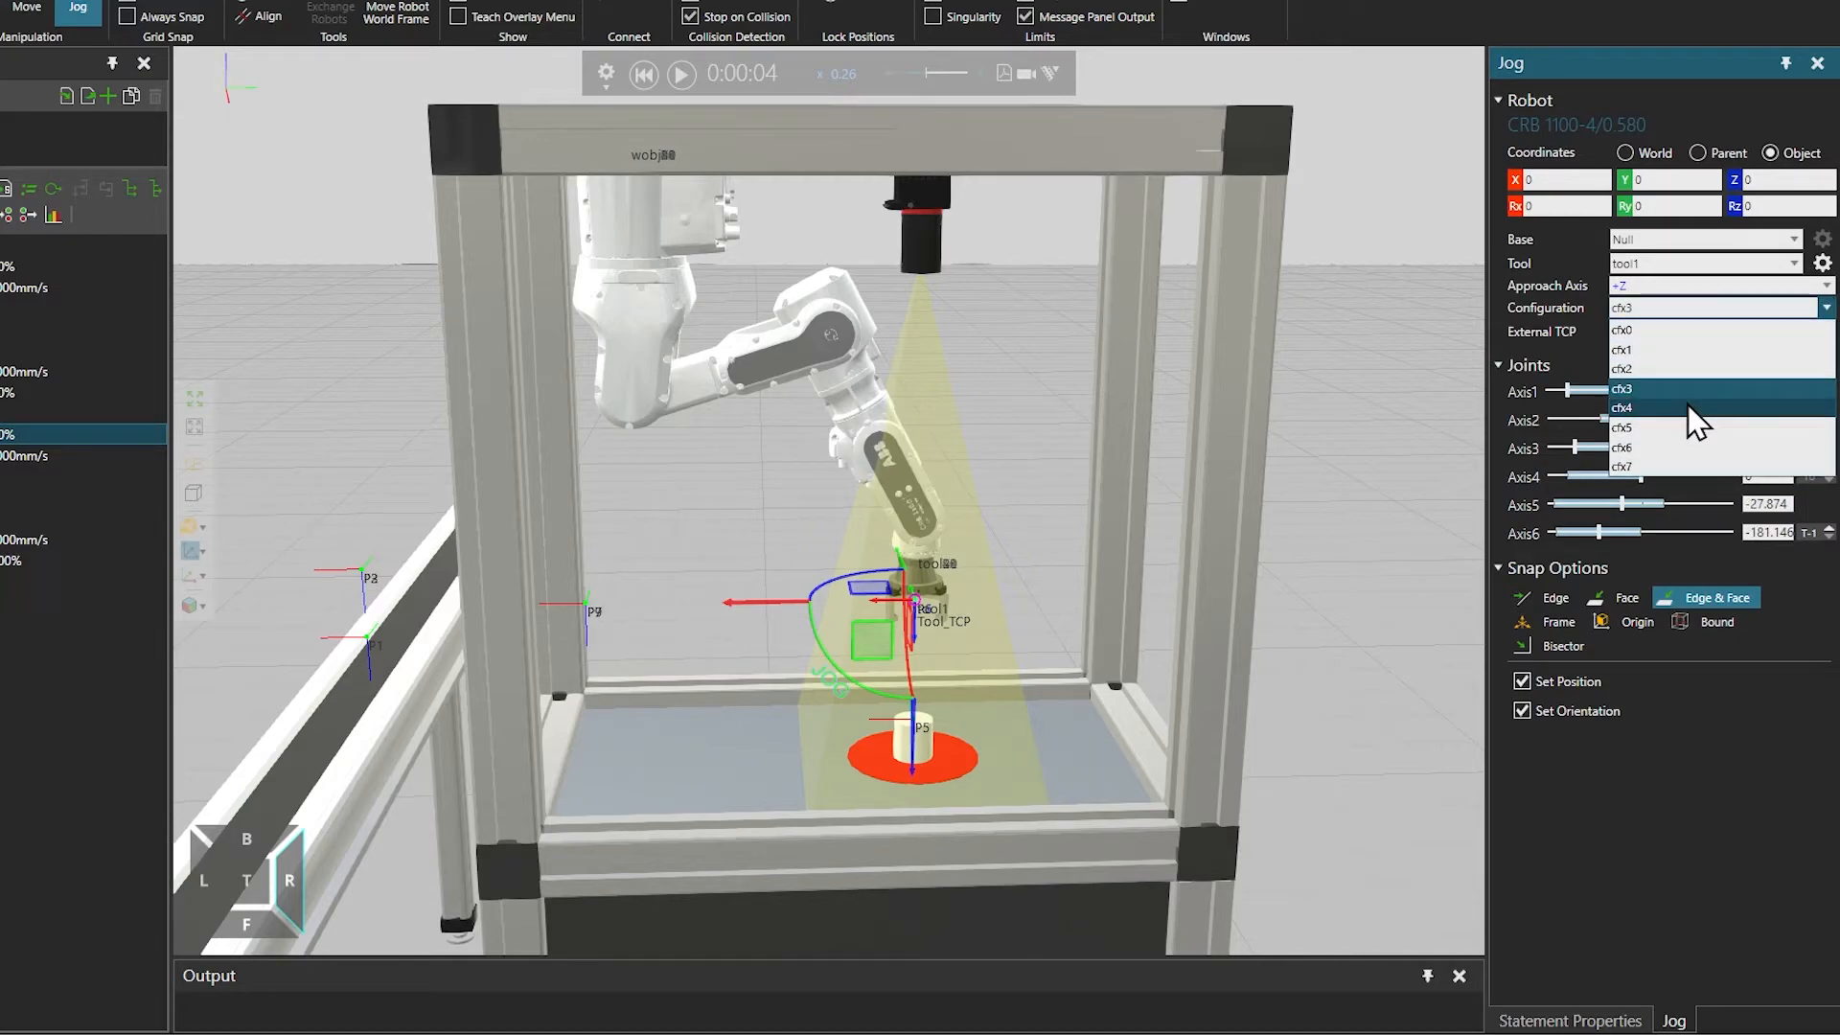
click(1623, 406)
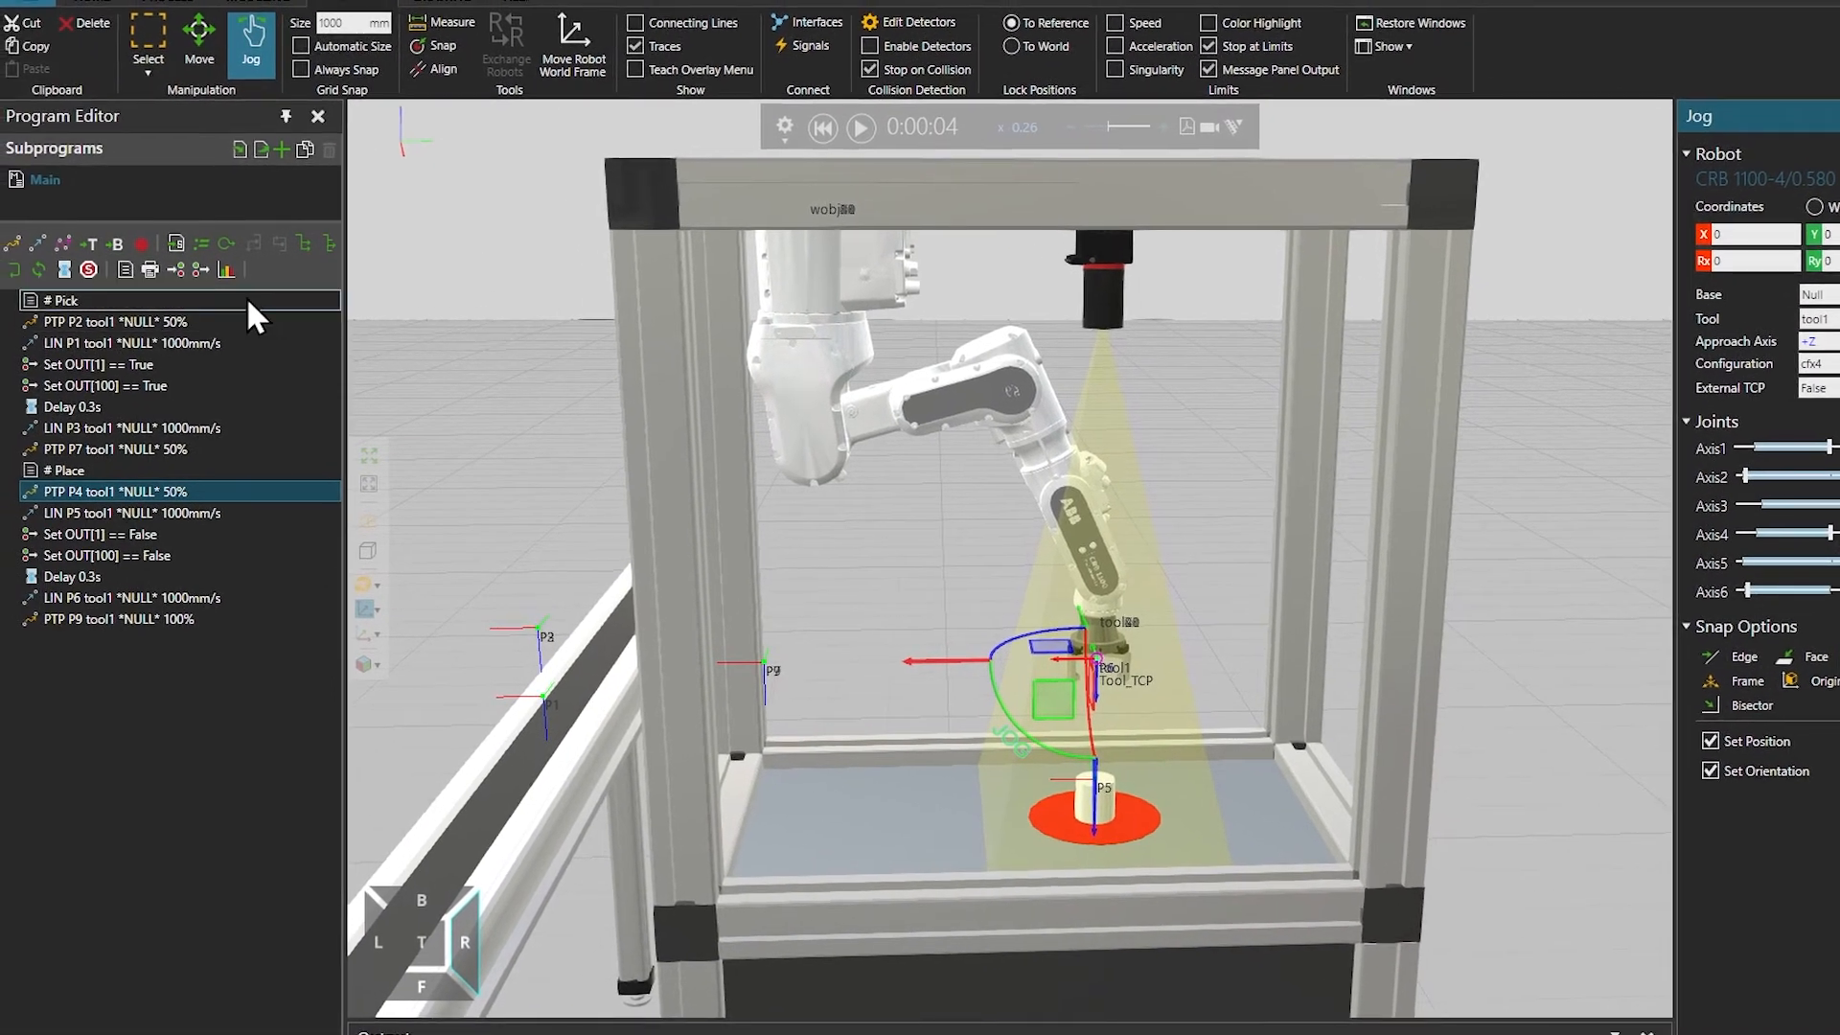
mouse_move(142, 247)
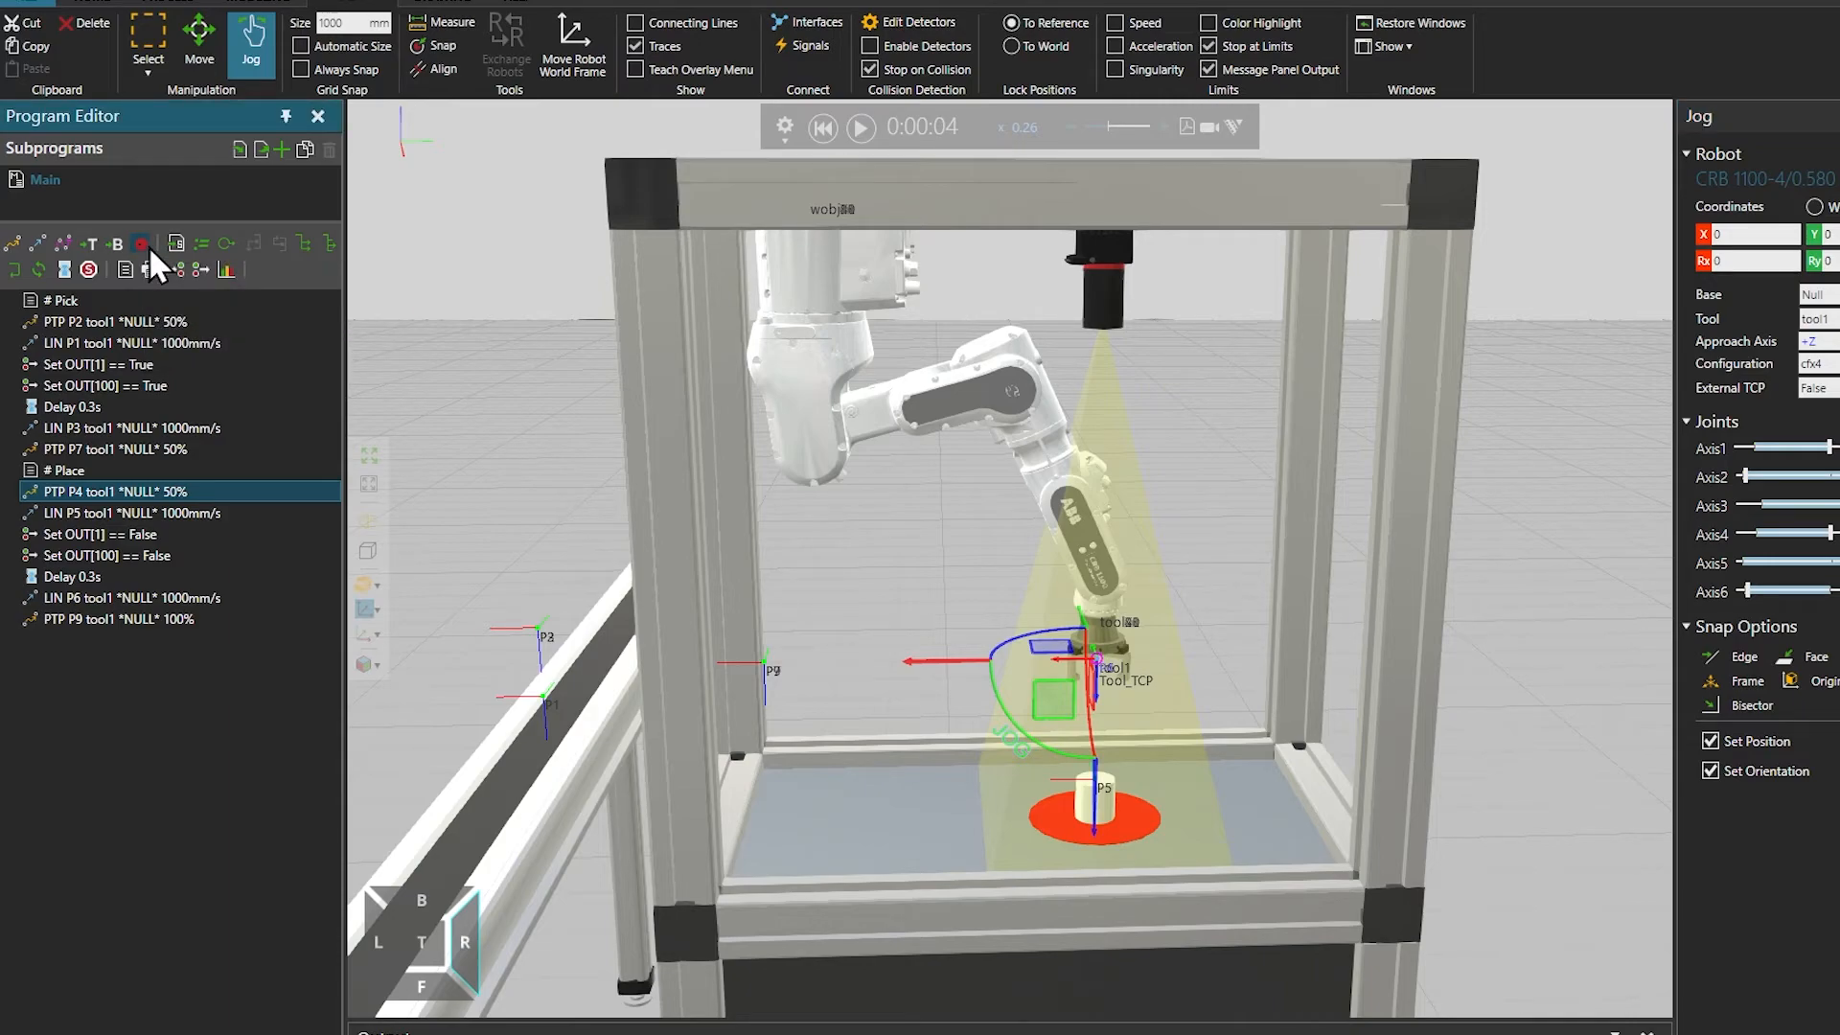
click(822, 127)
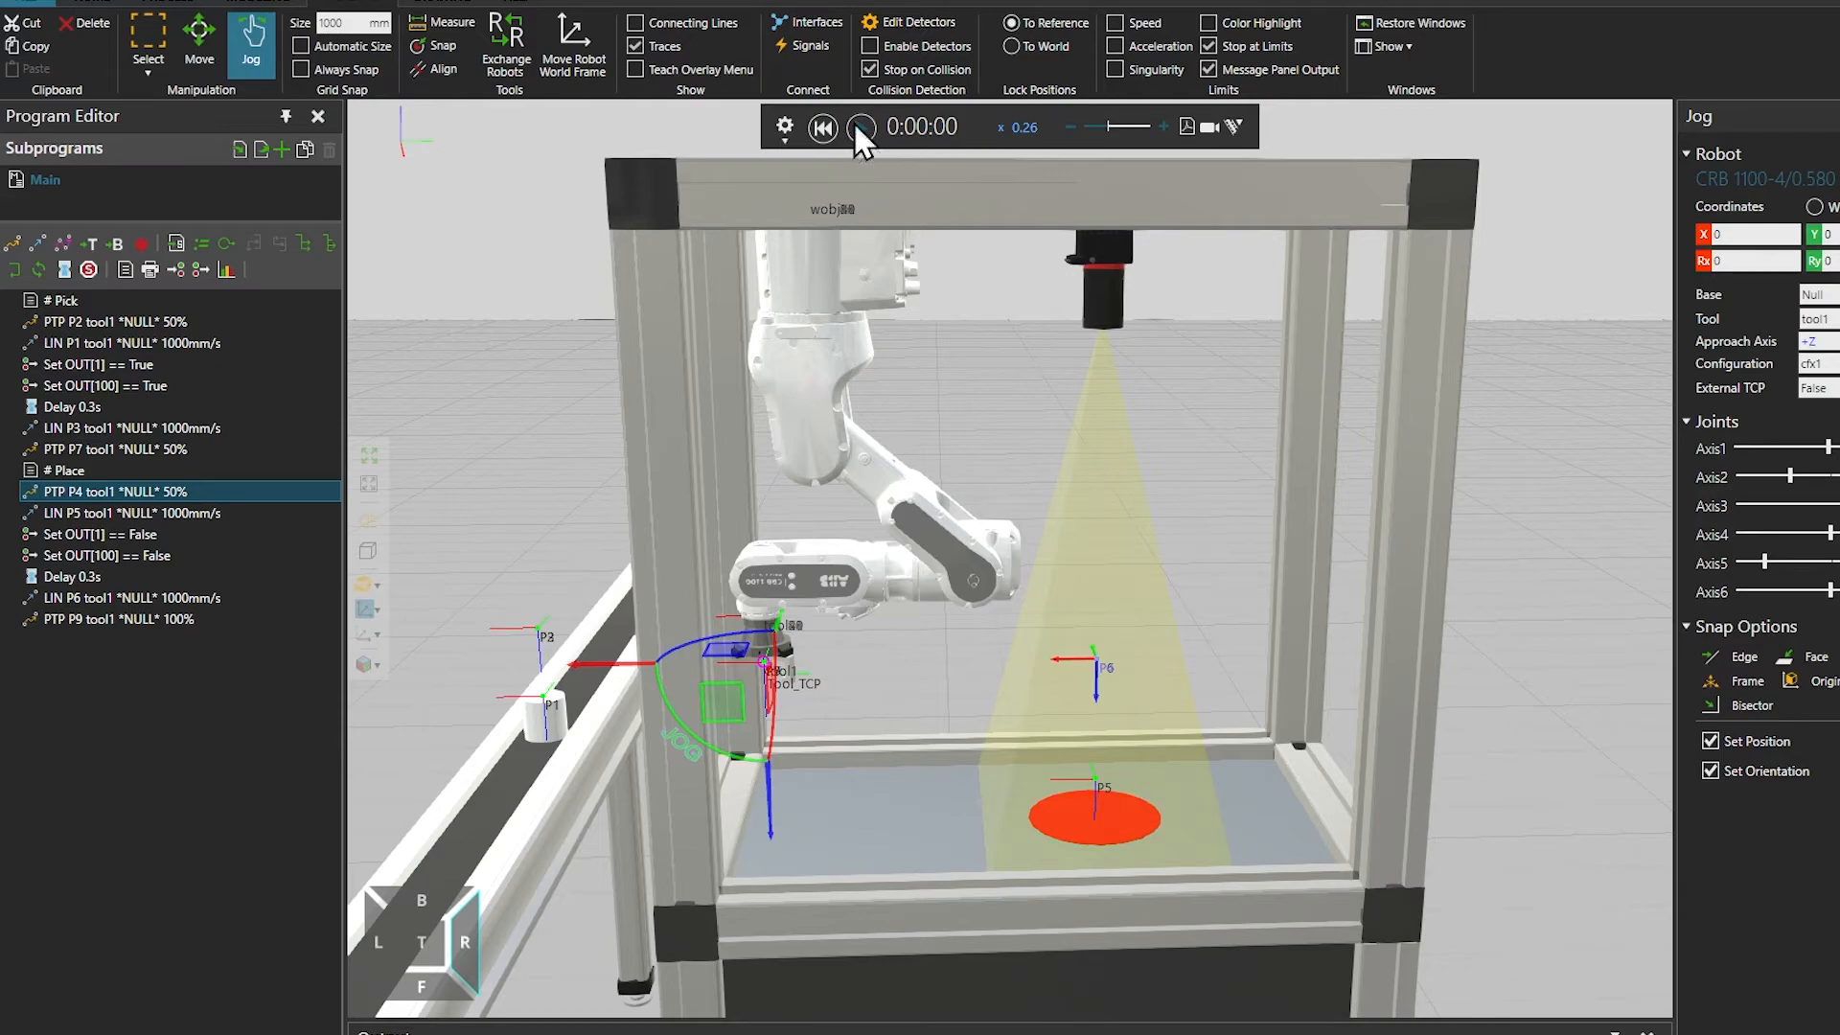
click(859, 126)
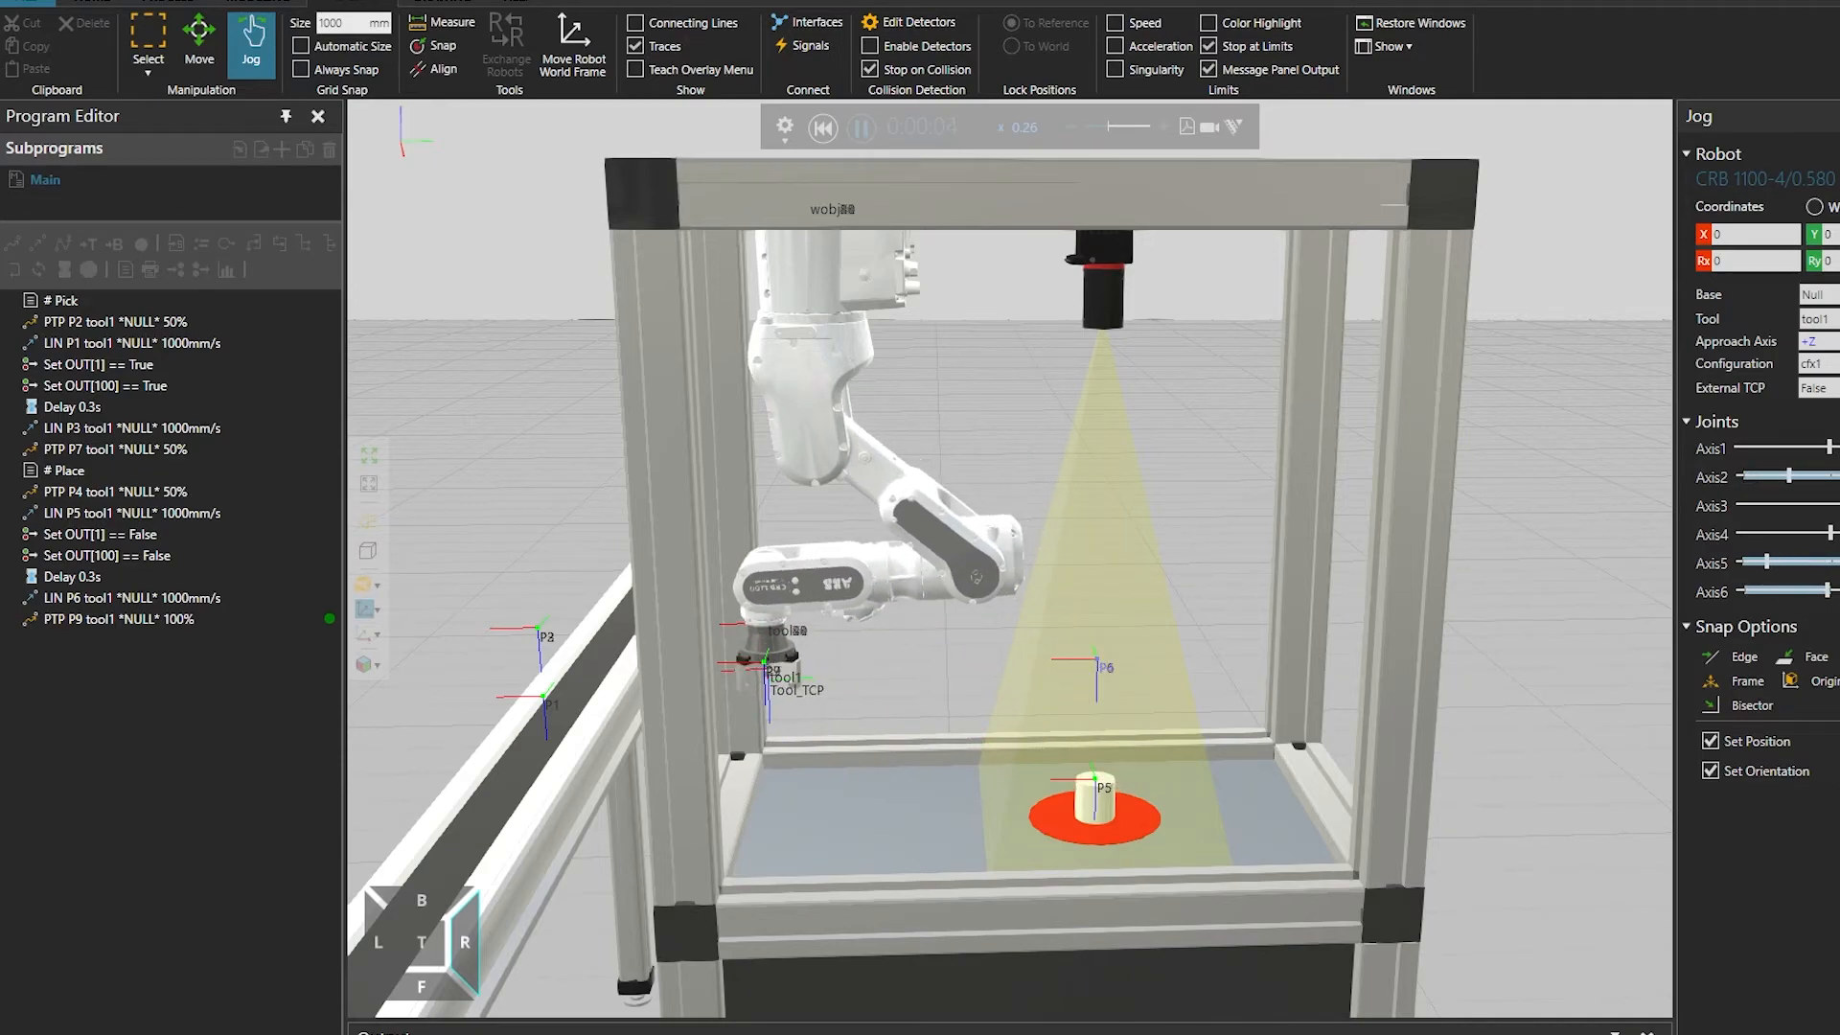
click(117, 491)
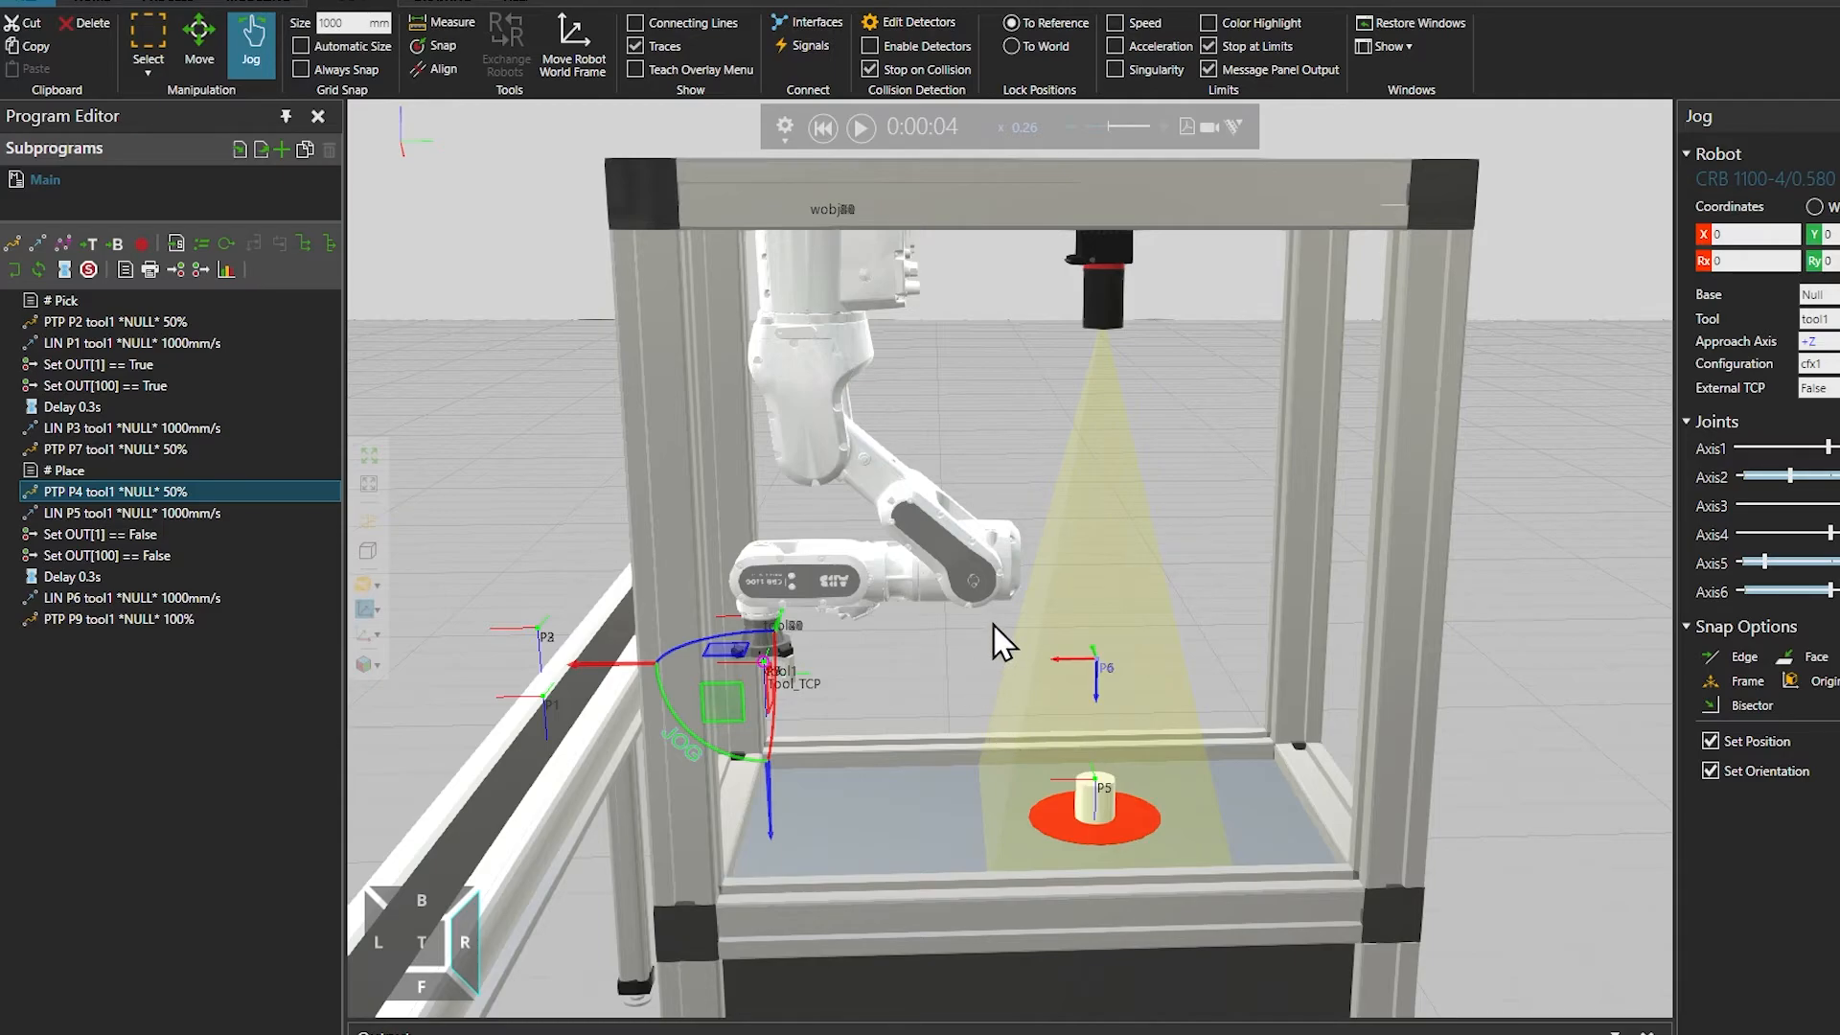
click(823, 126)
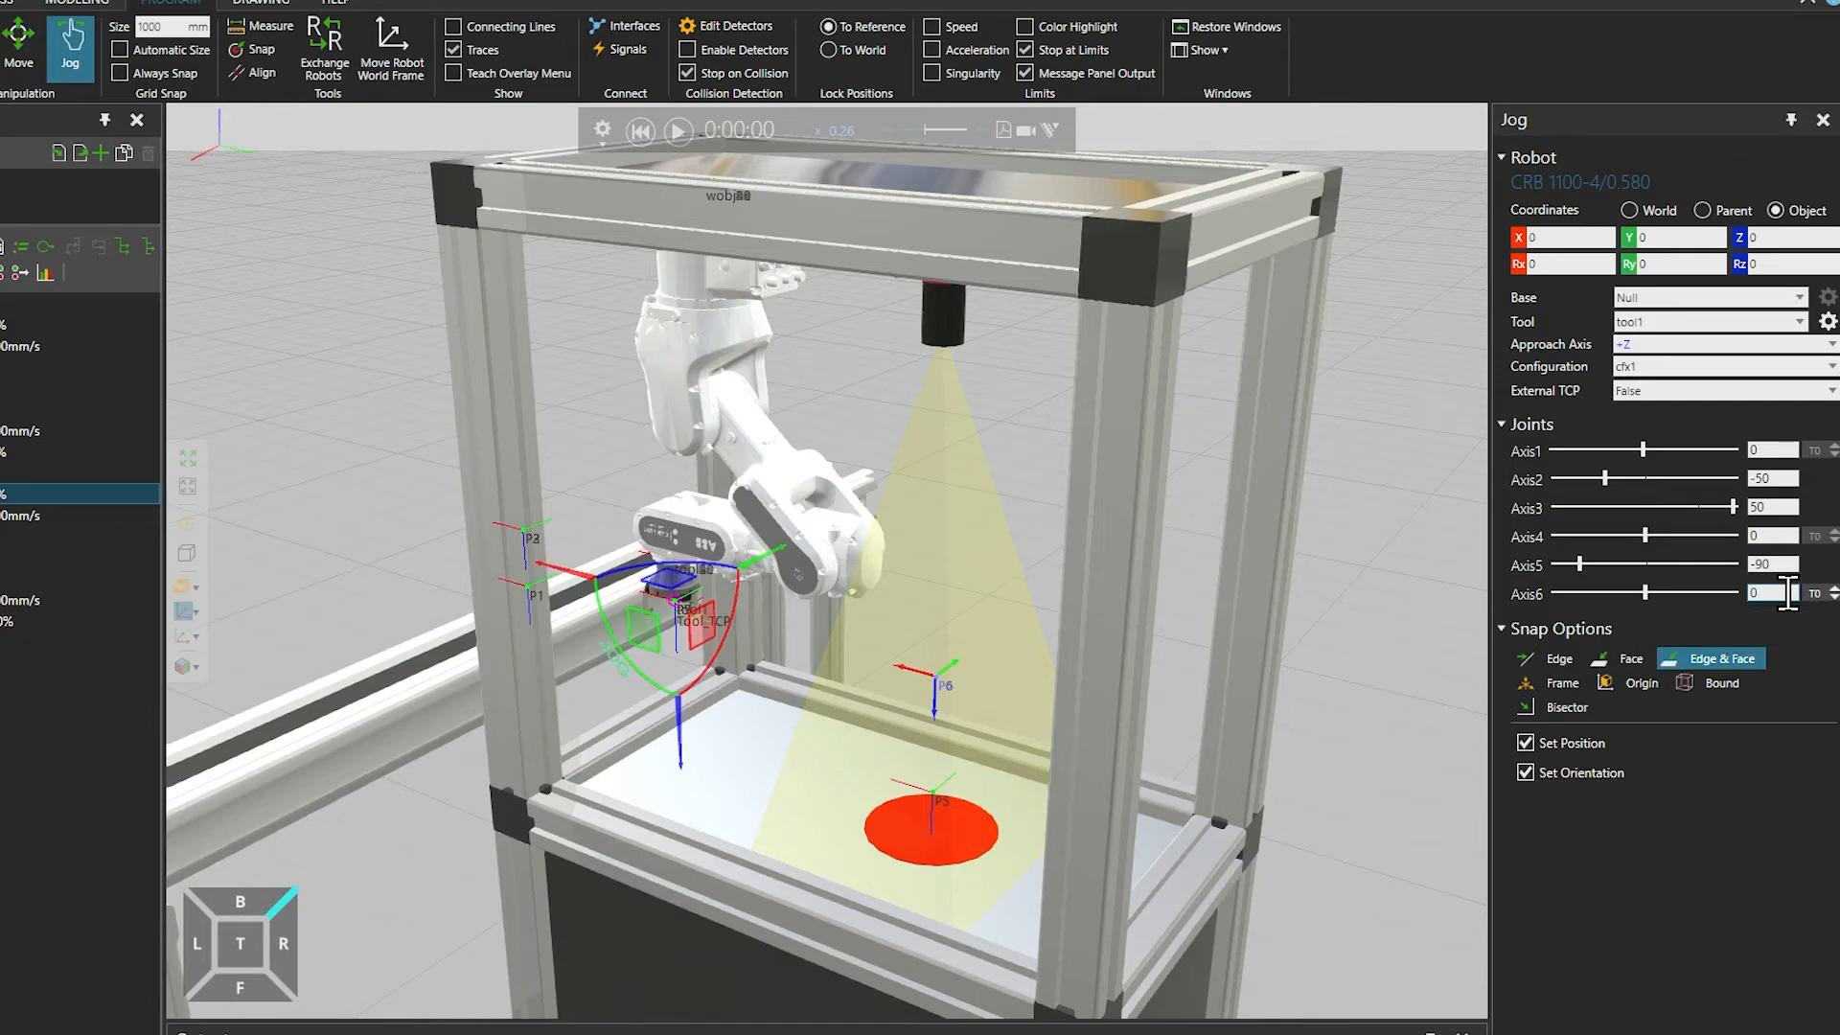
Select PTP P4 so the robot jogs to the place point in configuration cfx4
click(678, 130)
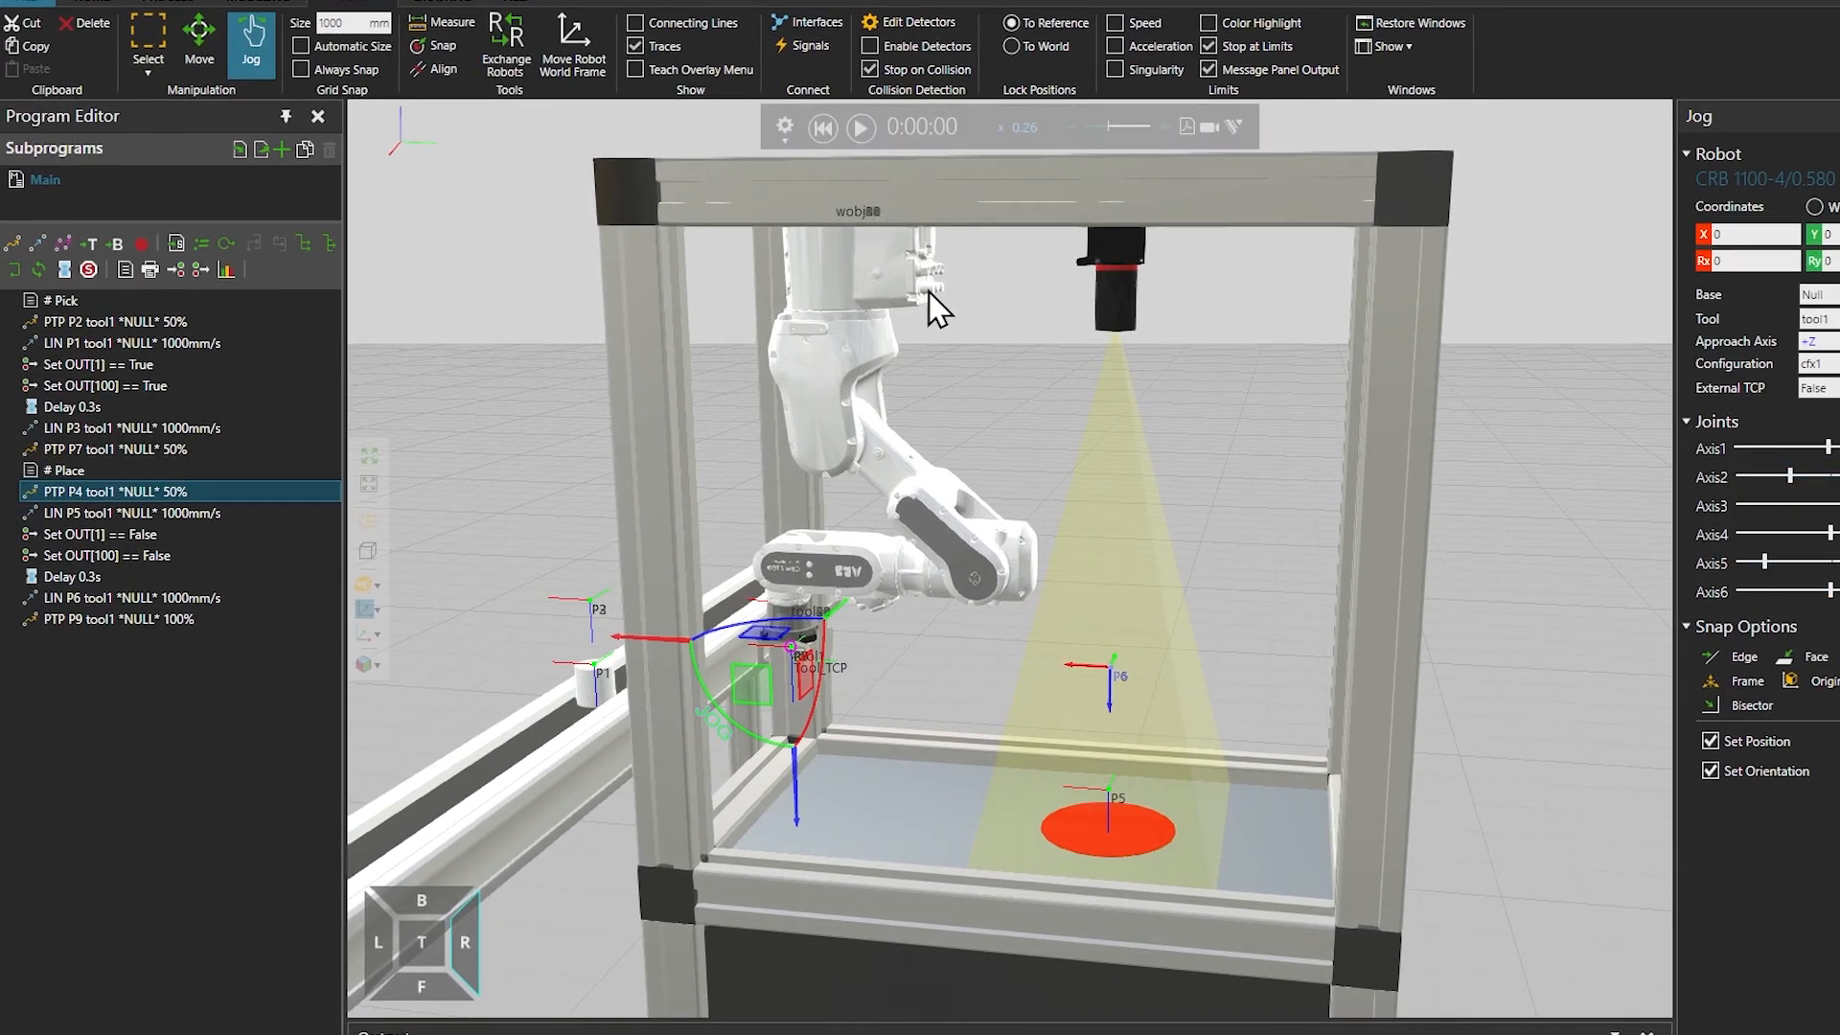
click(153, 514)
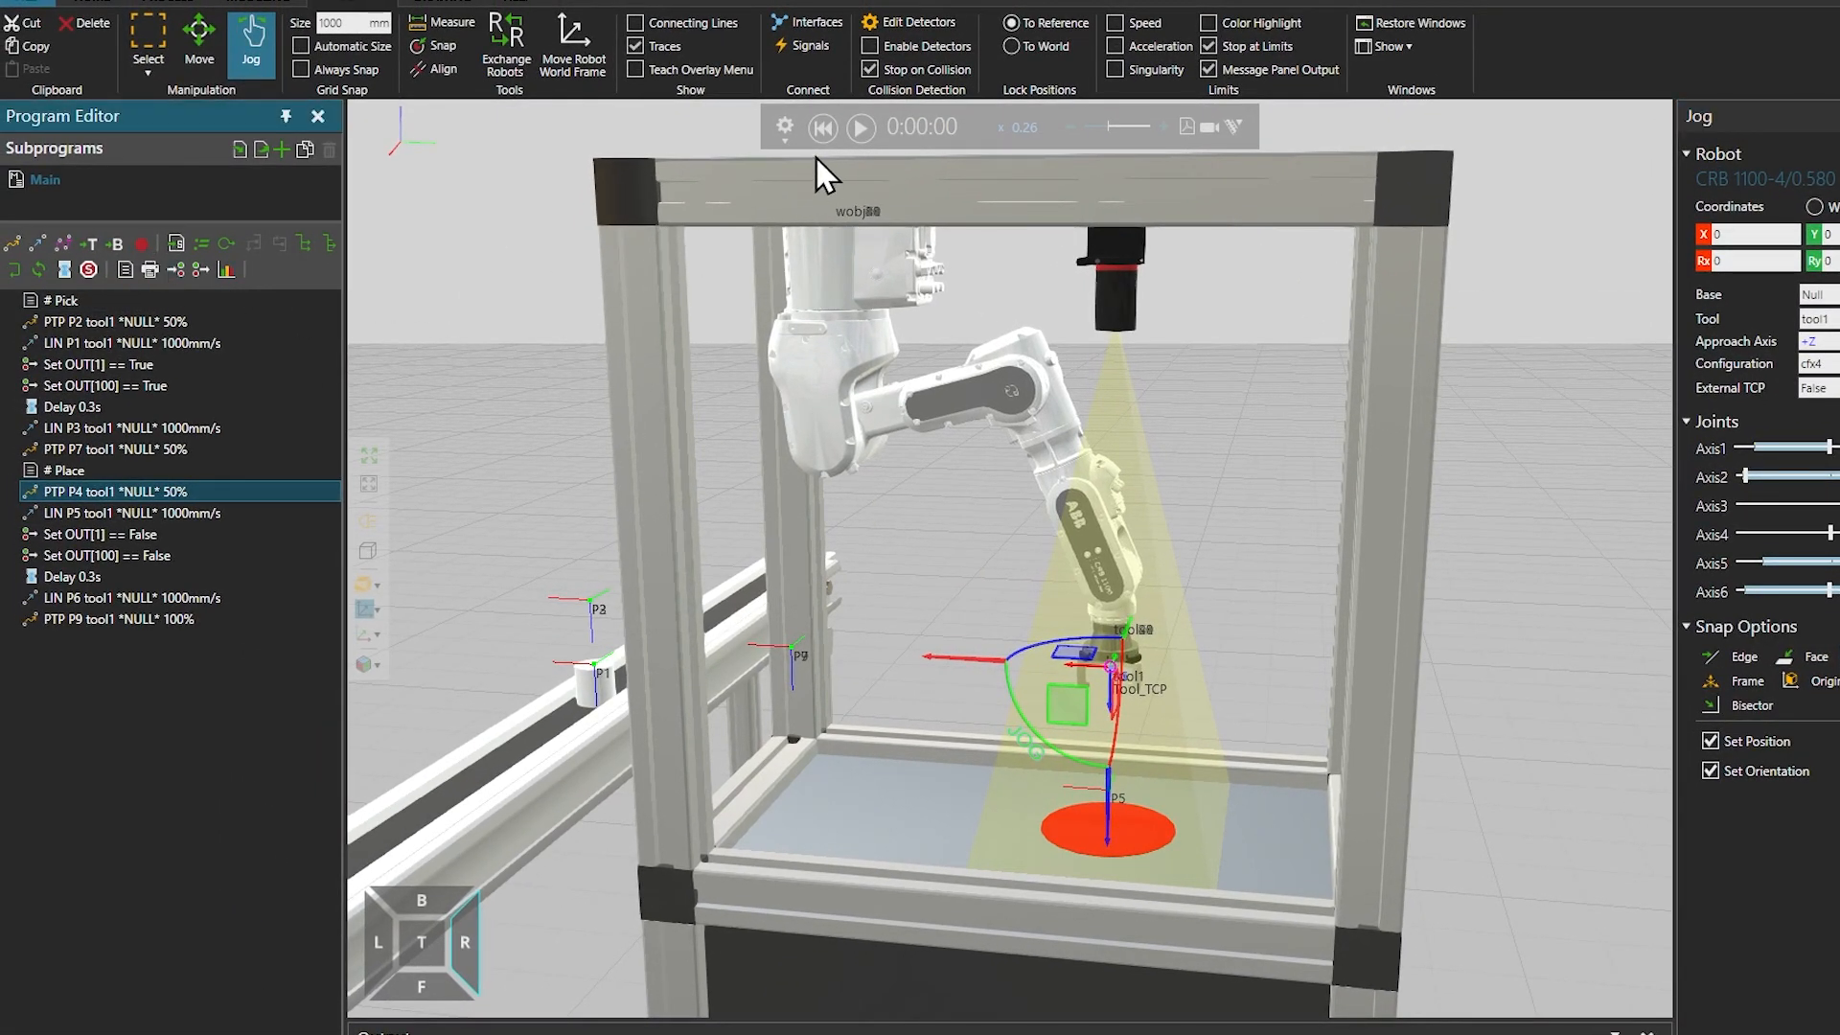
Run the pick-and-place program to the end and reset the simulation to its start pose
click(861, 127)
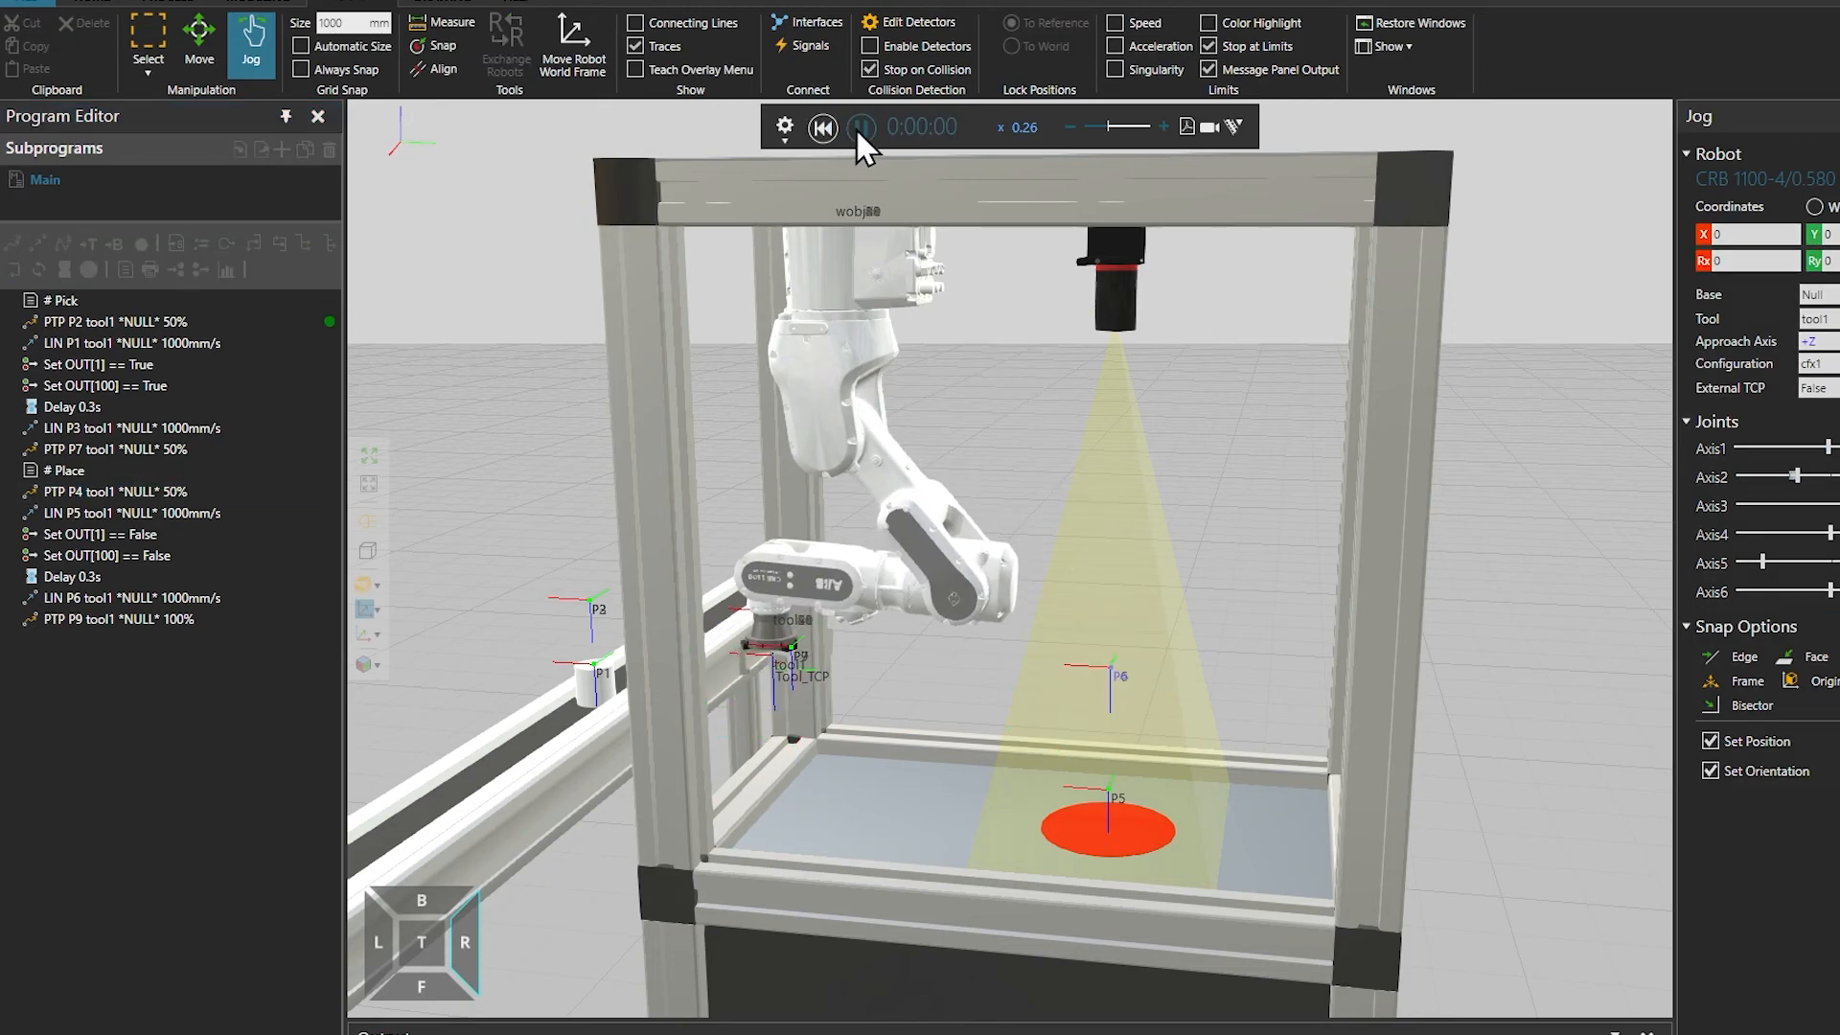
click(861, 126)
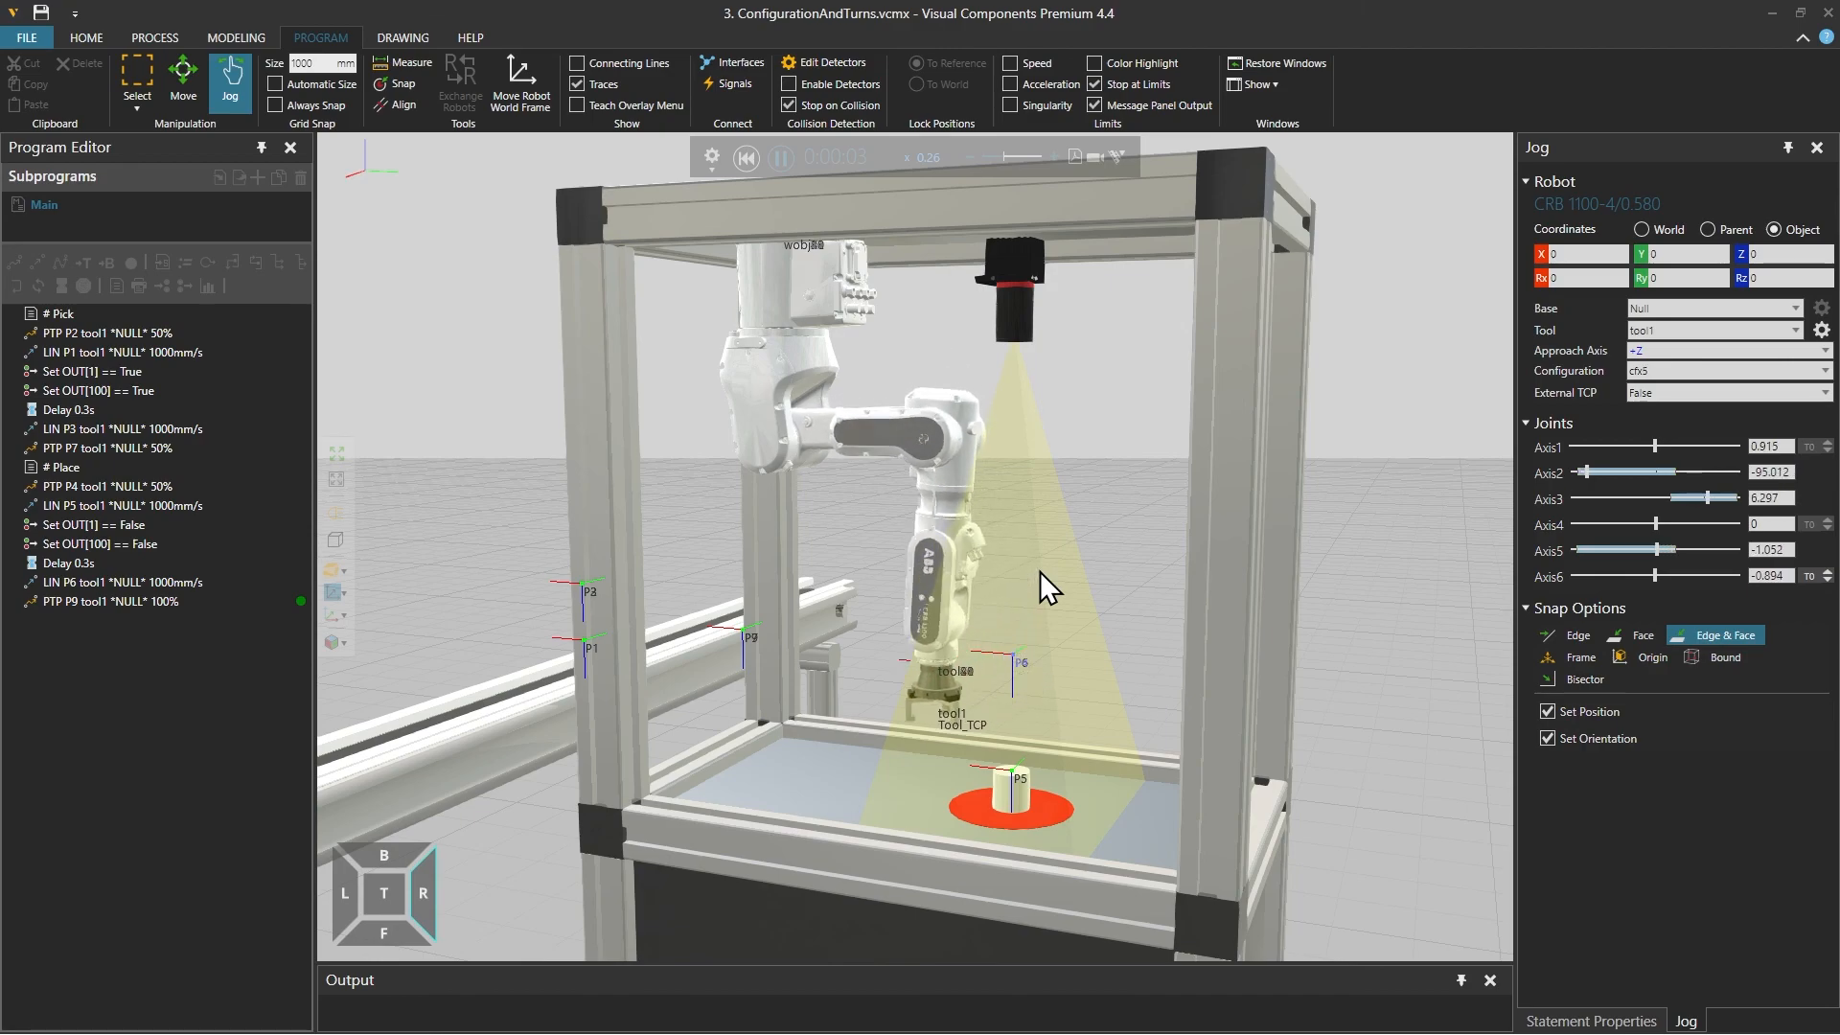
click(778, 159)
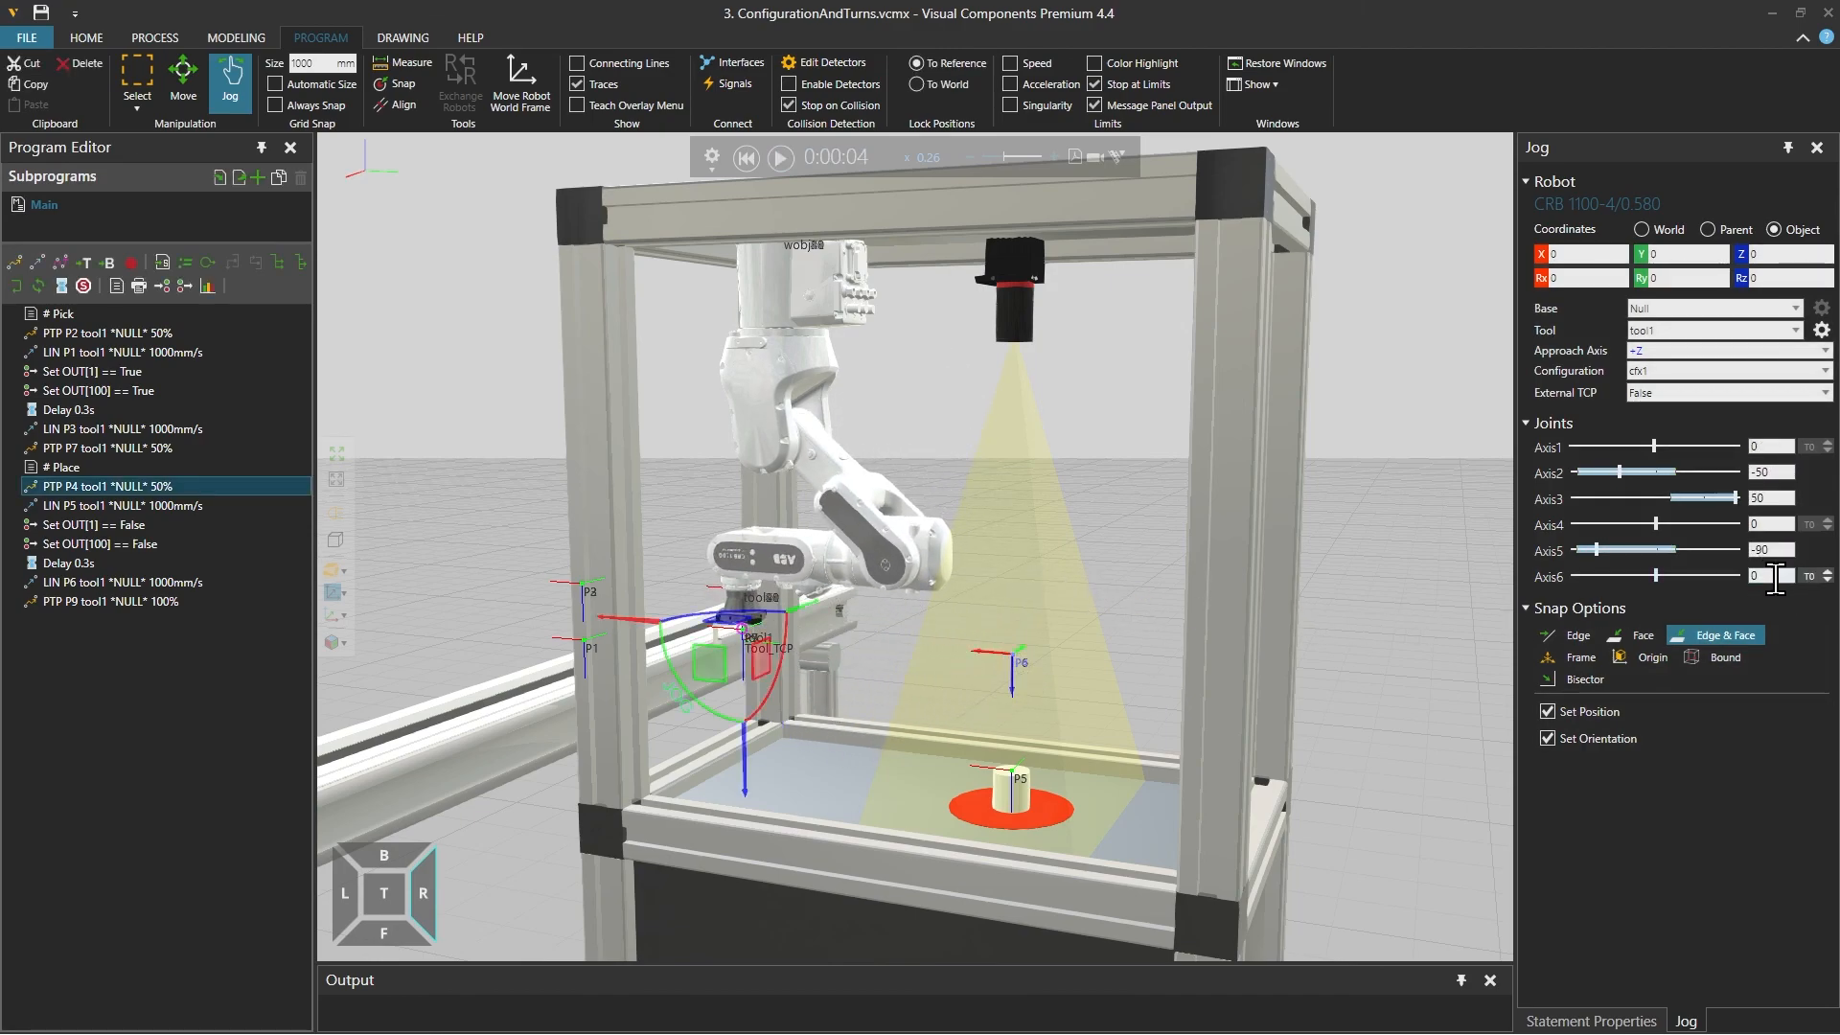
mouse_move(1770, 575)
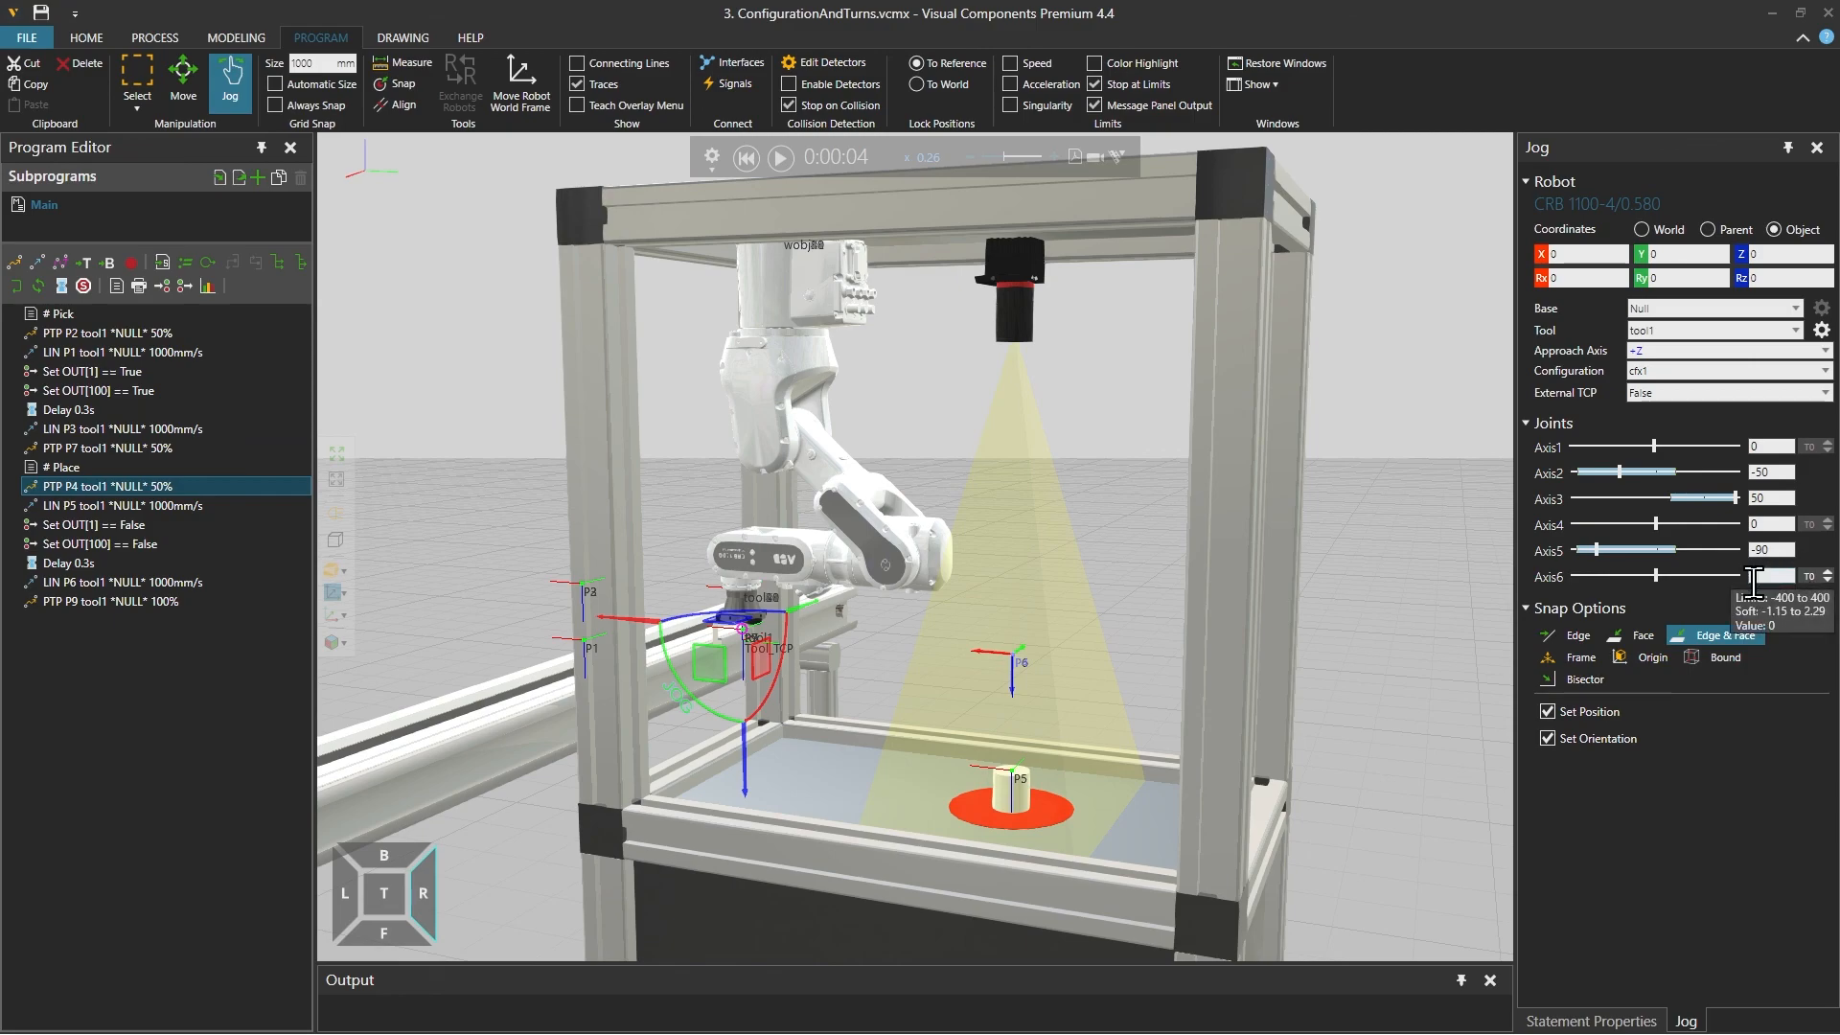
mouse_move(1106, 613)
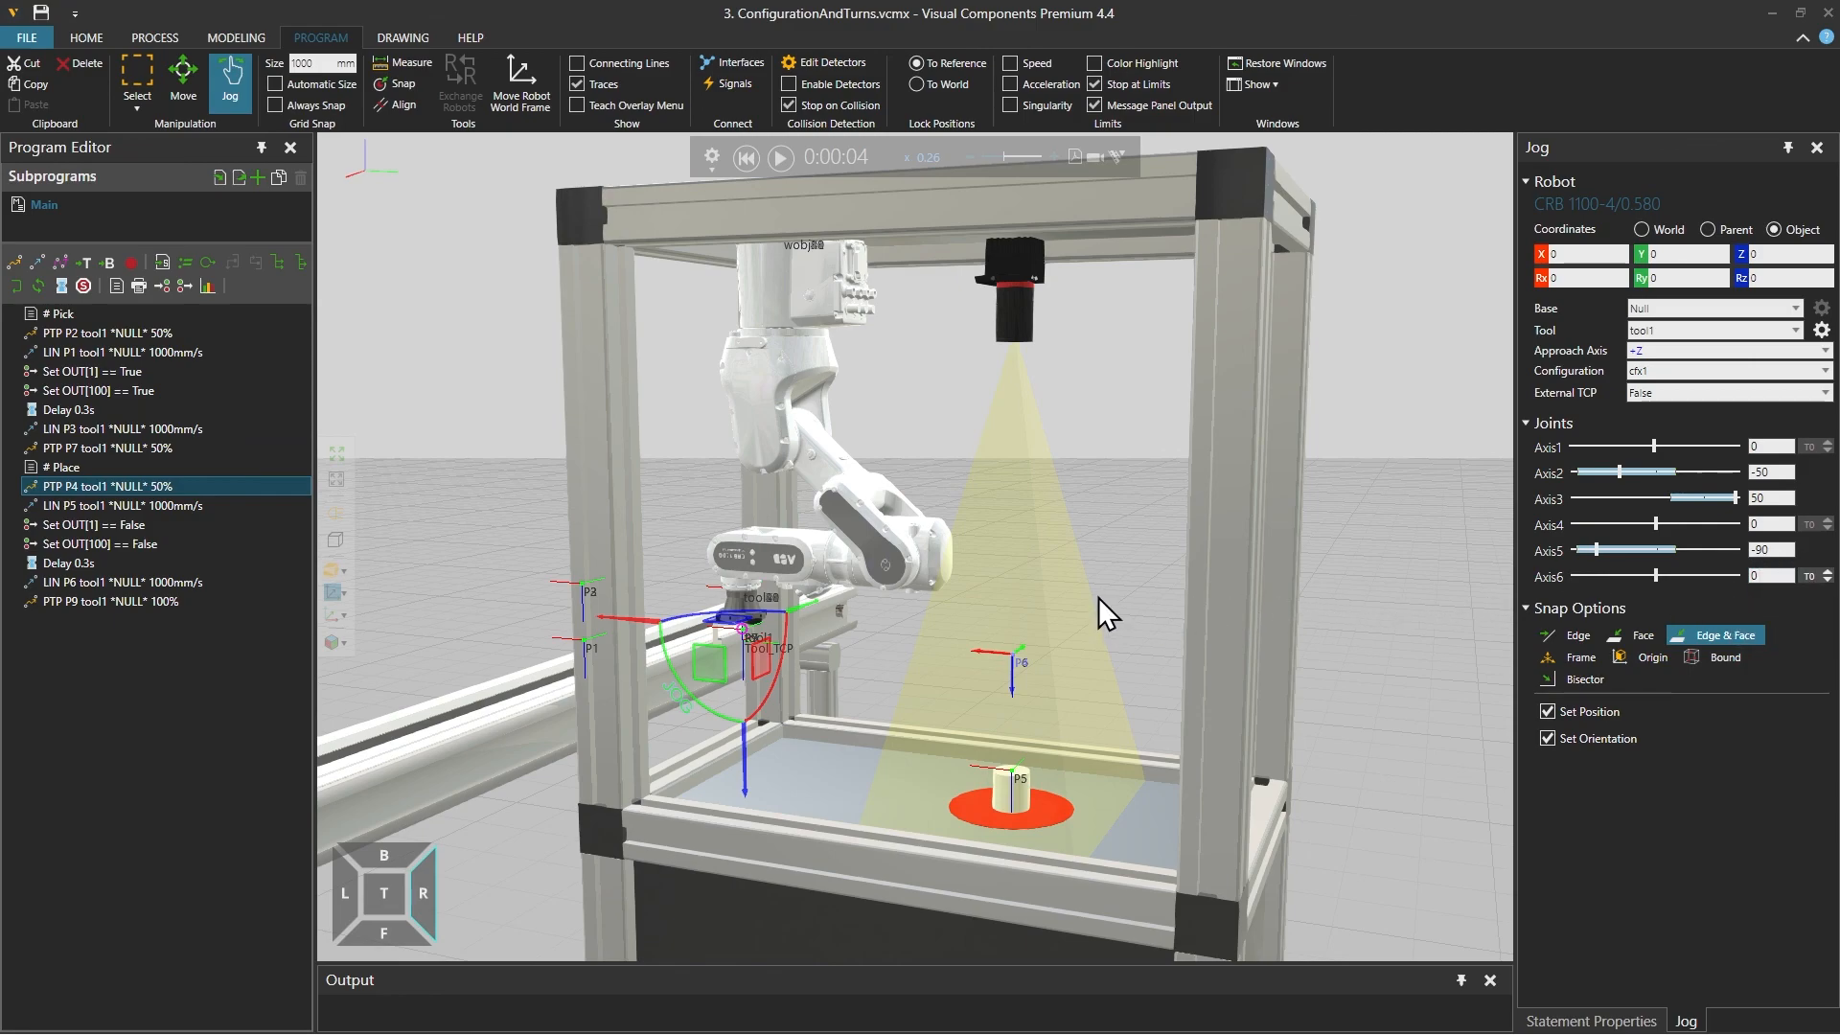